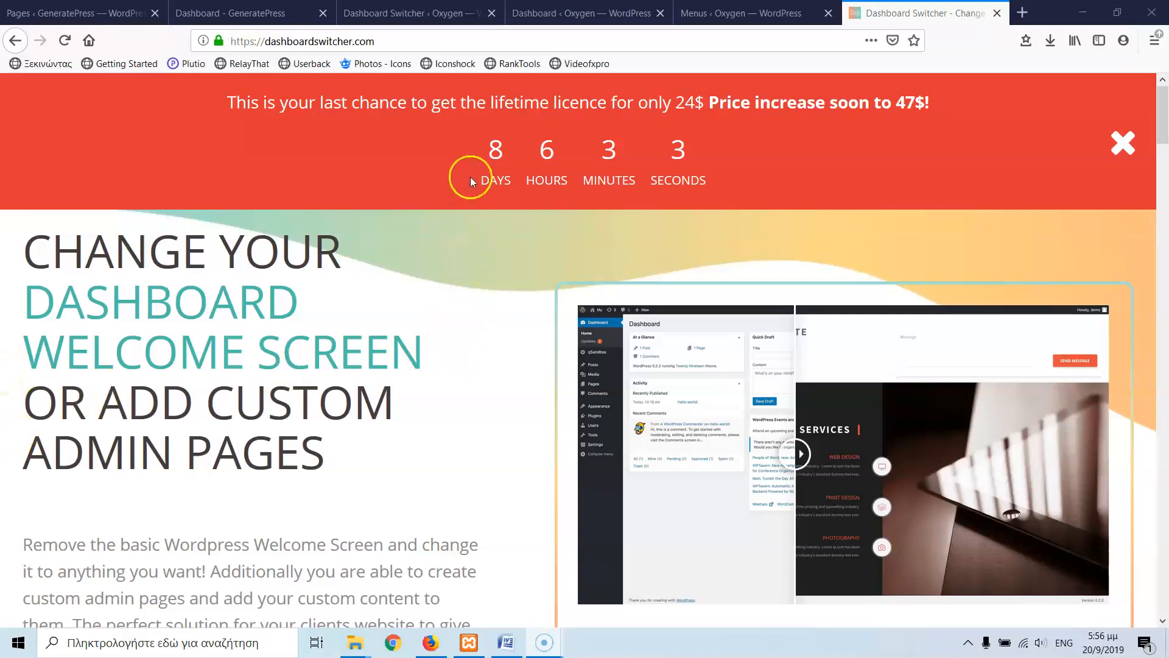
pyautogui.moveTo(675, 126)
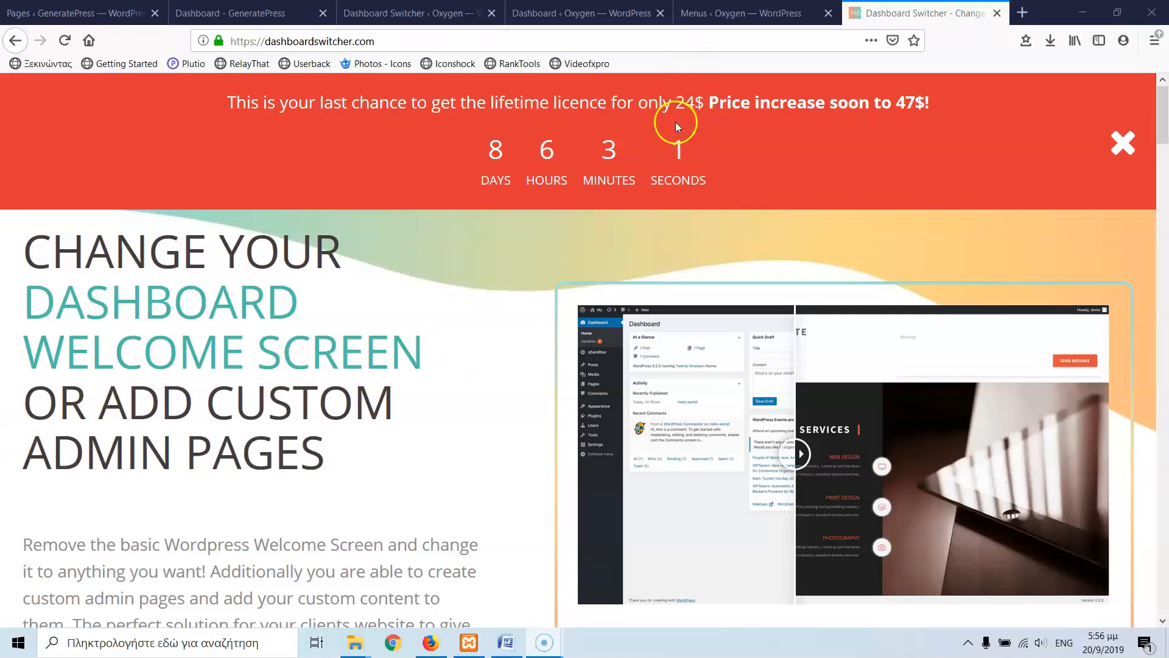
pyautogui.moveTo(609, 176)
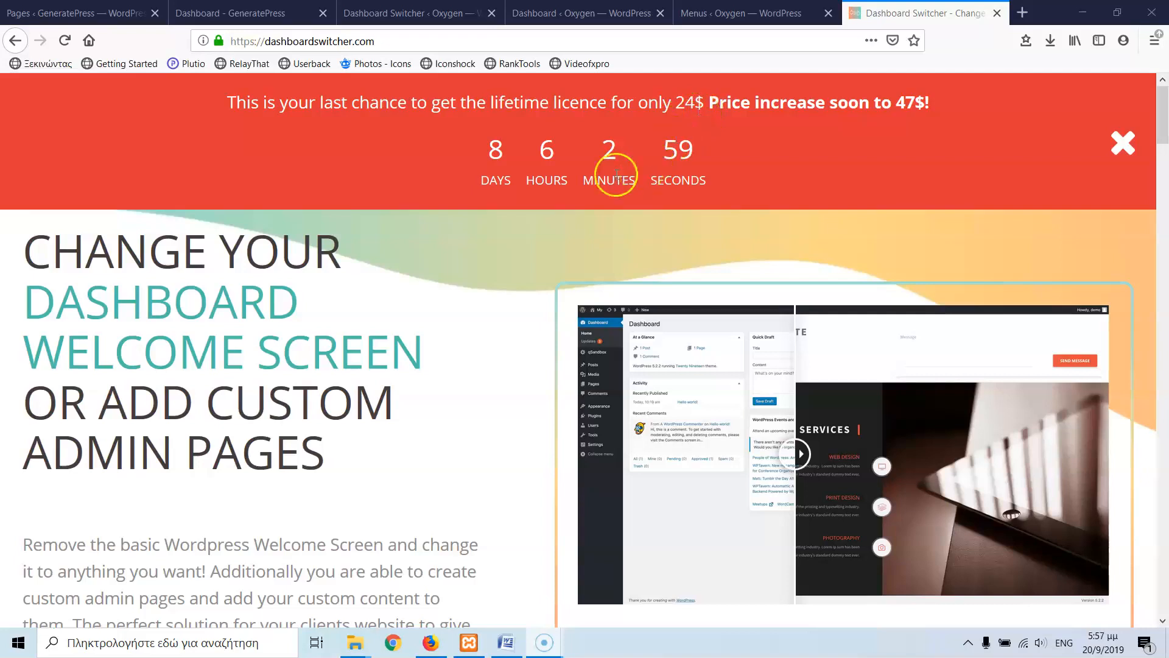
pyautogui.moveTo(851, 134)
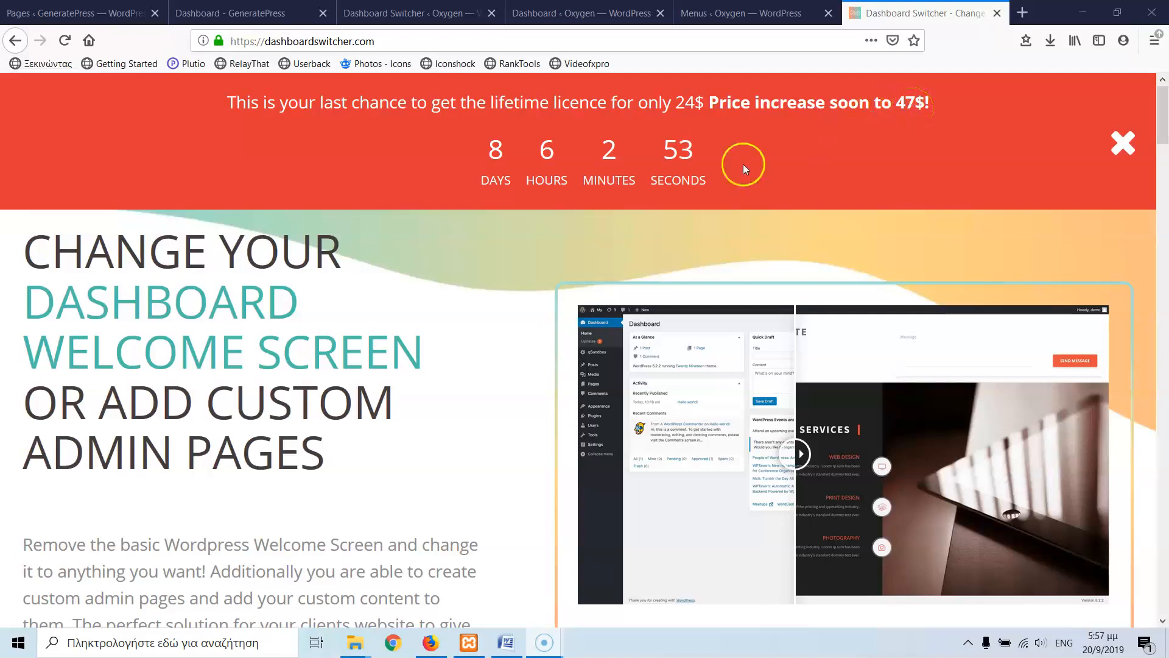
# Scroll through dashboardswitcher.com and expand the Changelog accordion to read the latest version notes.
pyautogui.scroll(-3)
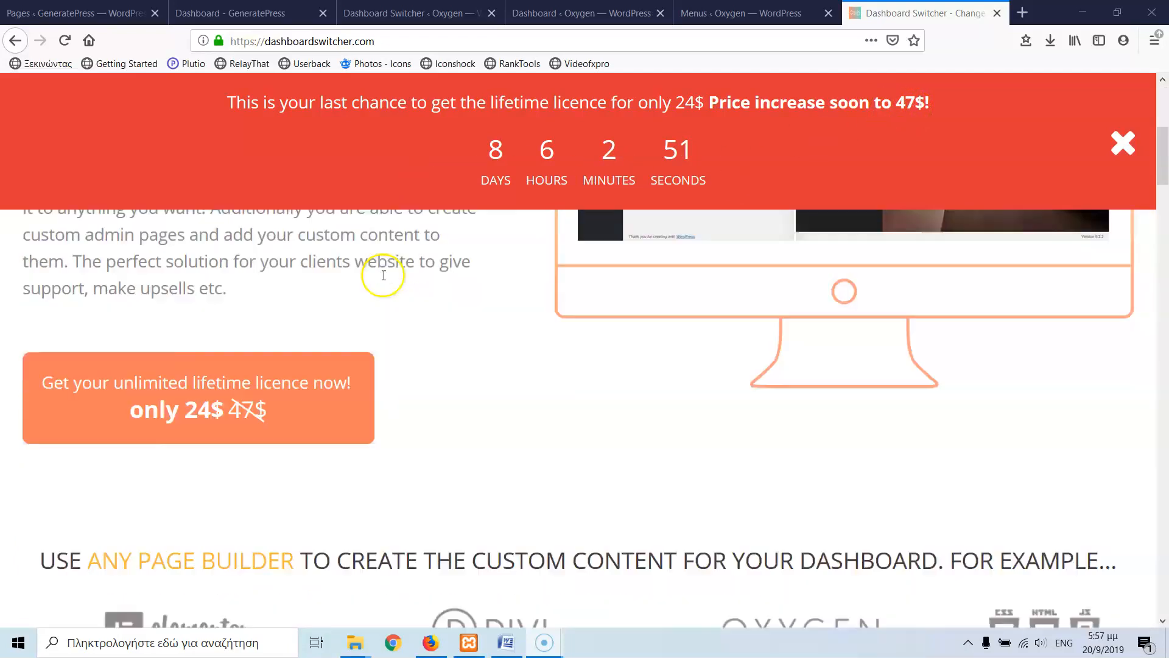
pyautogui.scroll(-3)
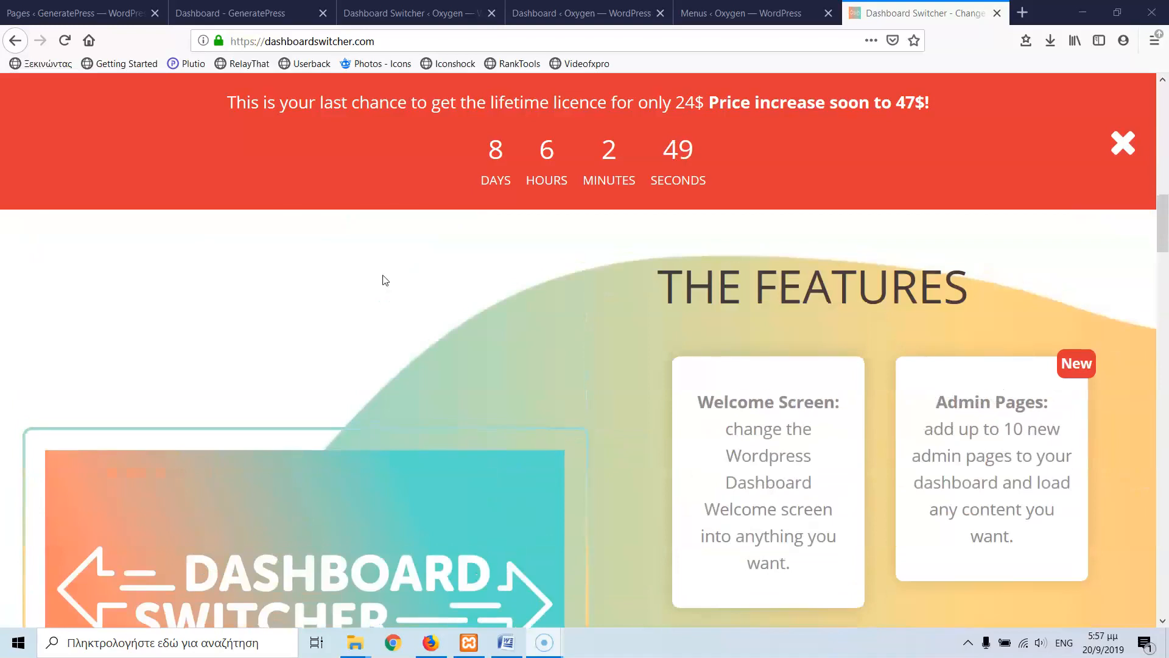
pyautogui.moveTo(987, 400)
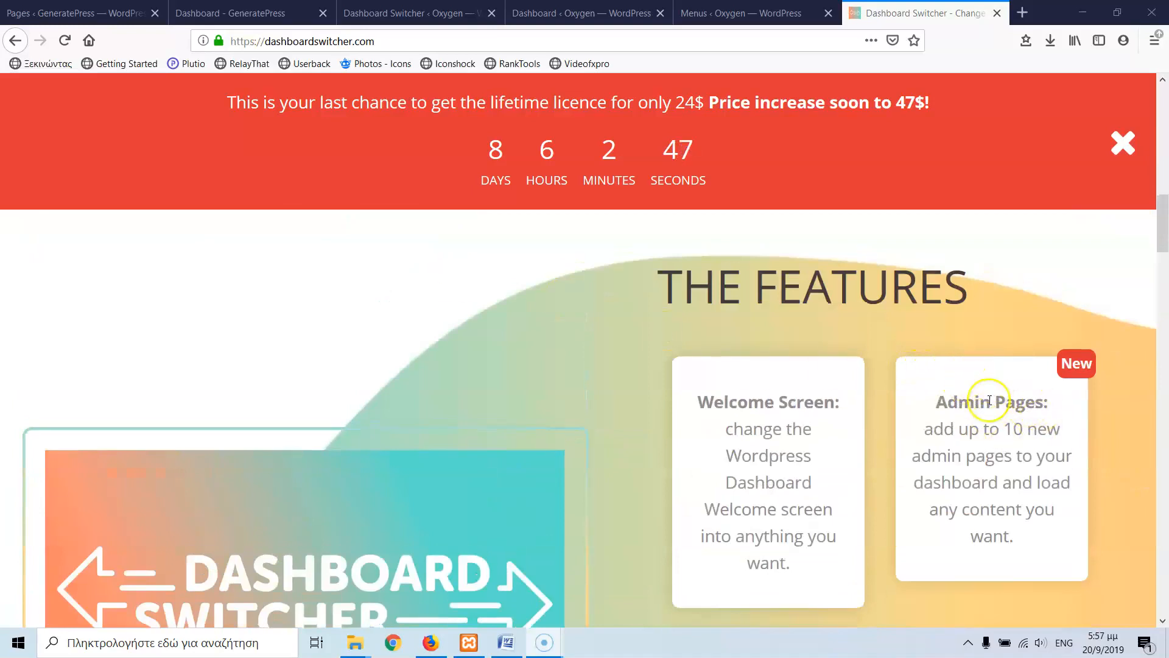
pyautogui.scroll(-3)
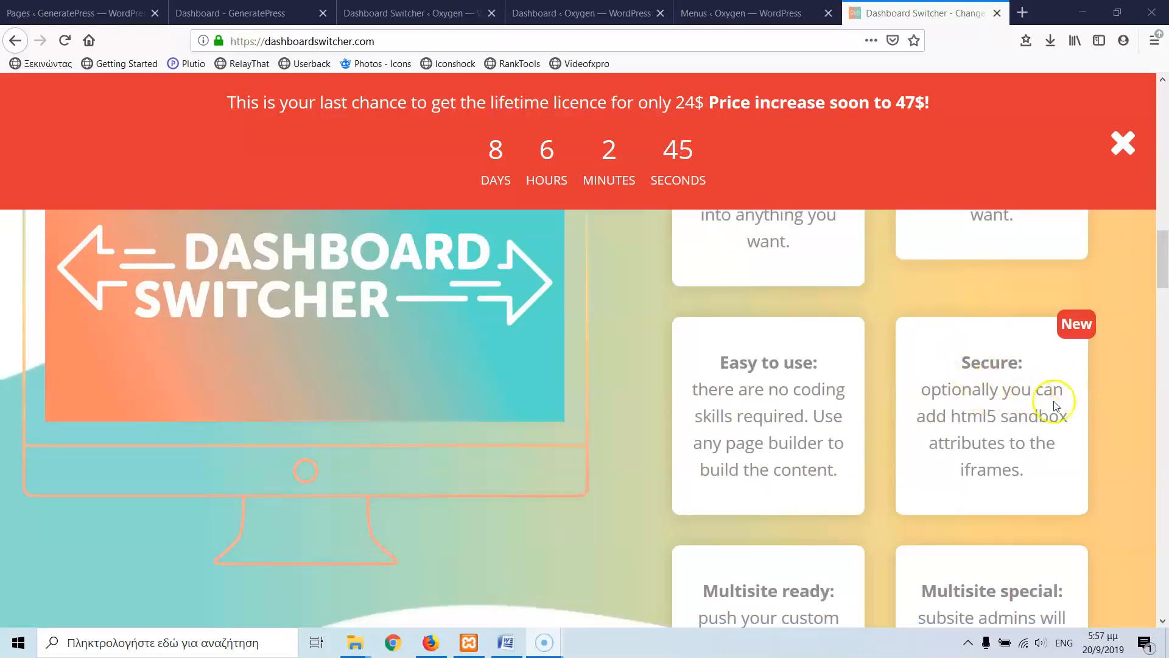
pyautogui.scroll(-3)
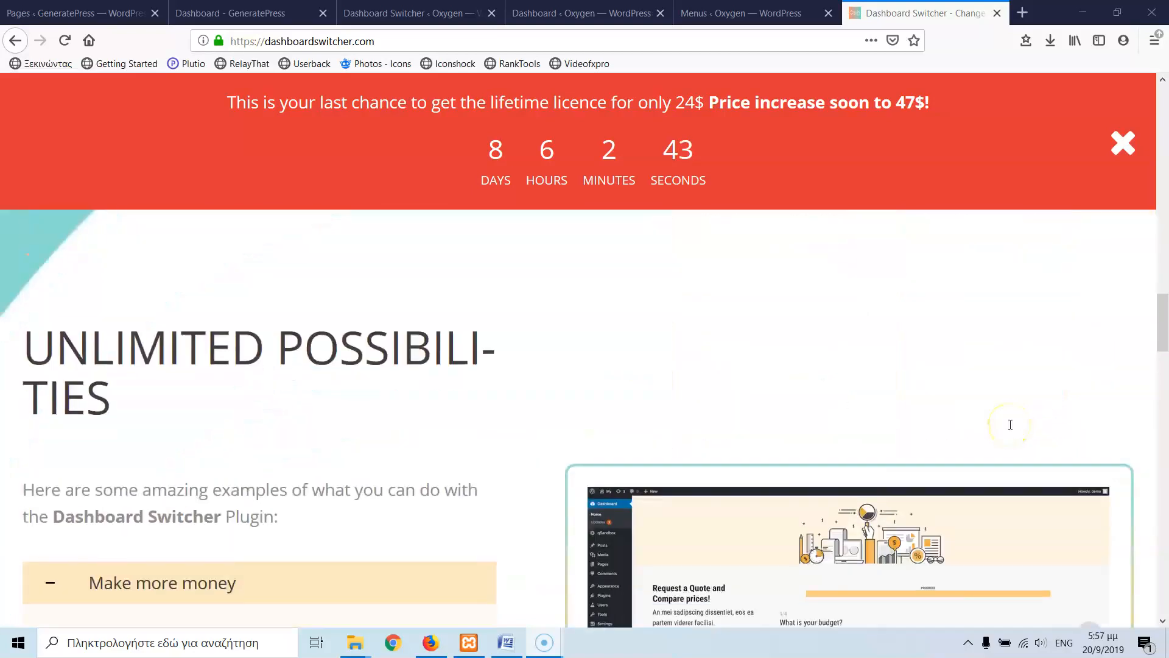
pyautogui.scroll(-3)
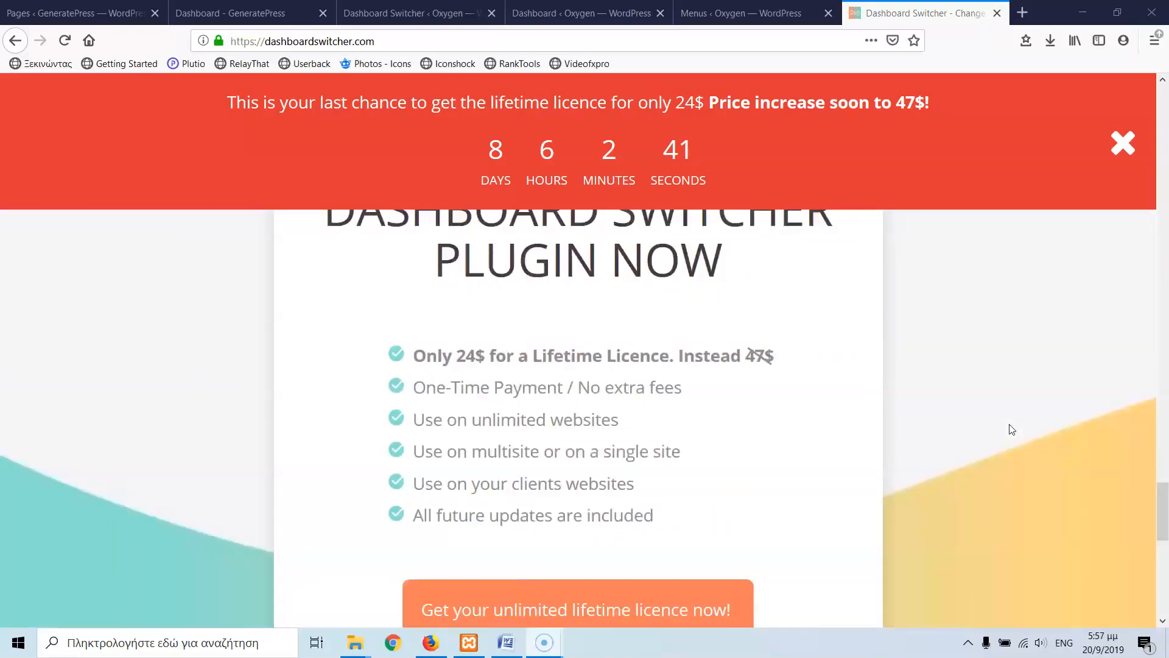
pyautogui.scroll(-3)
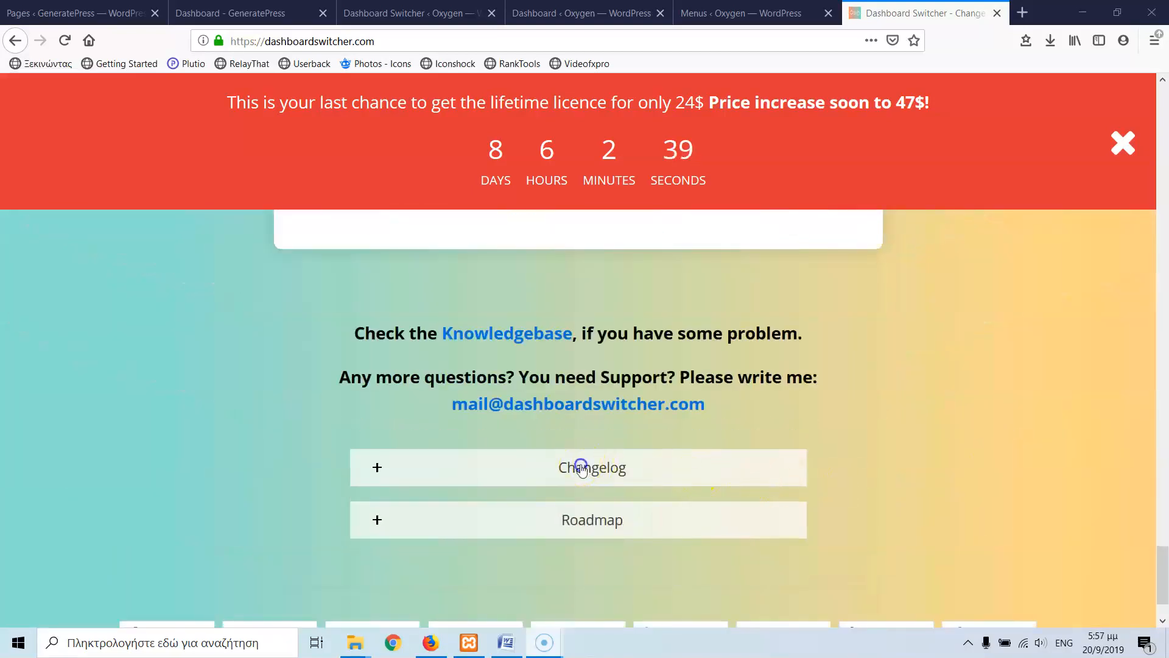
pyautogui.click(592, 467)
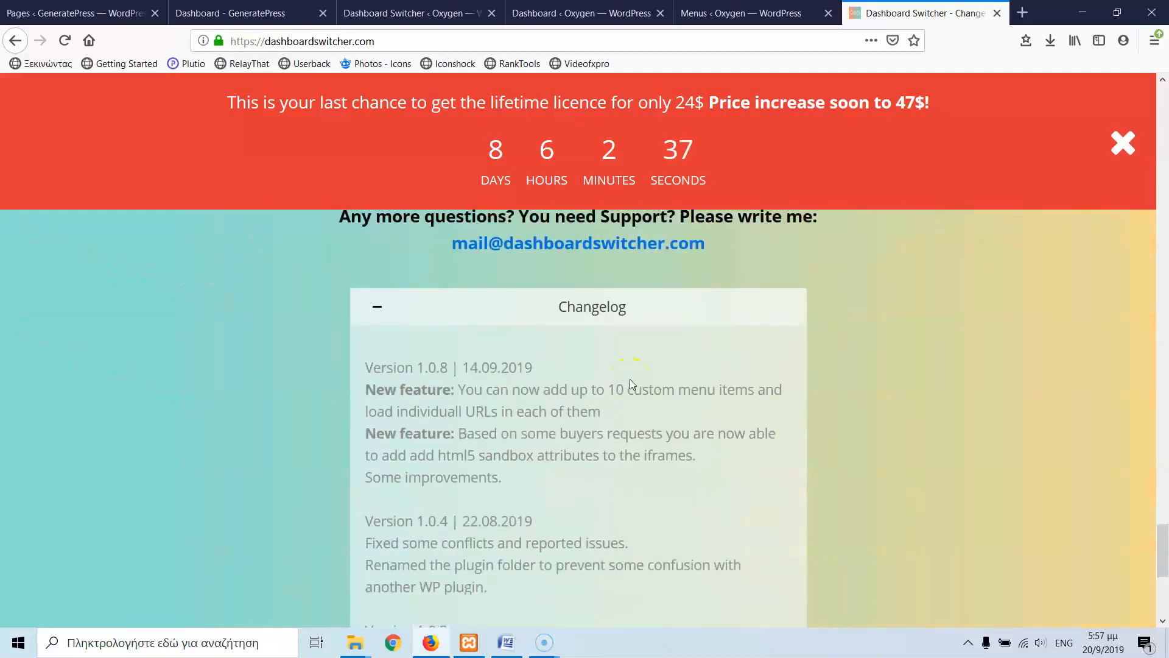
pyautogui.moveTo(510, 393)
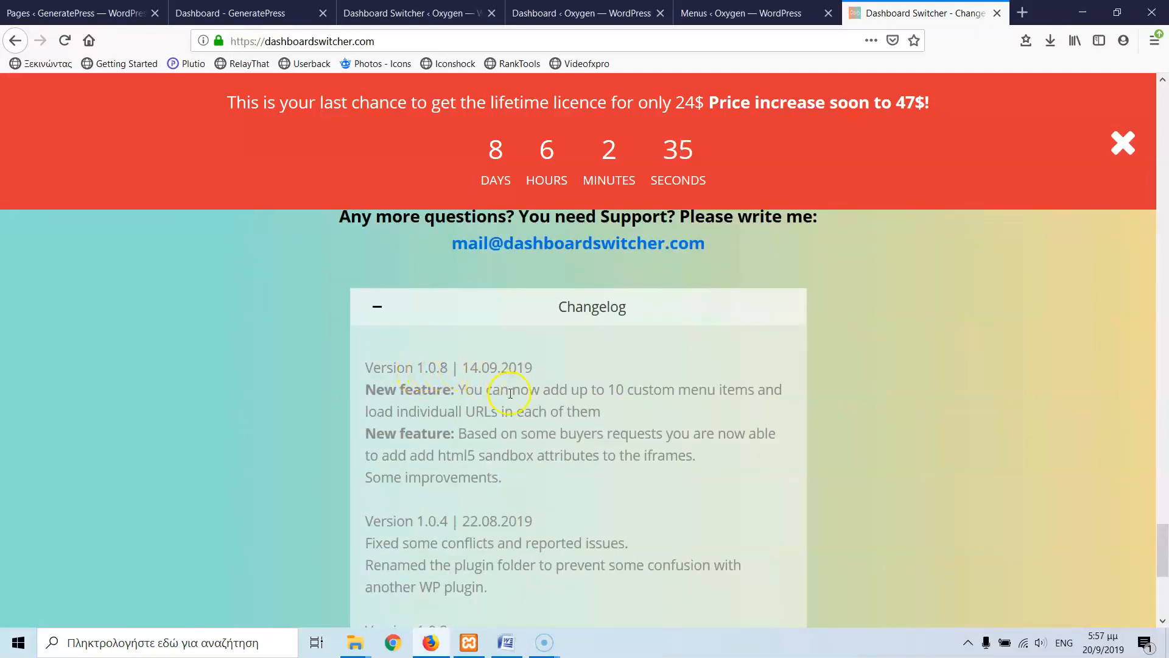
pyautogui.scroll(-3)
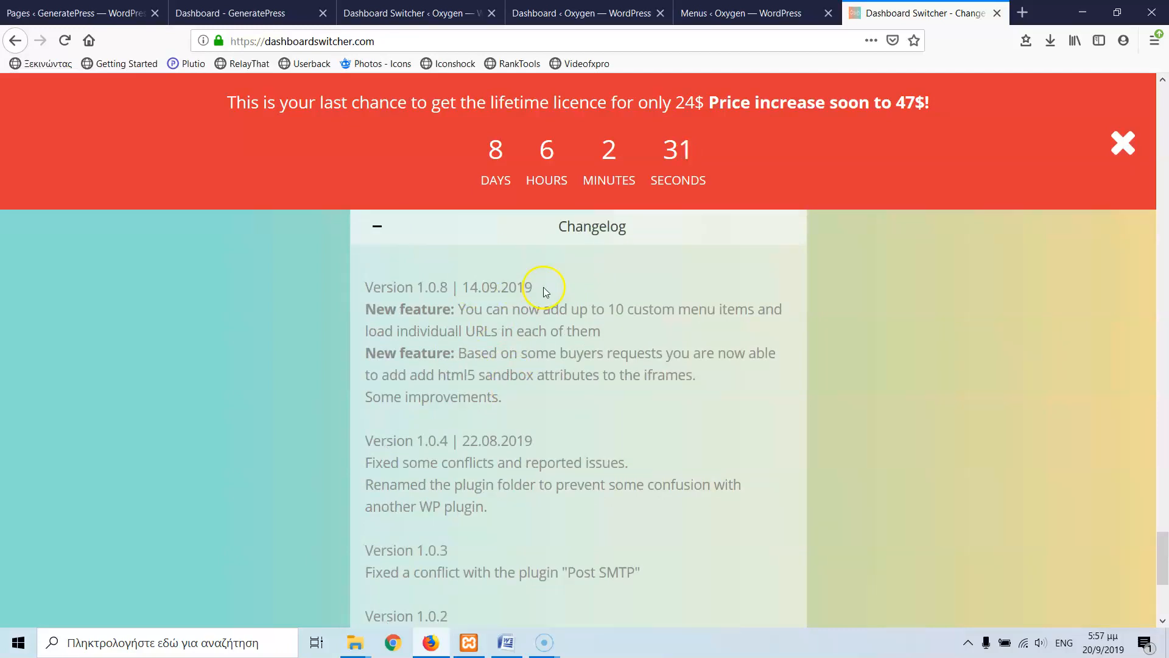
pyautogui.doubleClick(470, 287)
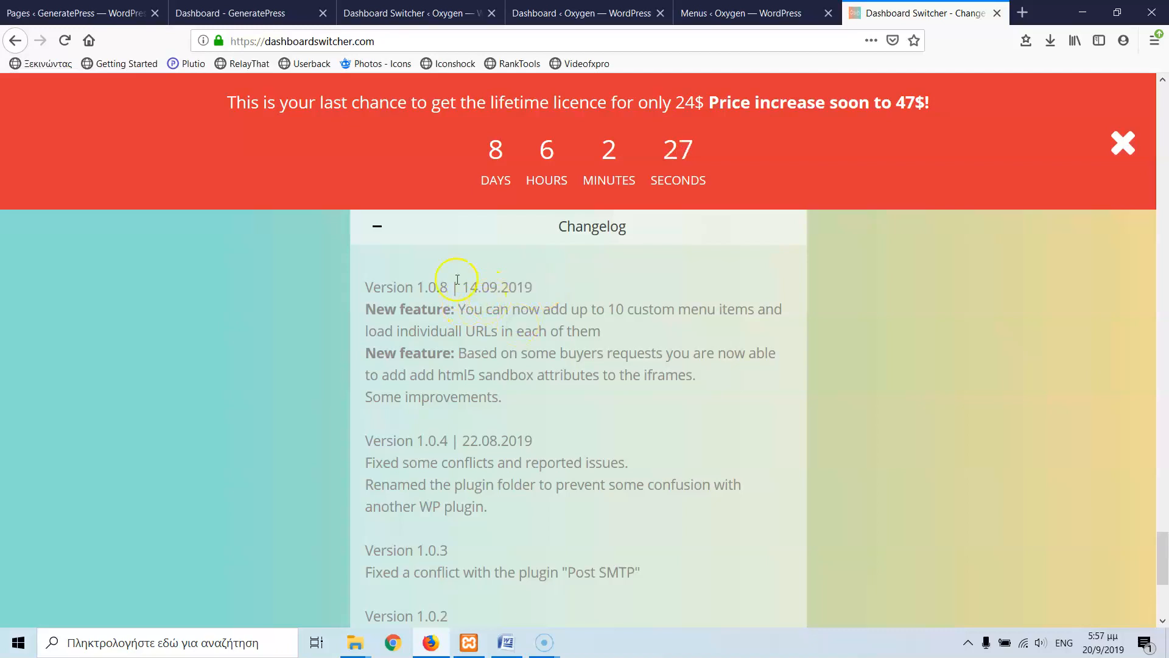
# Scroll back up to The Features section listing the welcome screen and admin pages.
pyautogui.scroll(3)
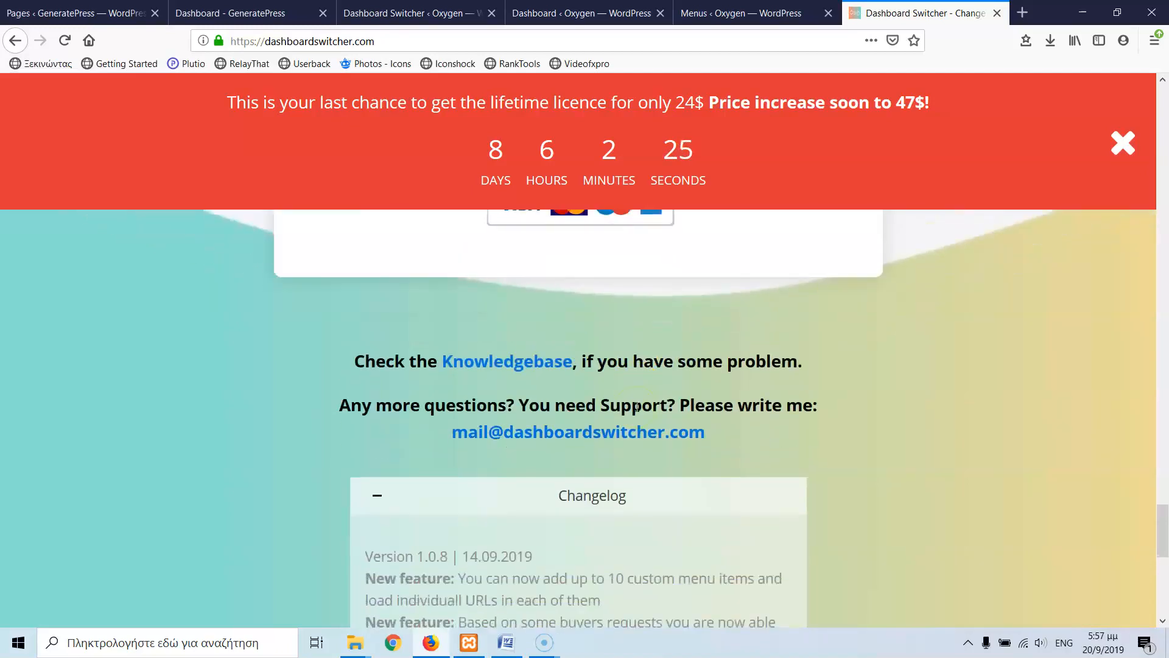
pyautogui.scroll(3)
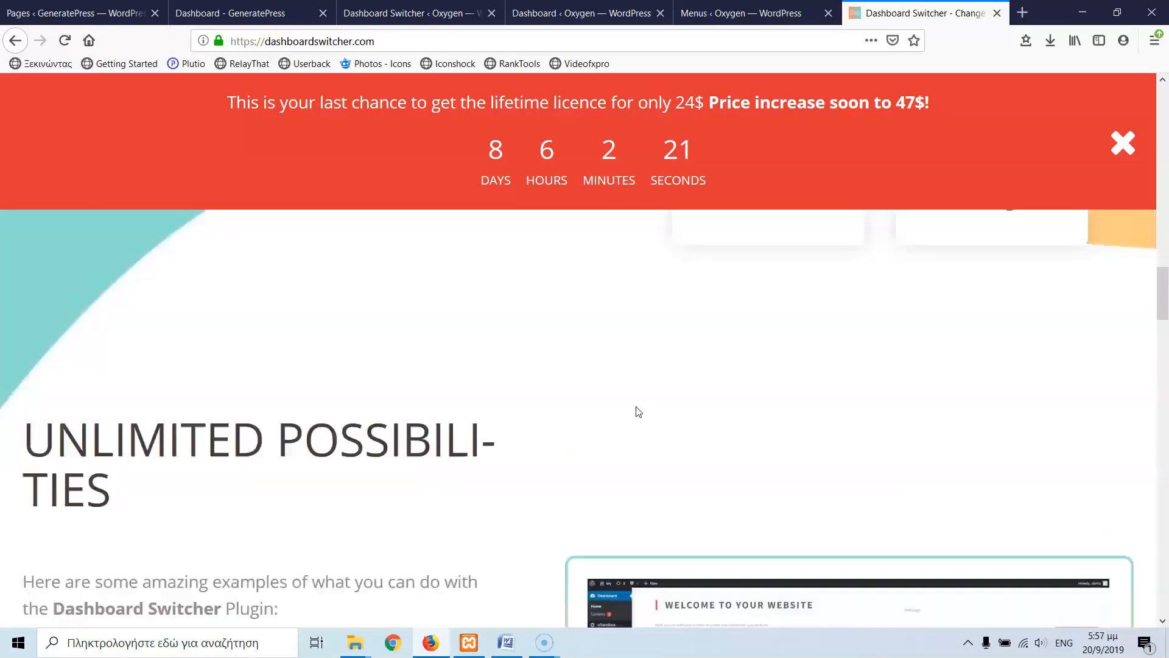
pyautogui.scroll(3)
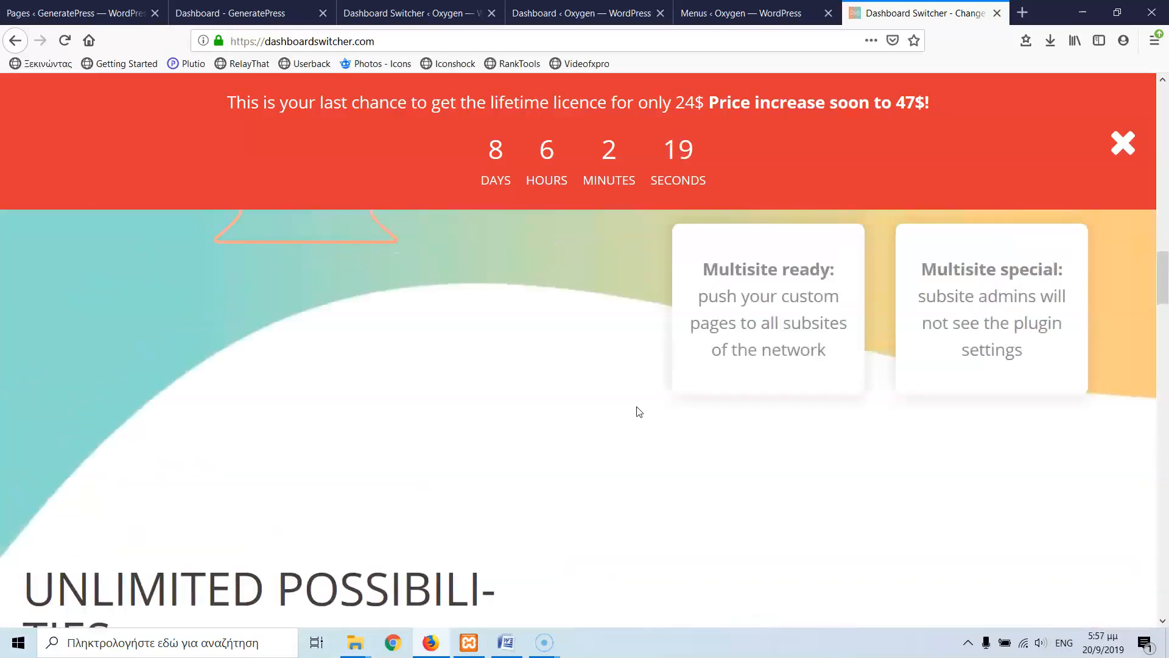
pyautogui.scroll(3)
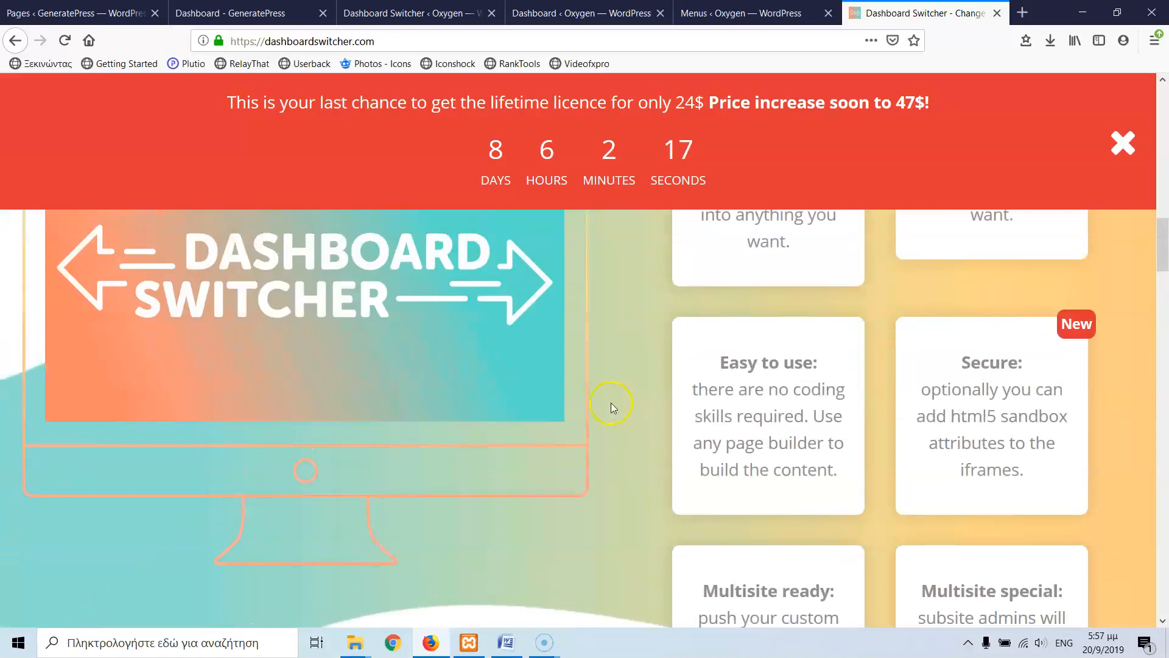
pyautogui.scroll(3)
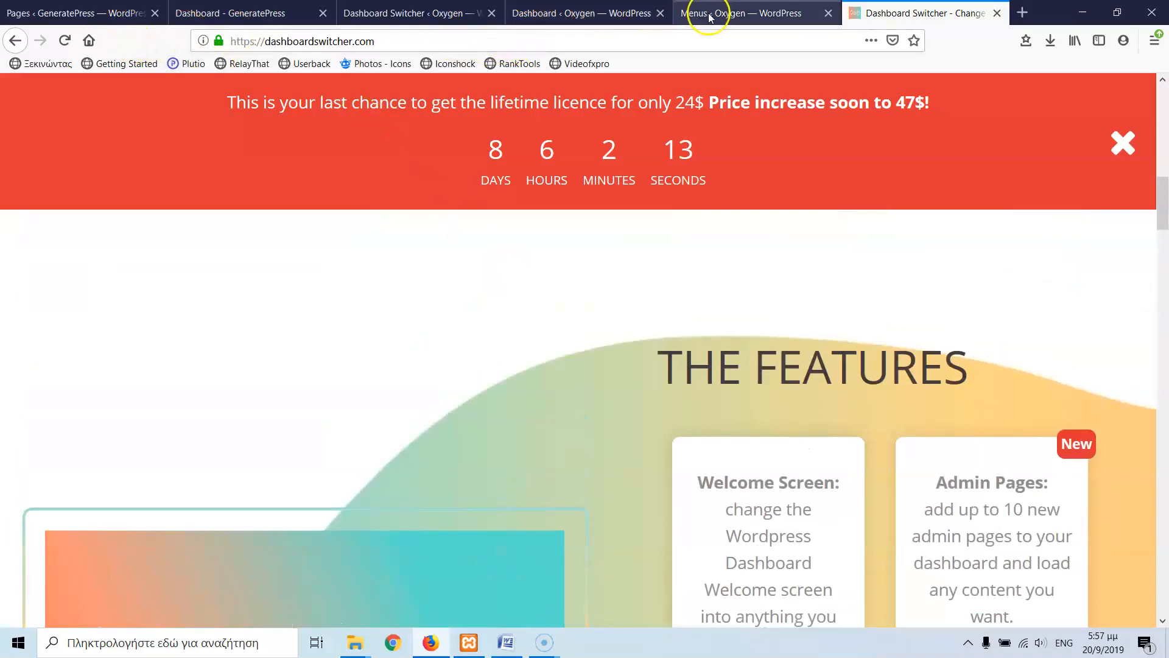
# Return to the local site's admin home and view Installed Plugins with Dashboard Switcher active.
pyautogui.click(741, 13)
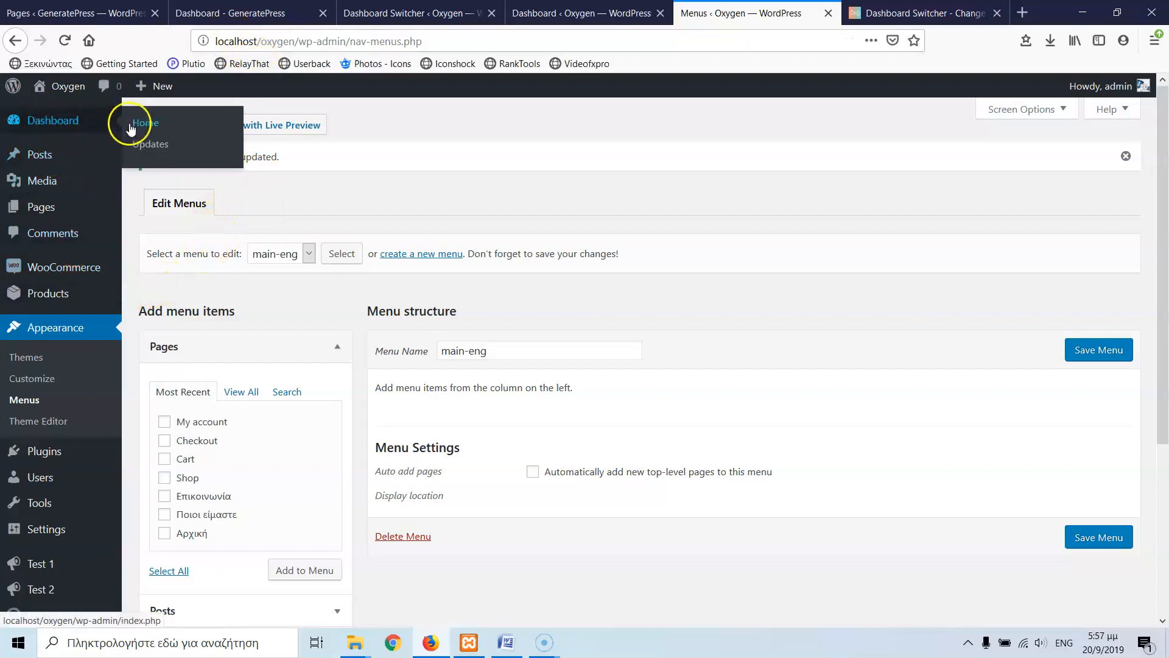
pyautogui.click(145, 122)
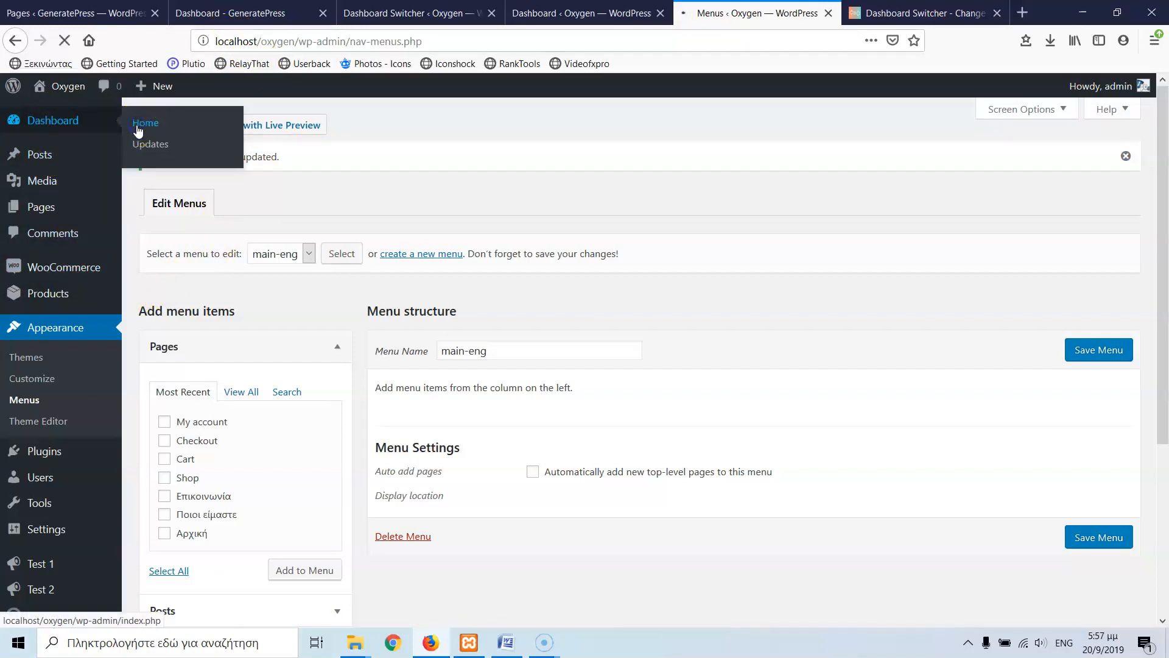
pyautogui.click(145, 122)
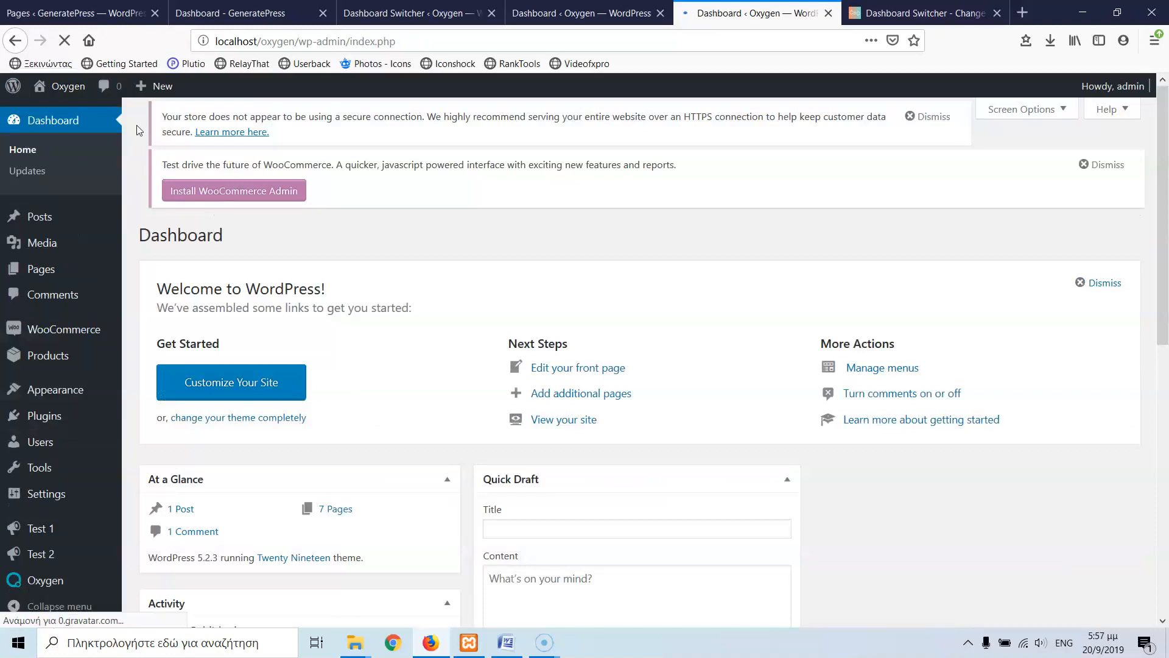
pyautogui.scroll(-3)
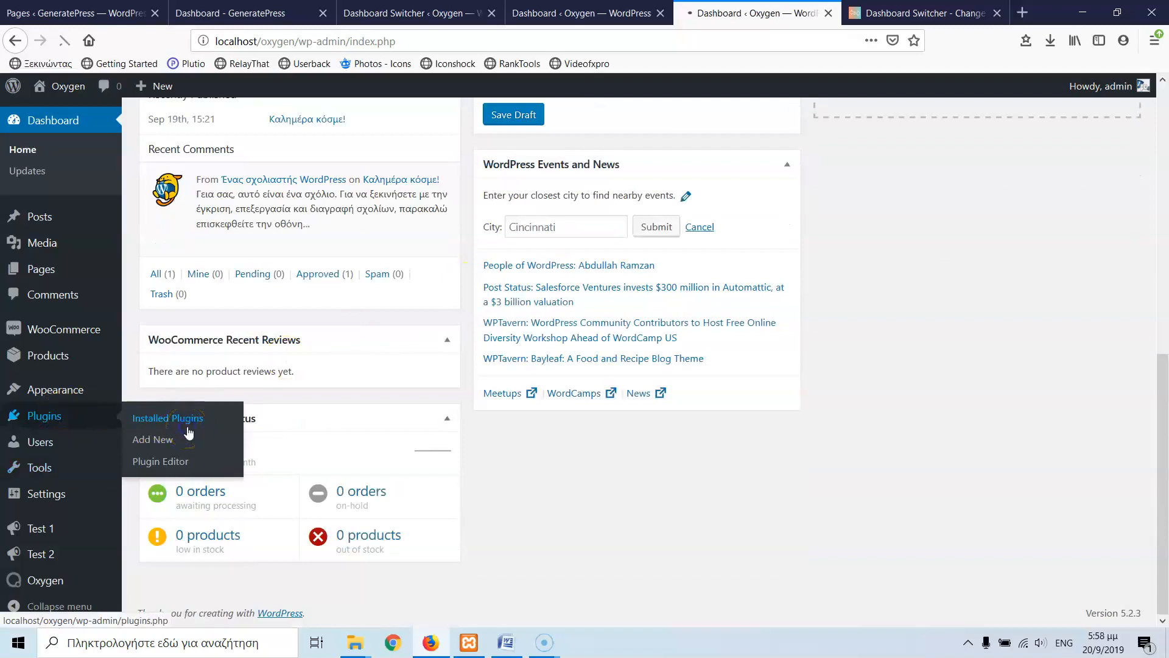
pyautogui.click(167, 418)
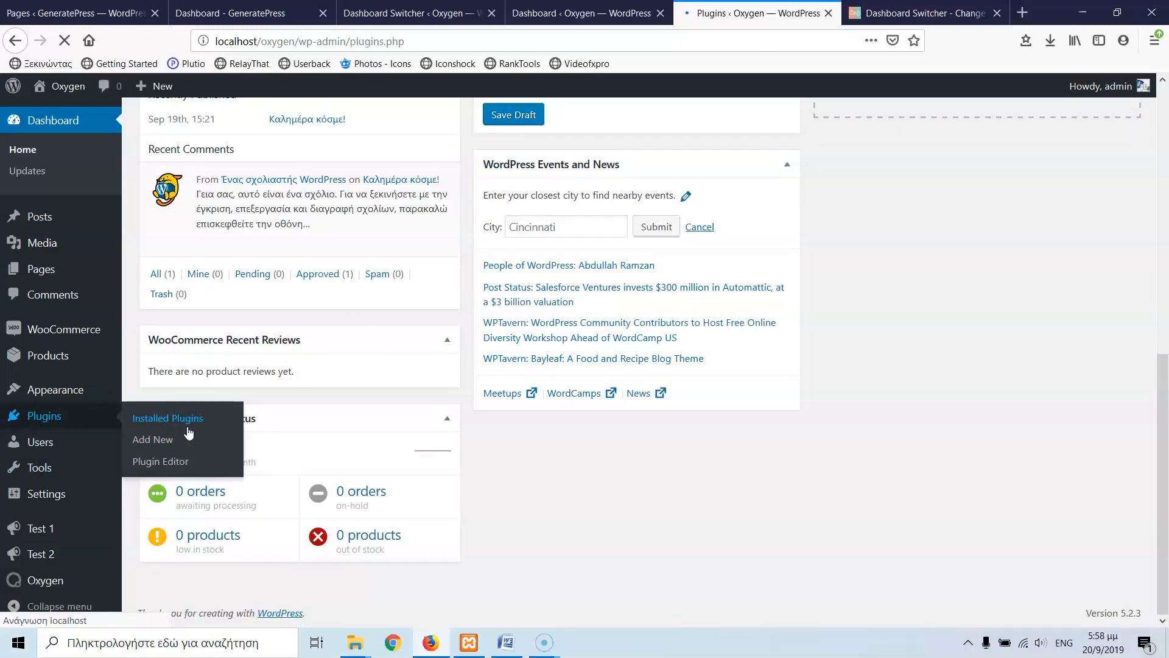
pyautogui.click(166, 418)
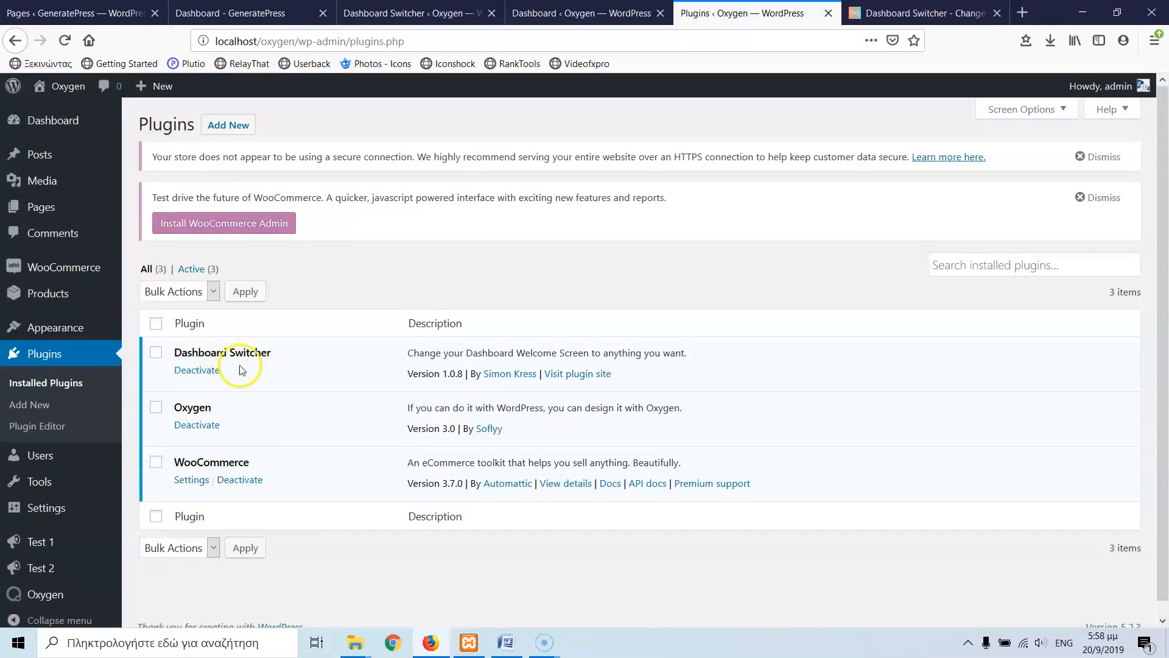
pyautogui.moveTo(351, 215)
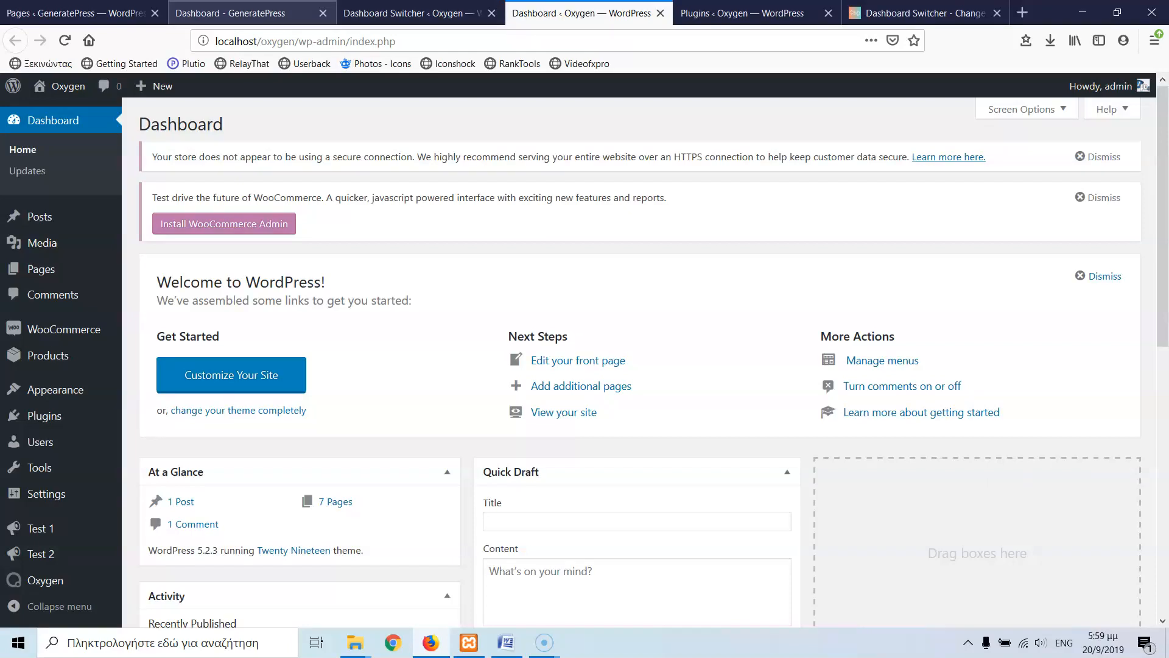
# Switch to the GeneratePress site's empty Pages list and start adding a new page.
pyautogui.click(239, 12)
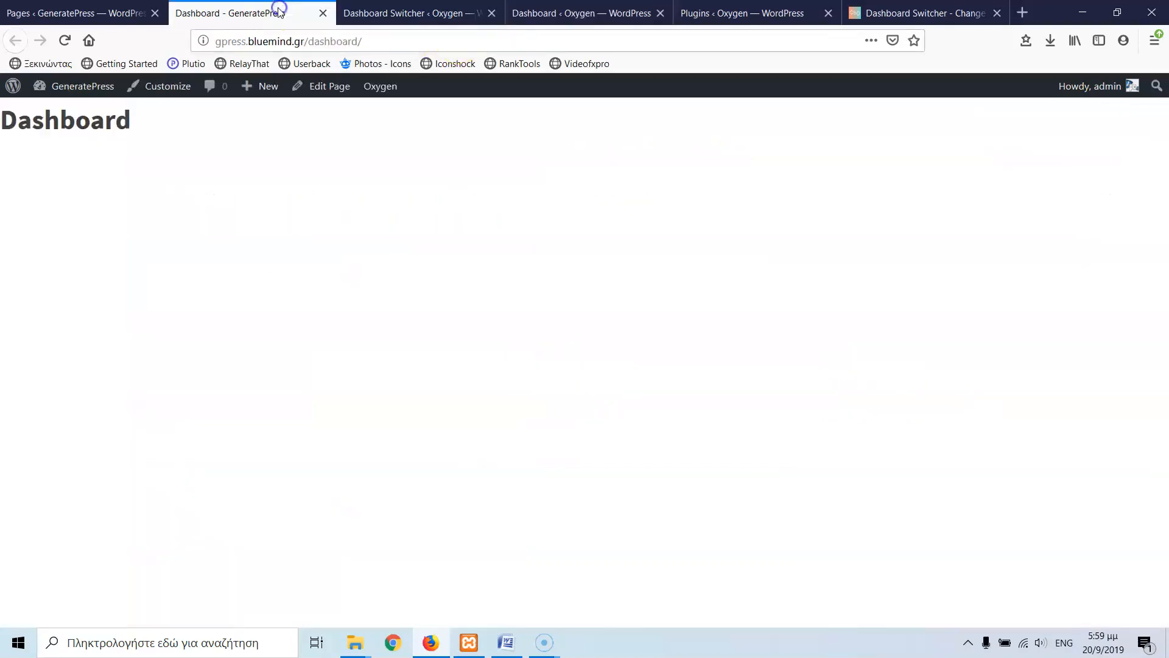
pyautogui.click(74, 12)
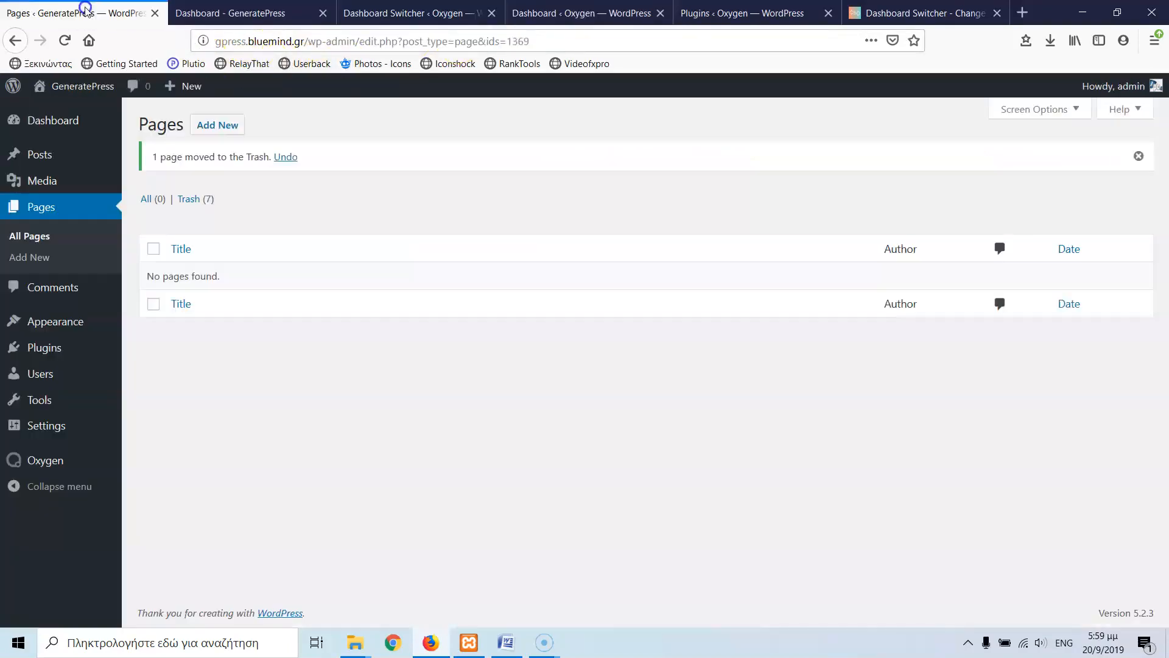
pyautogui.moveTo(29, 257)
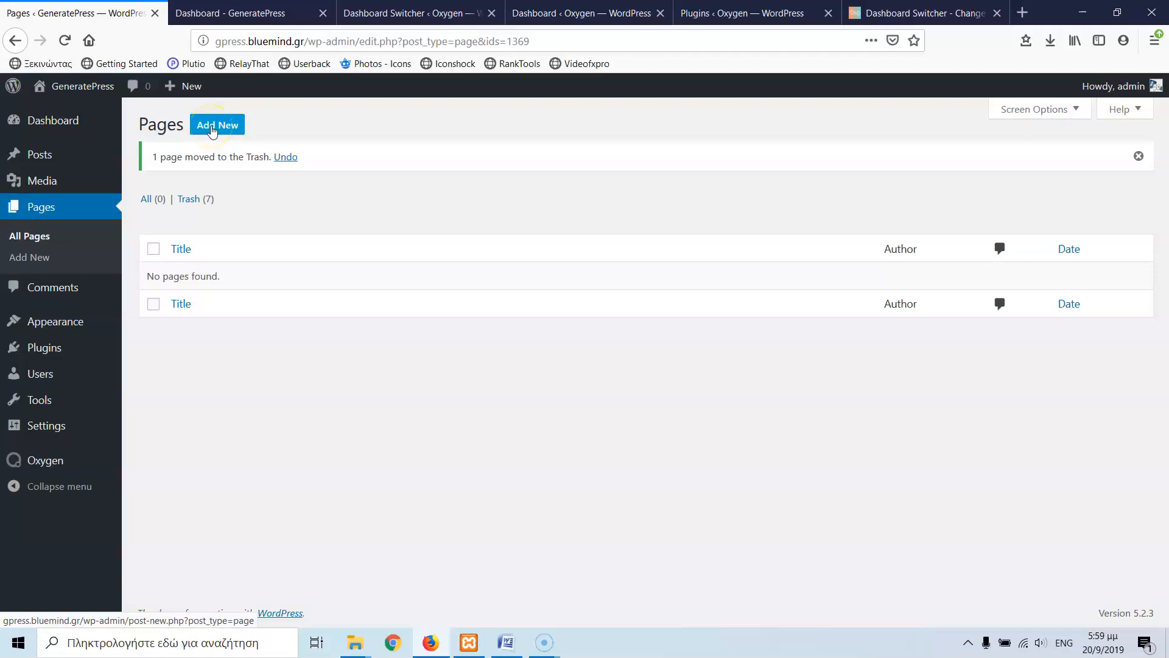
pyautogui.click(217, 124)
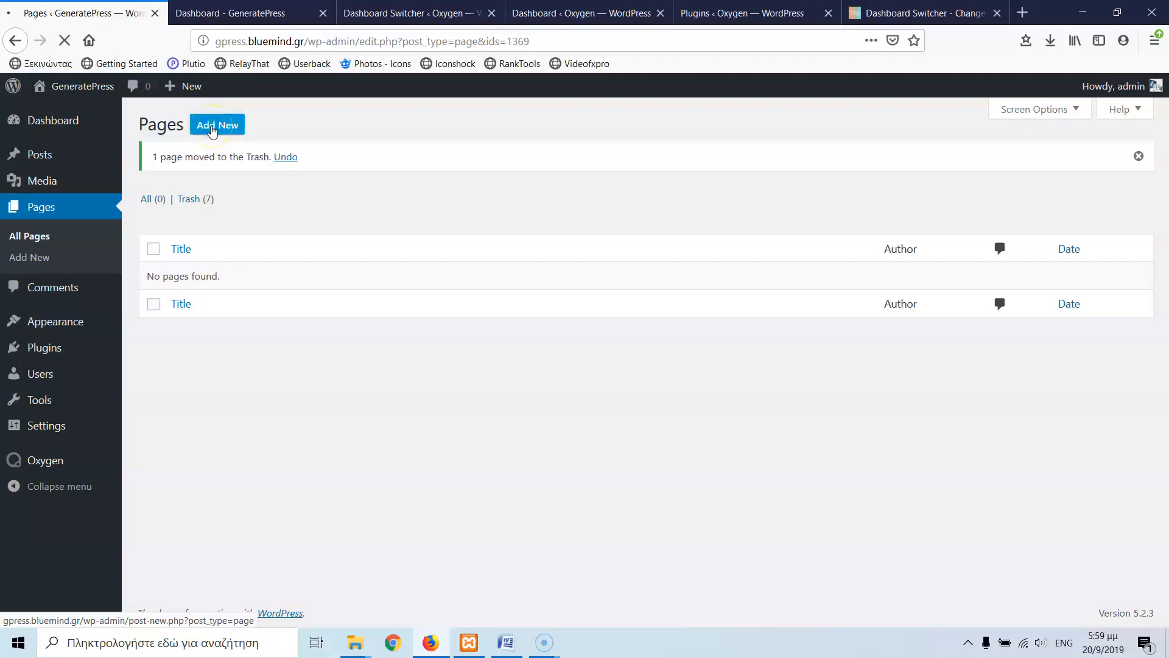
# Publish a new page titled 'Dashboard' and view its live front-end version.
pyautogui.click(217, 124)
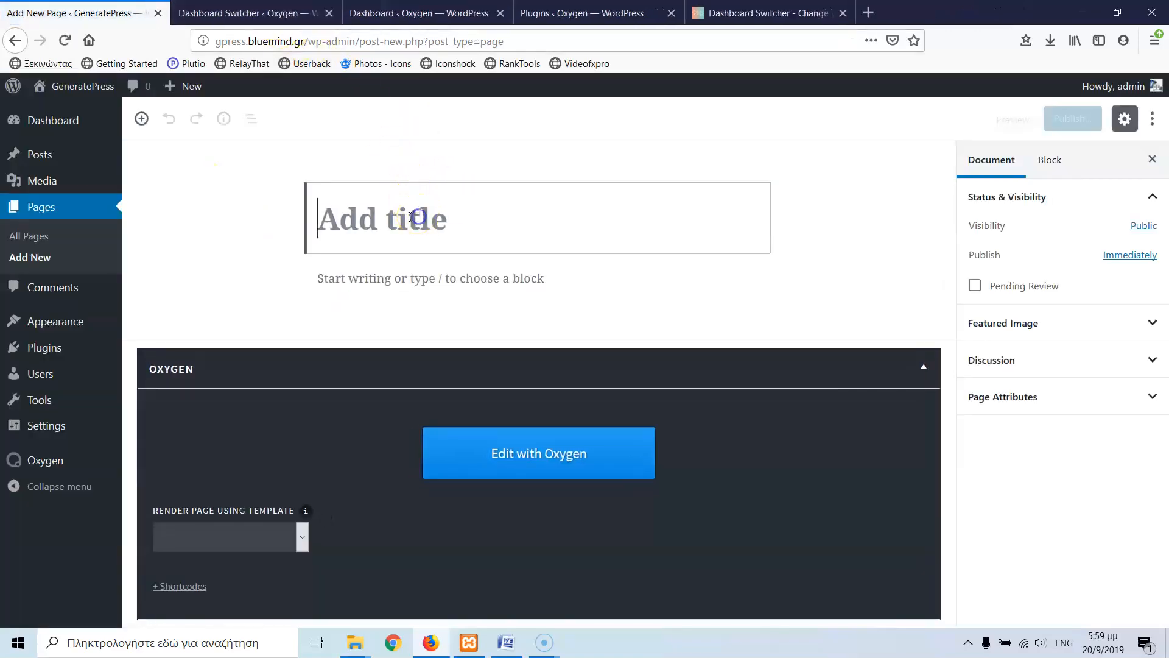
pyautogui.write('Dash')
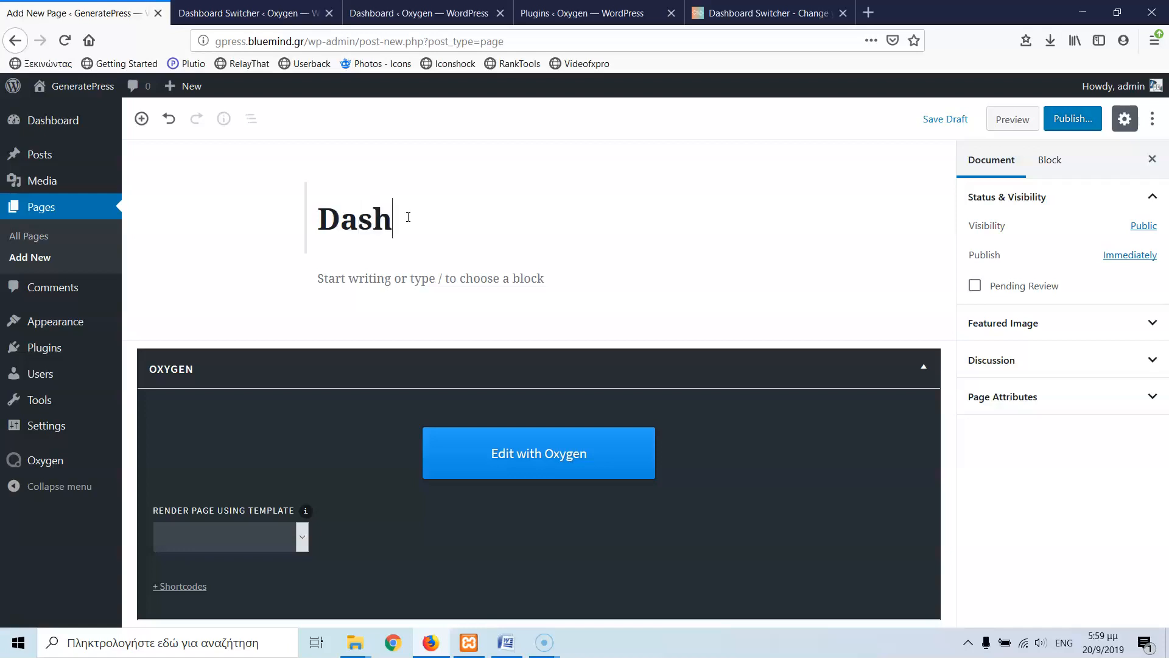
pyautogui.write('board')
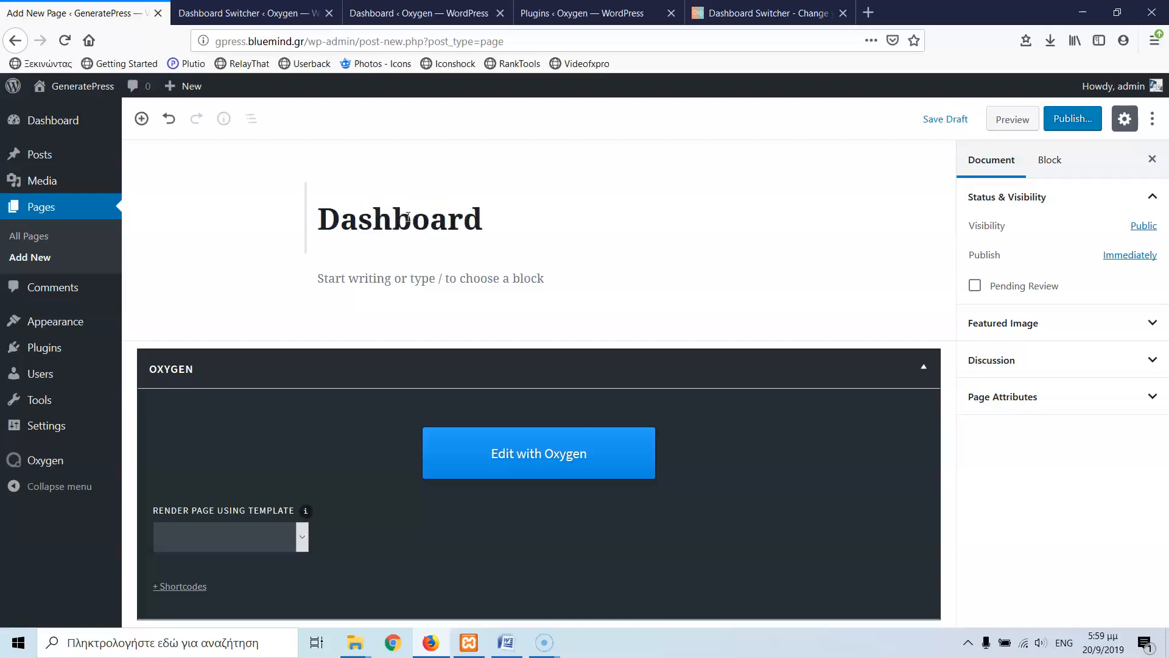
pyautogui.click(1072, 118)
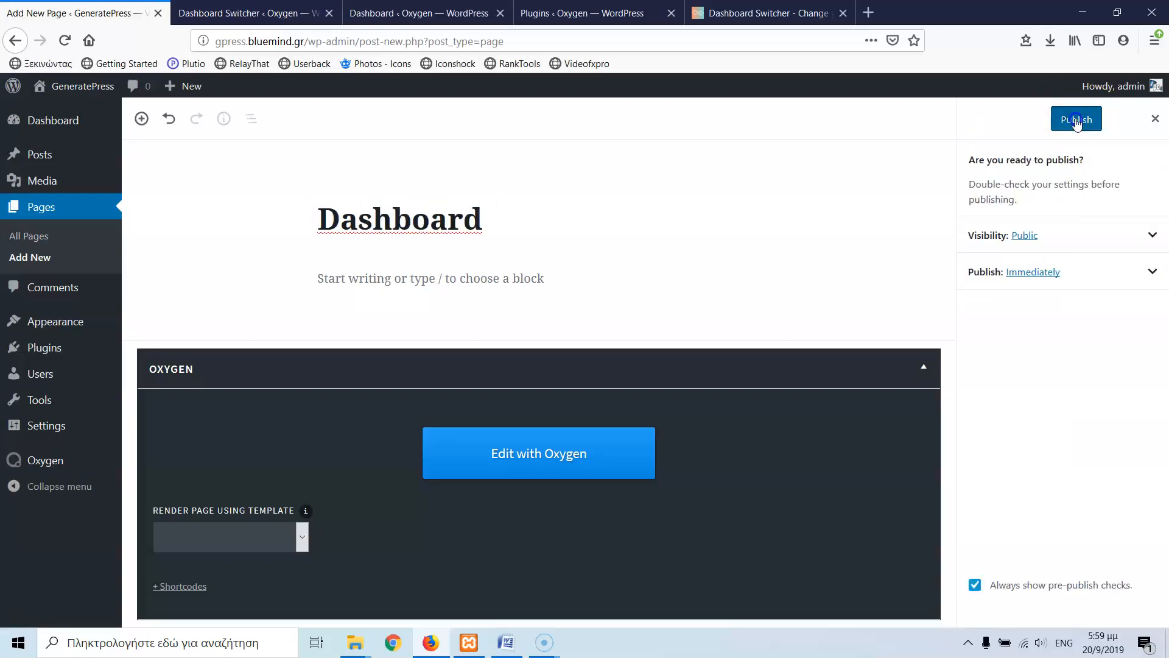
pyautogui.click(1075, 118)
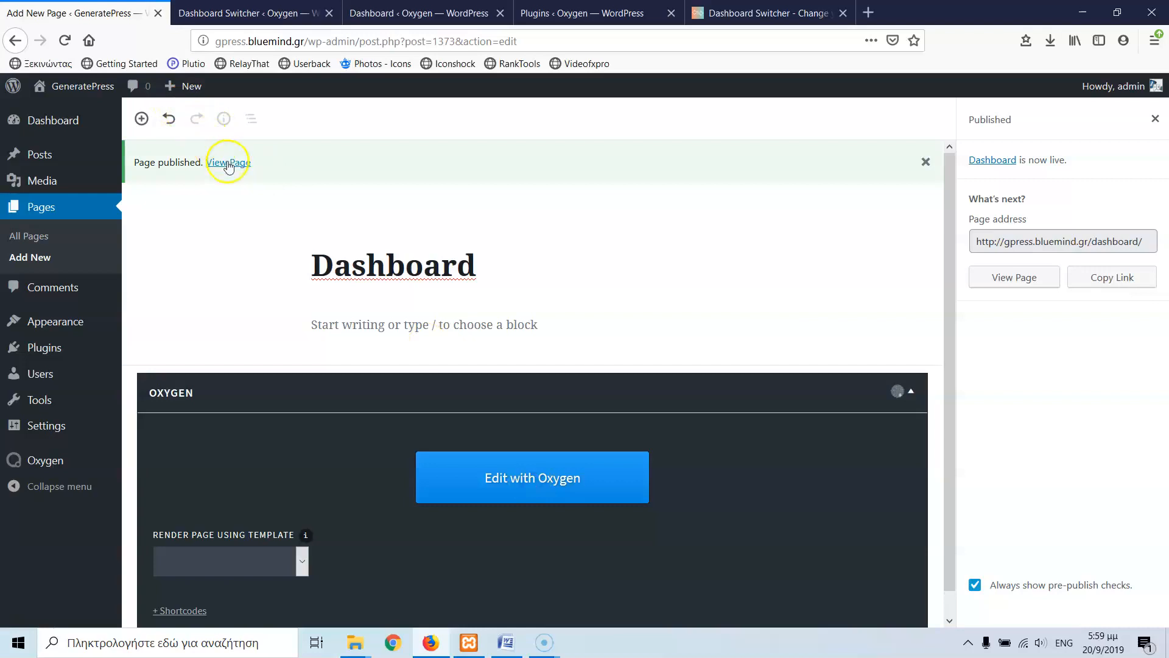
pyautogui.click(227, 162)
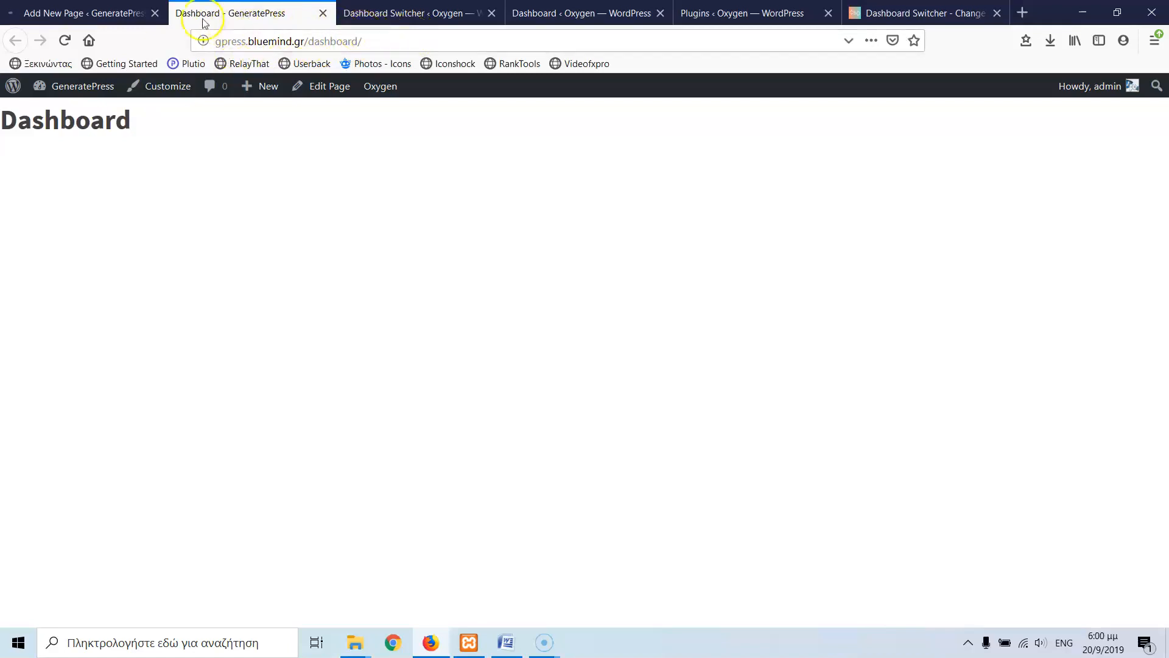
# Edit the Dashboard page in Oxygen and add a section with 50/50 columns.
pyautogui.click(380, 85)
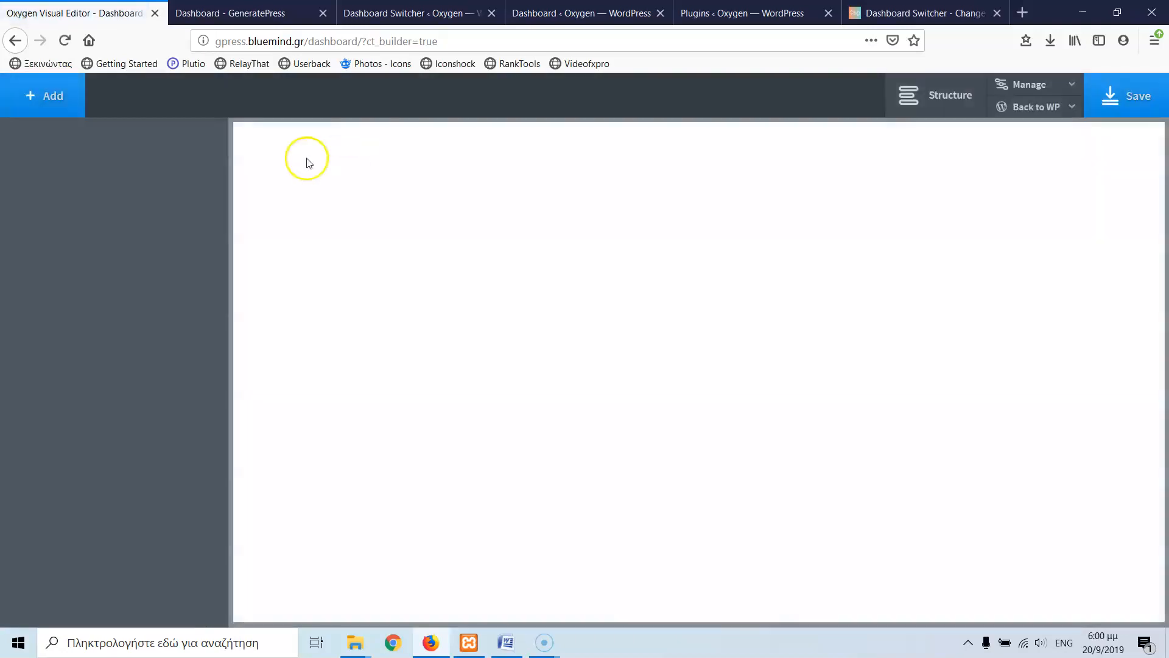
pyautogui.click(42, 95)
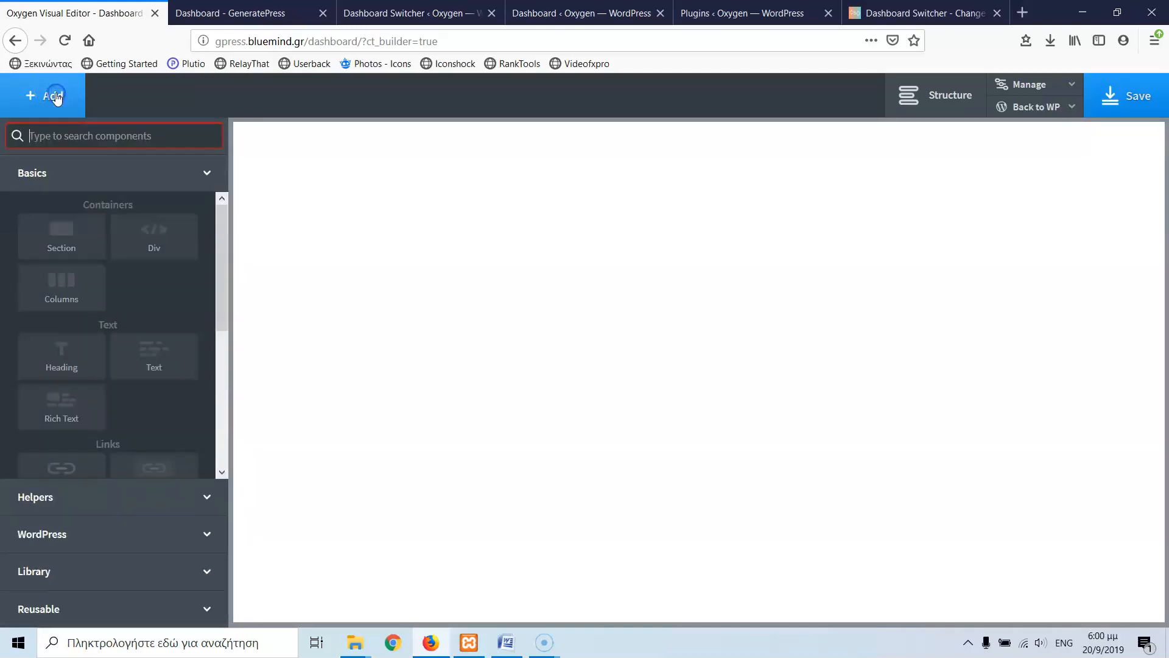
pyautogui.moveTo(61, 235)
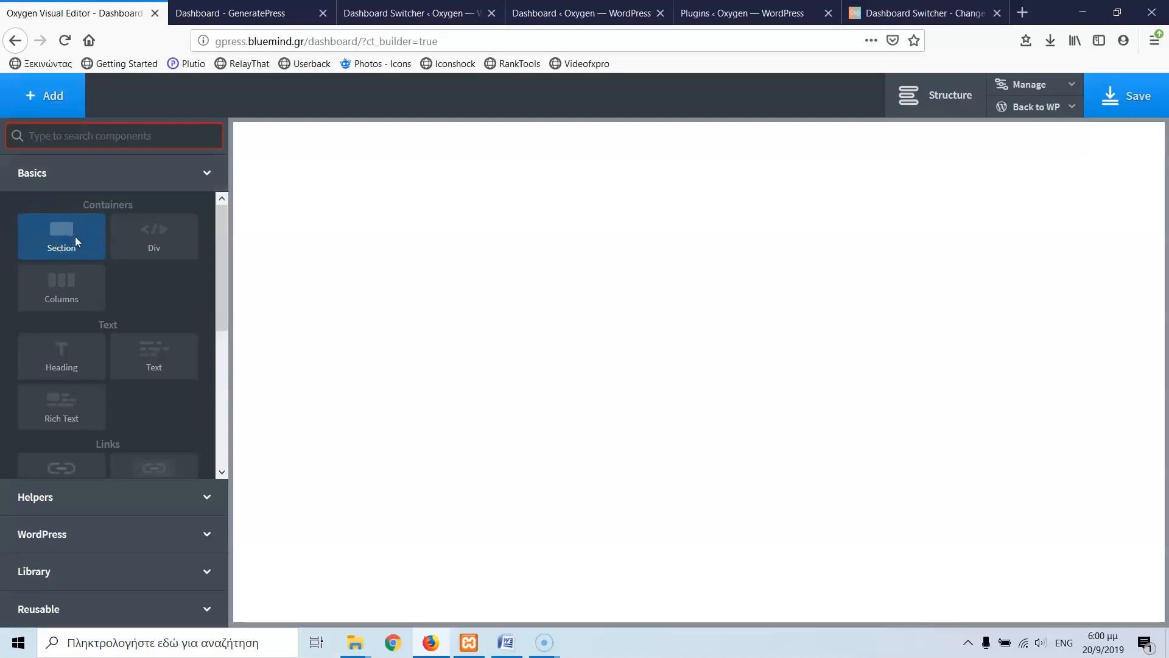
pyautogui.click(61, 235)
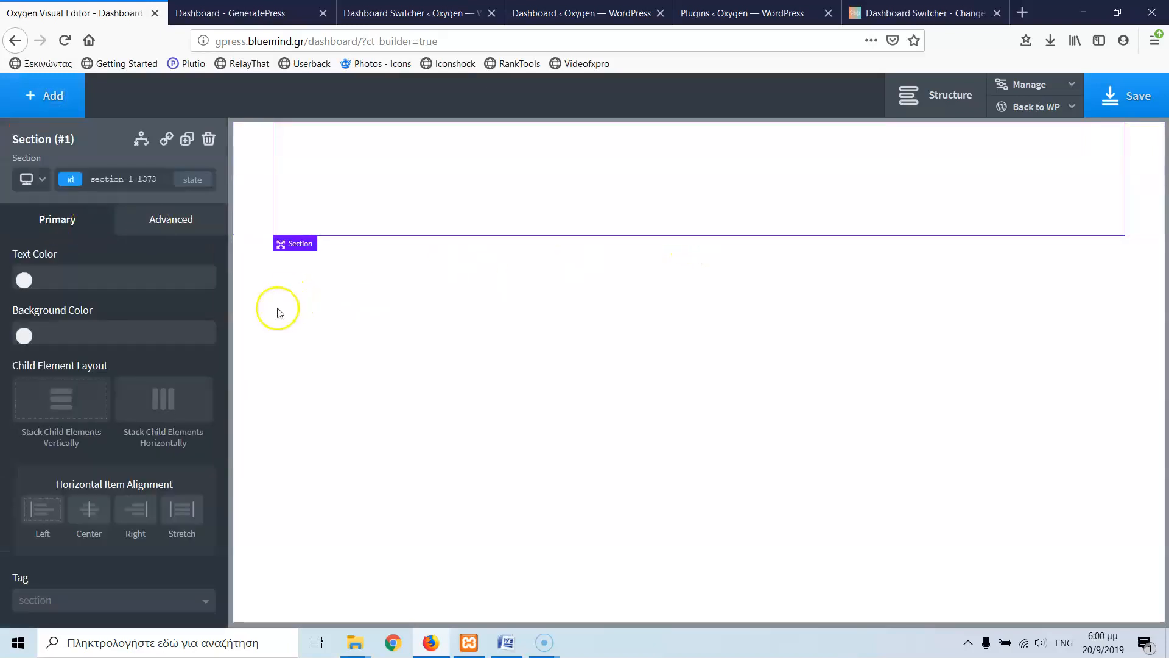
pyautogui.click(43, 95)
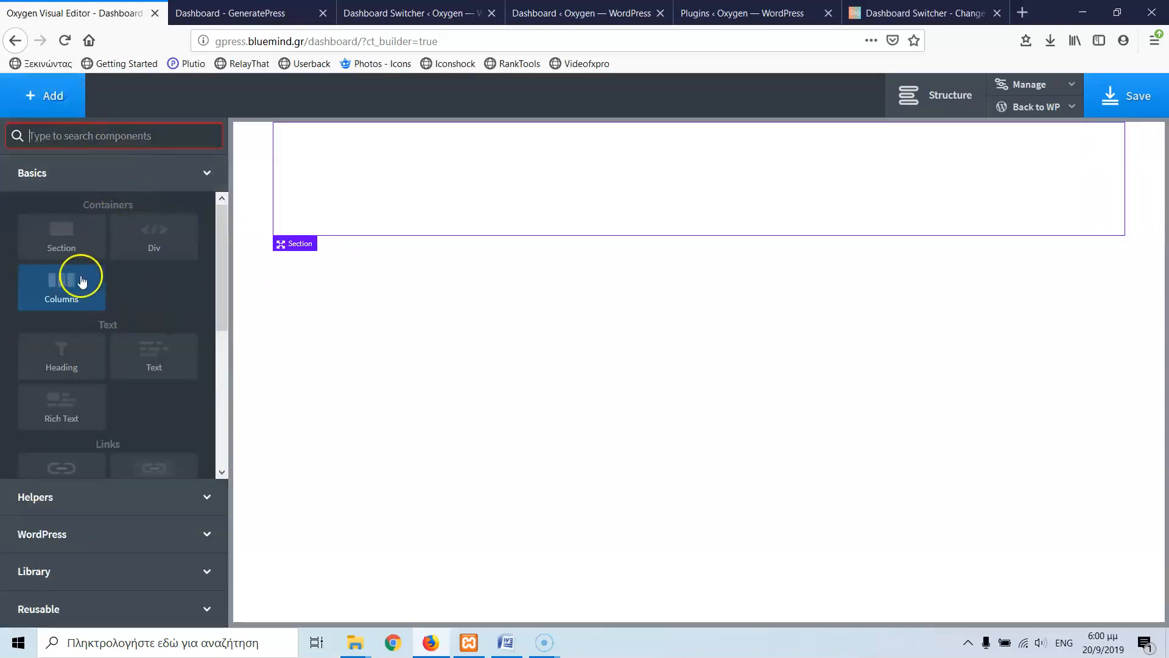
pyautogui.click(61, 288)
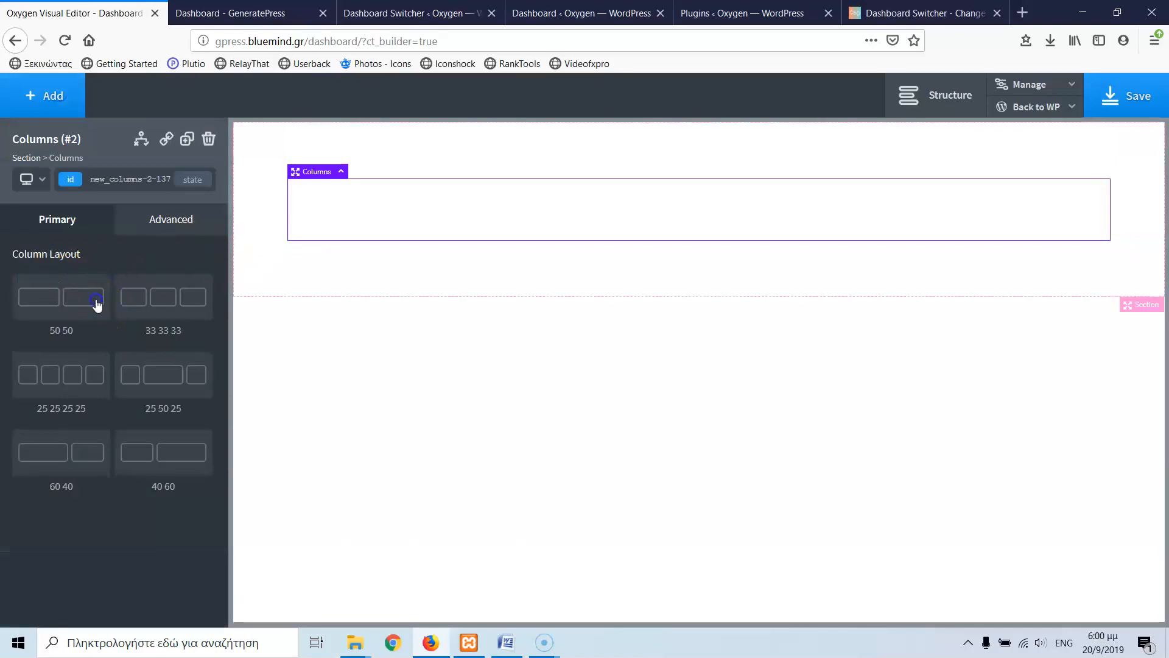
pyautogui.click(61, 296)
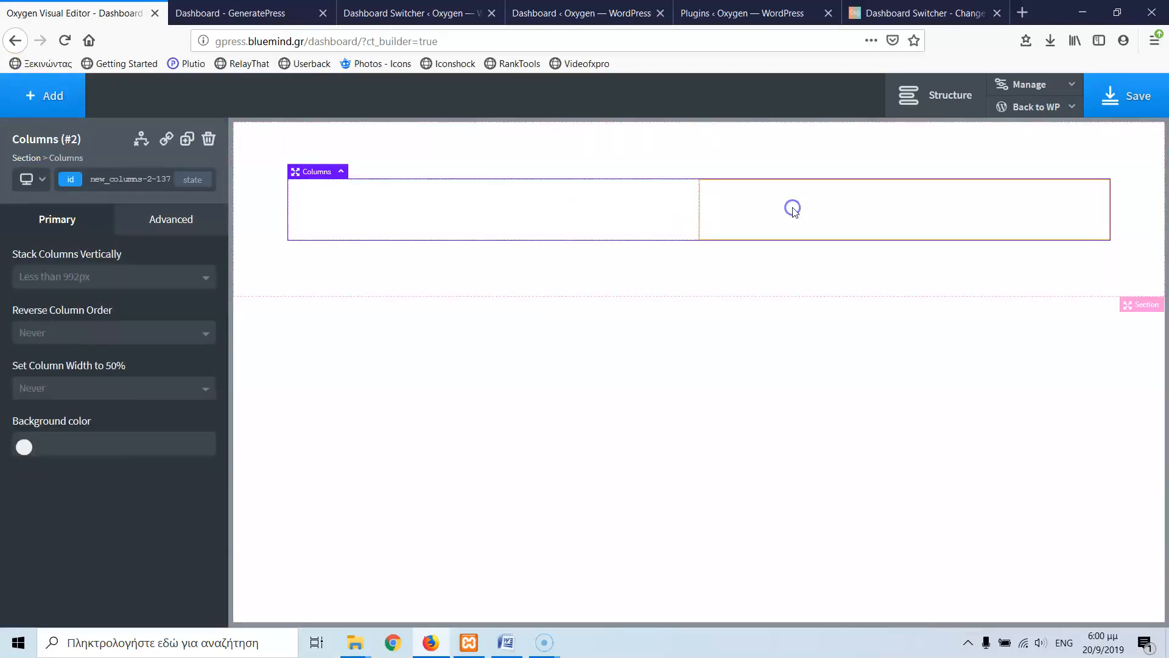
# Give the right column the secretary.jpg background image and add a heading inside it.
pyautogui.click(792, 208)
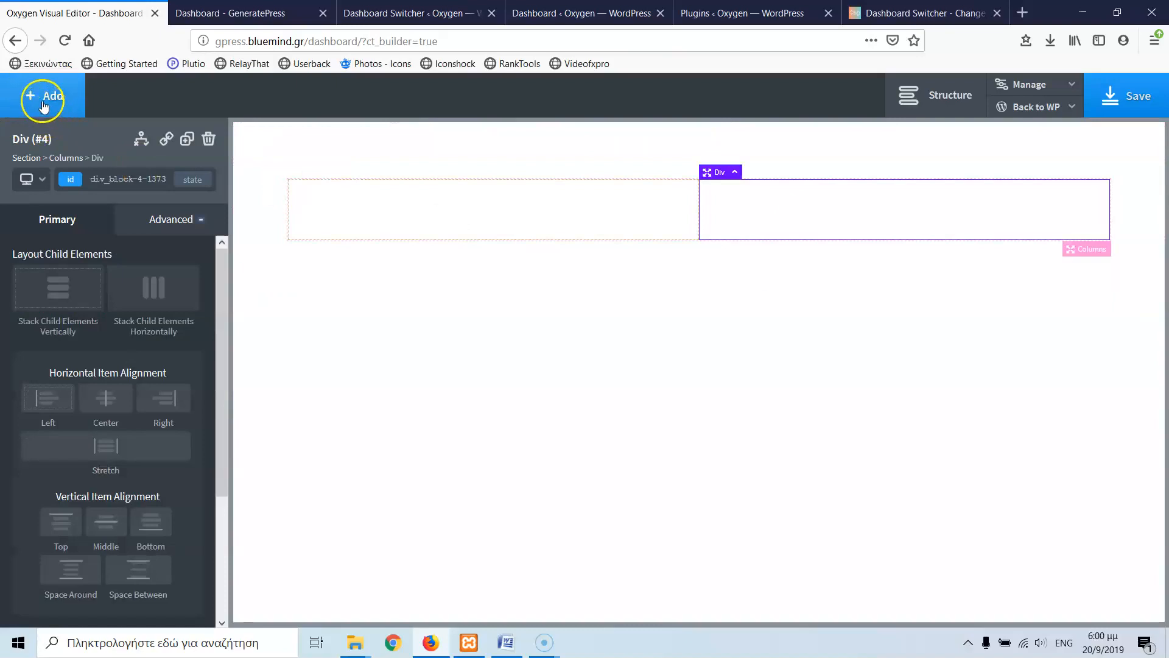
pyautogui.moveTo(59, 125)
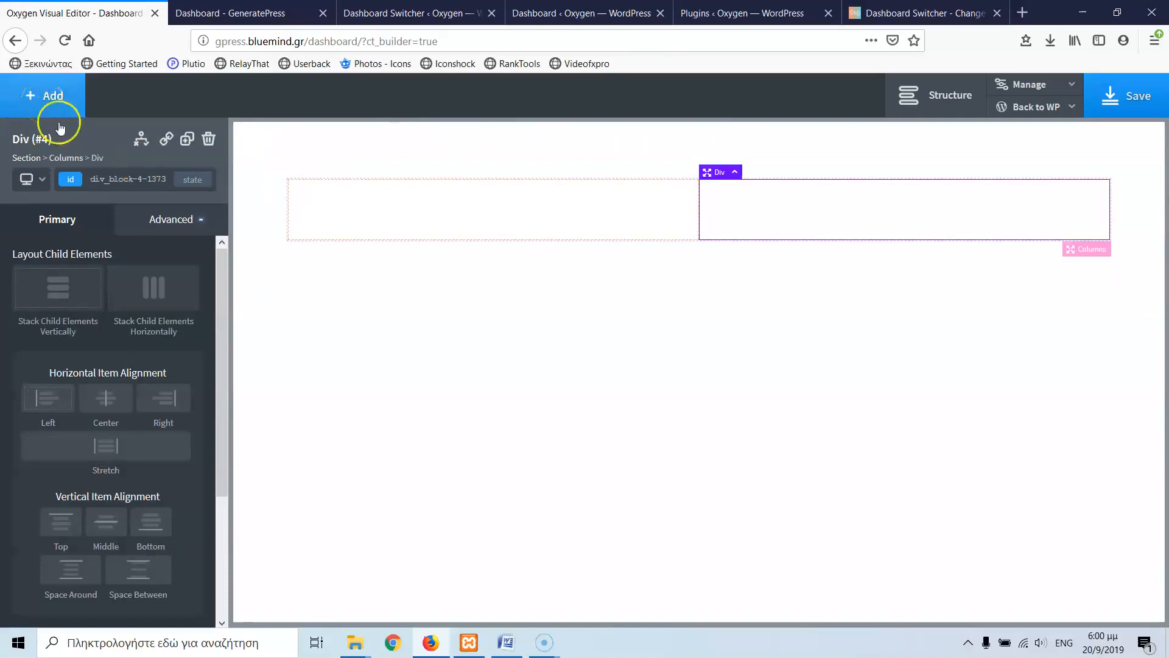
pyautogui.click(170, 218)
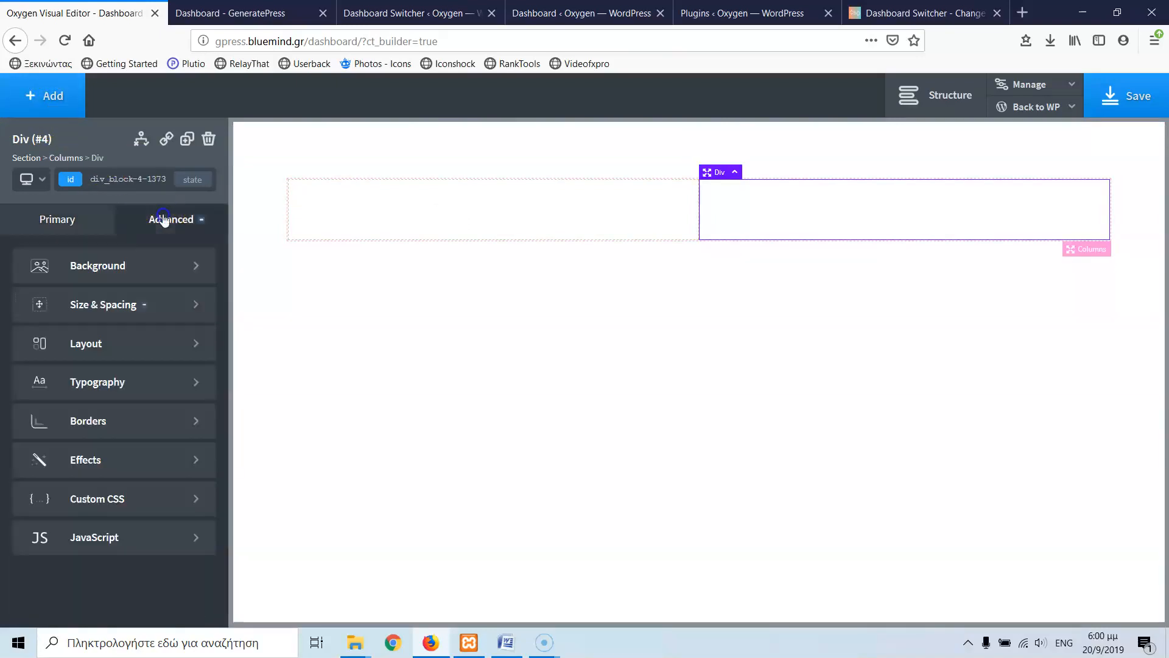
pyautogui.click(97, 265)
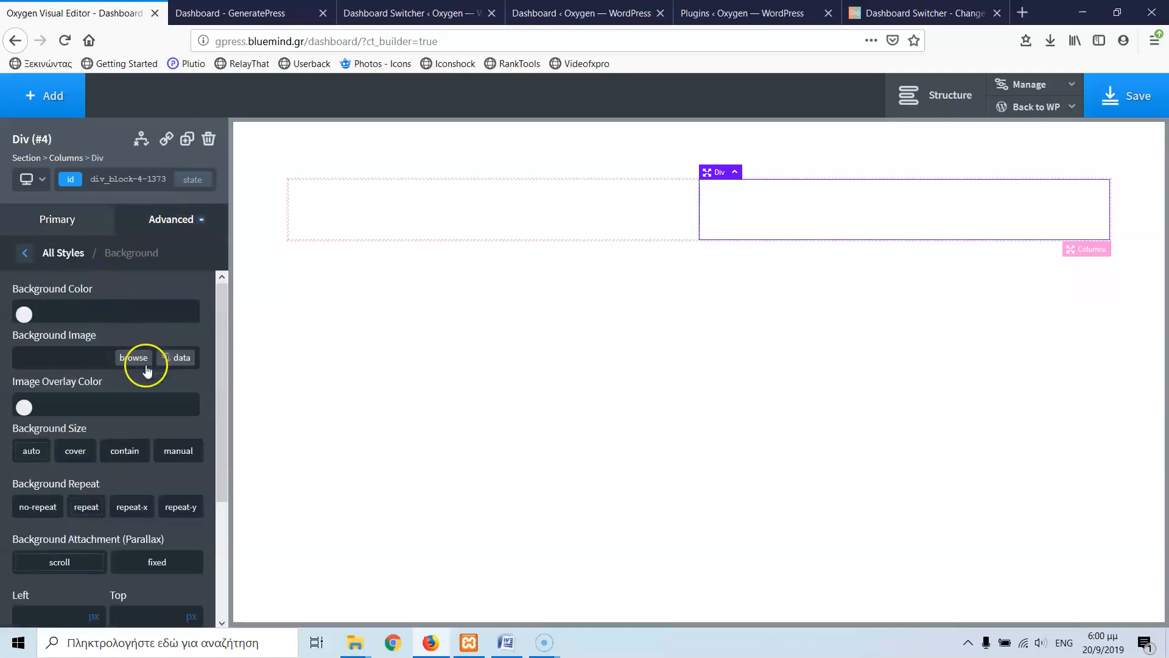
pyautogui.click(133, 357)
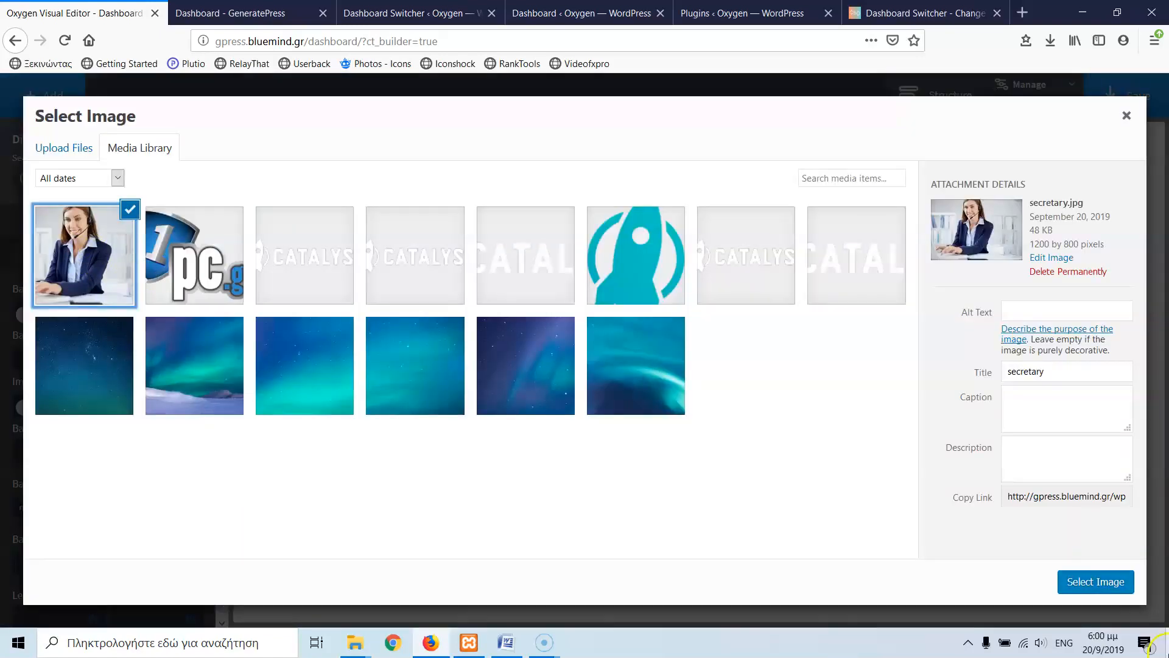
pyautogui.click(1093, 581)
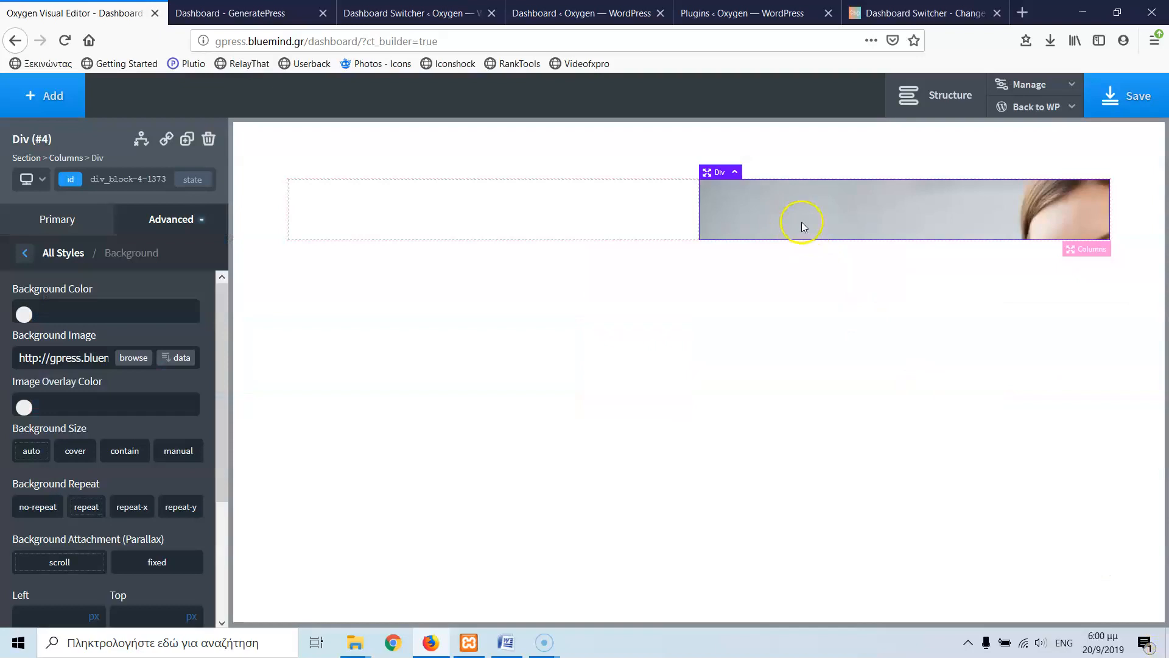
pyautogui.click(44, 95)
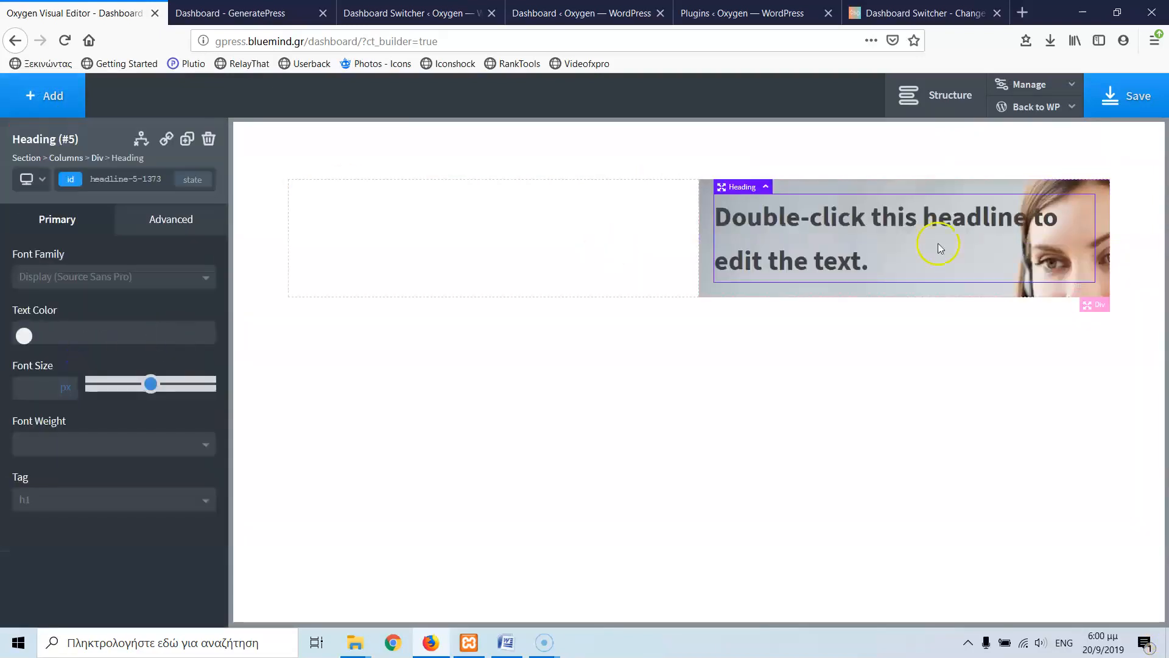
# Move the heading into Div #3, retitle it 'Contact Us' and center it horizontally.
pyautogui.click(948, 95)
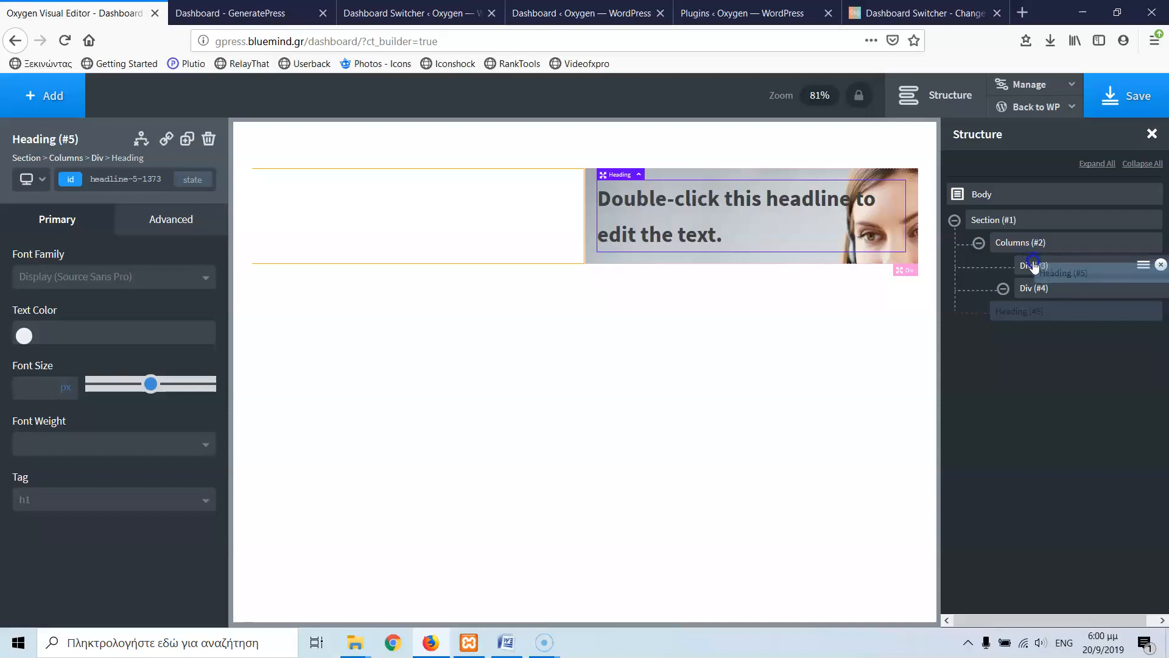
pyautogui.click(1035, 310)
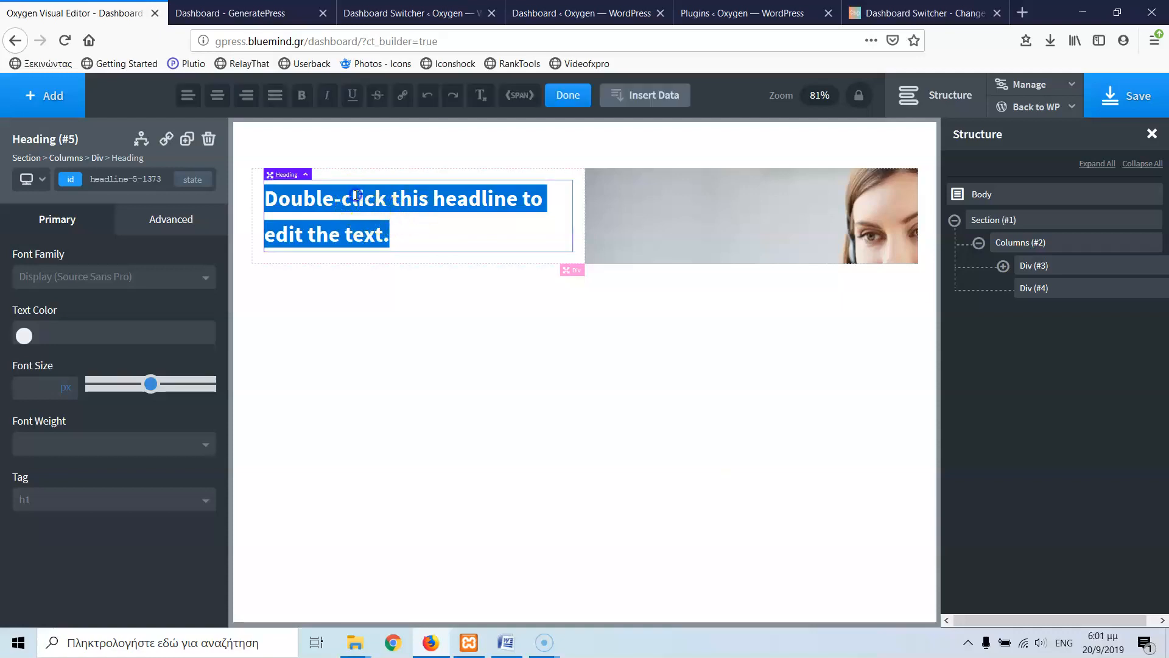
pyautogui.write('Contact U')
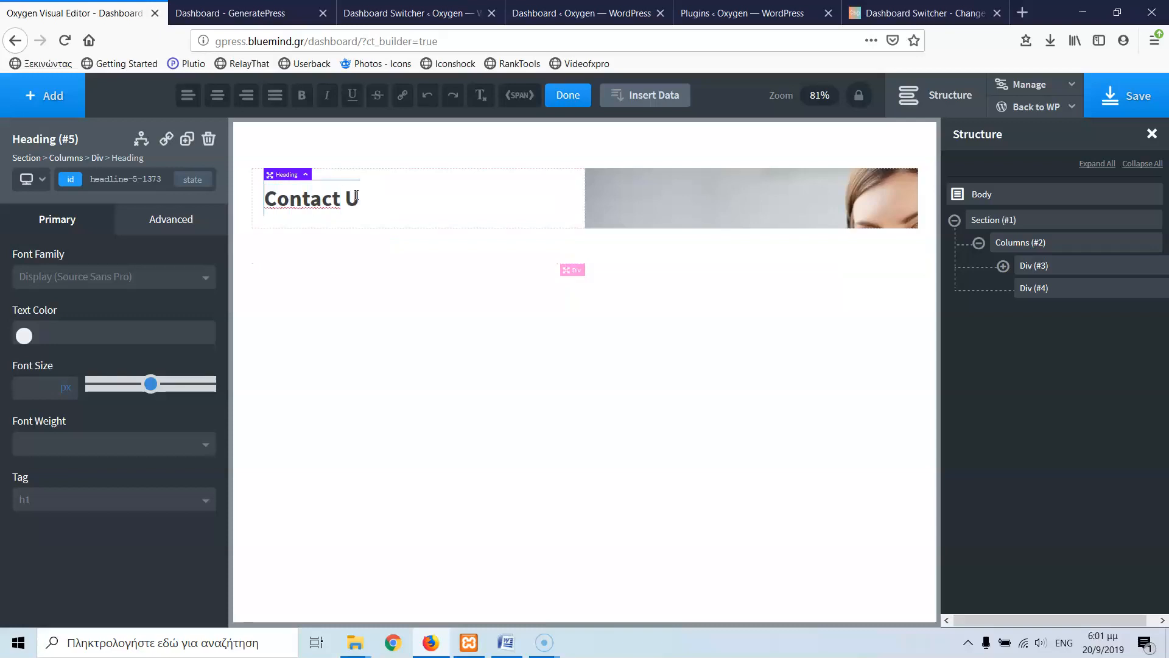
pyautogui.click(1033, 266)
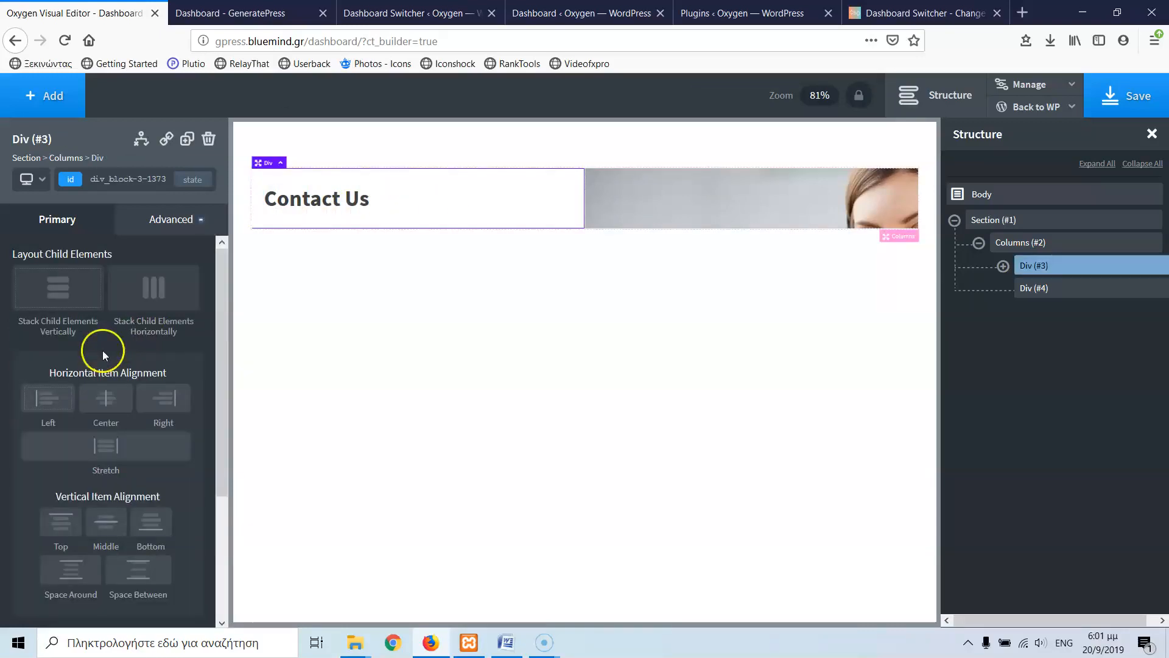
pyautogui.click(104, 397)
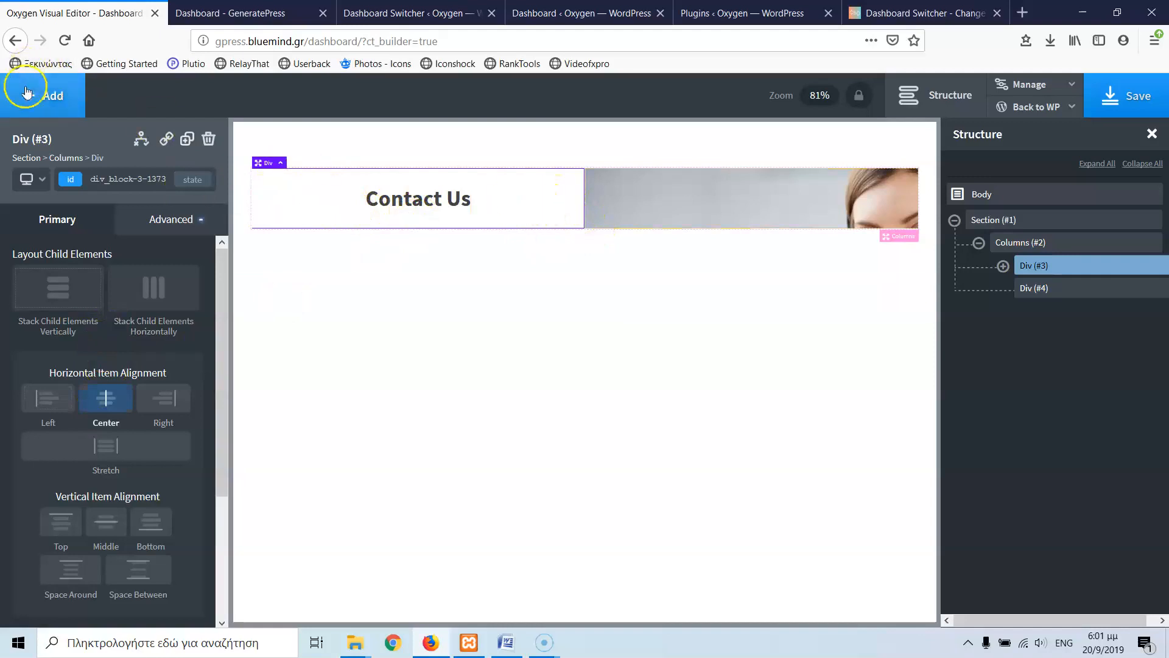
# Add a Social Icons element under the Contact Us heading and expand Div #3 in Structure.
pyautogui.click(43, 95)
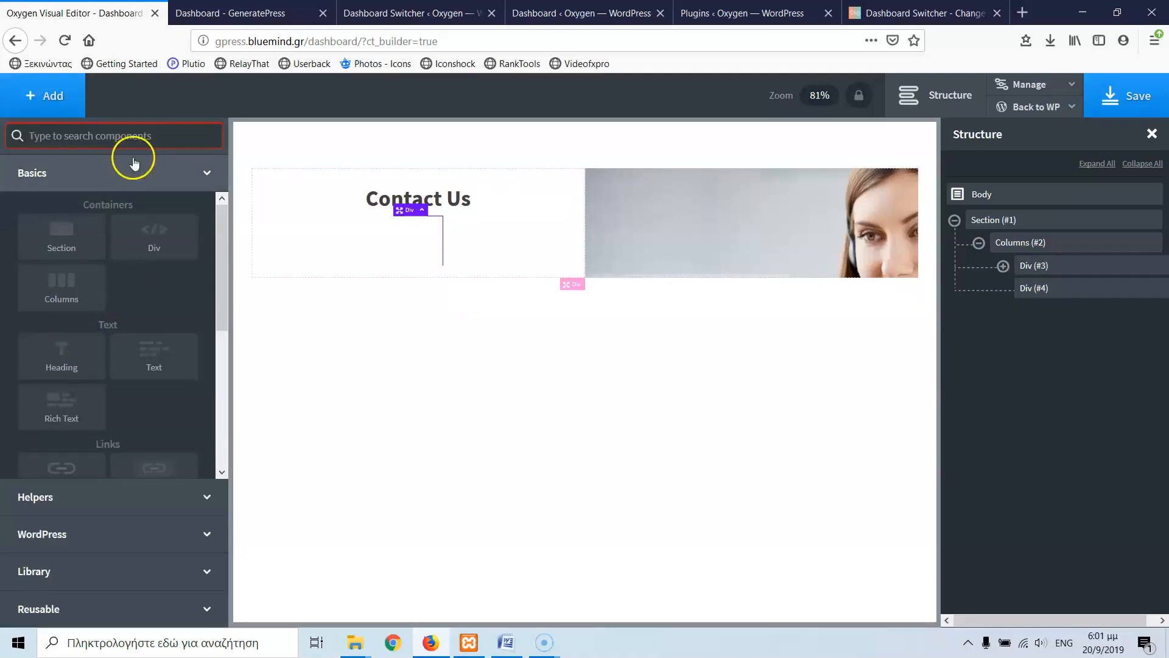
pyautogui.write('sp')
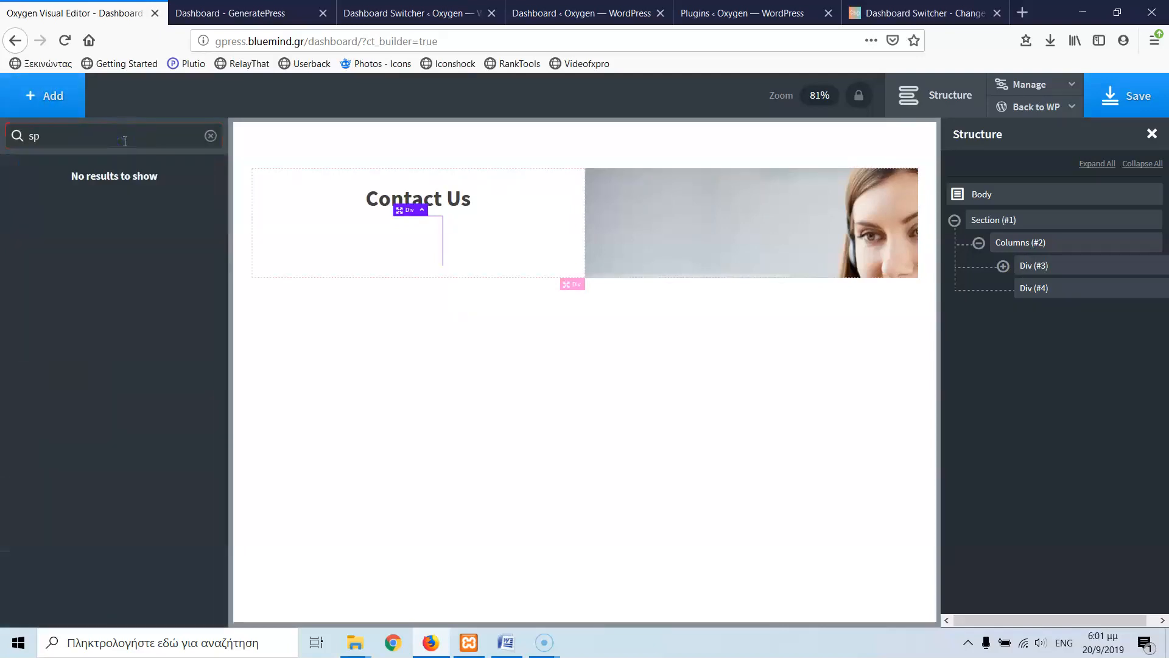
pyautogui.write('o')
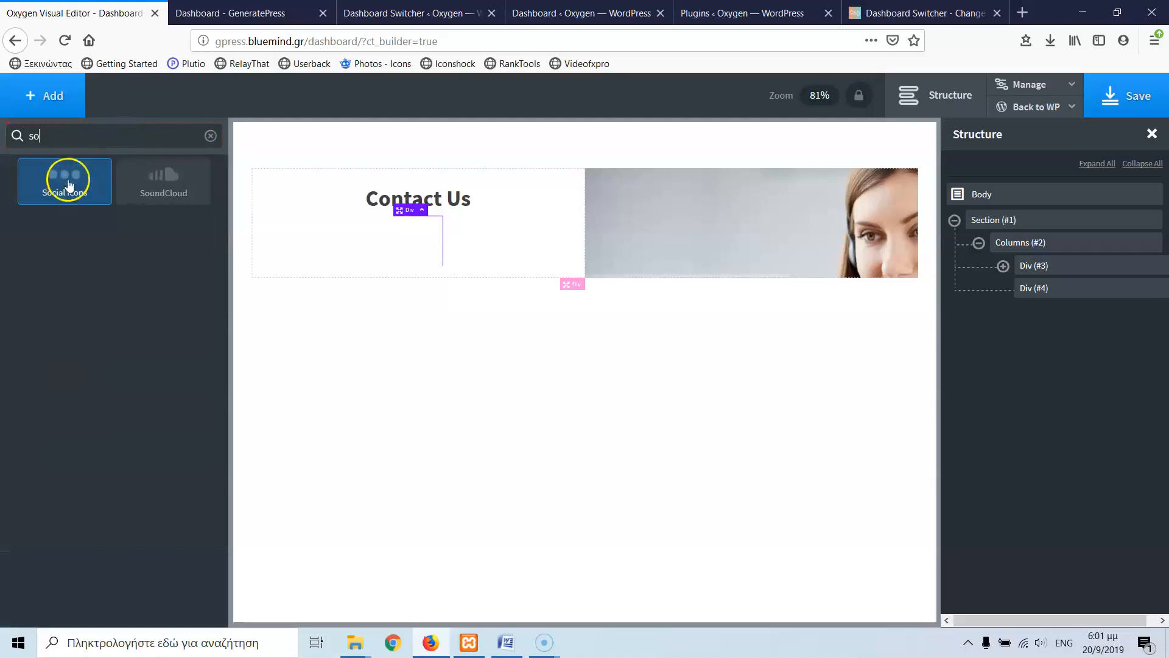
pyautogui.click(65, 180)
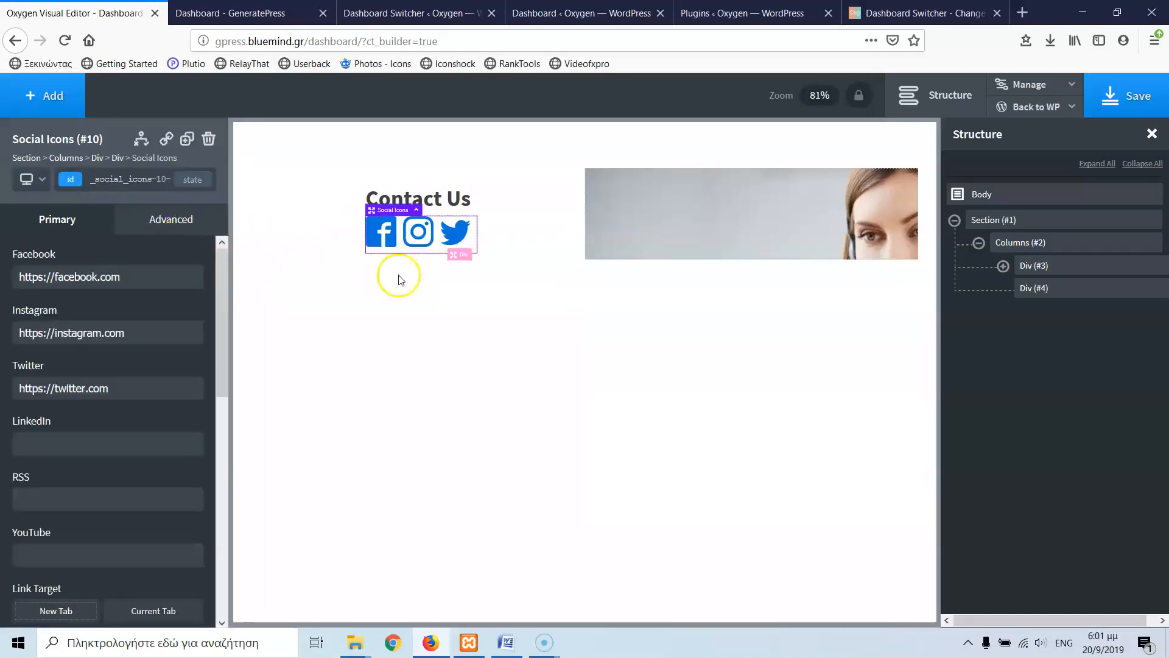
pyautogui.moveTo(835, 277)
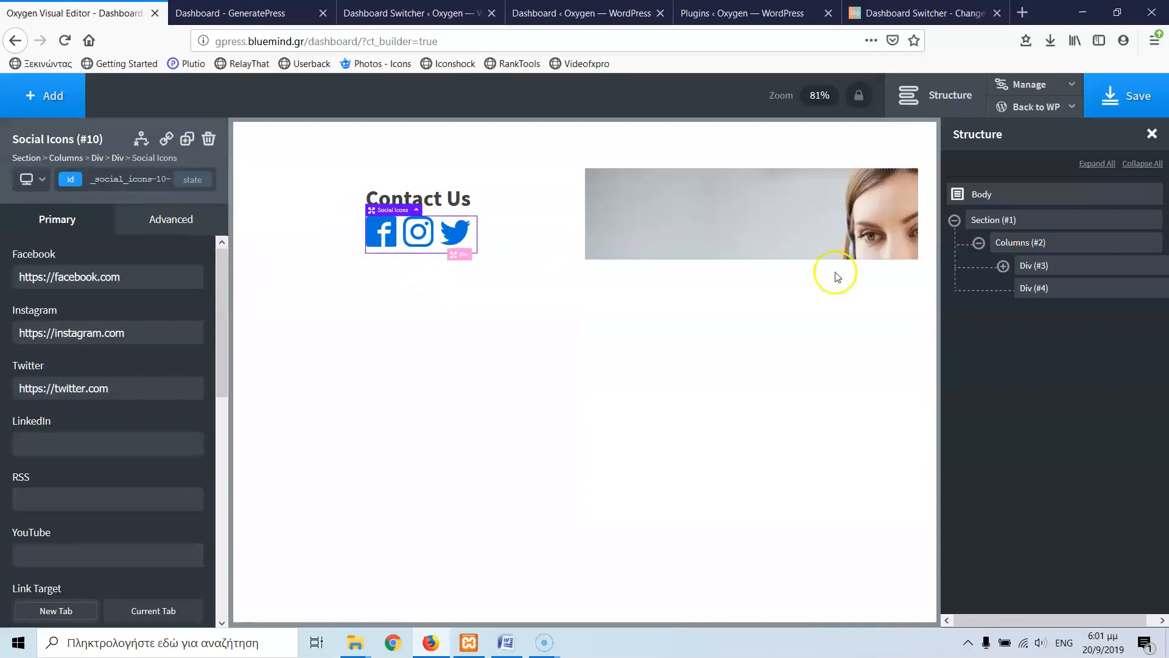
pyautogui.click(1002, 265)
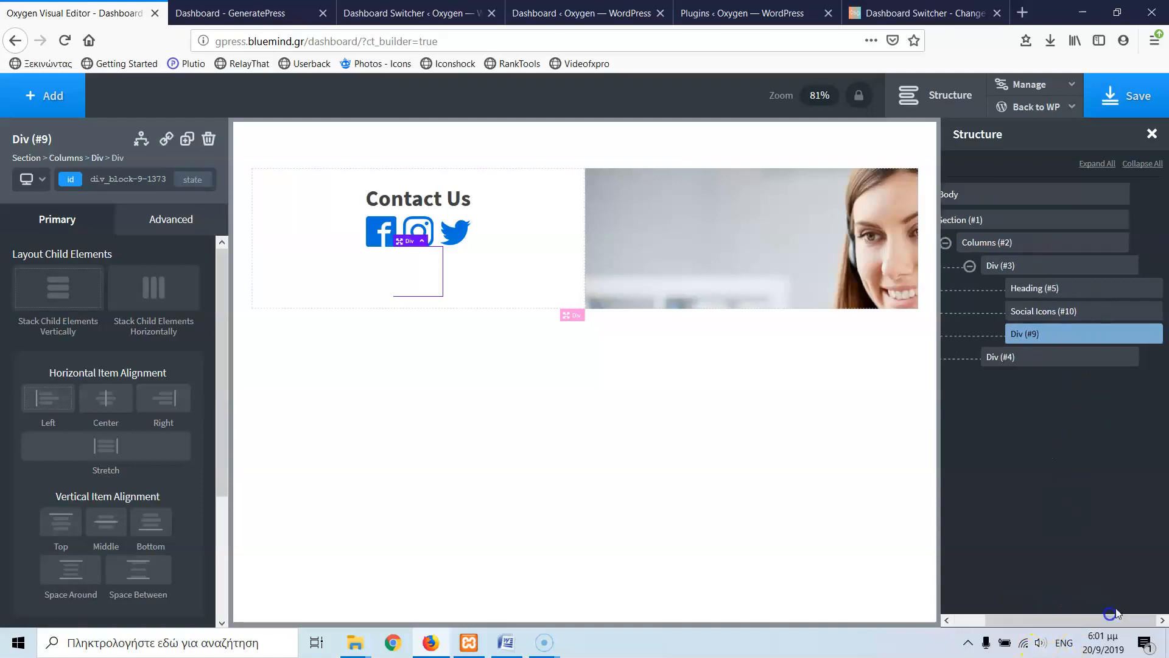
# Set the Contact Us heading's font size to 50 px, then select the photo column.
pyautogui.click(208, 139)
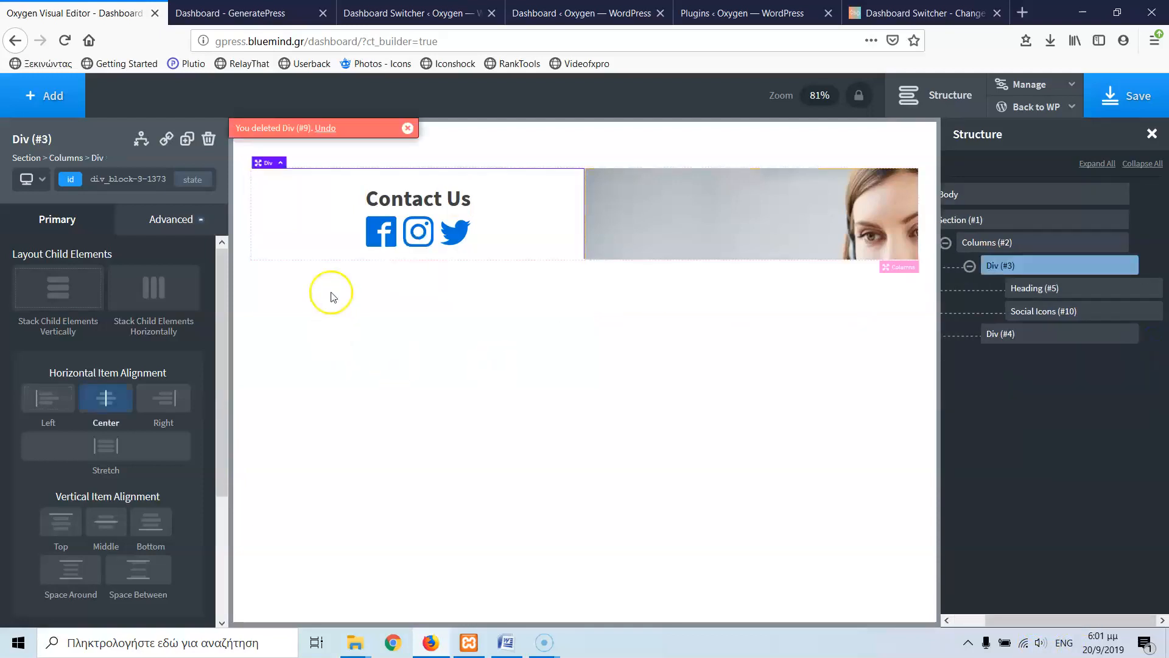
pyautogui.click(418, 199)
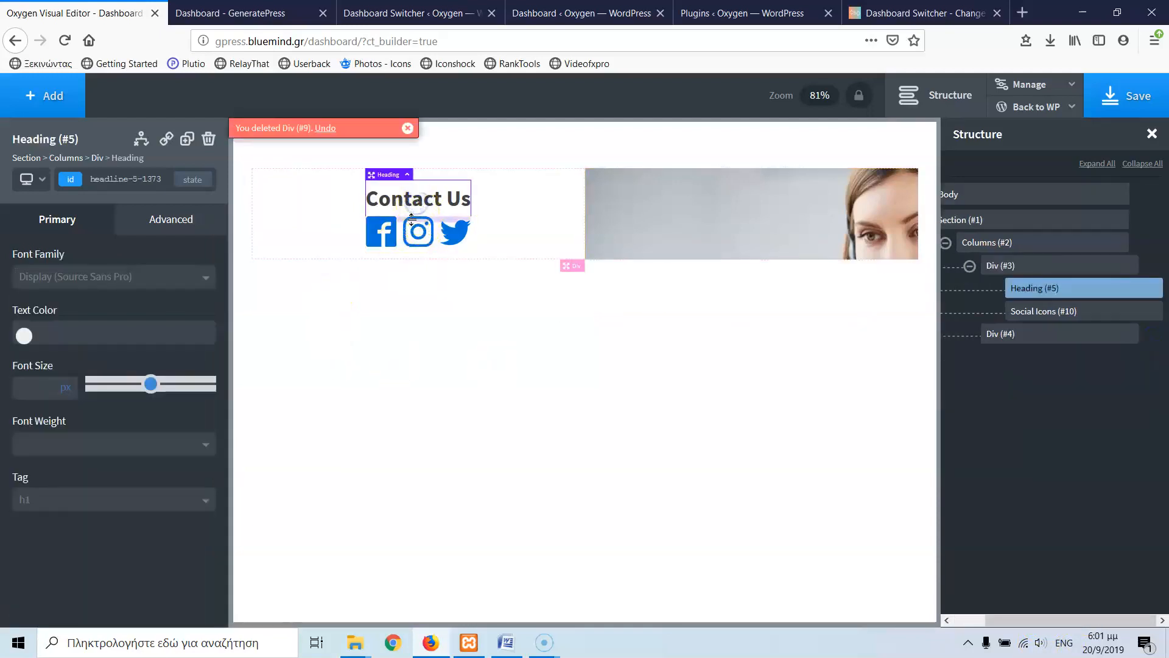
pyautogui.click(408, 127)
pyautogui.write('50')
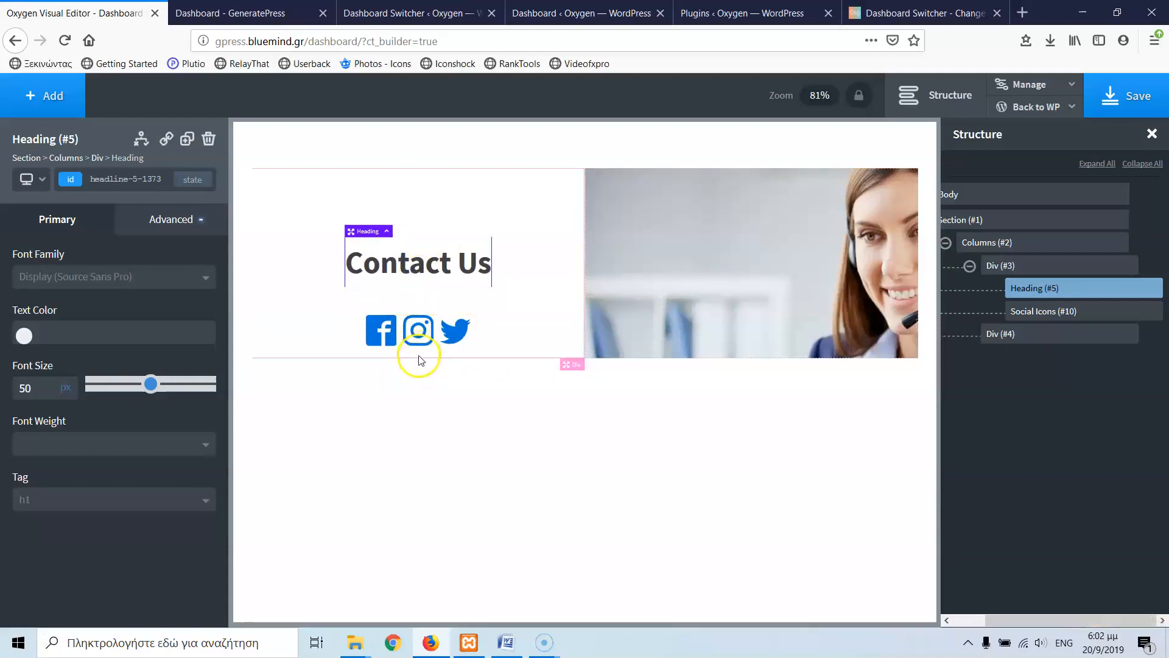
pyautogui.click(418, 350)
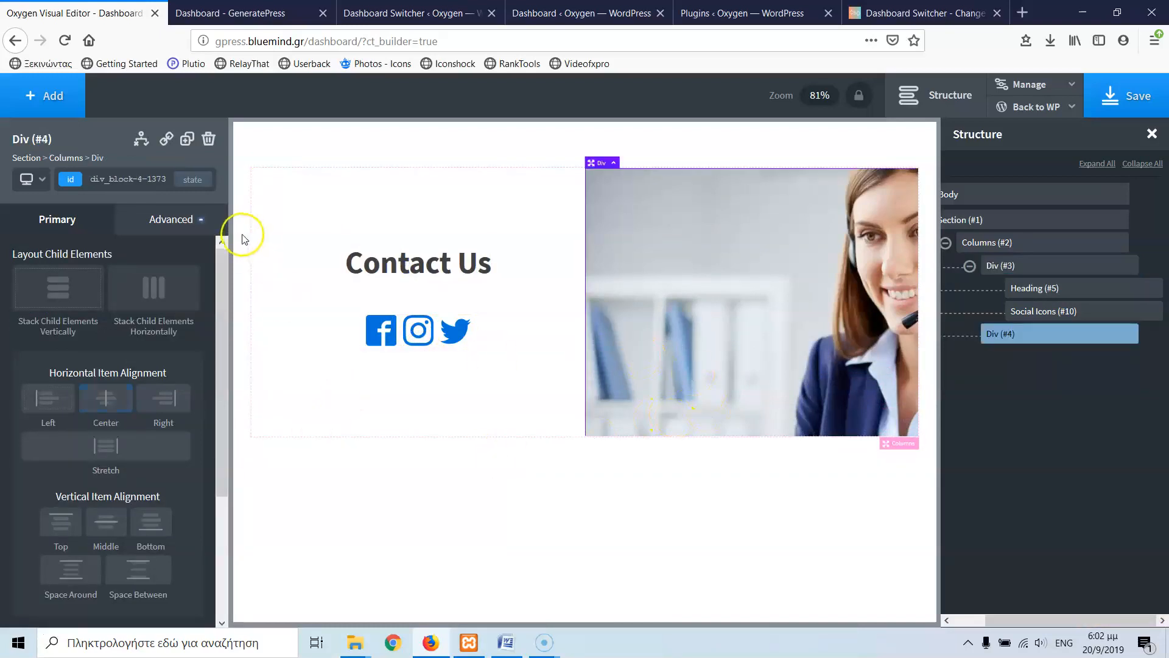
# Set the photo column's background to no-repeat and contain so the whole photo shows.
pyautogui.click(170, 218)
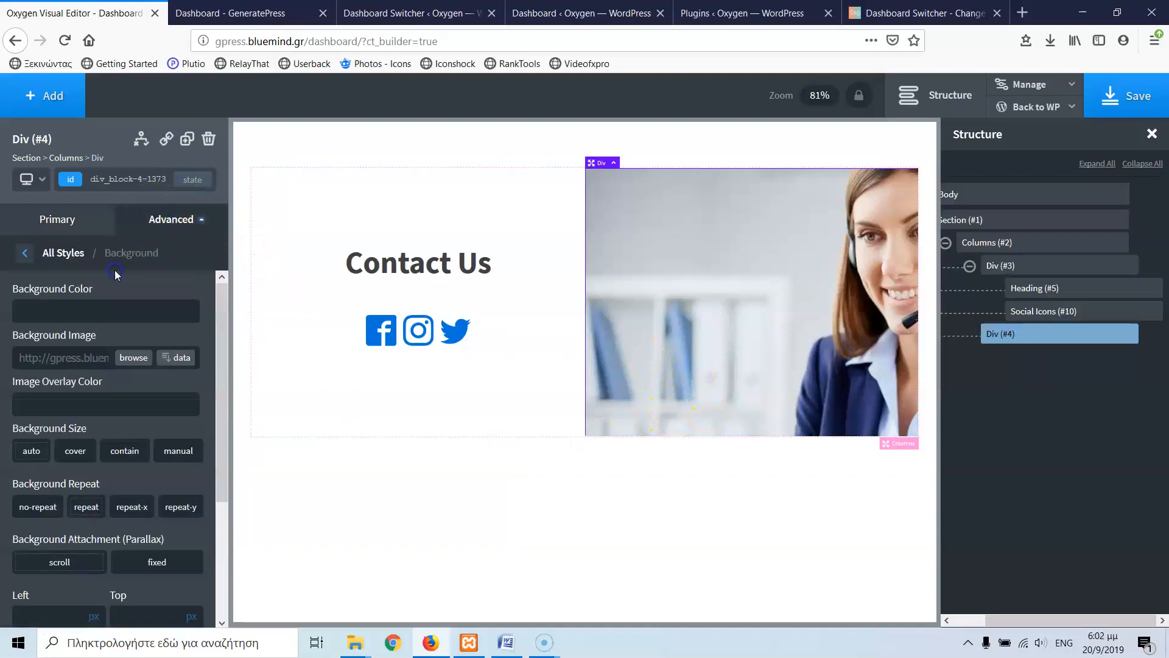
pyautogui.scroll(-3)
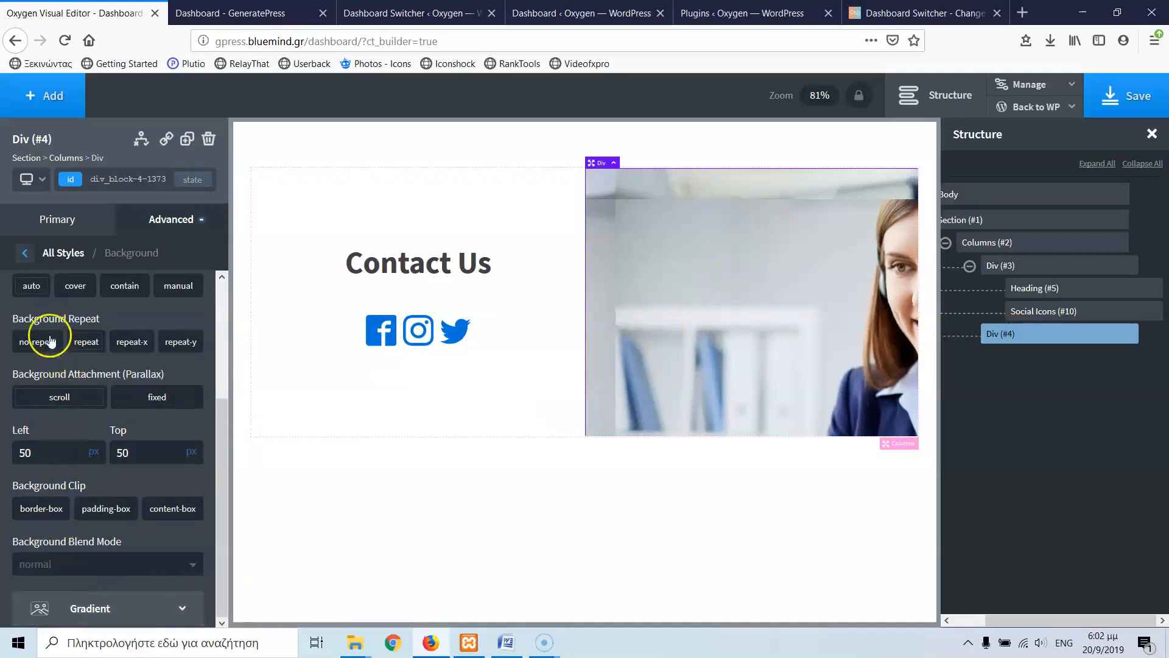
pyautogui.click(75, 285)
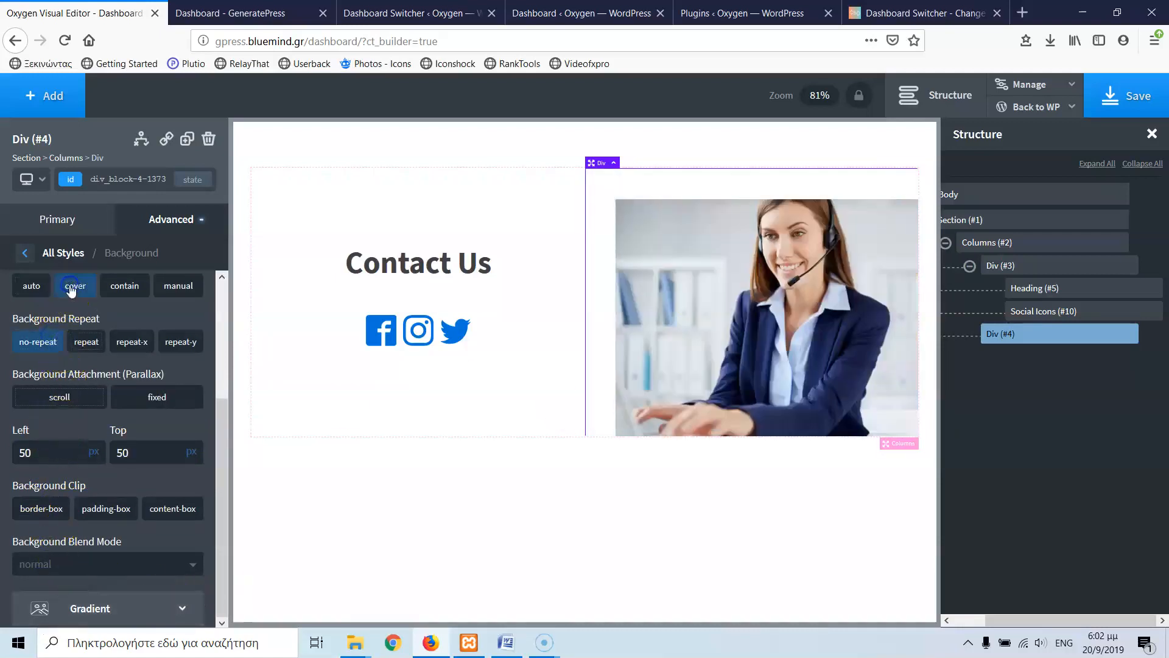
pyautogui.click(124, 285)
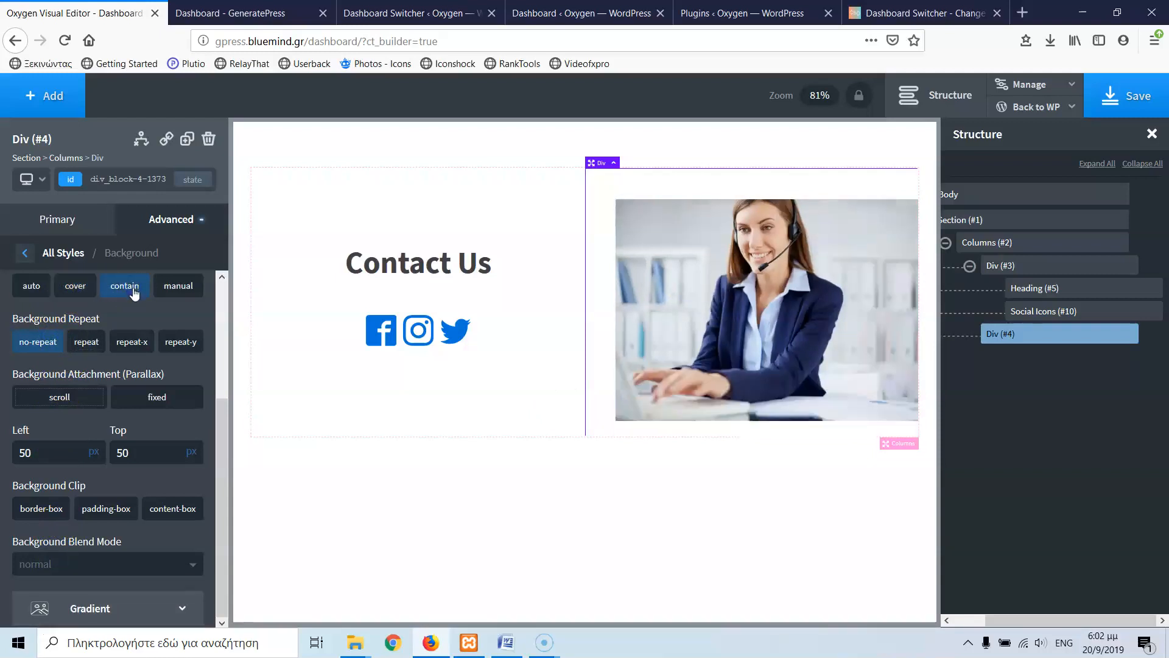
pyautogui.moveTo(643, 193)
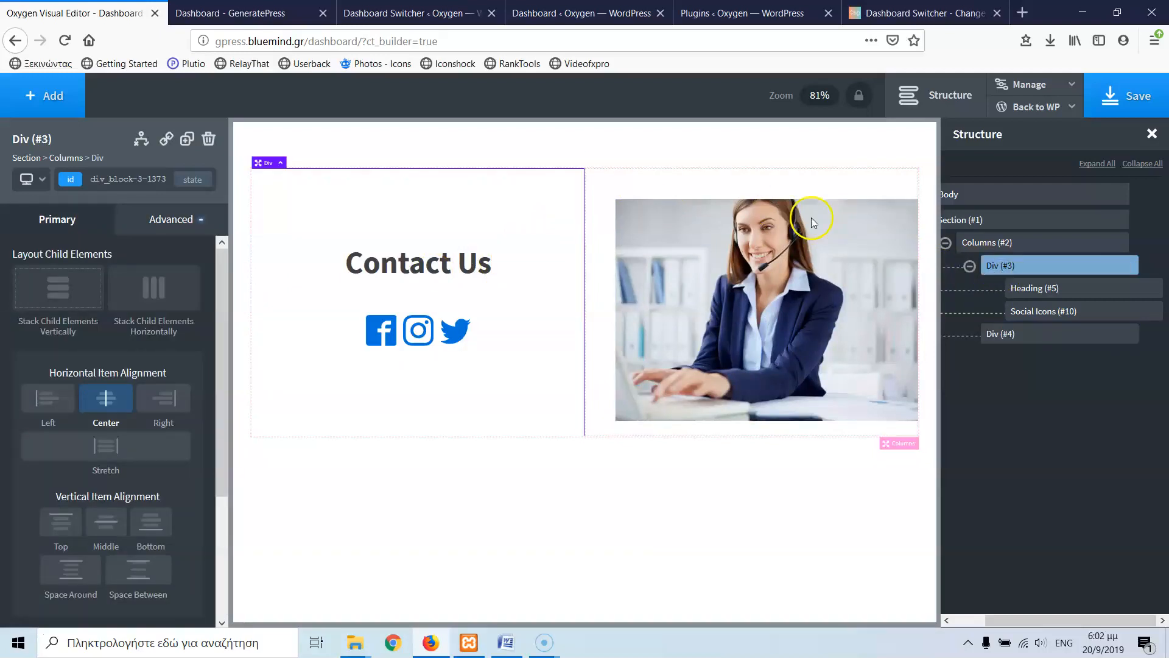
pyautogui.moveTo(170, 219)
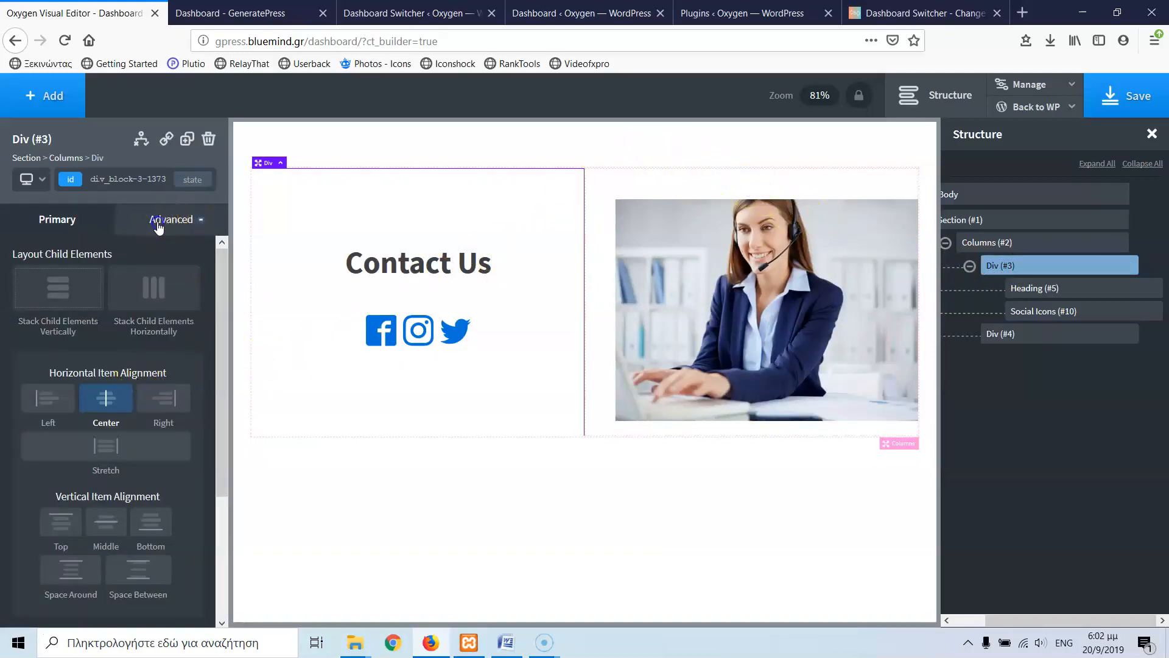
# Clear the padding on Div #3 and Div #4 in Size & Spacing.
pyautogui.click(171, 220)
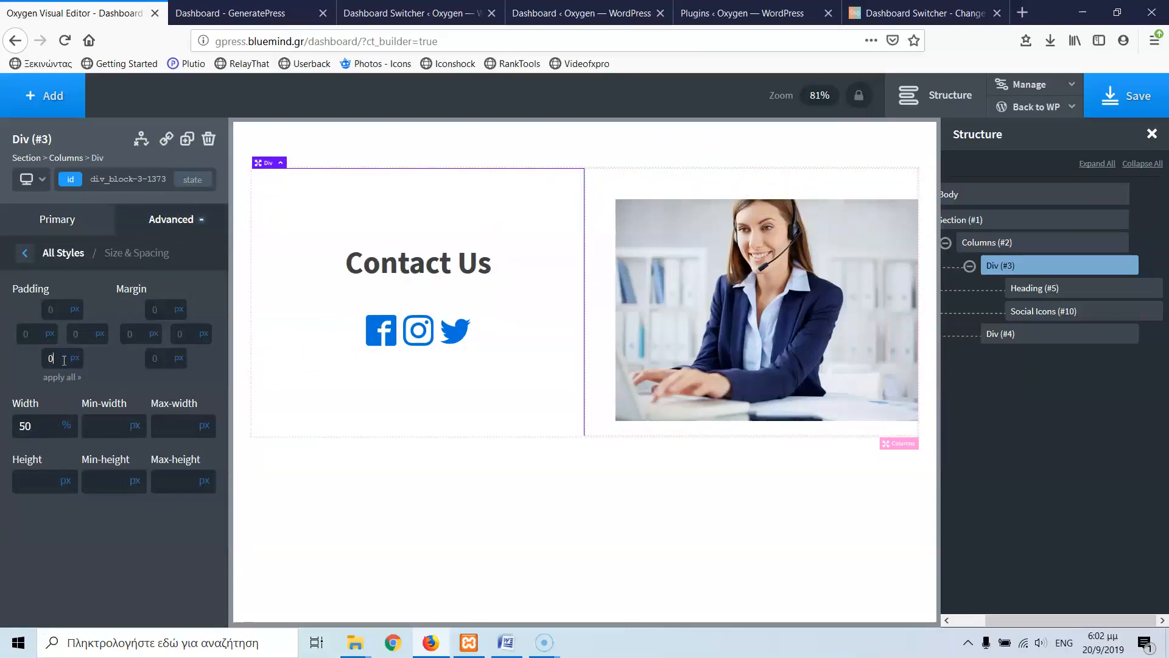
pyautogui.click(659, 183)
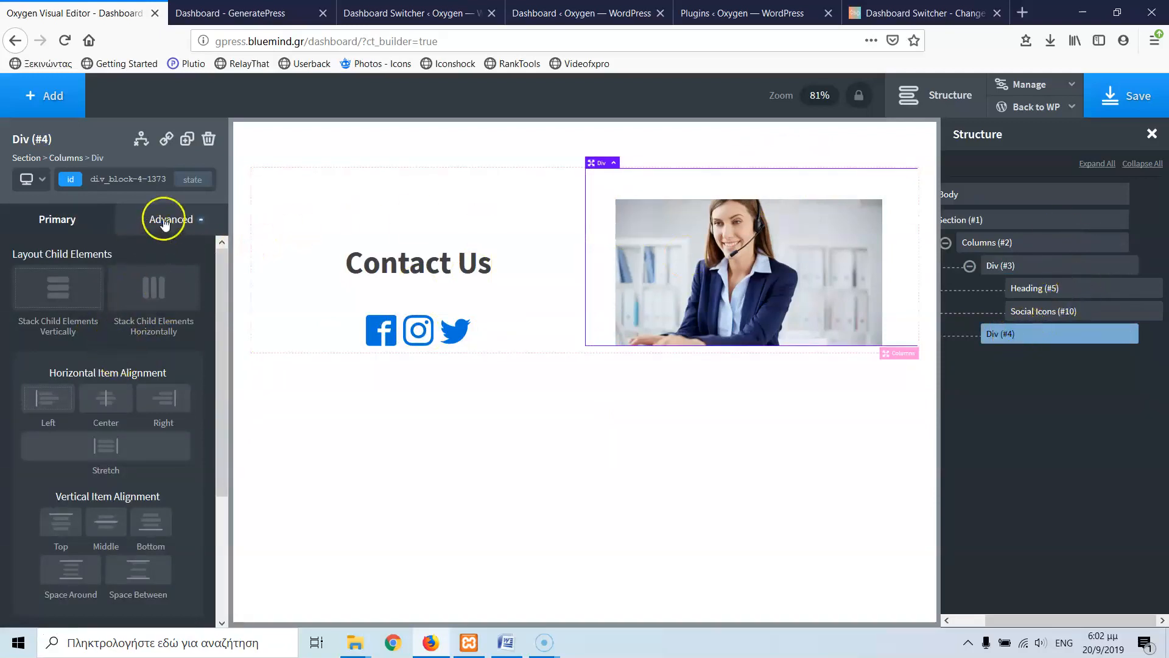
pyautogui.click(171, 218)
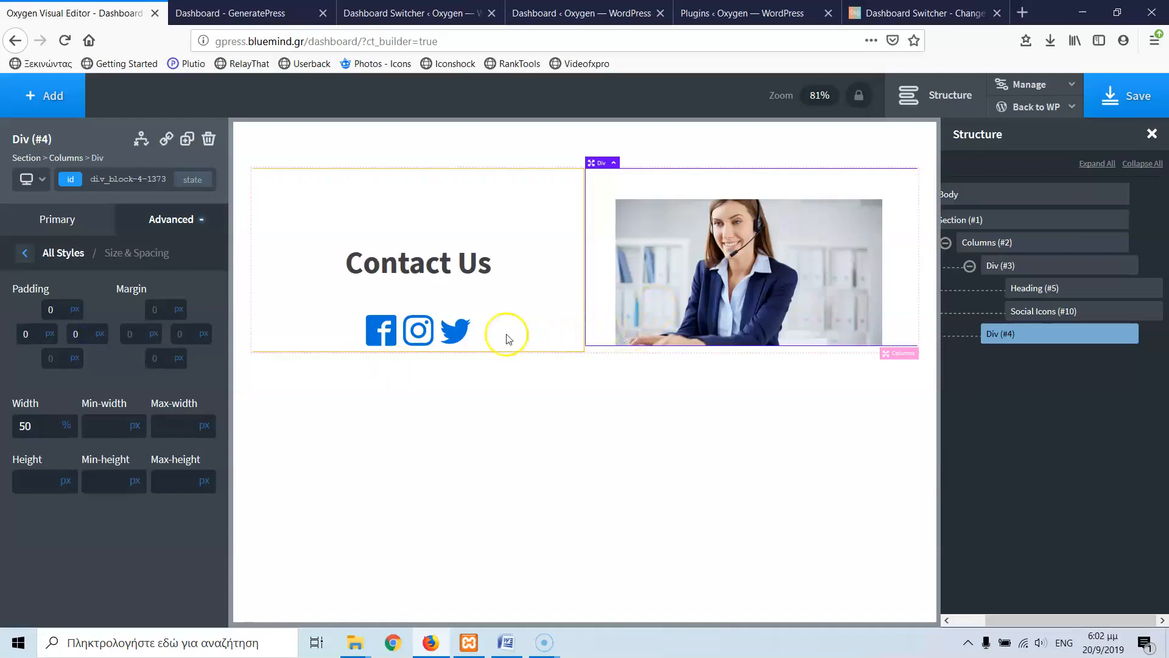
pyautogui.click(418, 331)
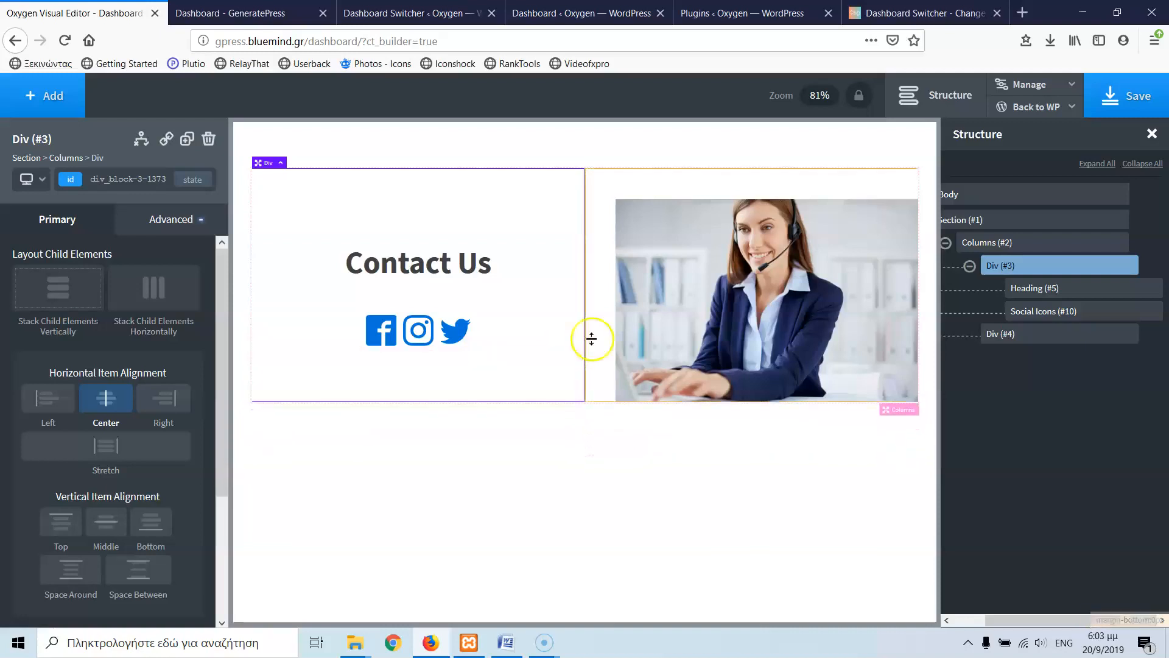
# Switch Div #4's background from no-repeat to cover so the photo fills the column edge to edge.
pyautogui.click(1001, 334)
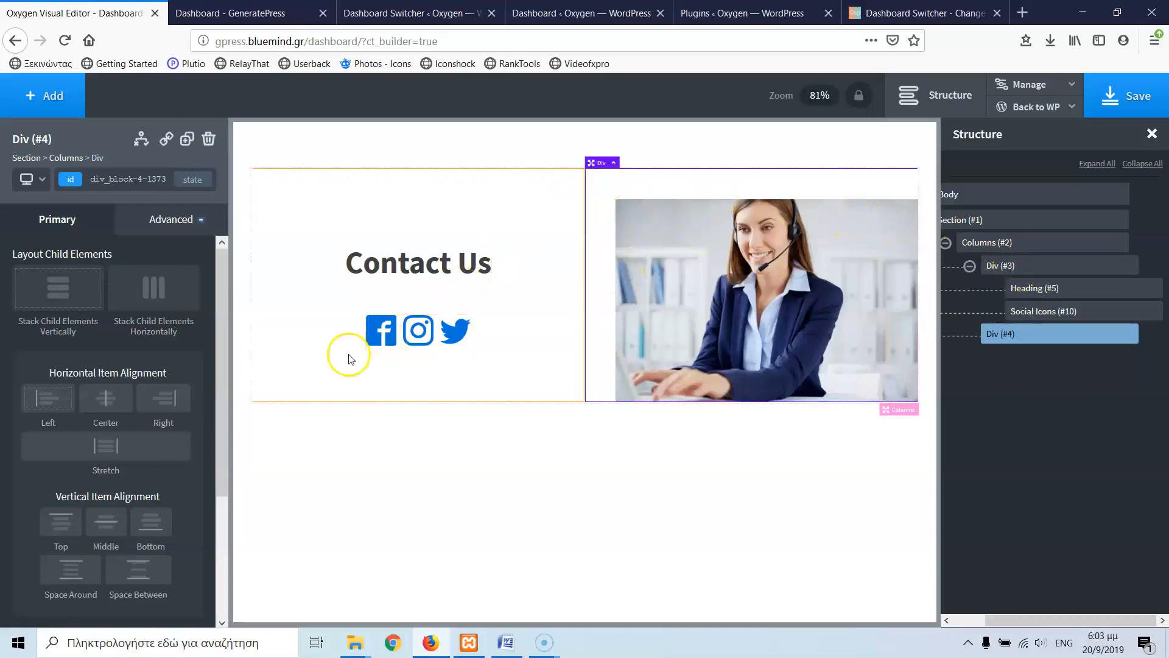
pyautogui.click(170, 219)
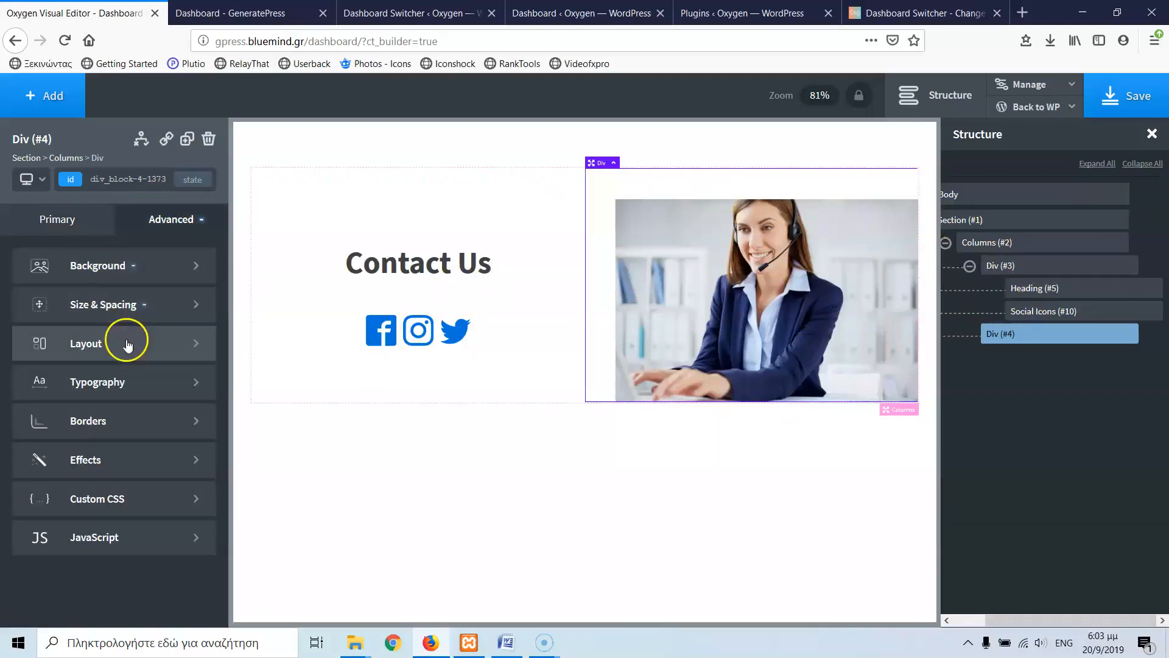
pyautogui.click(98, 265)
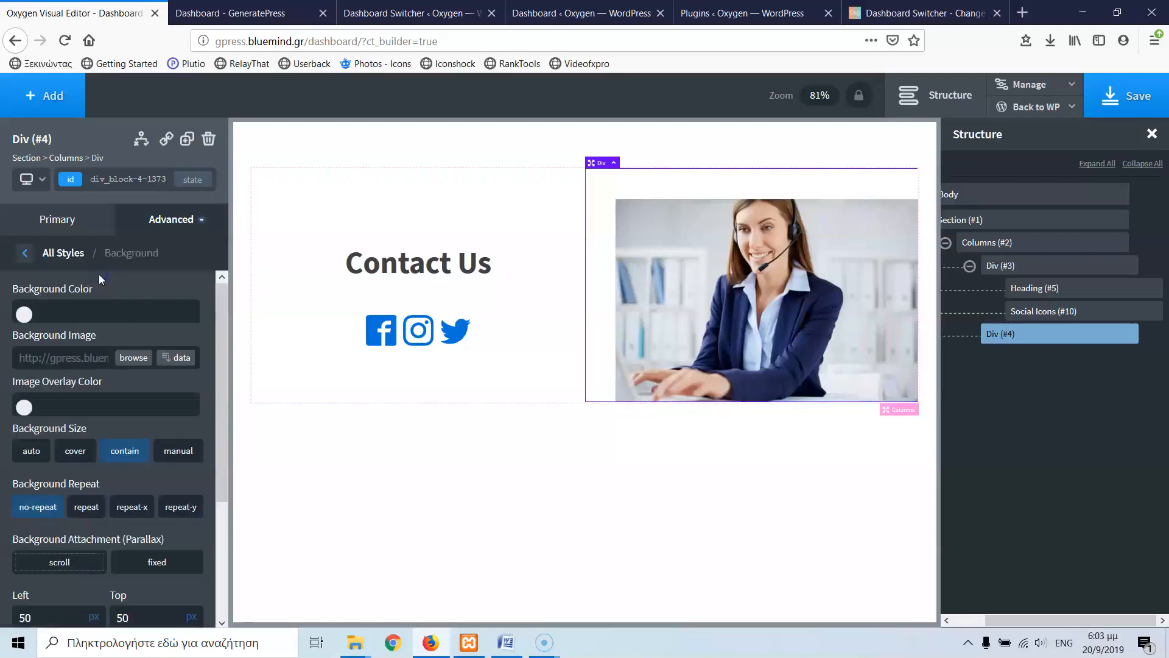
pyautogui.scroll(-3)
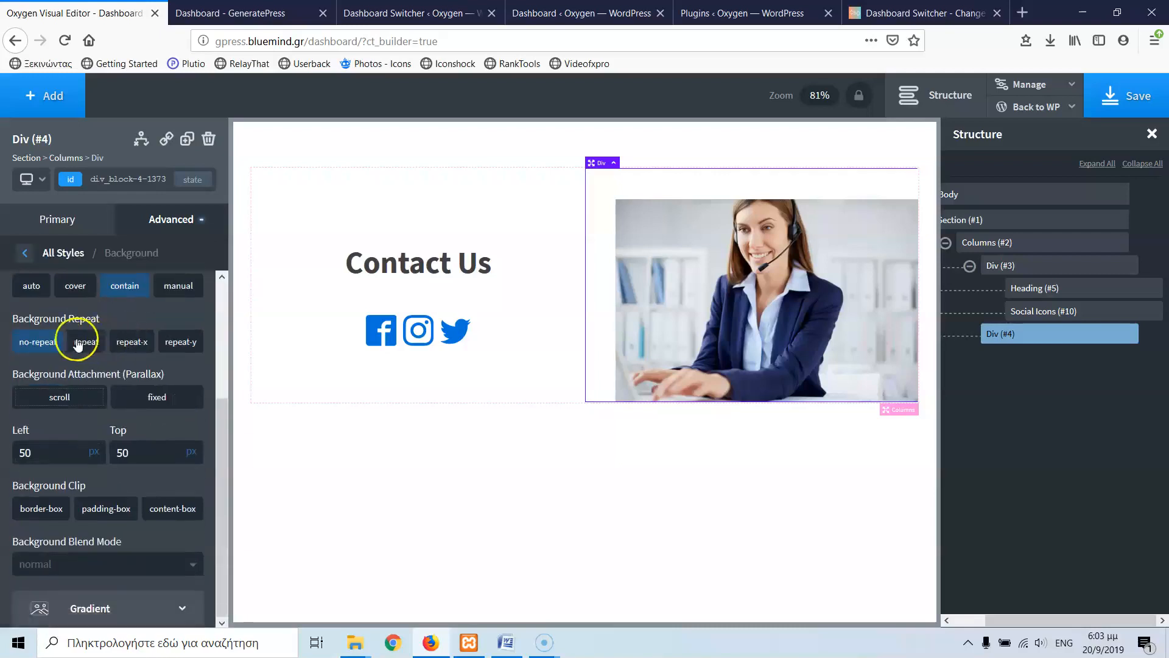
pyautogui.click(87, 341)
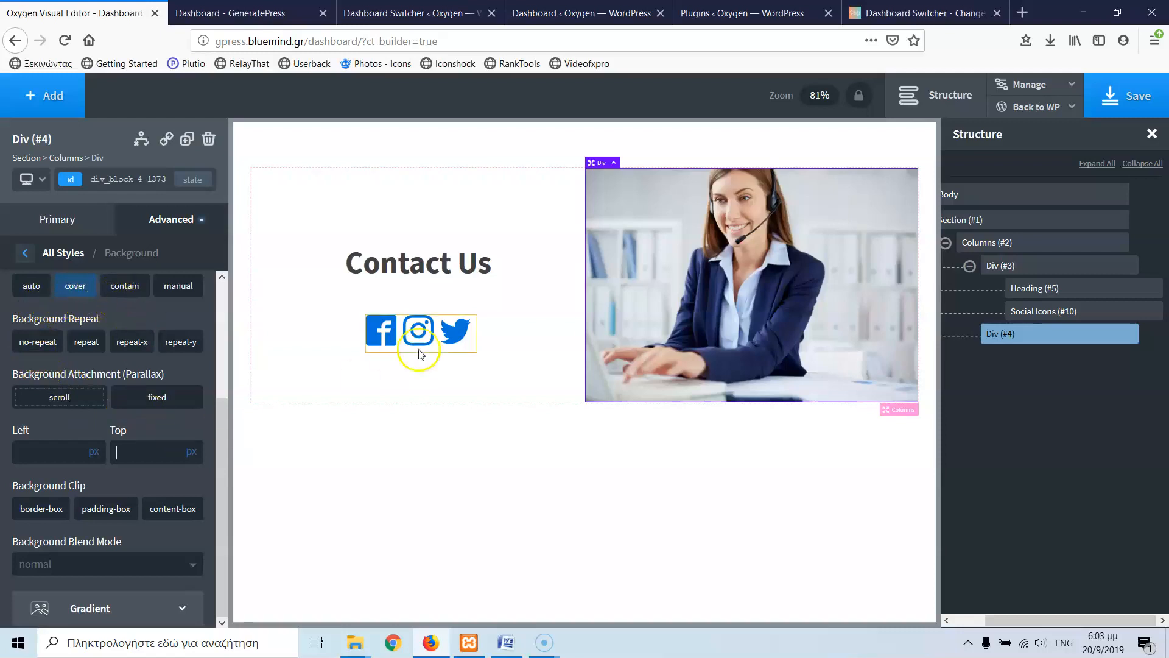
pyautogui.moveTo(470, 386)
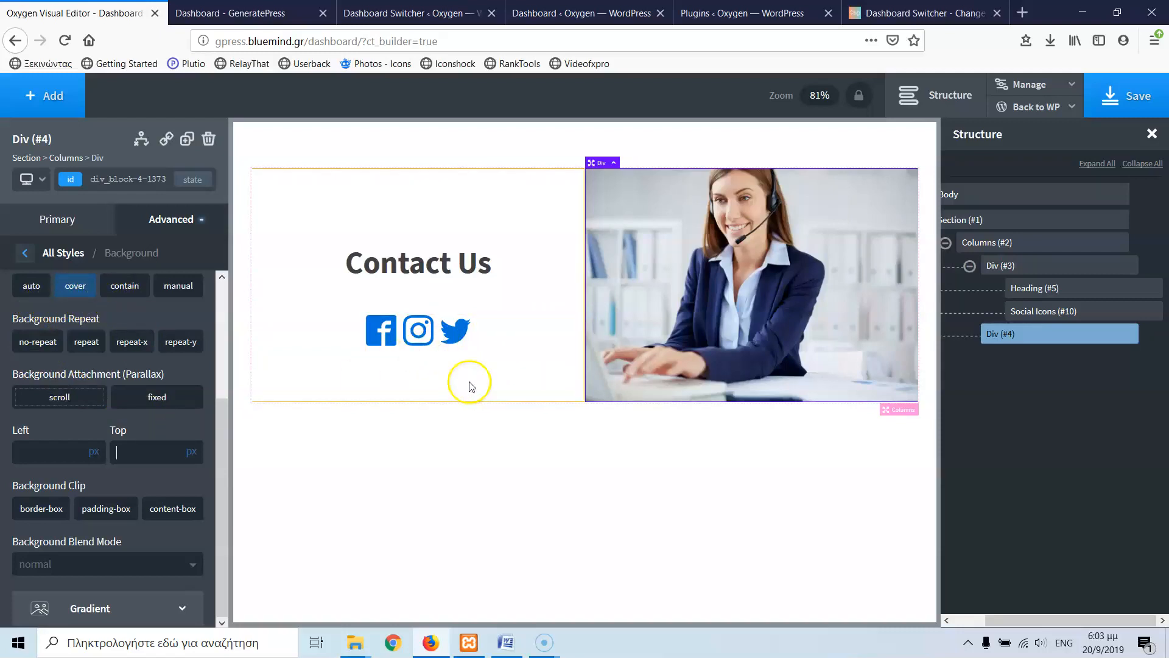
pyautogui.moveTo(408, 370)
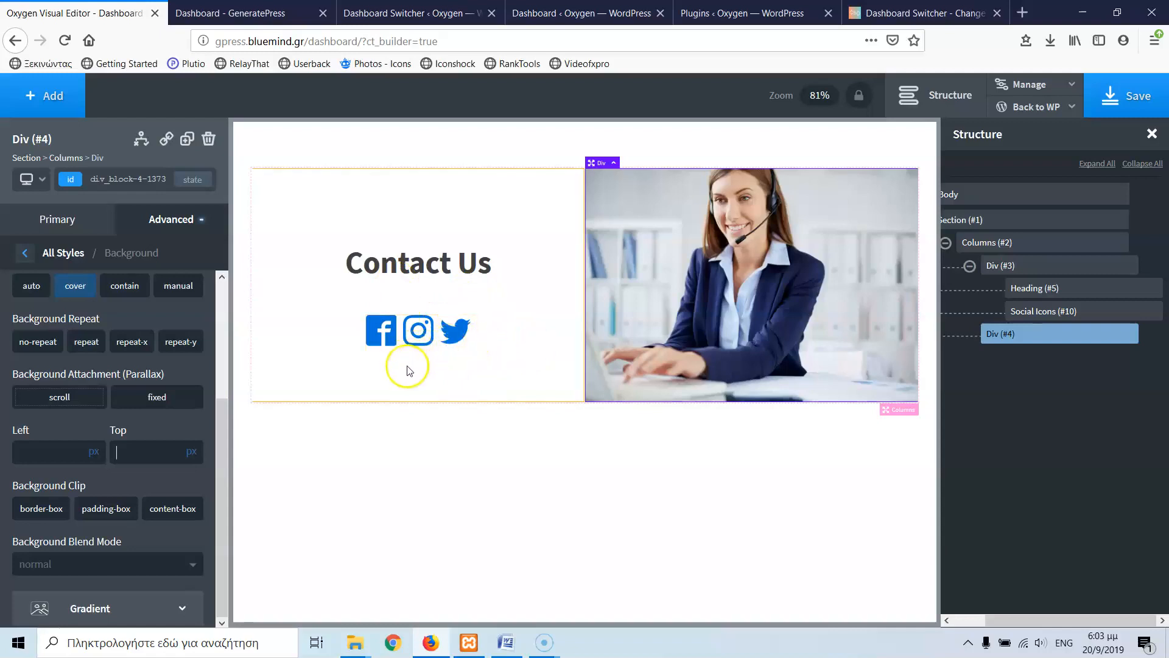
pyautogui.click(42, 95)
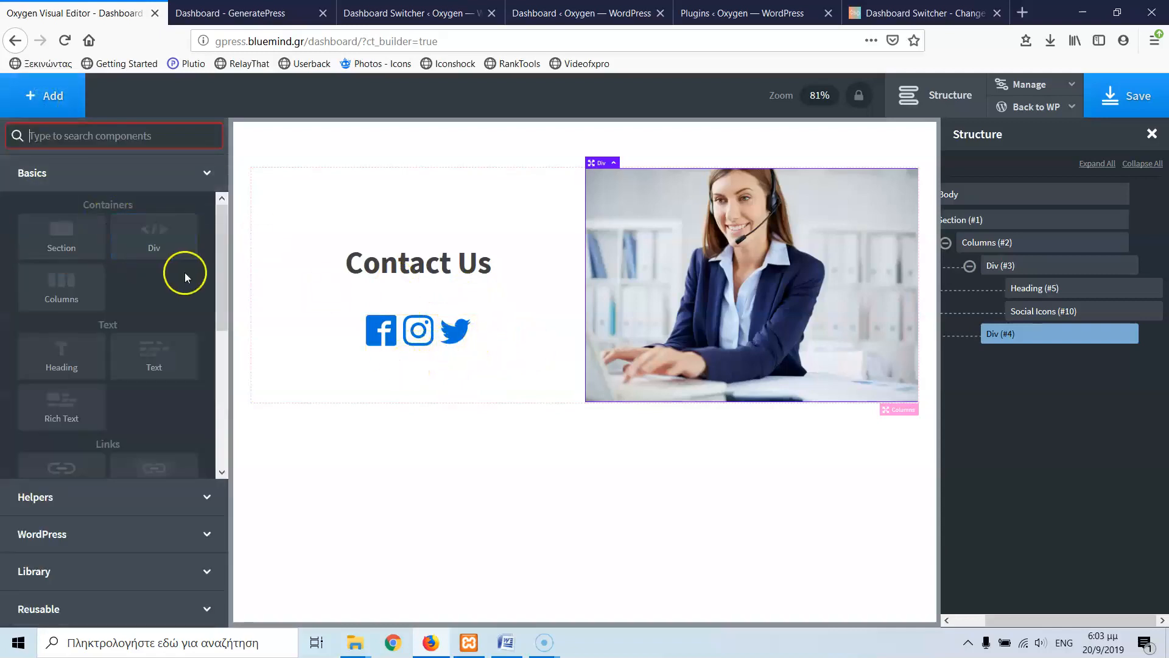
pyautogui.moveTo(154, 355)
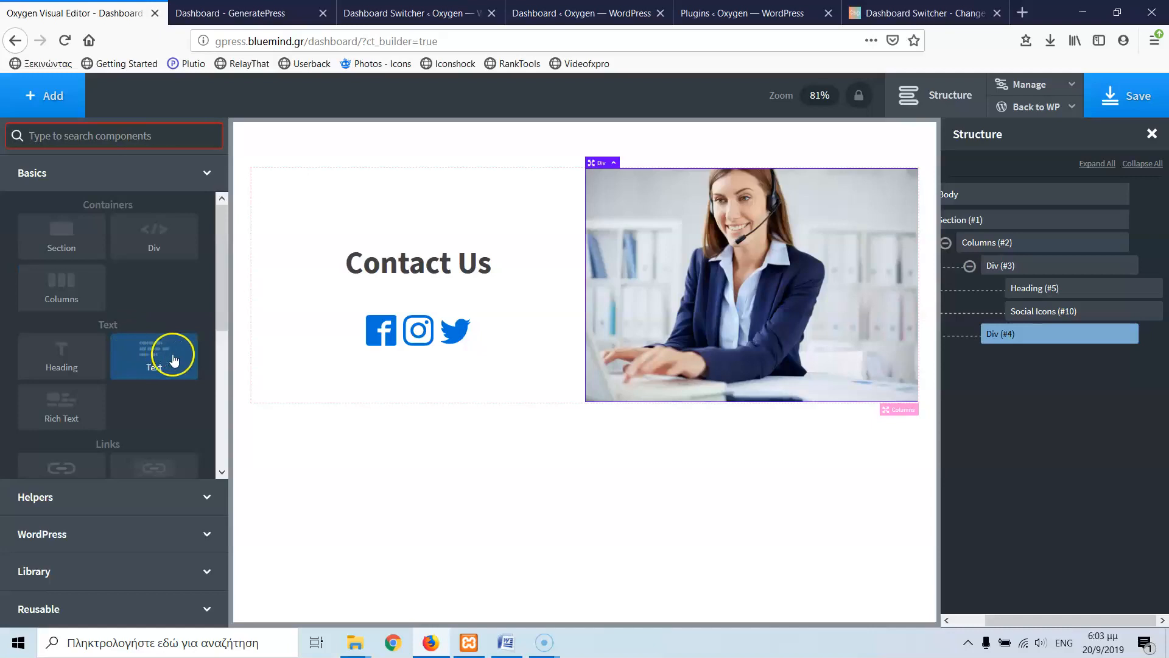
pyautogui.click(418, 330)
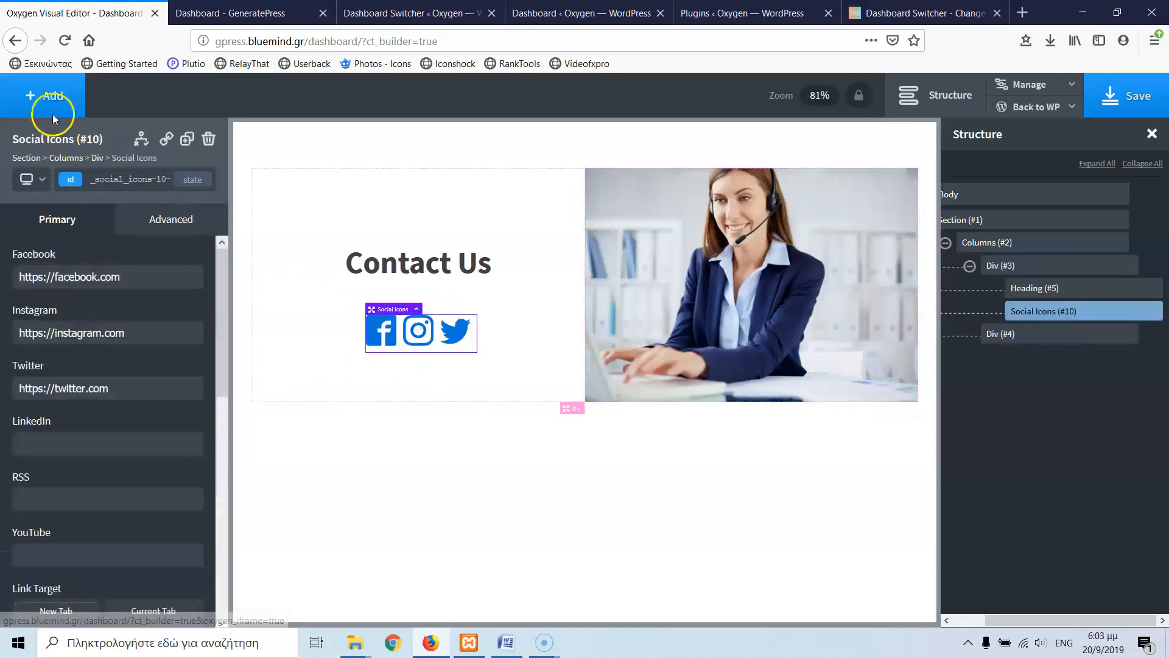
pyautogui.click(44, 95)
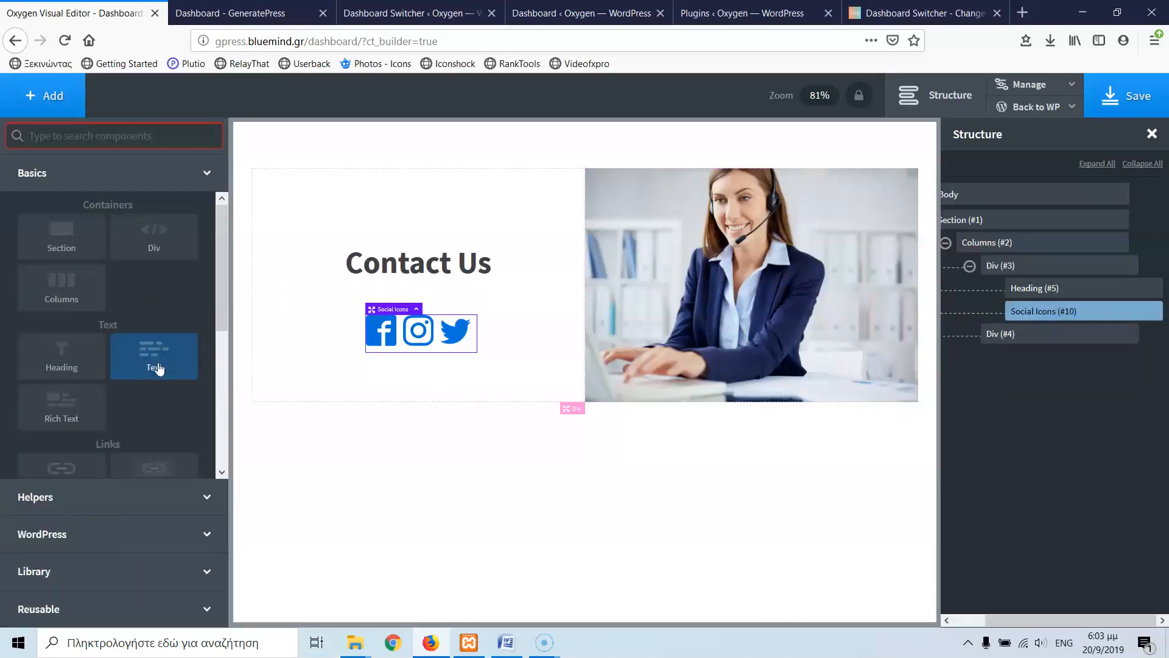
pyautogui.click(153, 357)
pyautogui.write('123-444-56789')
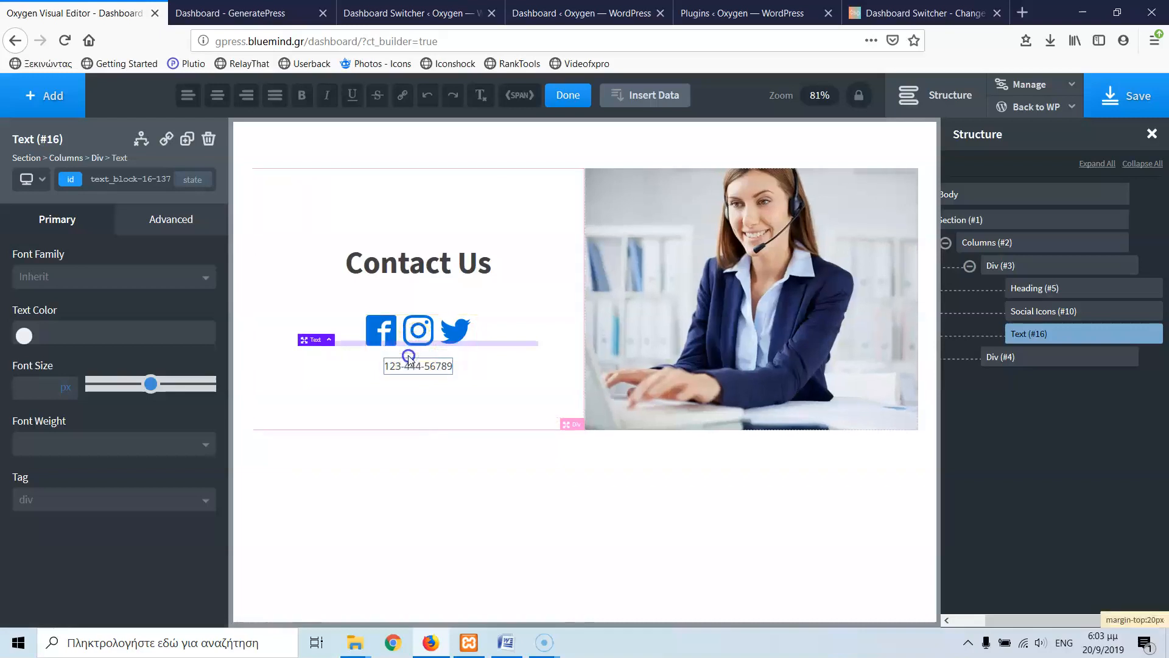
pyautogui.click(1001, 265)
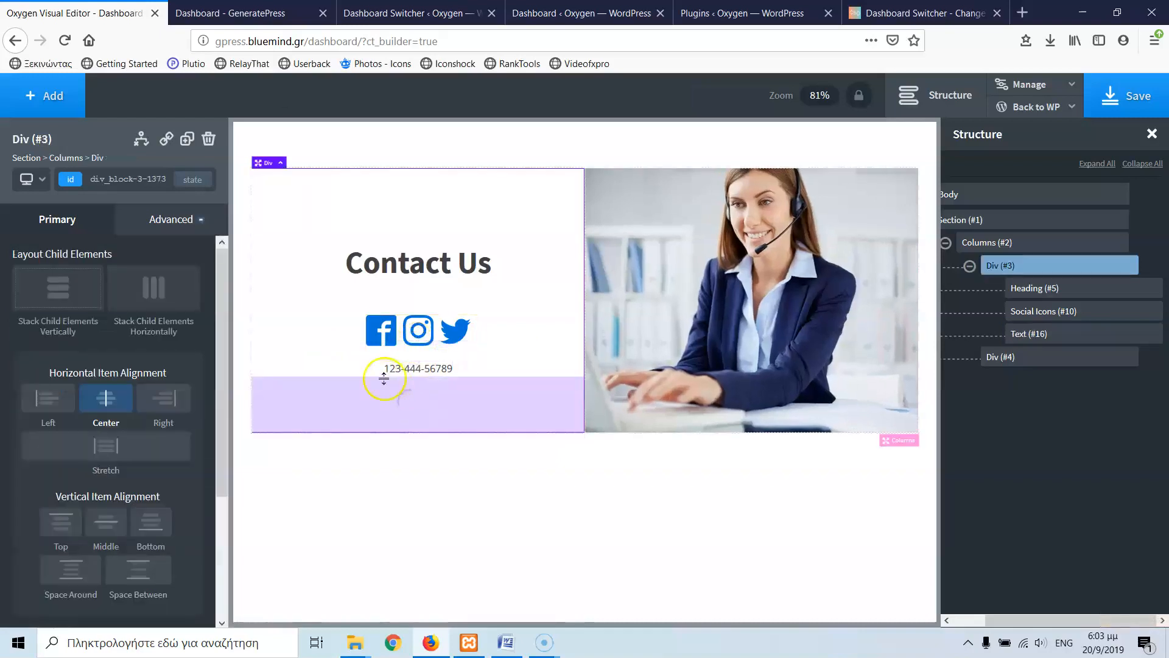
pyautogui.moveTo(429, 411)
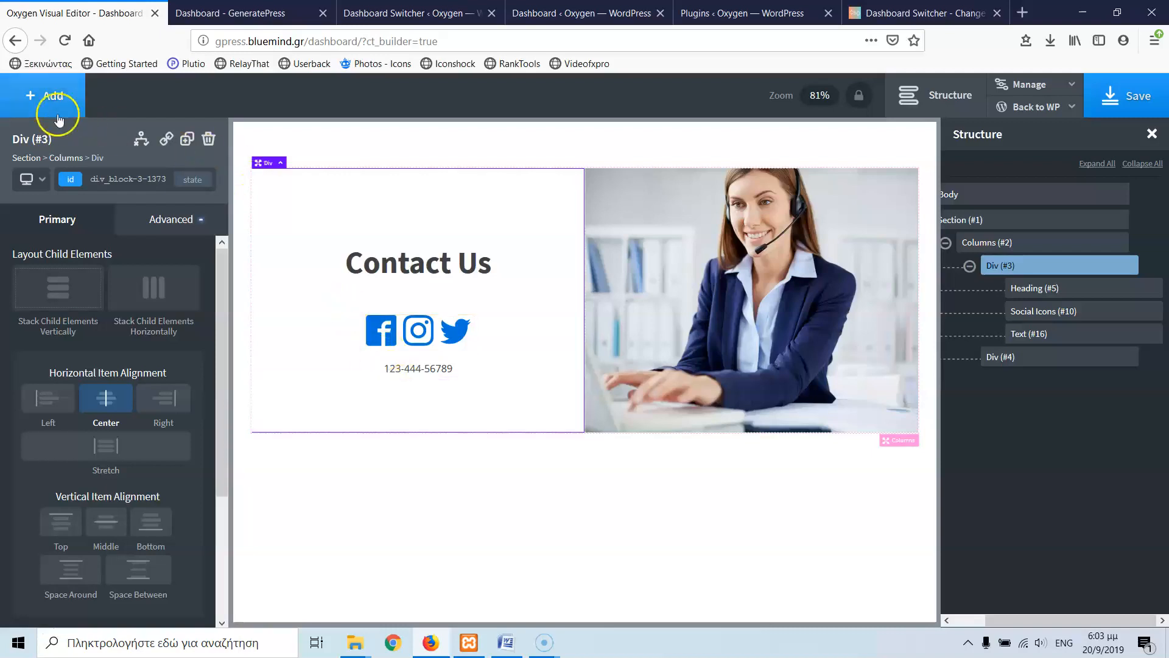
# Add an Icon element and pick envelope-o from the icon picker (search 'en').
pyautogui.click(43, 95)
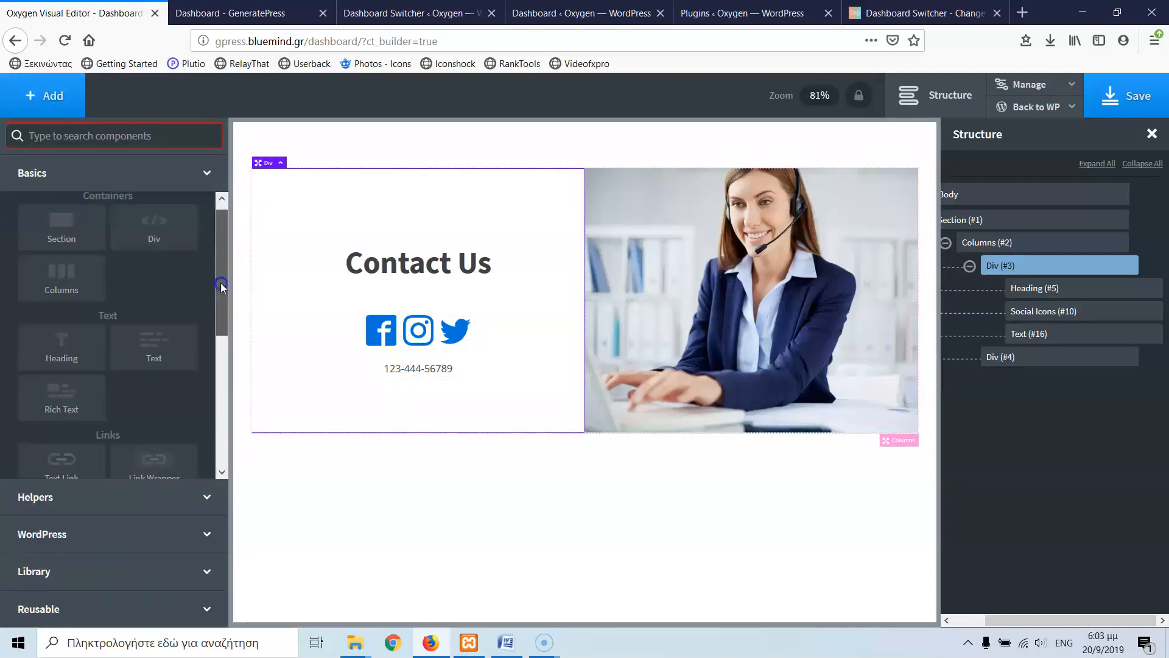
pyautogui.scroll(-3)
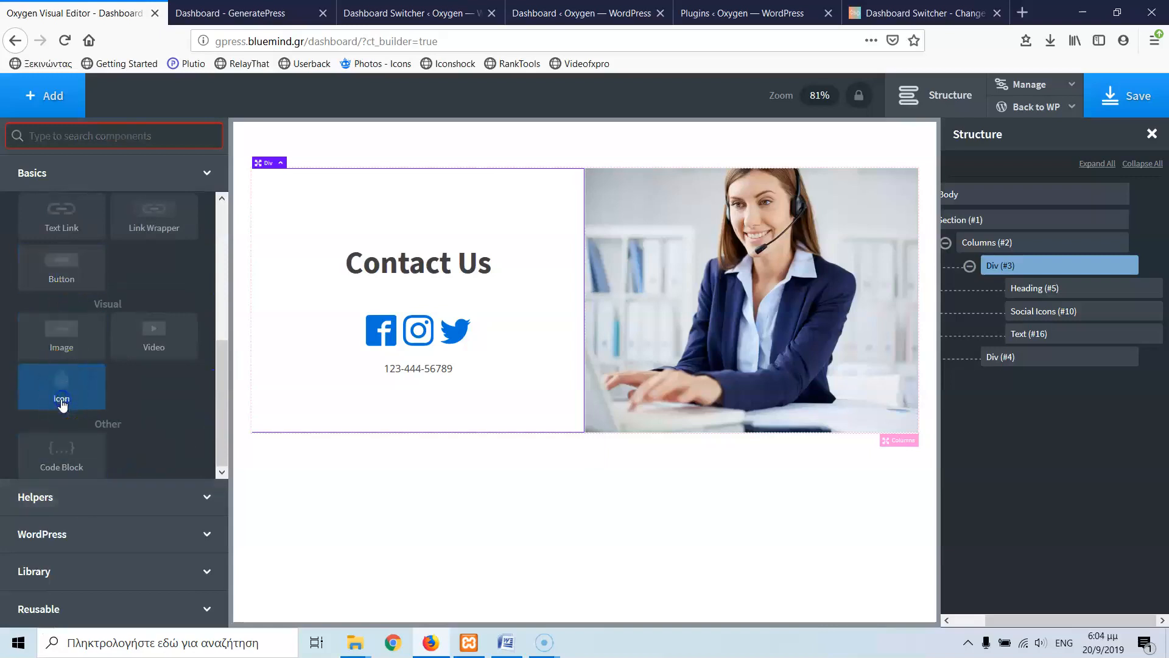
pyautogui.click(61, 384)
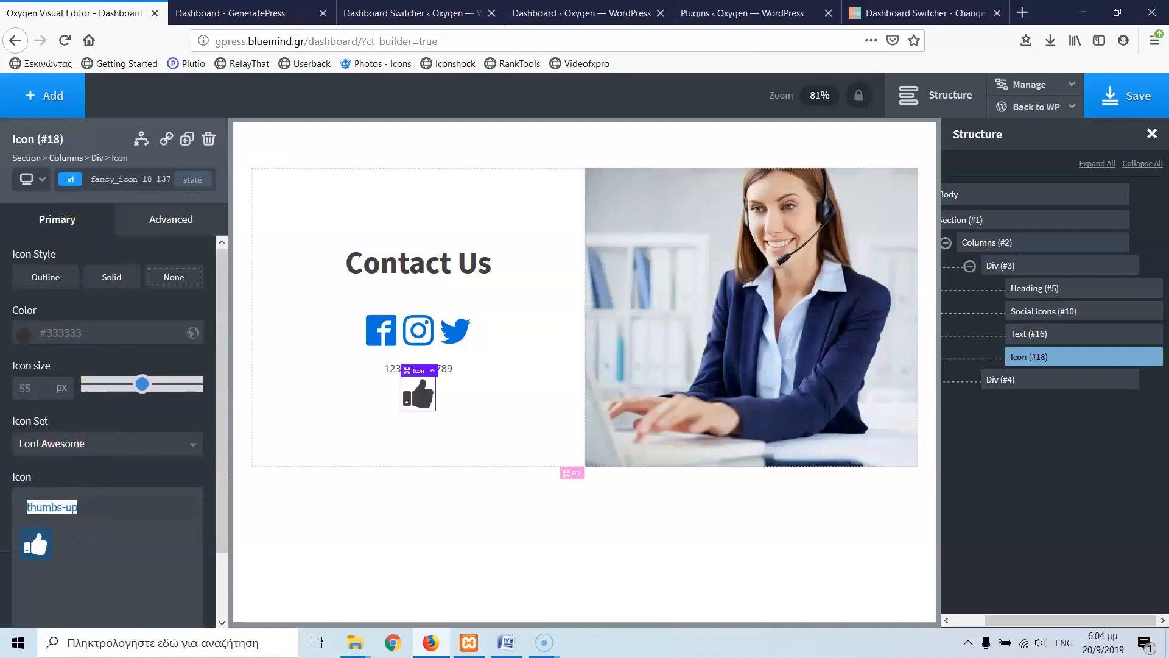
pyautogui.write('en')
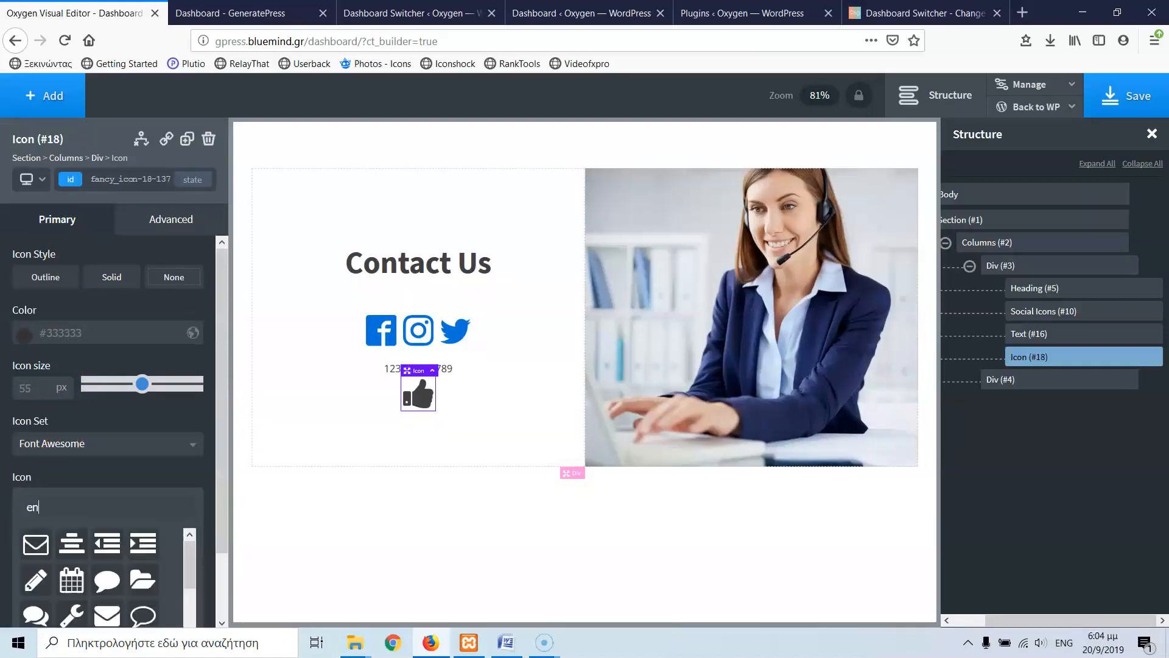
pyautogui.click(35, 544)
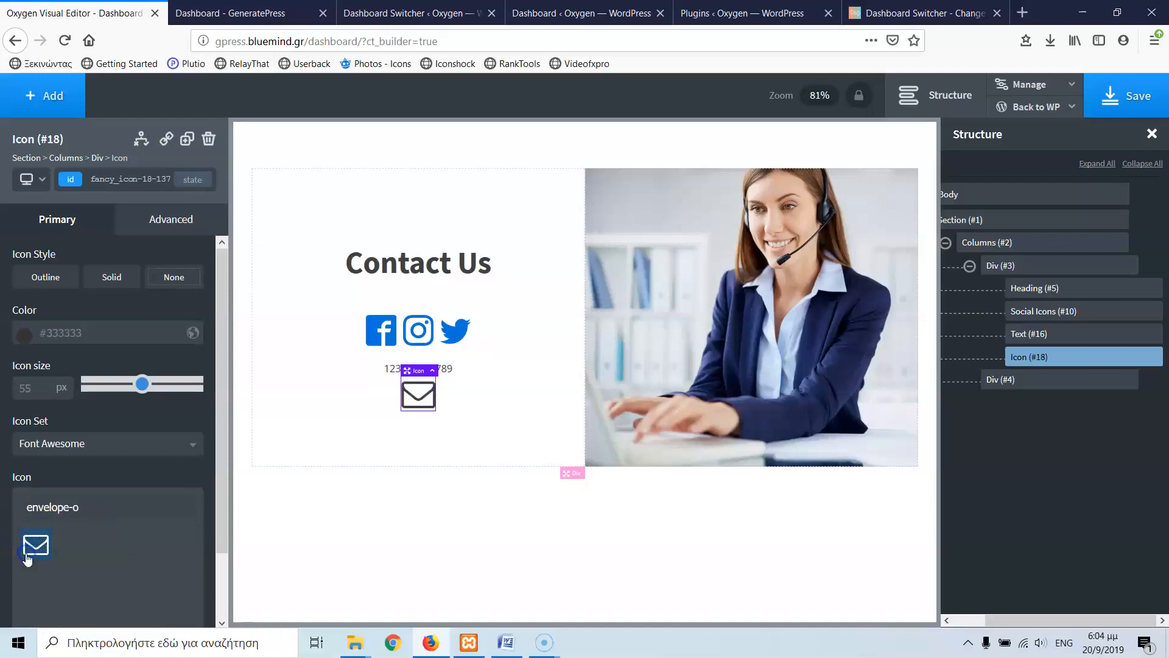
pyautogui.moveTo(980, 327)
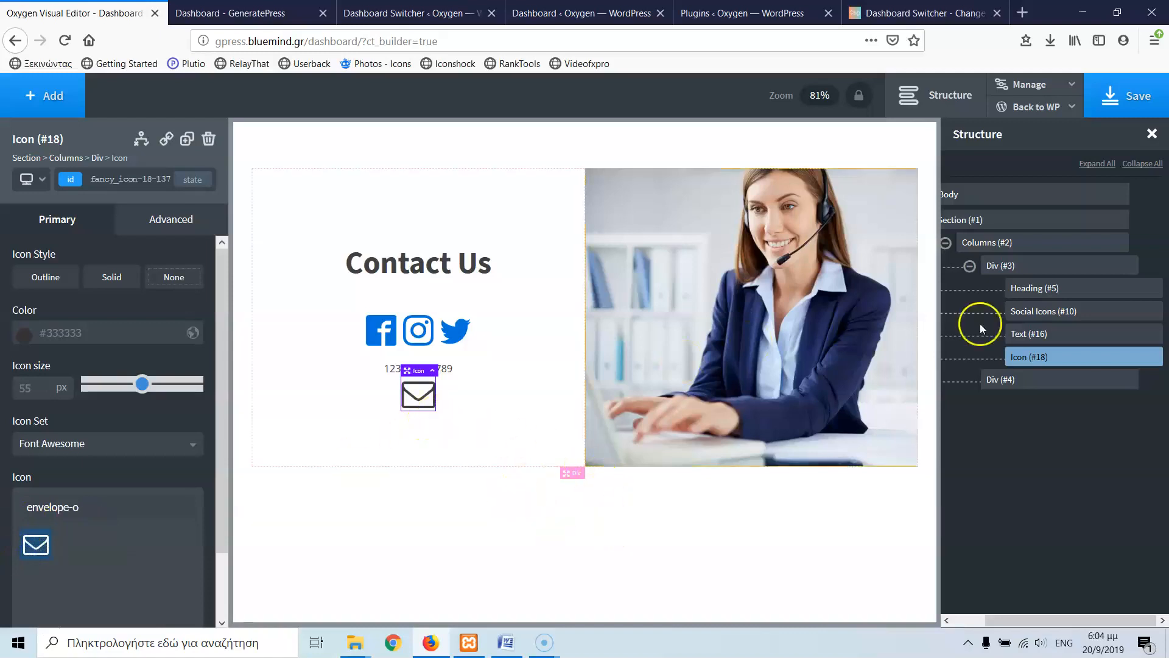
# Select Section #1 so the next element is added after the contact section.
pyautogui.click(962, 219)
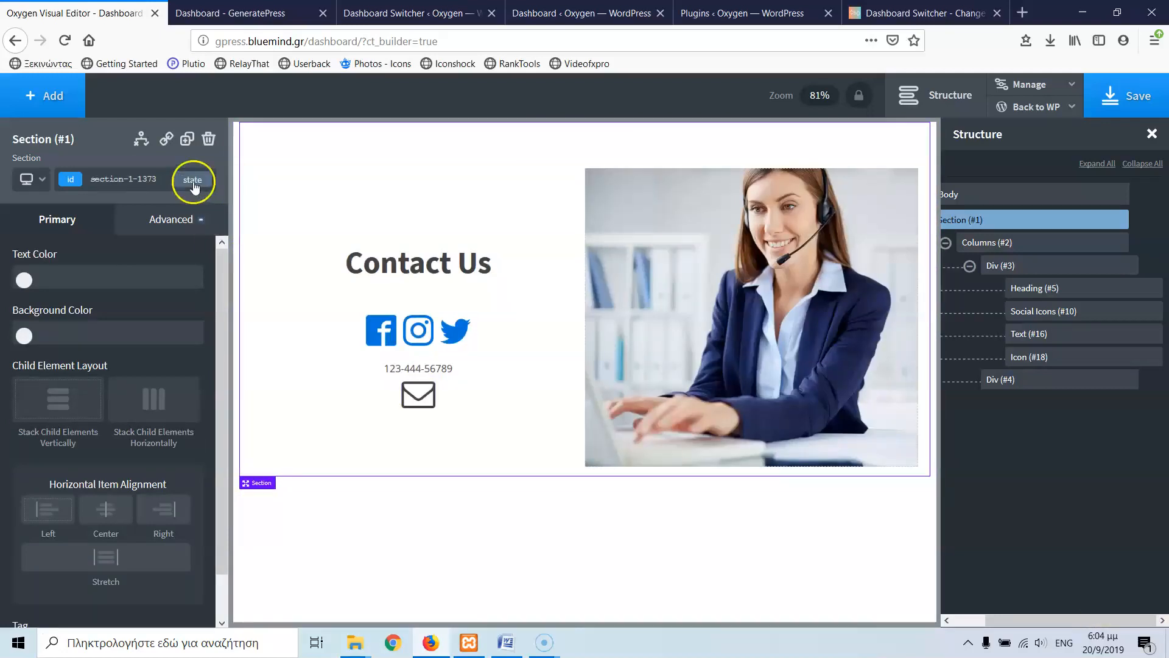
pyautogui.click(43, 95)
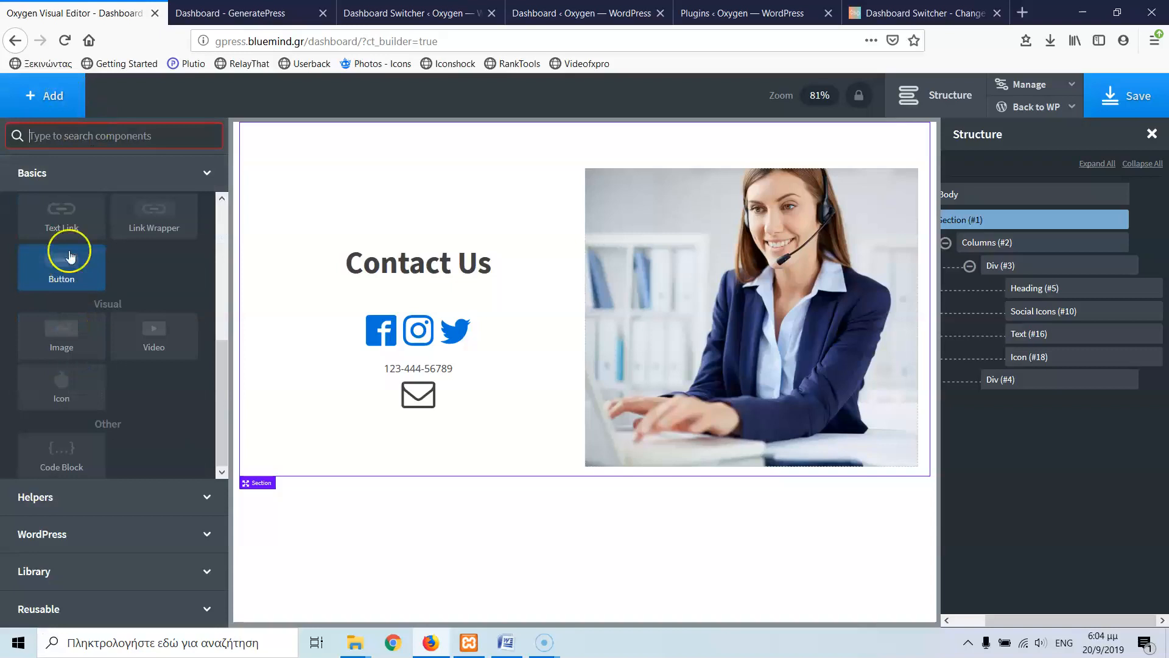
# Add a new Section, then insert a Tabs element from the Helpers category into it.
pyautogui.click(60, 267)
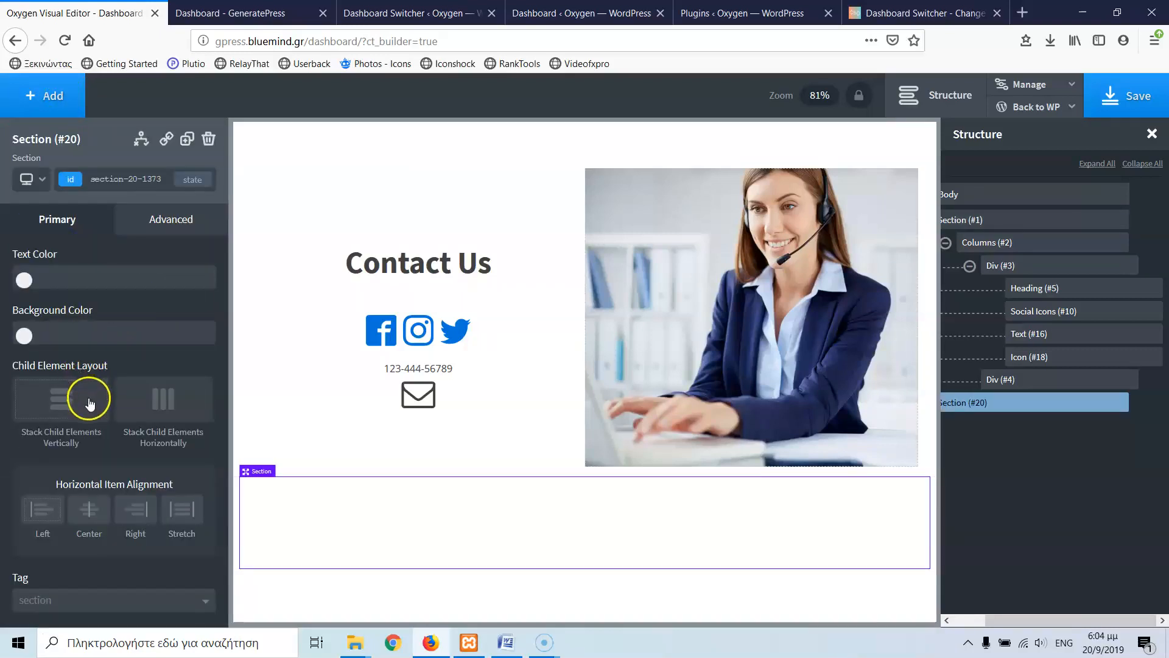
pyautogui.click(42, 95)
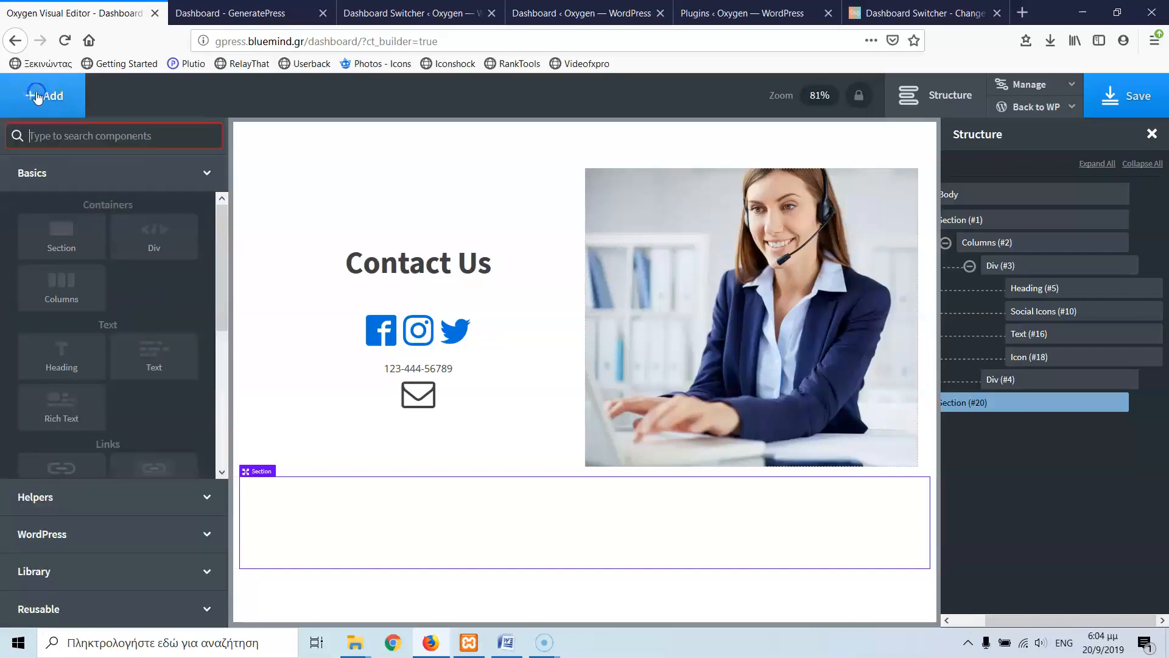
pyautogui.moveTo(158, 306)
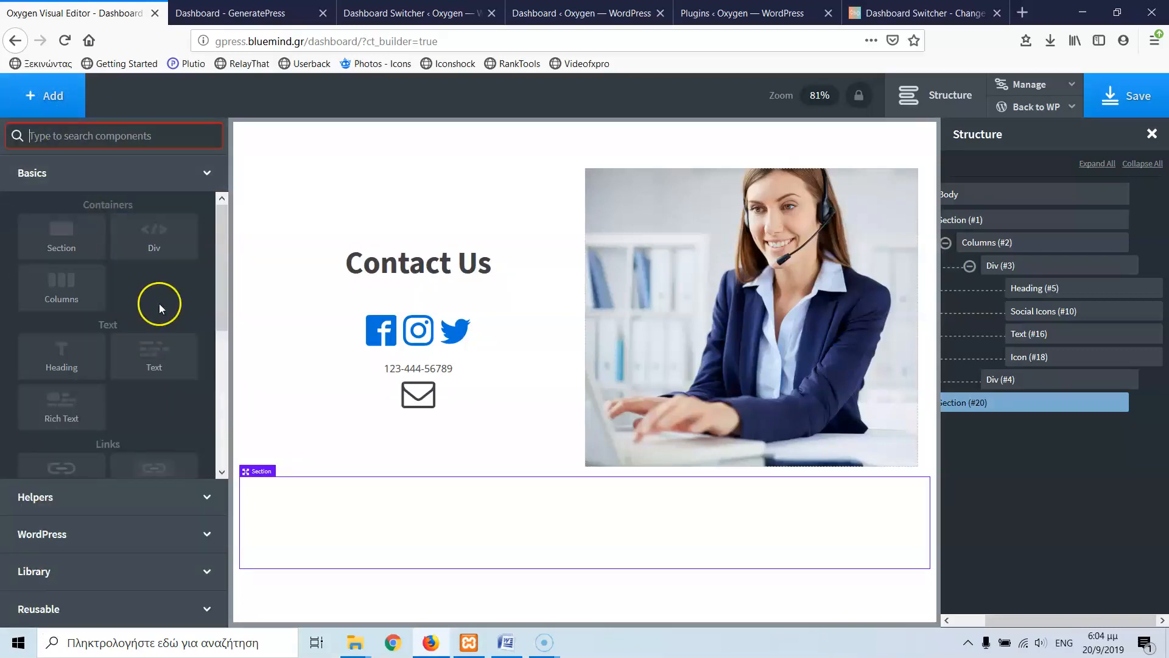
pyautogui.click(112, 209)
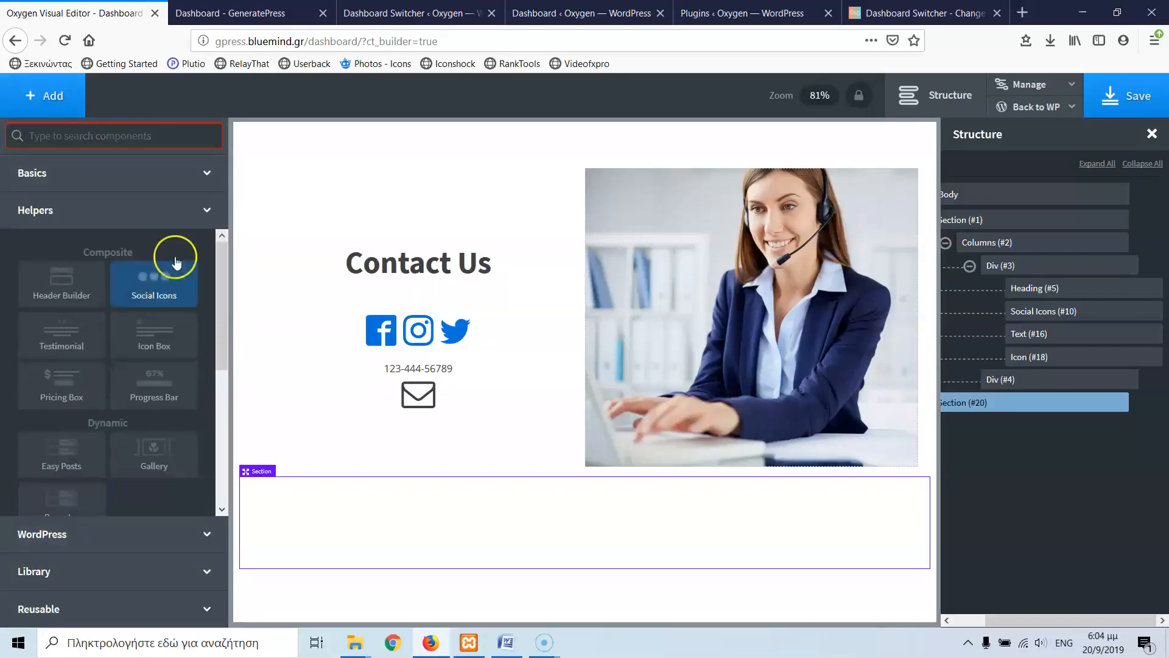
pyautogui.scroll(-3)
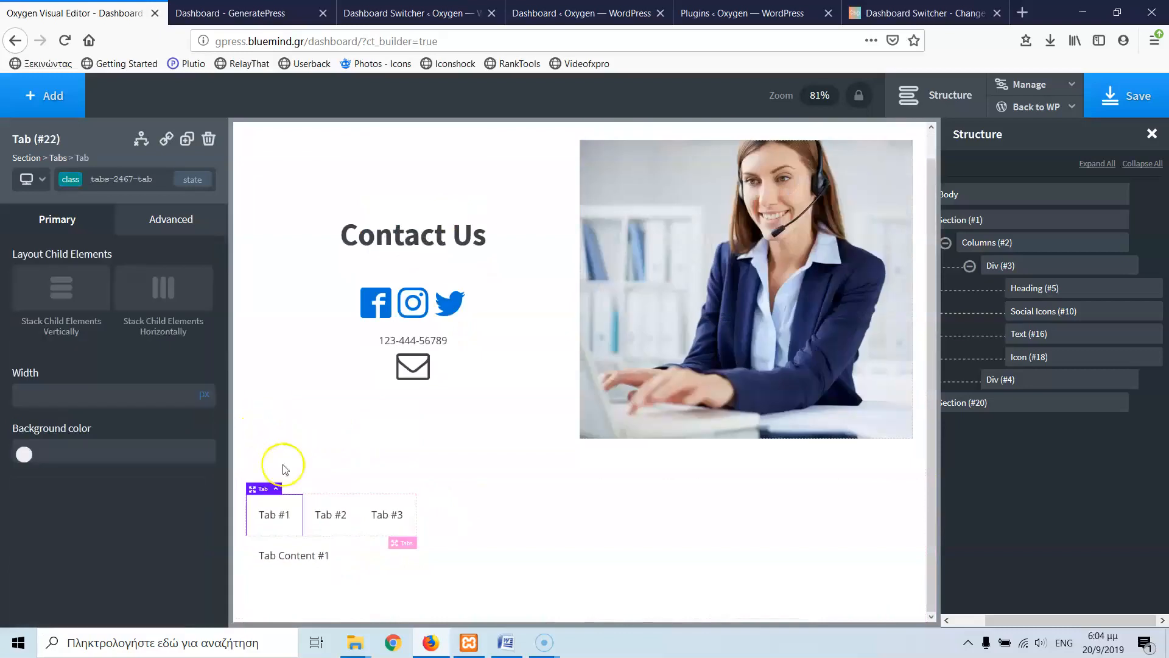
# Retitle the tabs 'How to add content', 'How to publish posts' and 'Video tutorial'.
pyautogui.doubleClick(274, 514)
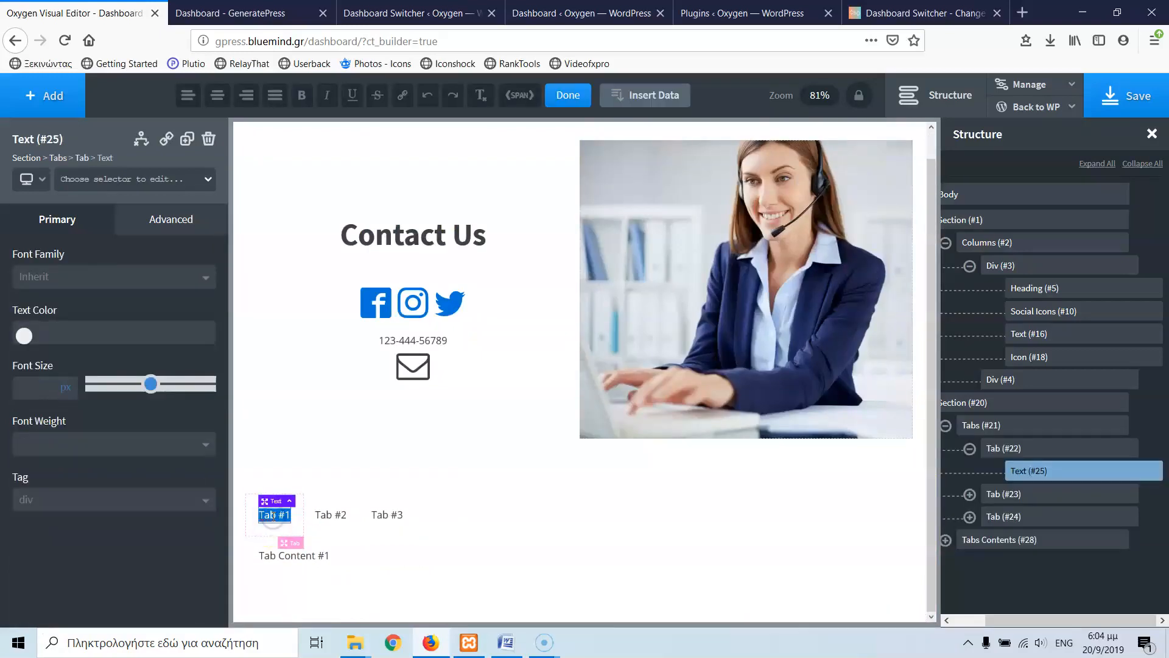
pyautogui.write('How to add content')
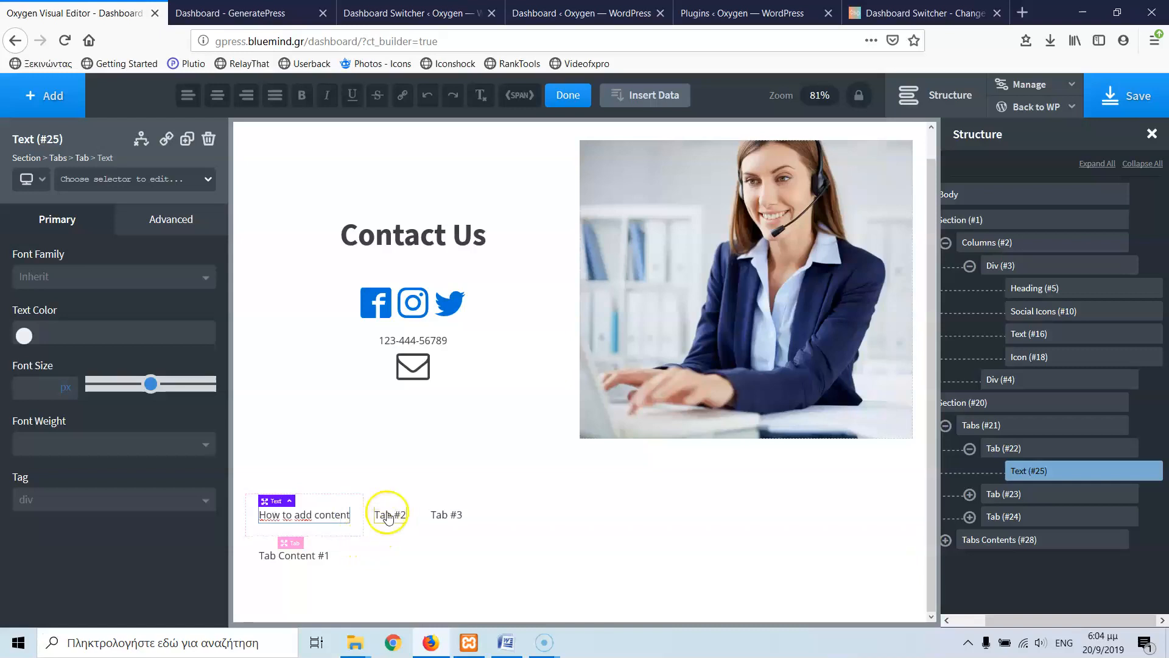
pyautogui.click(390, 514)
pyautogui.write('How to publish posts')
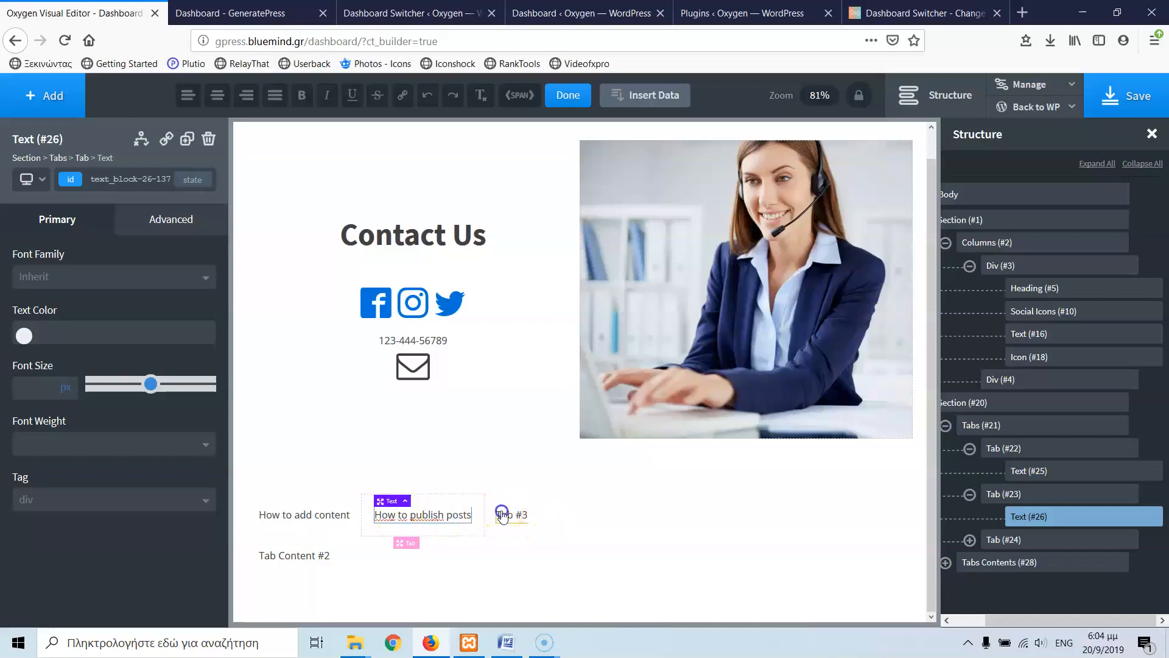
pyautogui.click(514, 514)
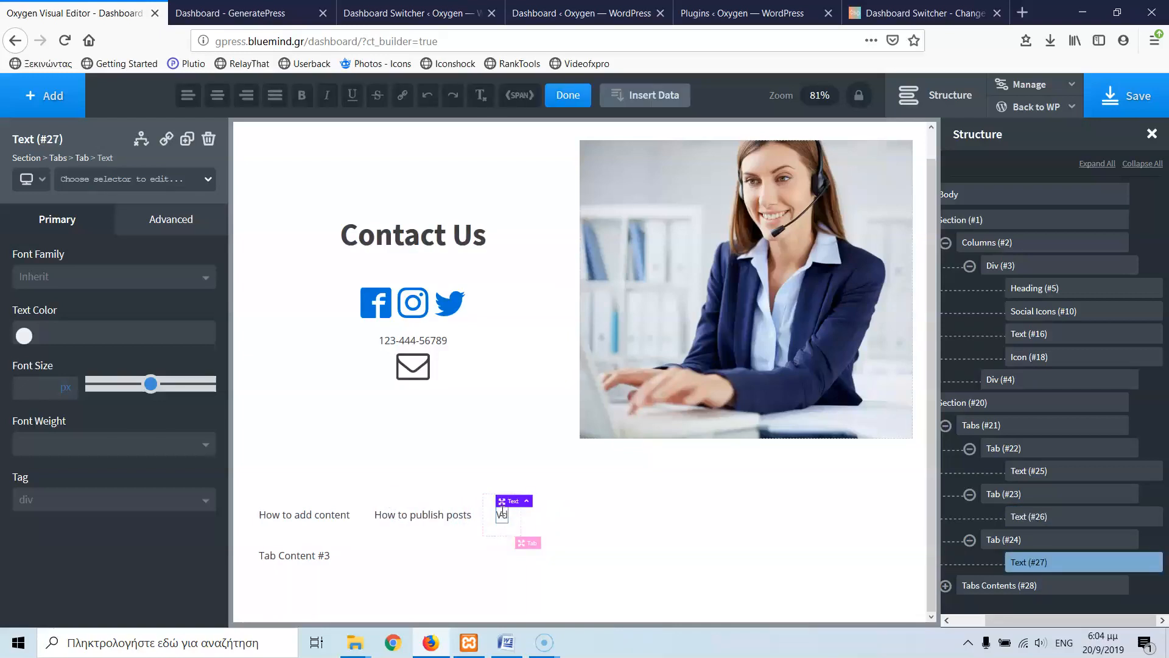
pyautogui.write('Video tutorial')
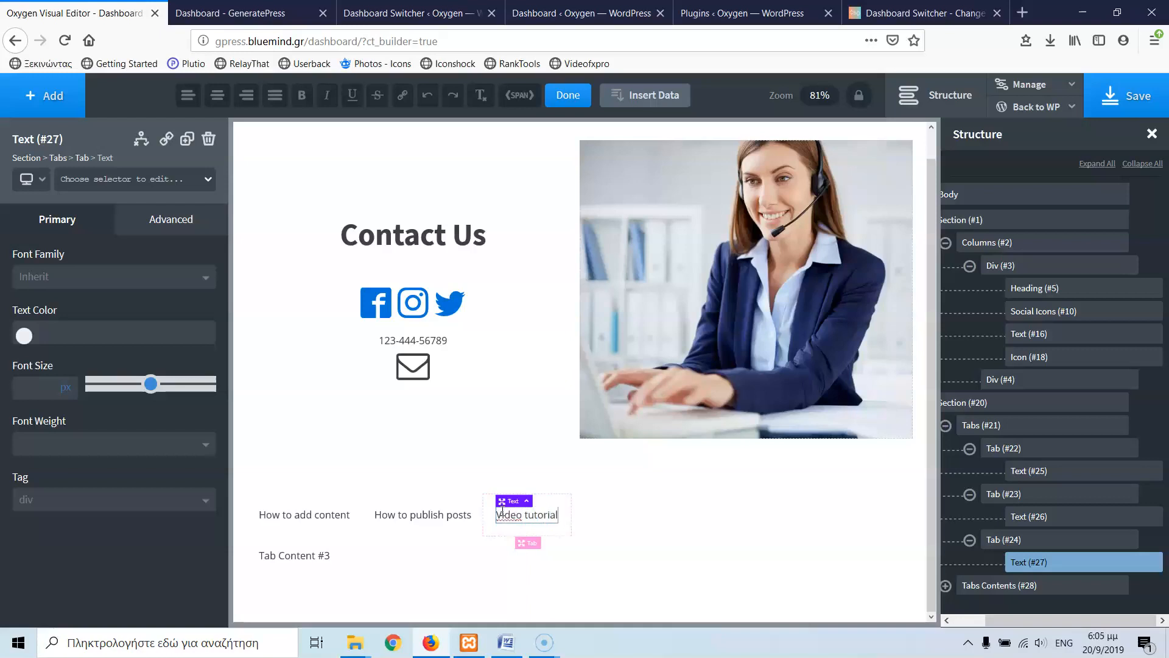
pyautogui.click(413, 556)
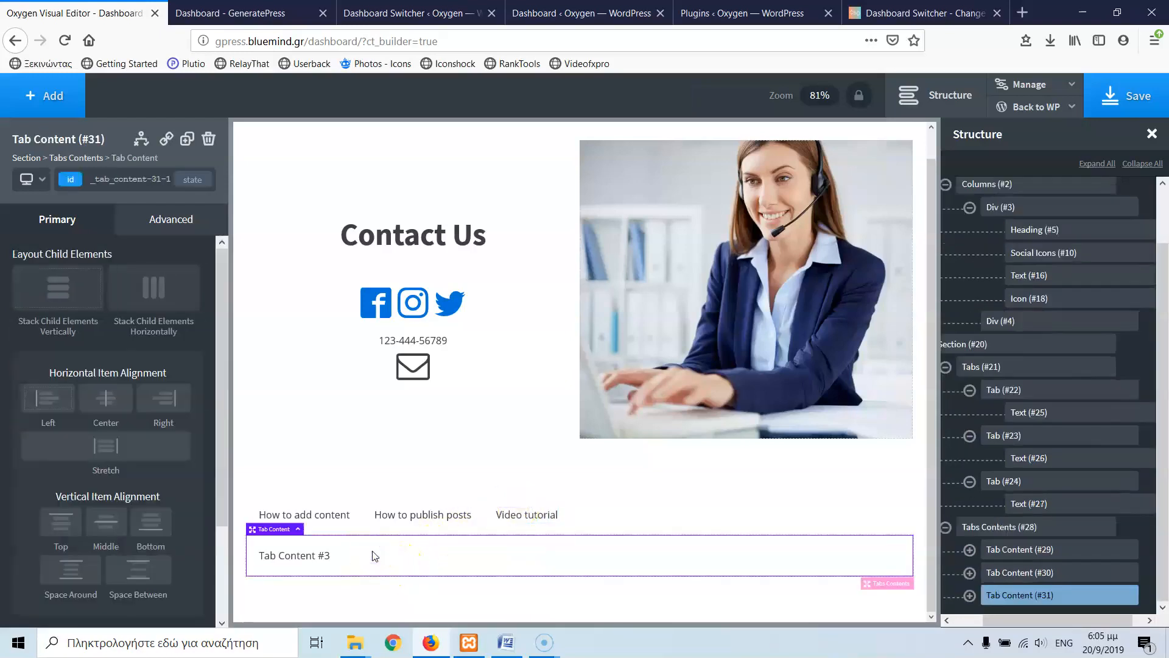
pyautogui.click(423, 514)
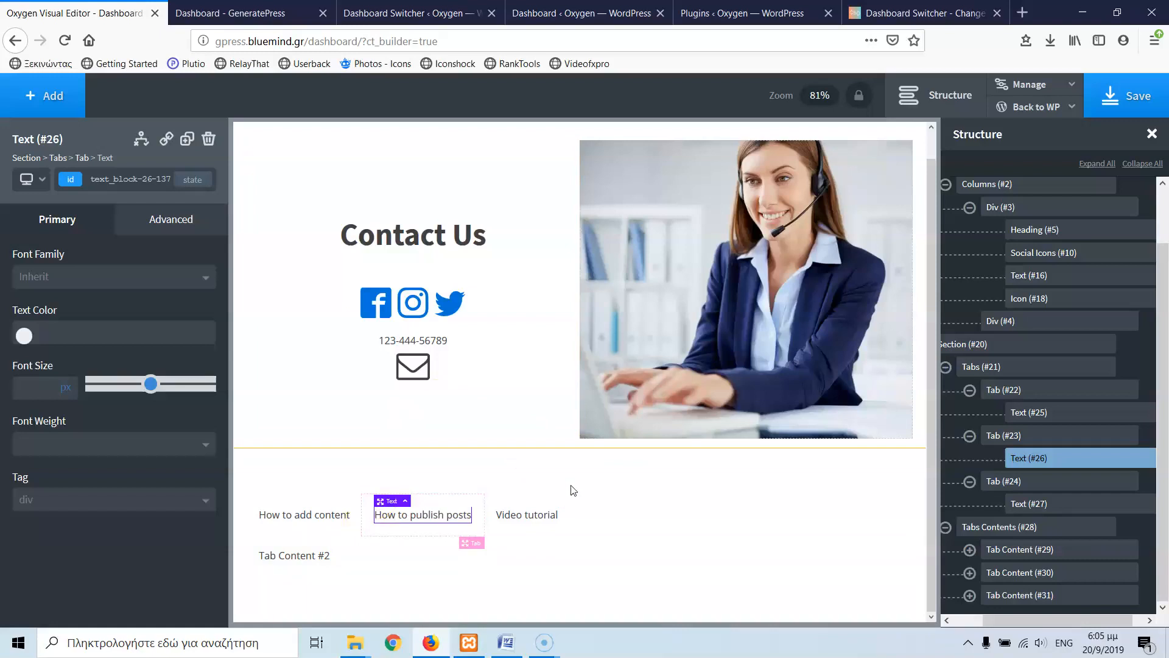
pyautogui.moveTo(251, 343)
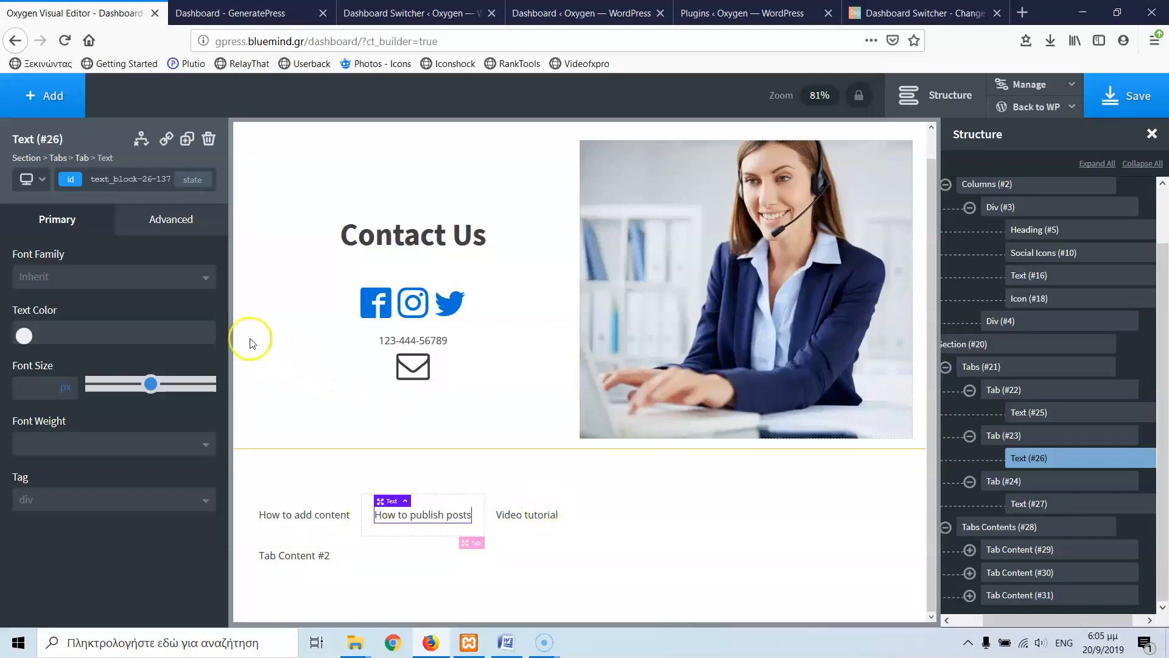
# Set Section #20's Horizontal Item Alignment to Center so the tab headings sit mid-page.
pyautogui.click(43, 95)
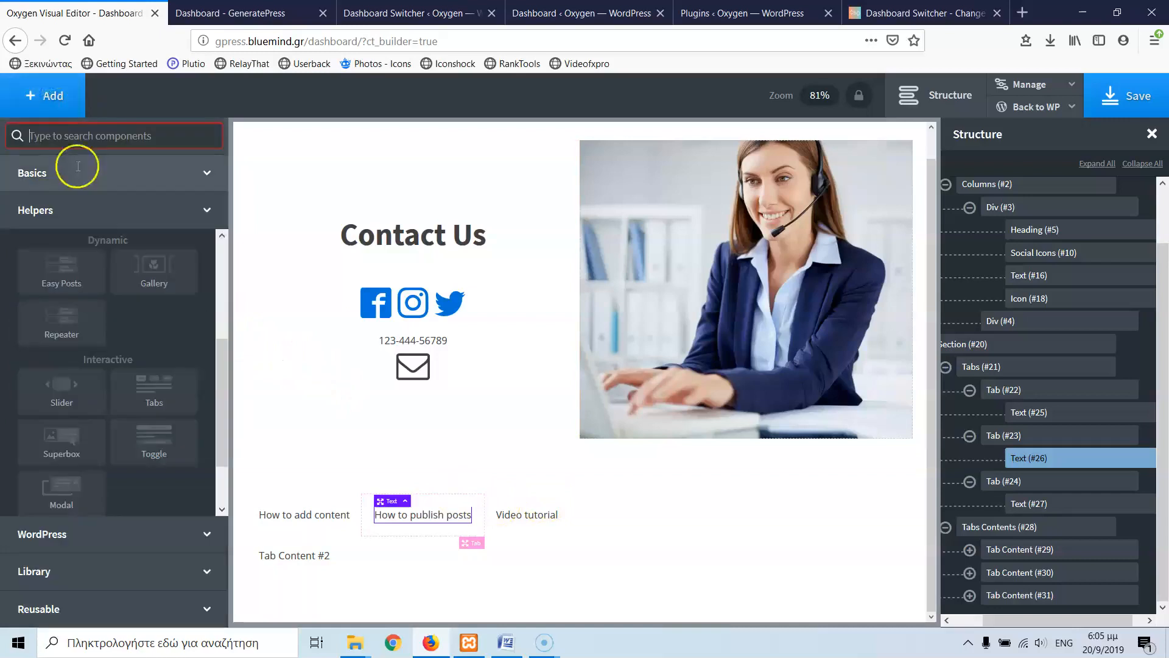
pyautogui.moveTo(154, 441)
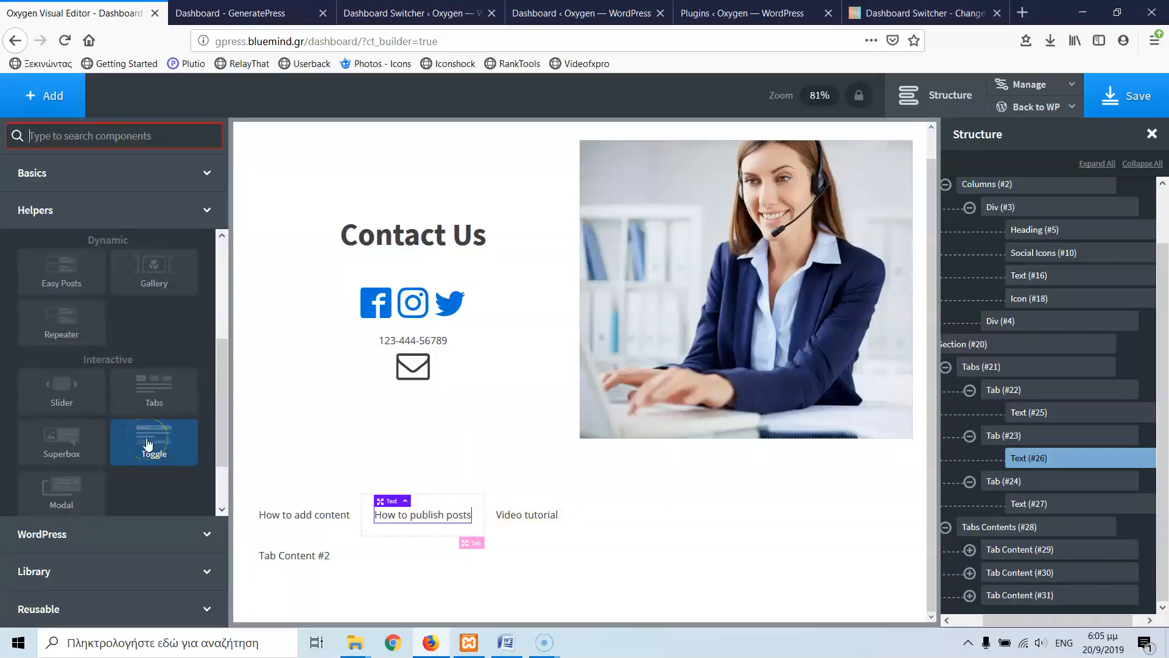
pyautogui.moveTo(526, 514)
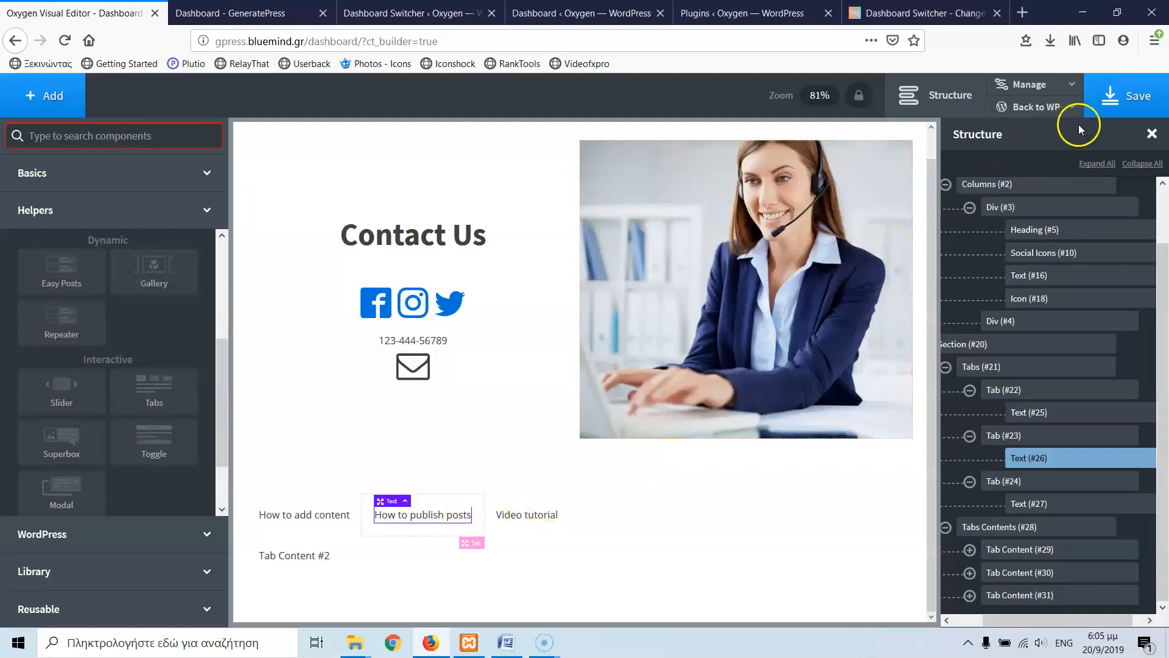
pyautogui.moveTo(219, 68)
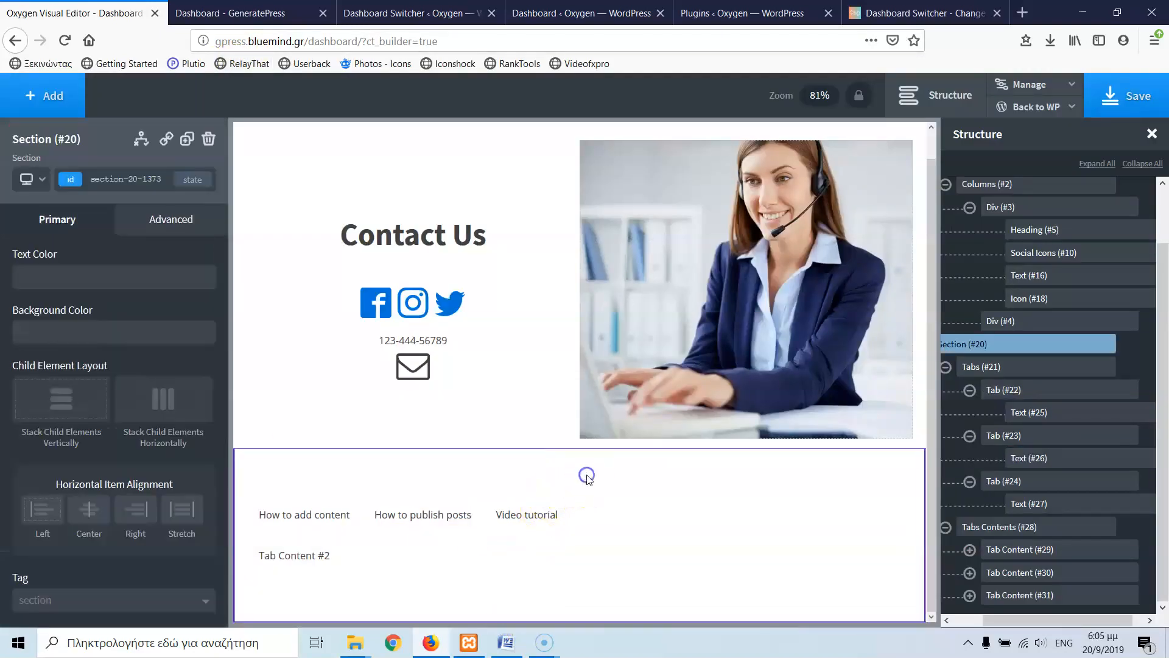
pyautogui.click(88, 514)
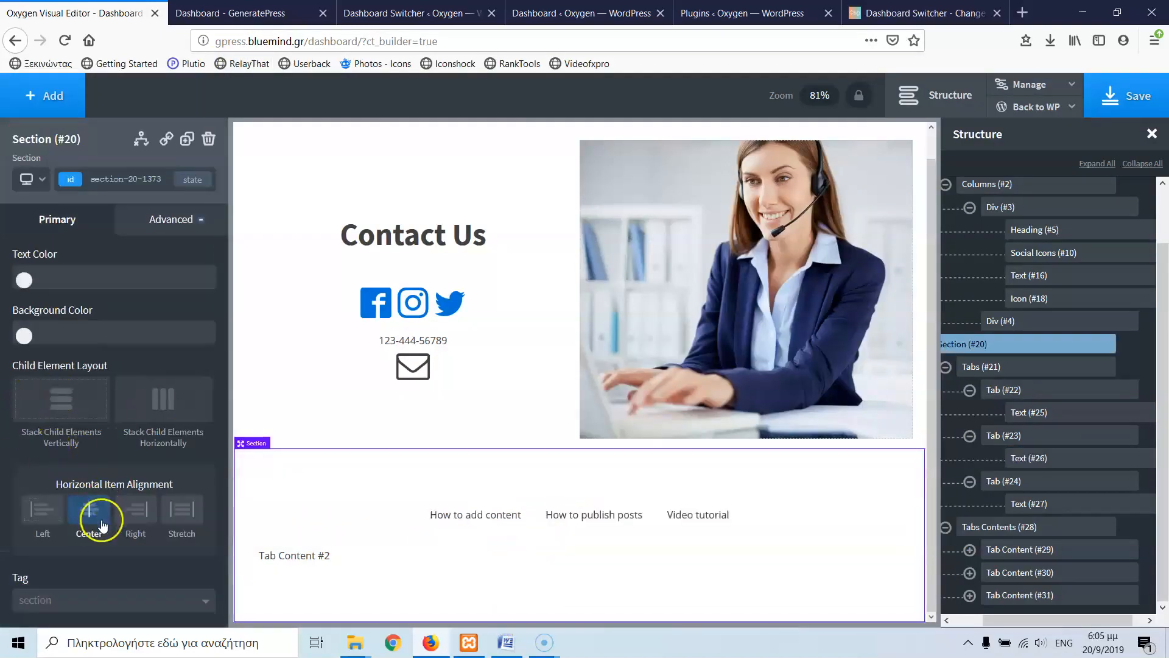
pyautogui.click(1138, 95)
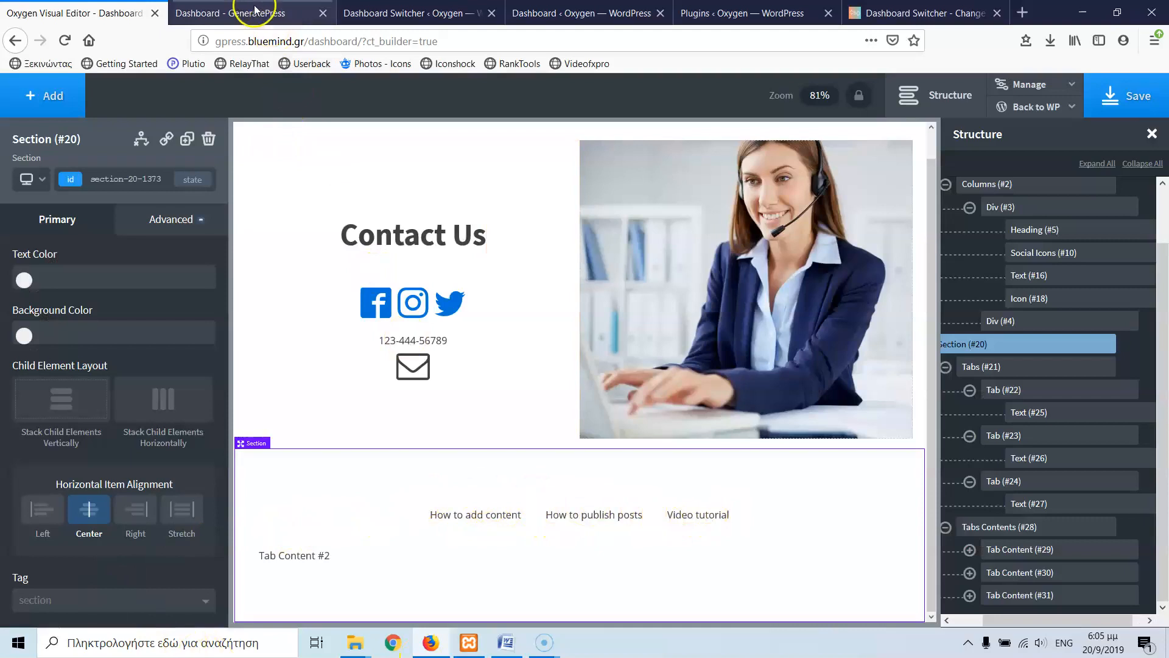
# Reload the live Dashboard – GeneratePress page to check the centered tabs, then return to the editor.
pyautogui.click(250, 13)
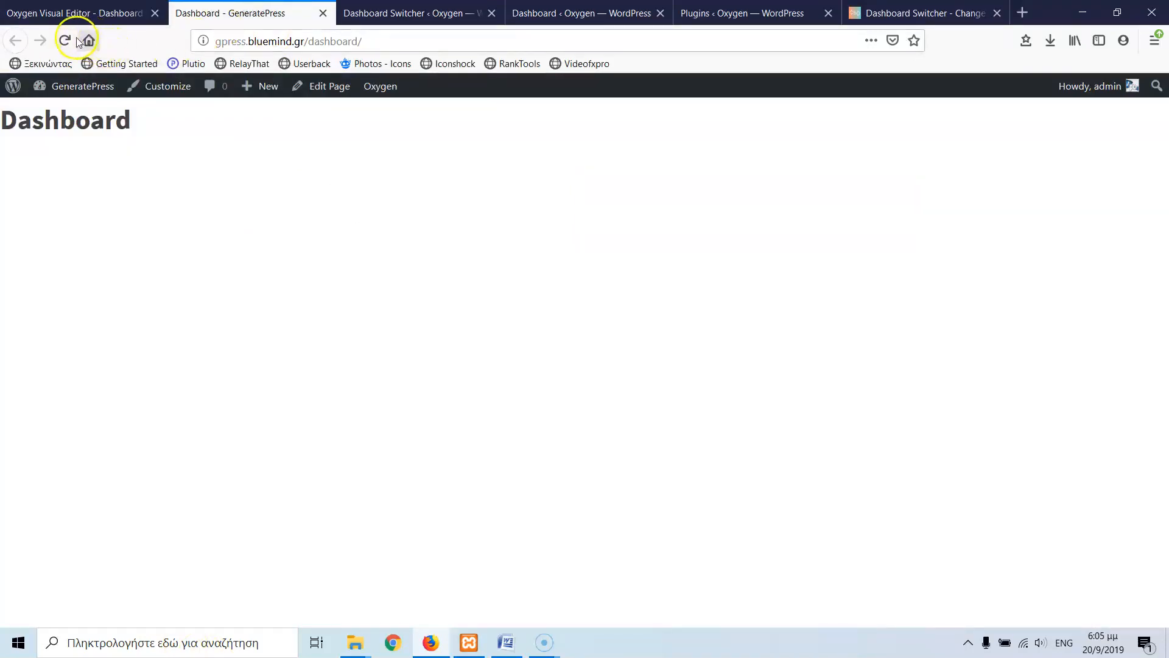
pyautogui.click(65, 41)
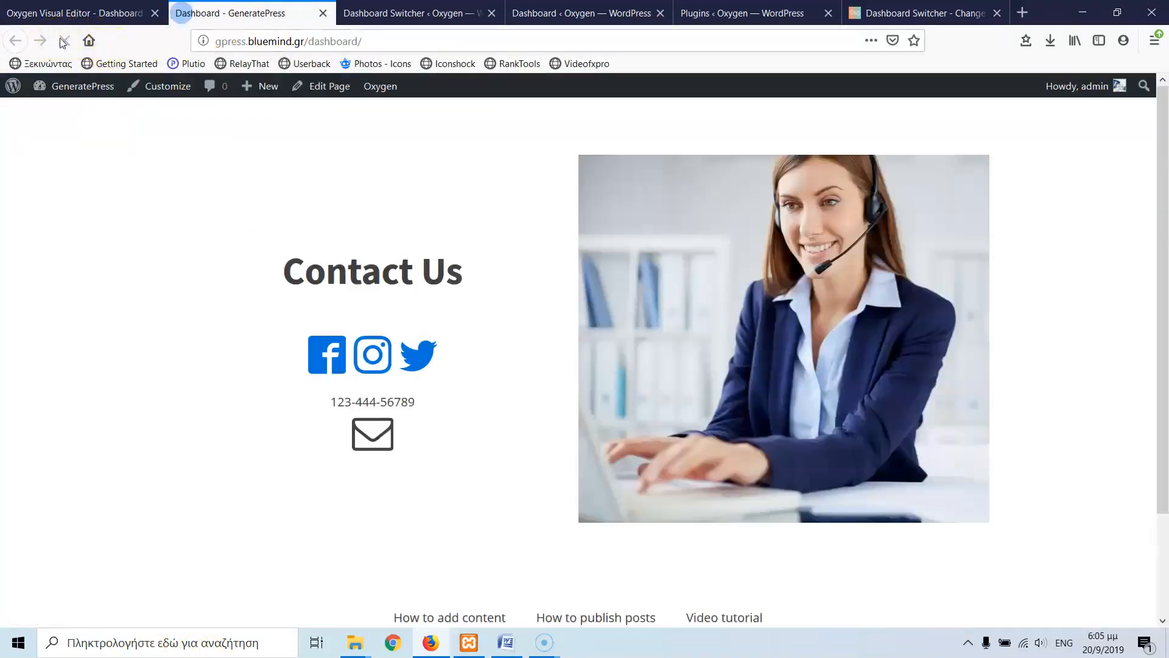
pyautogui.click(65, 40)
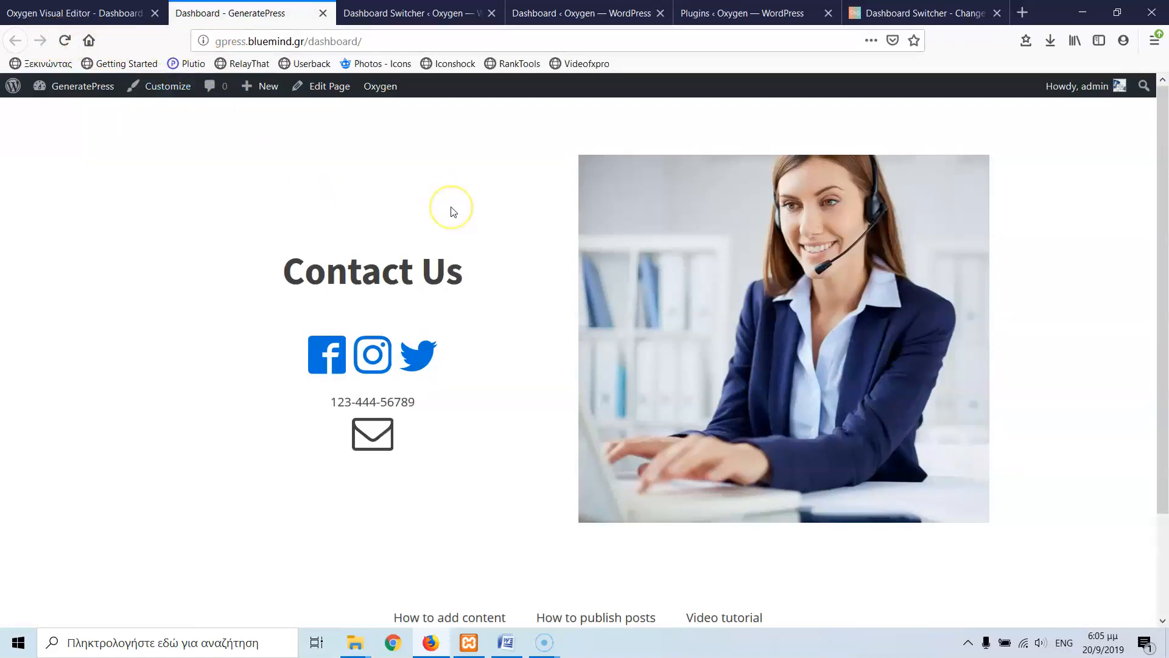
pyautogui.moveTo(450, 212)
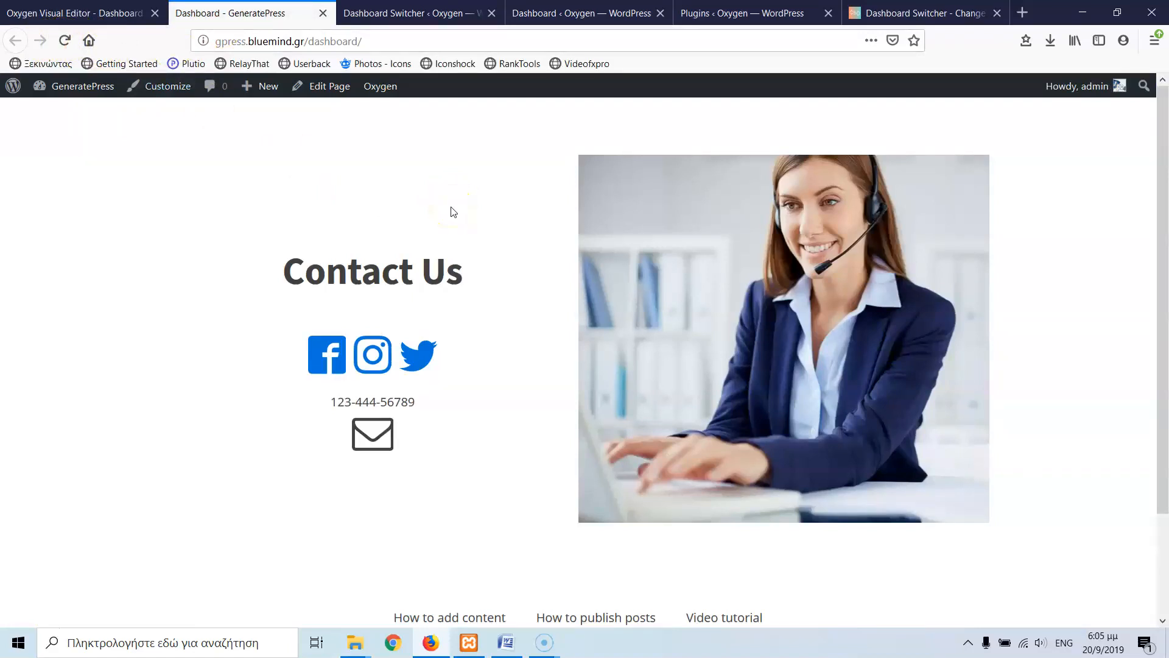
pyautogui.scroll(-3)
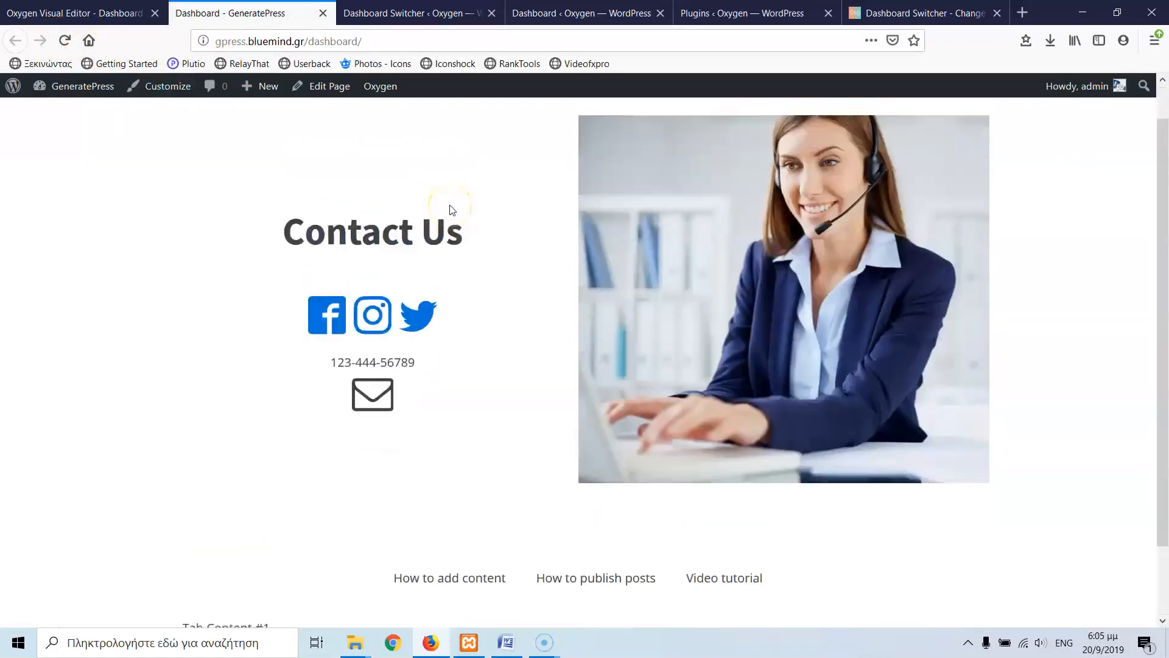
pyautogui.scroll(-3)
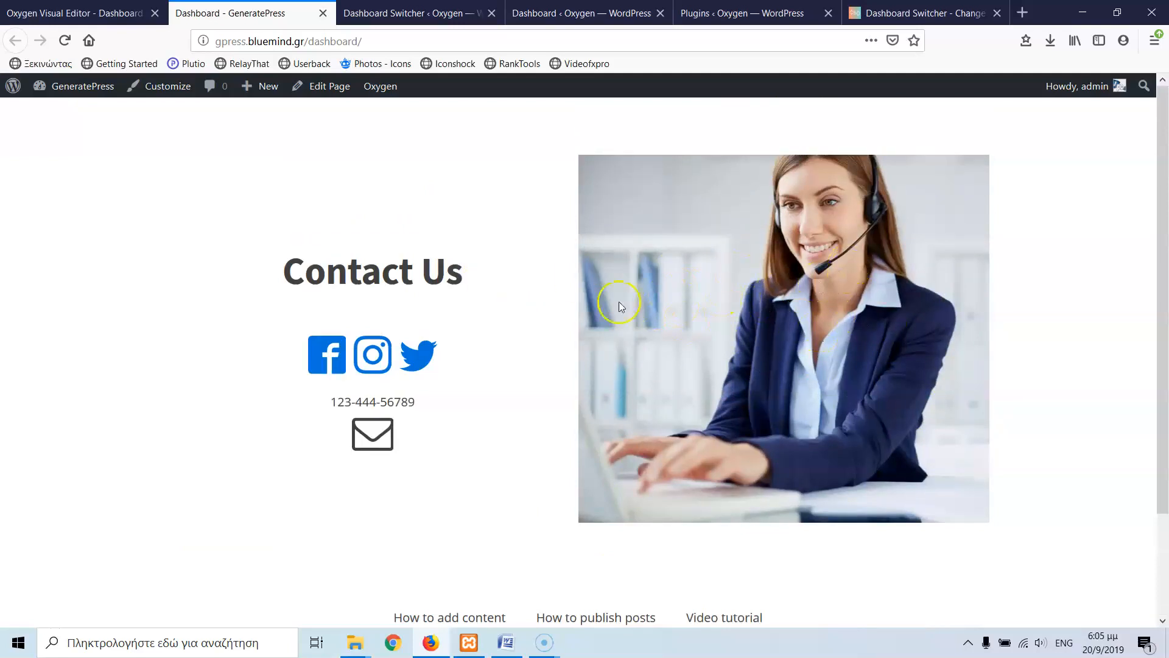
pyautogui.click(380, 86)
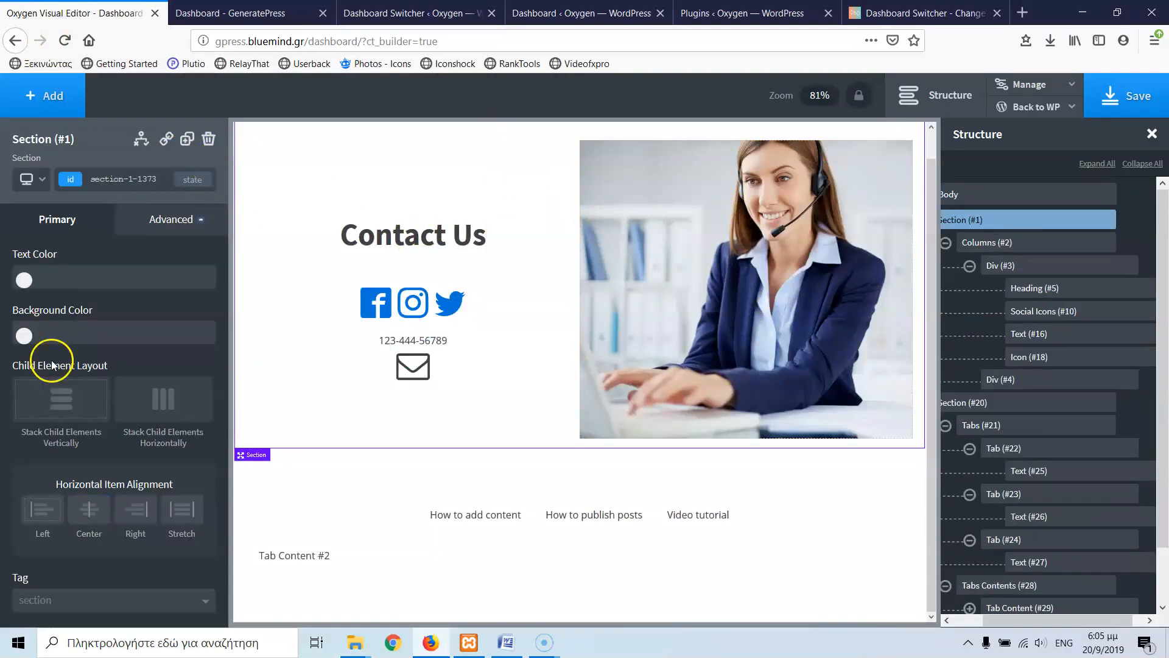
# In Section #1's Size & Spacing, set side padding 0 and container width full-width, then save.
pyautogui.click(170, 219)
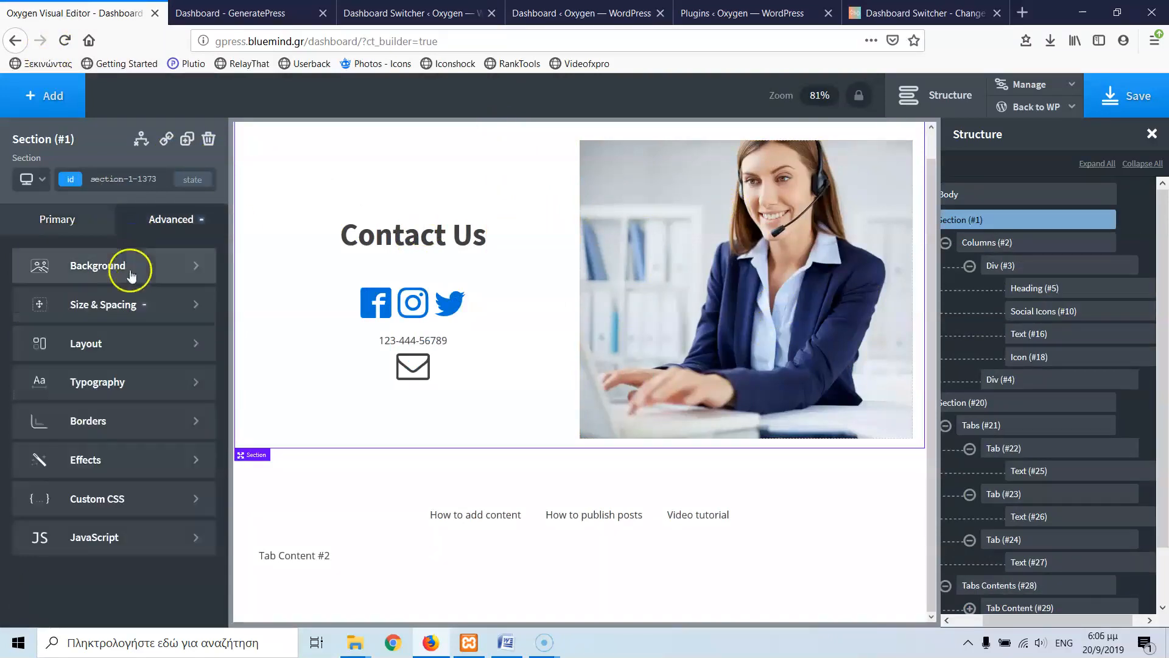
pyautogui.click(102, 305)
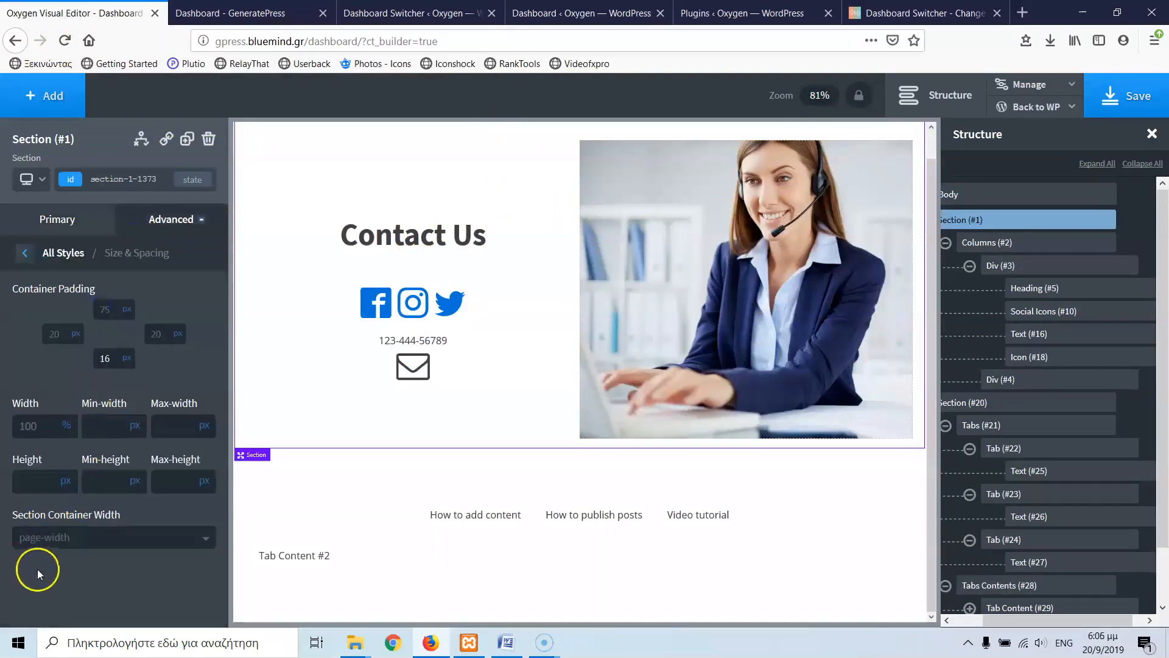
pyautogui.click(113, 537)
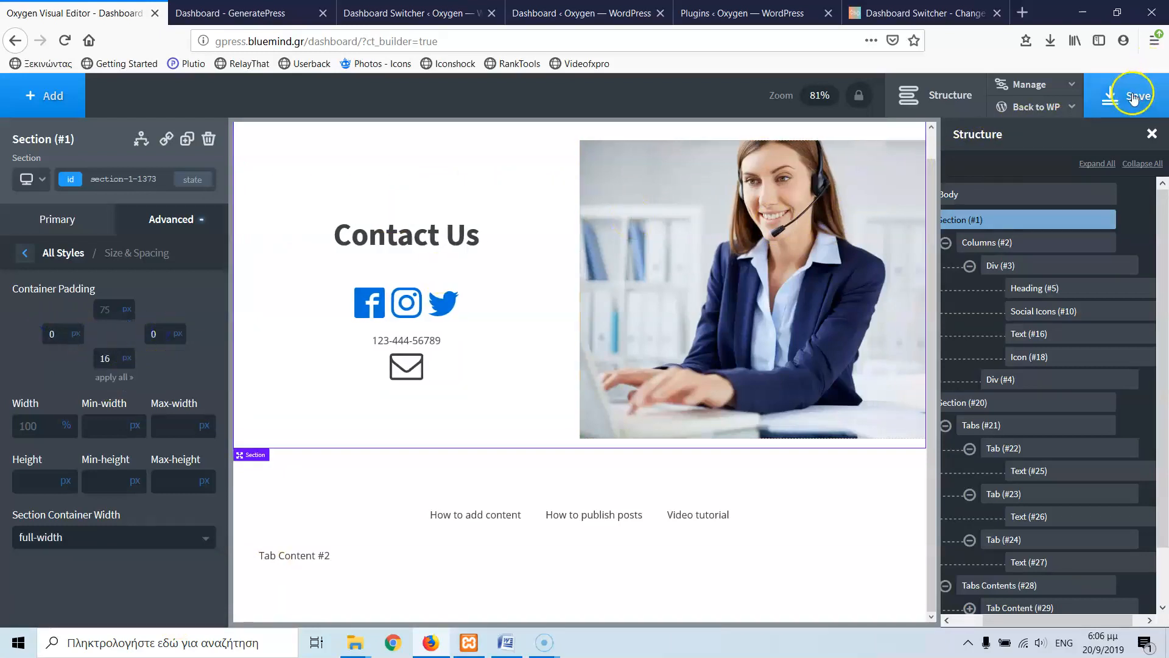
pyautogui.click(1001, 264)
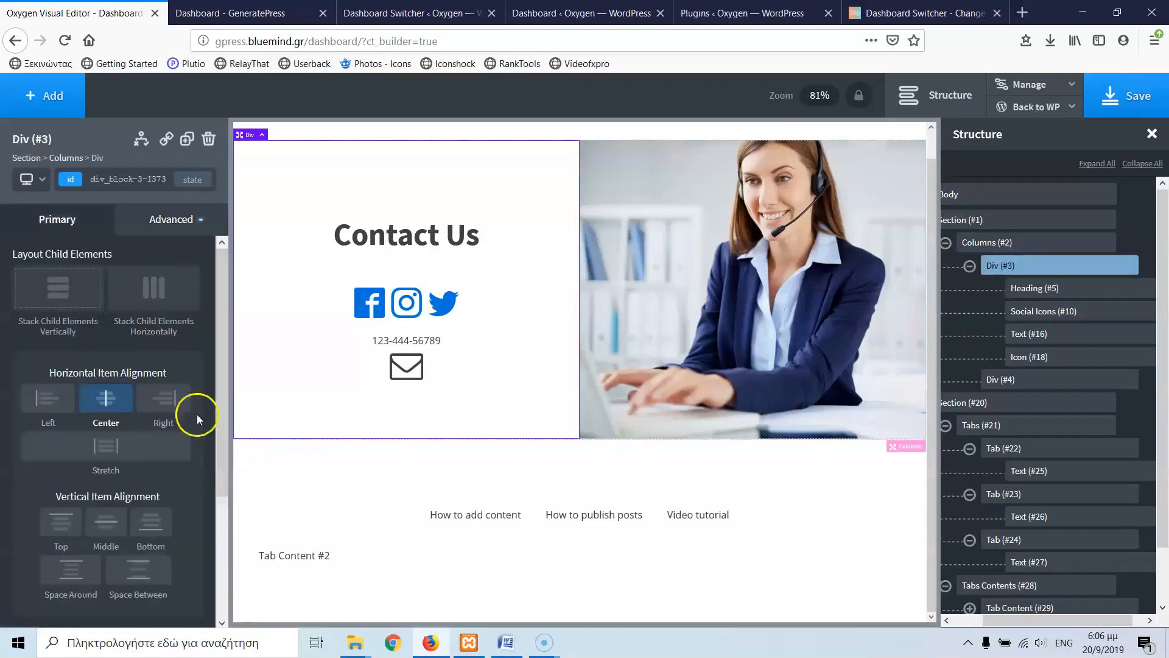
# Check the full-width Contact Us section on the live page and come back to the editor.
pyautogui.scroll(-3)
pyautogui.write('40')
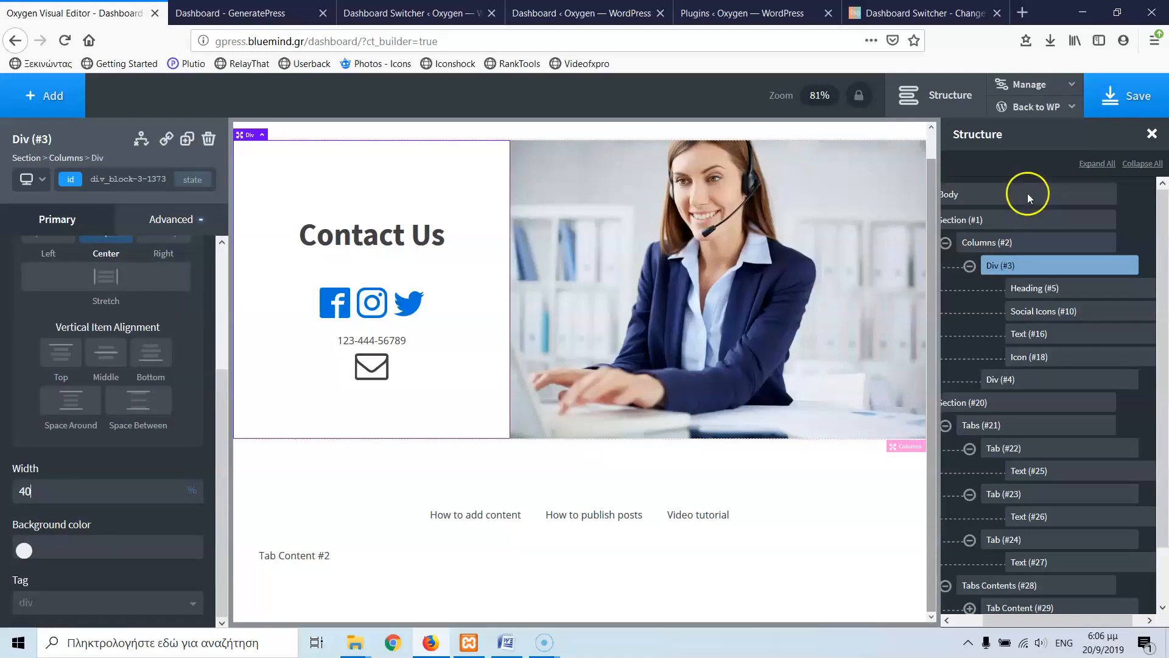
pyautogui.click(230, 13)
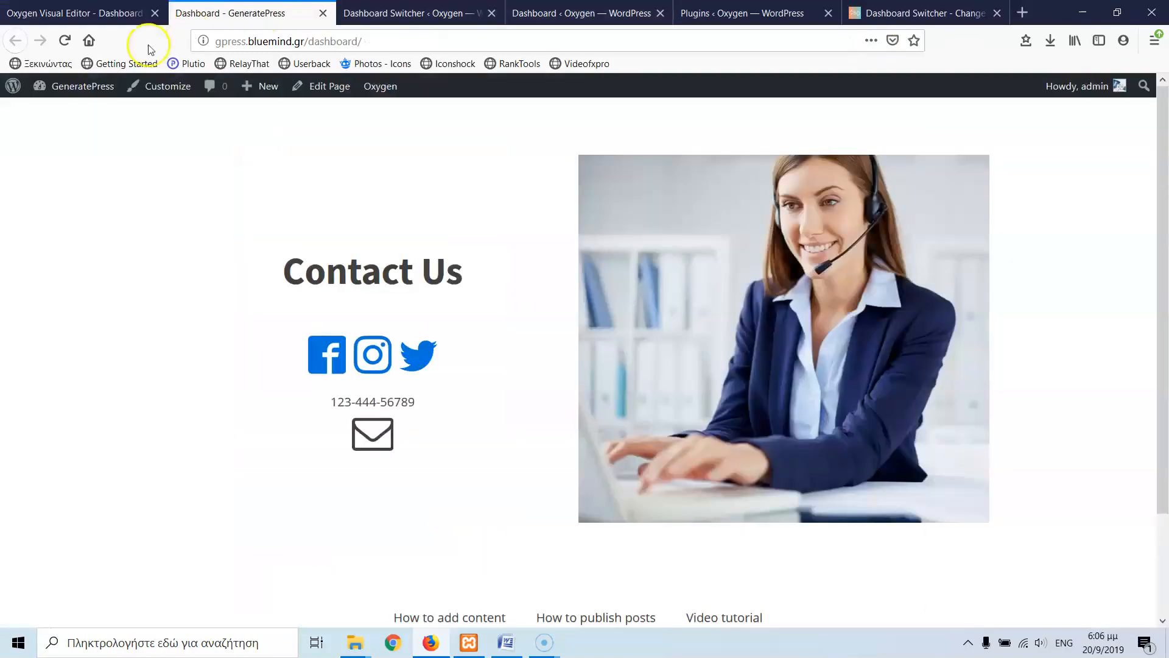
pyautogui.click(65, 40)
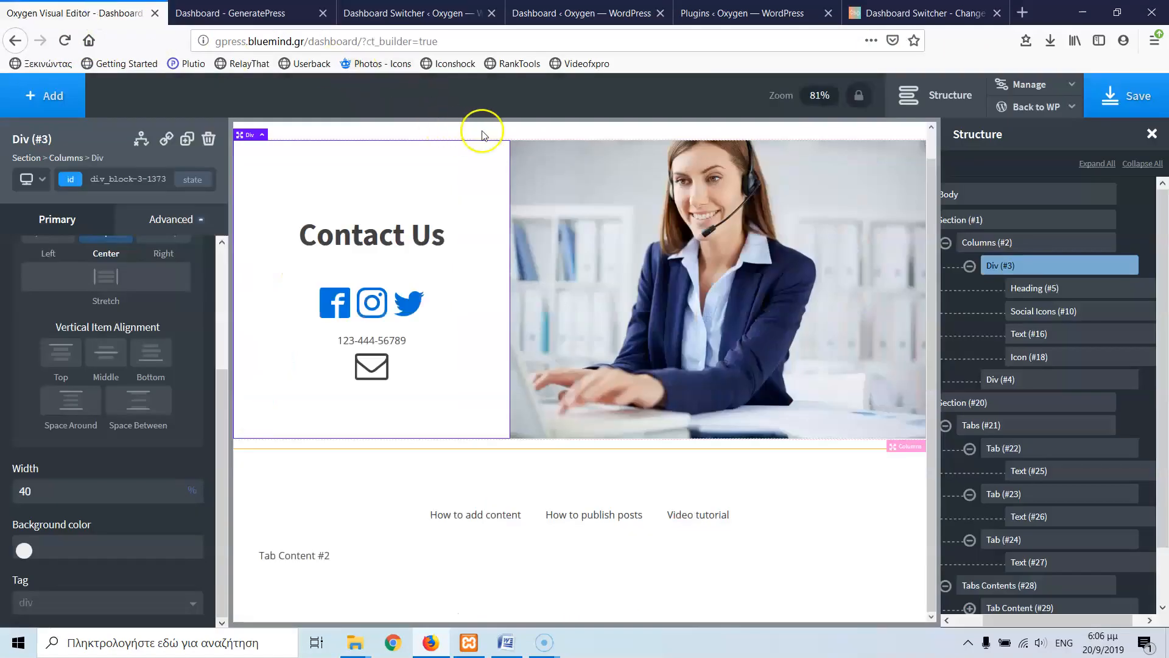
# Give Div #3 extra bottom padding so both contact columns grow taller, and save.
pyautogui.click(961, 219)
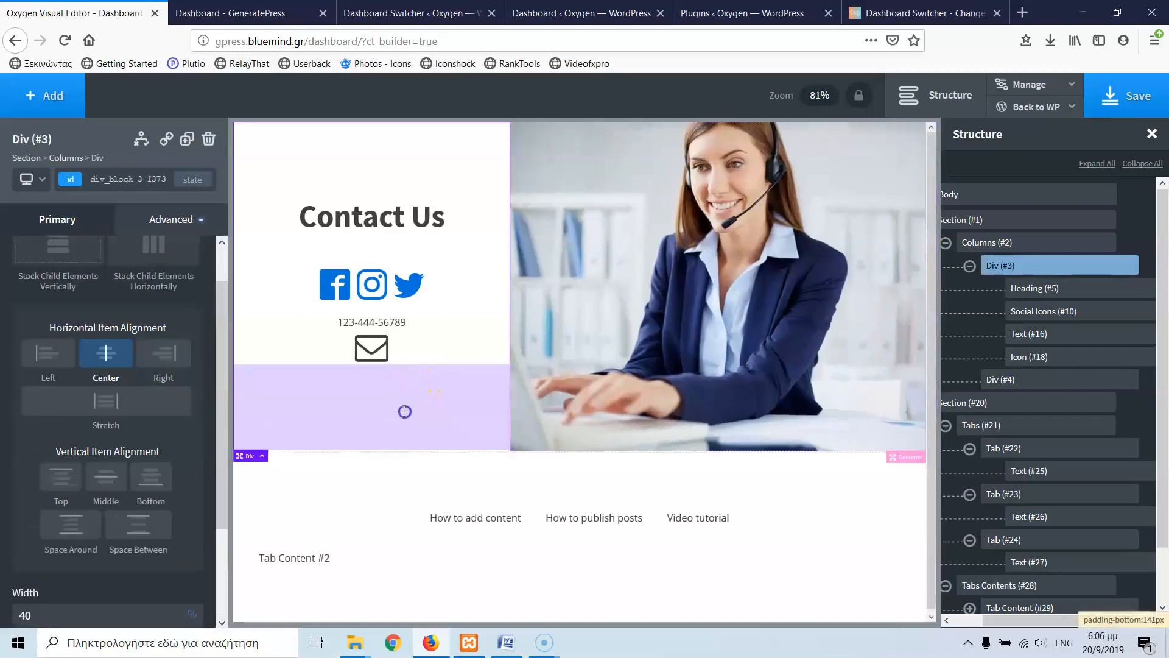
pyautogui.click(370, 347)
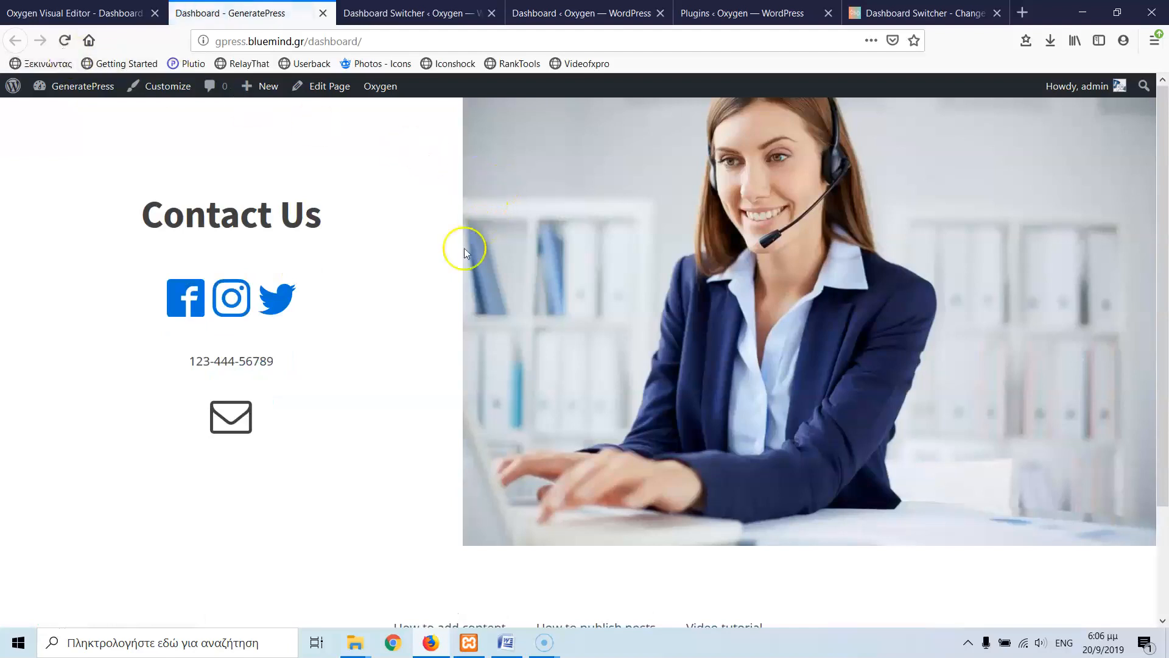
pyautogui.moveTo(334, 291)
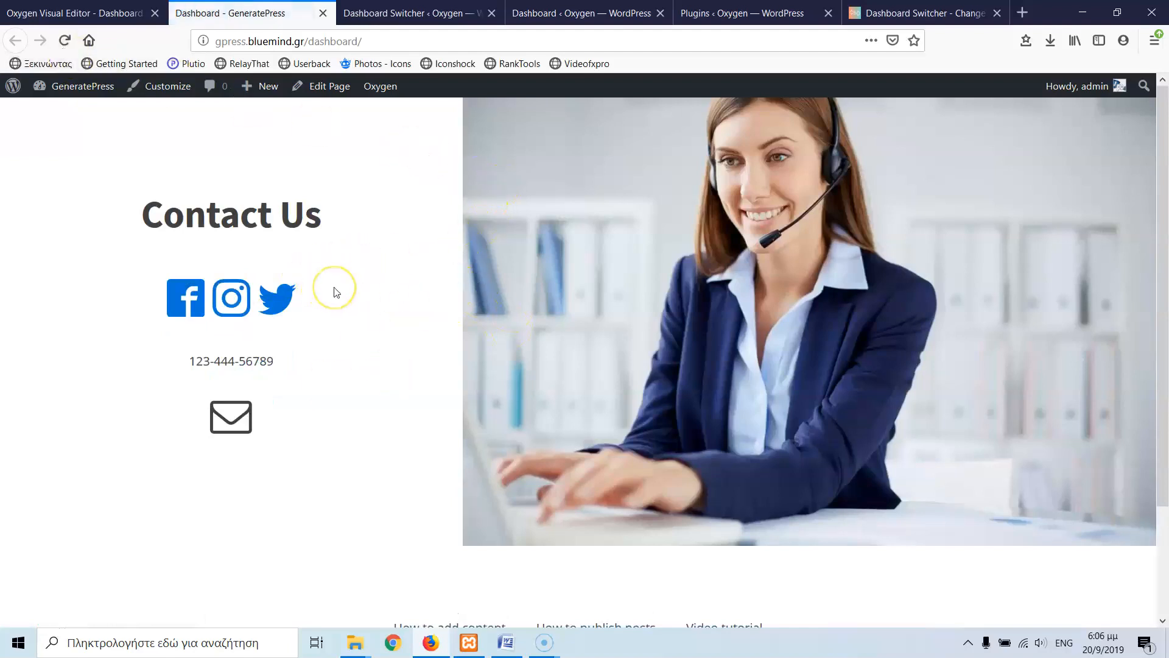
# Switch to the Plugins page of the local Oxygen WordPress site.
pyautogui.scroll(-3)
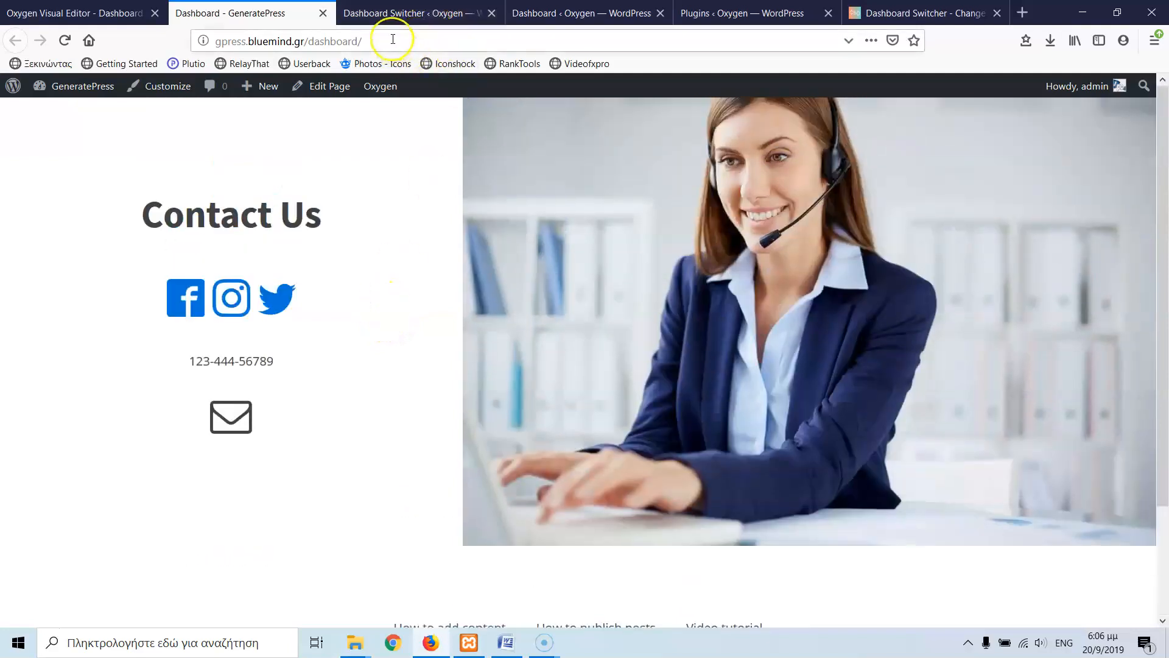
pyautogui.click(740, 12)
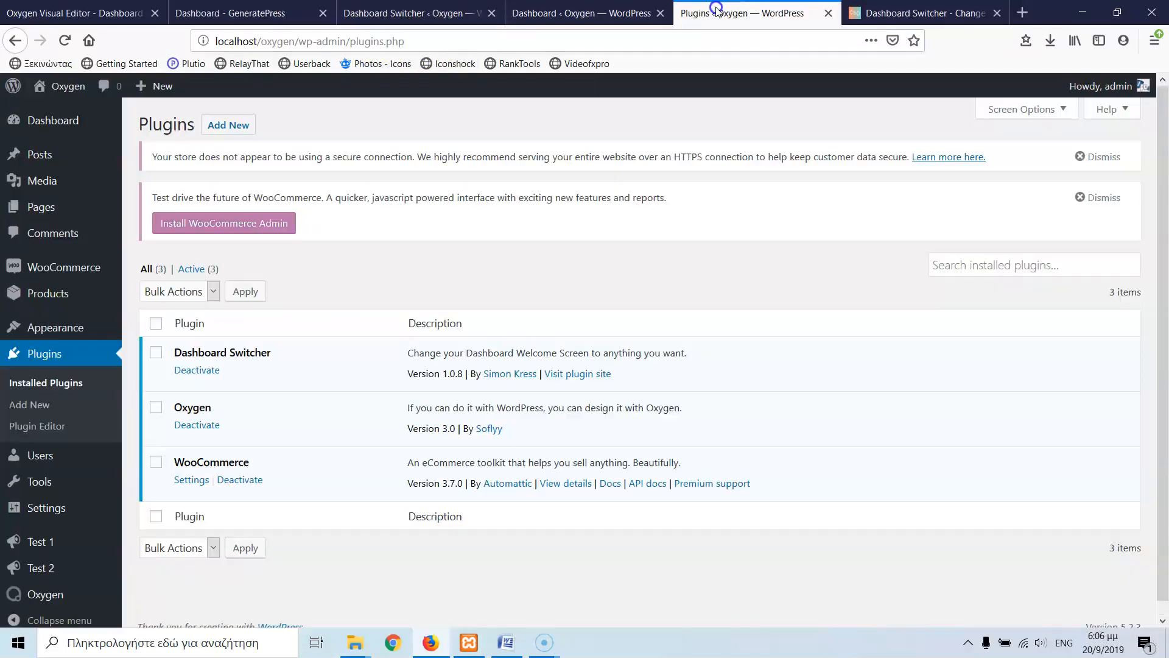
pyautogui.moveTo(590, 13)
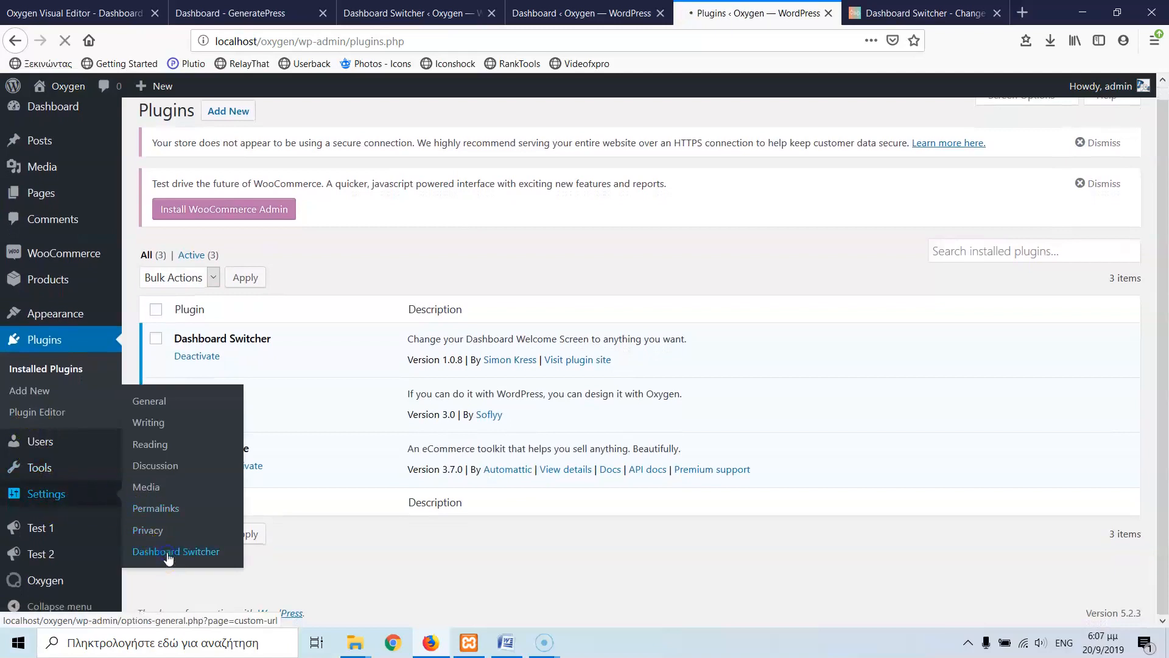
# Go to Settings > Dashboard Switcher, glancing at the local admin dashboard on the way.
pyautogui.click(175, 550)
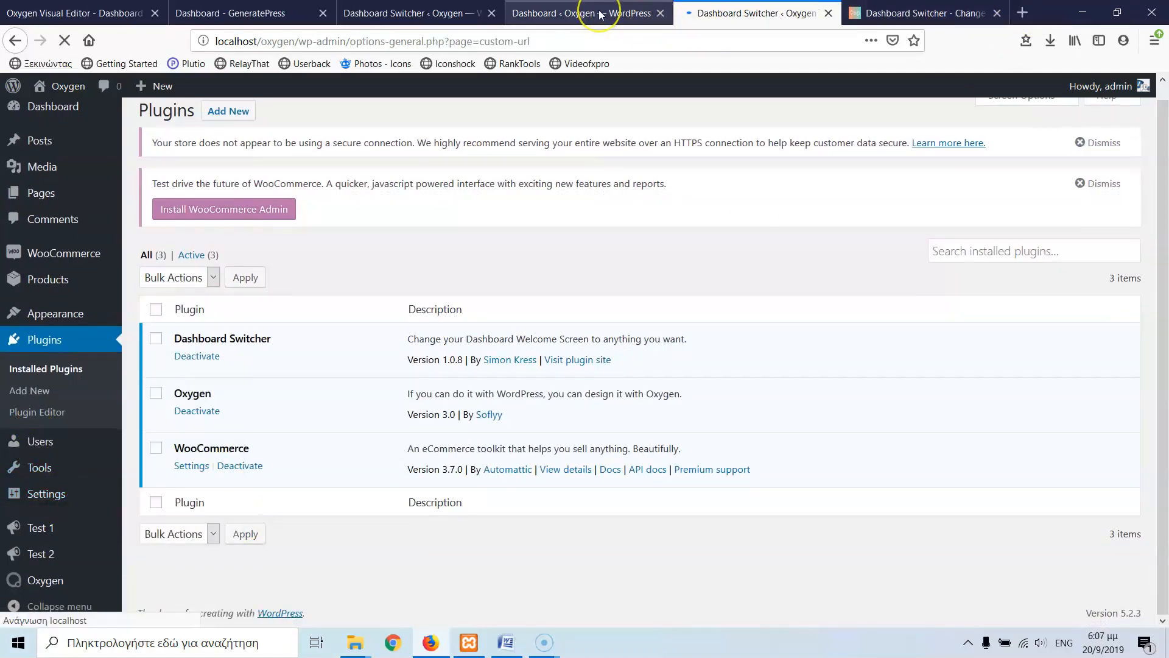
pyautogui.click(52, 106)
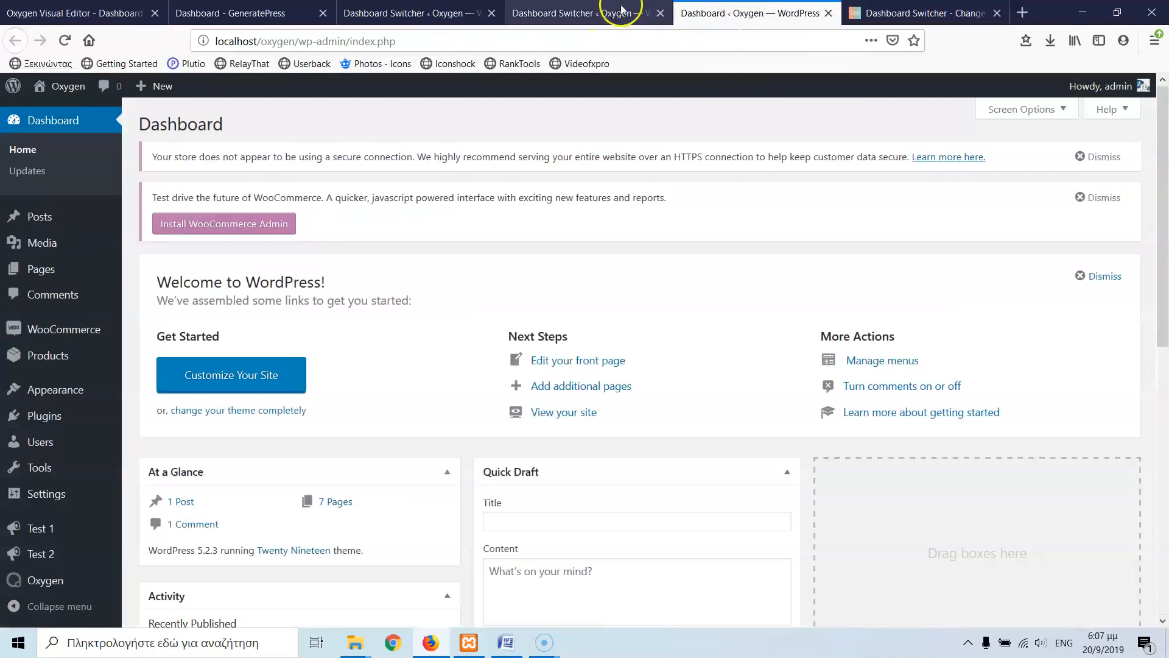
pyautogui.click(587, 13)
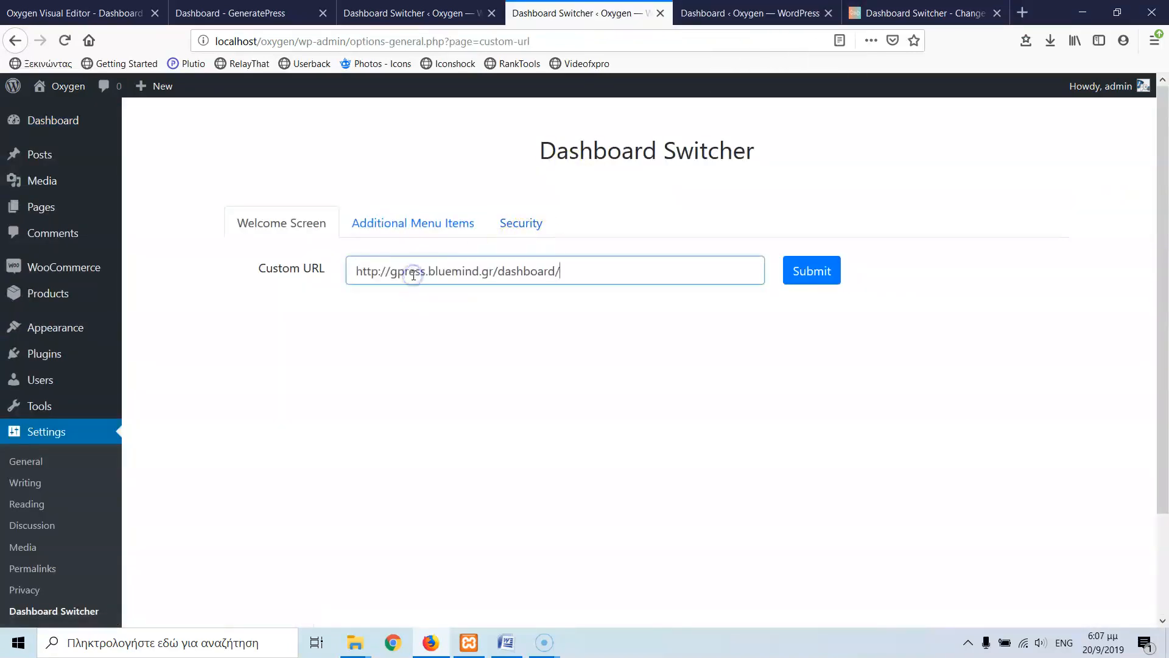
pyautogui.click(811, 270)
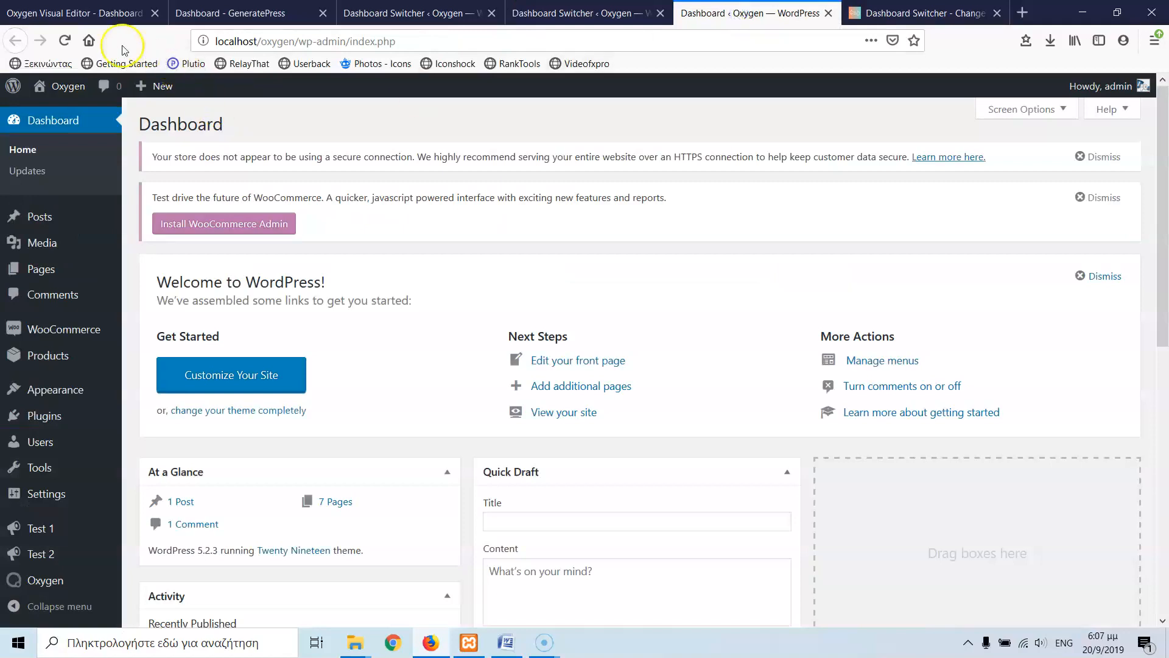
pyautogui.click(64, 41)
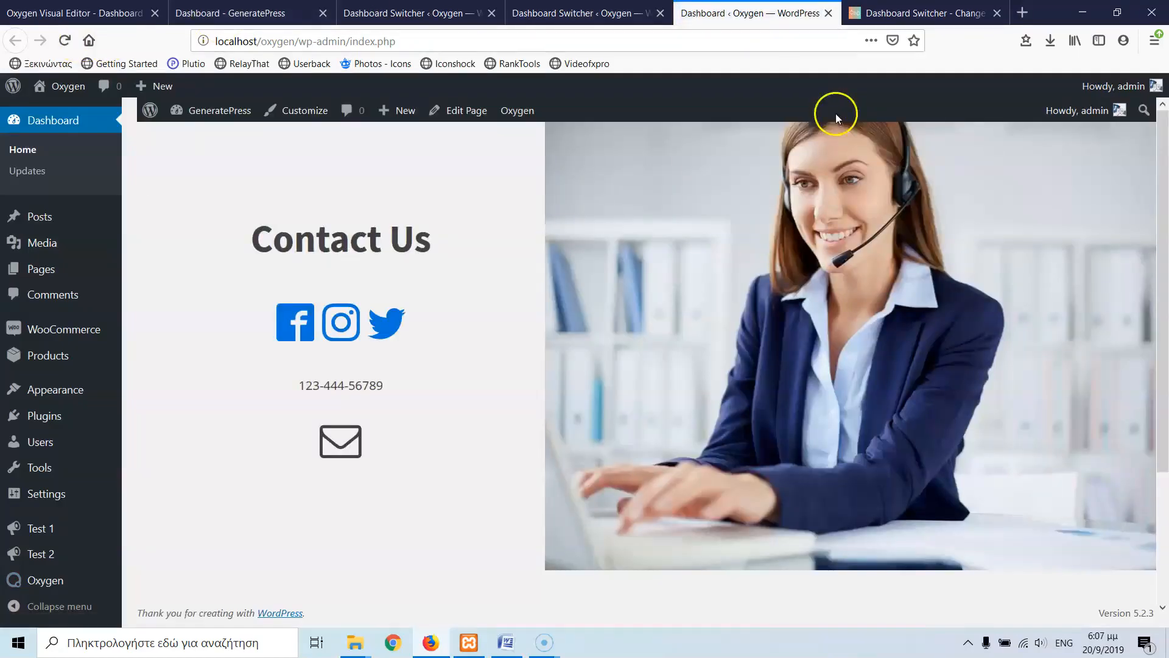
pyautogui.moveTo(617, 118)
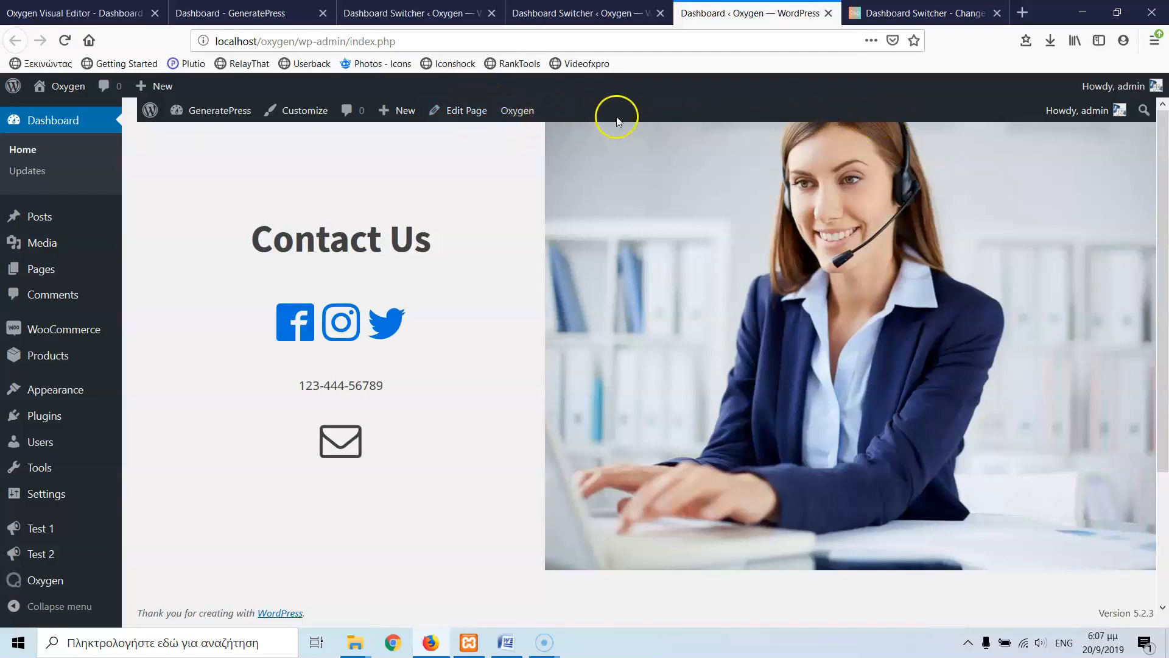
# Check the live Contact Us page against the builder layout and the local dashboard.
pyautogui.click(230, 12)
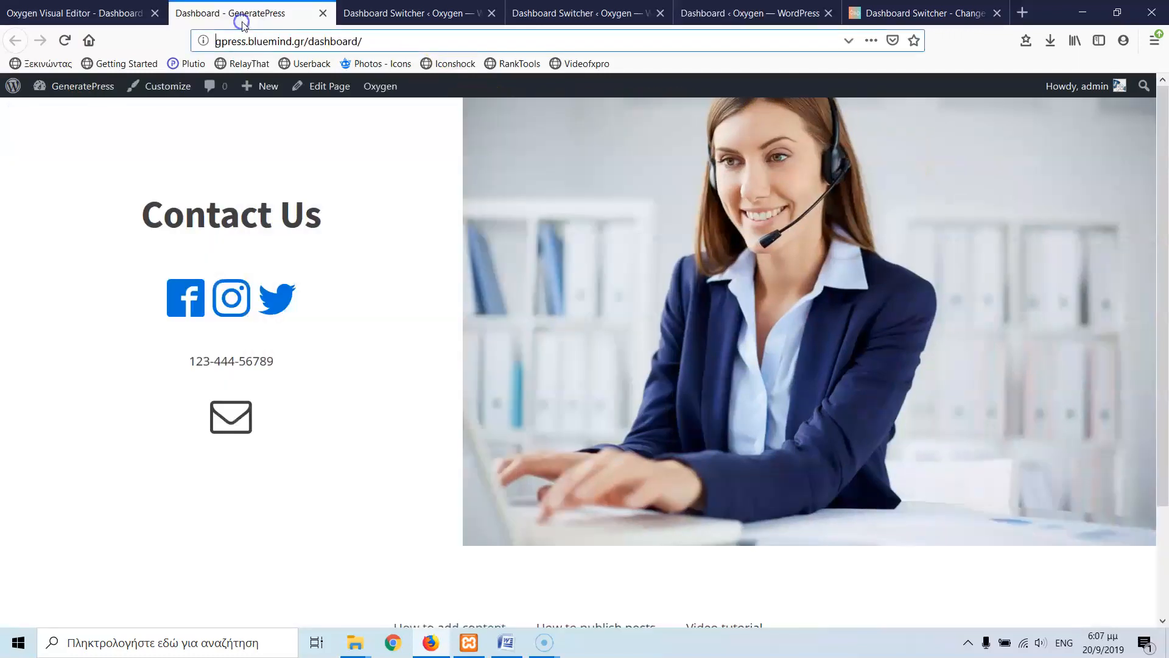
pyautogui.click(74, 12)
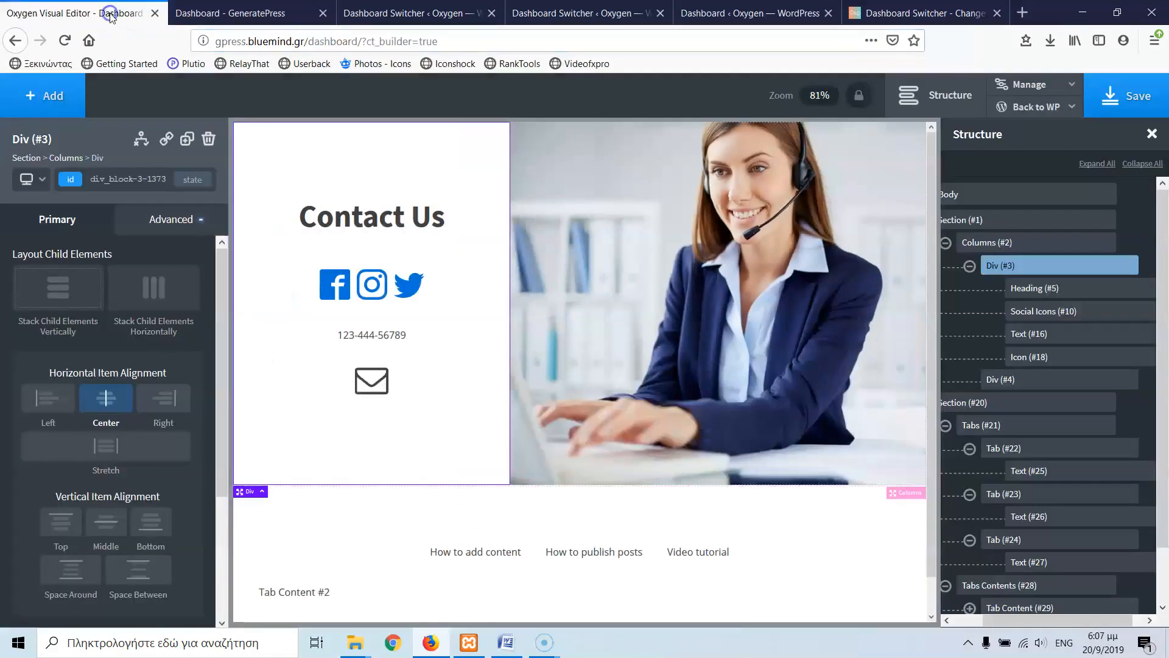
pyautogui.click(251, 12)
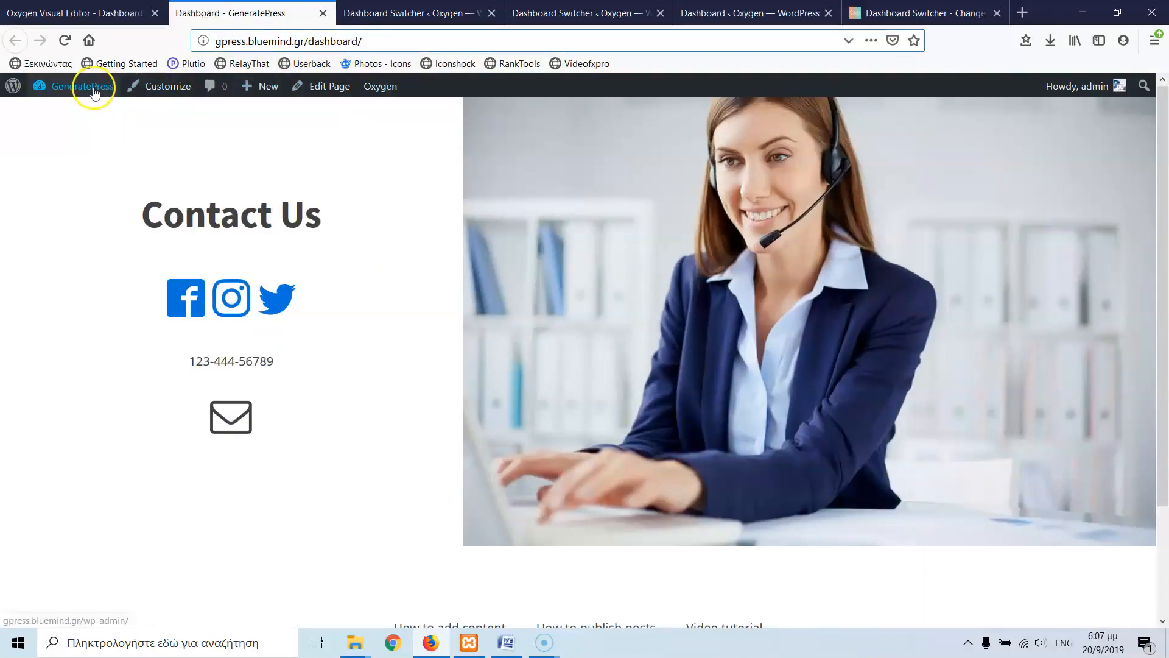
pyautogui.click(380, 86)
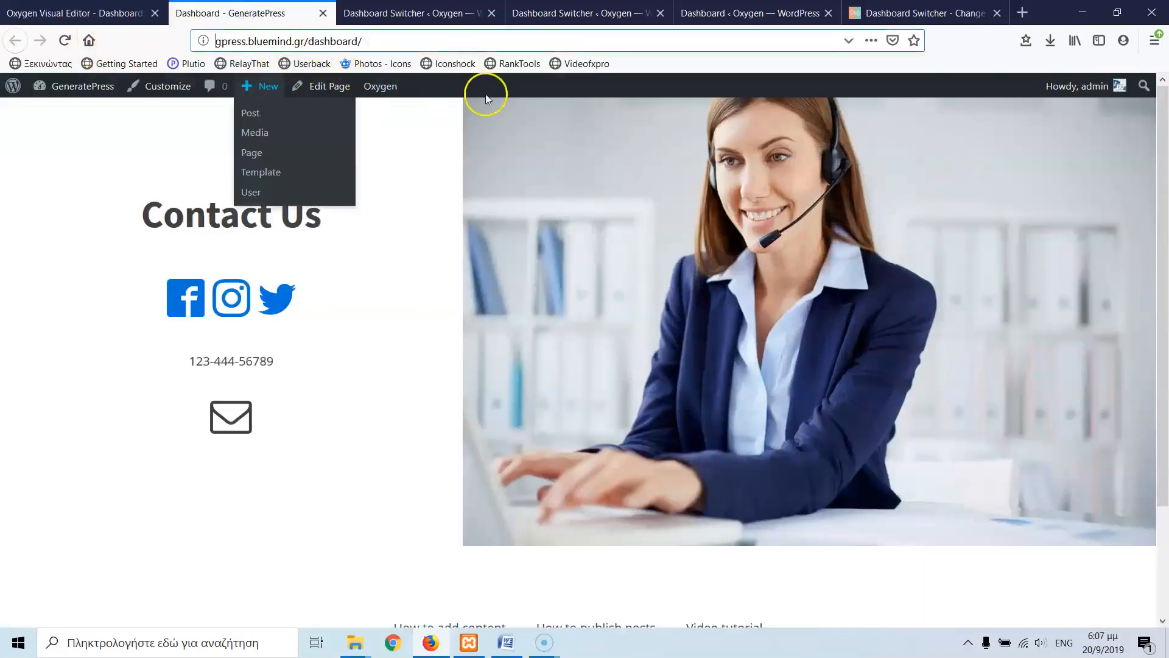
pyautogui.click(484, 97)
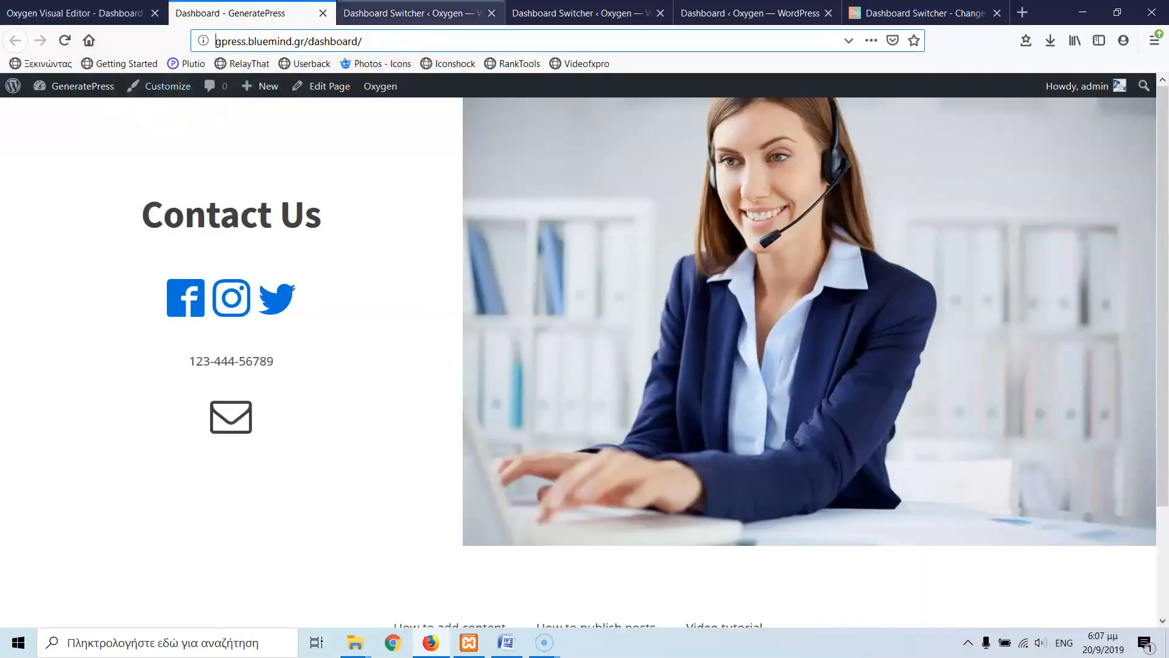
# Review the Dashboard Switcher settings, then launch the live site's wp-admin in a new tab.
pyautogui.click(418, 12)
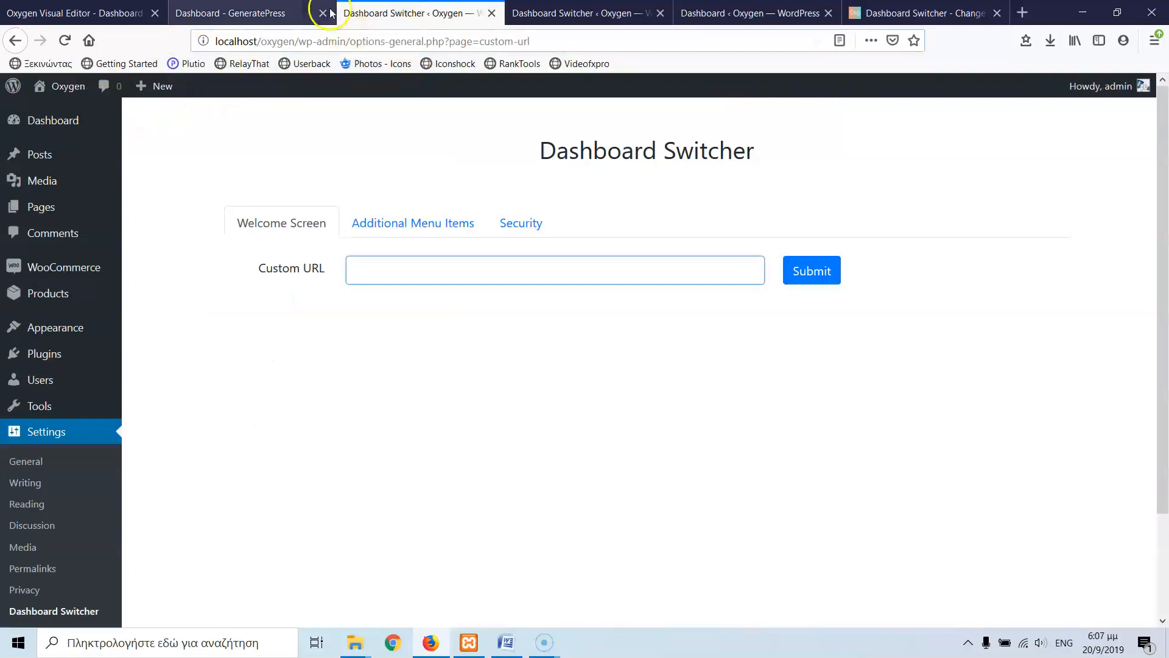
pyautogui.click(232, 13)
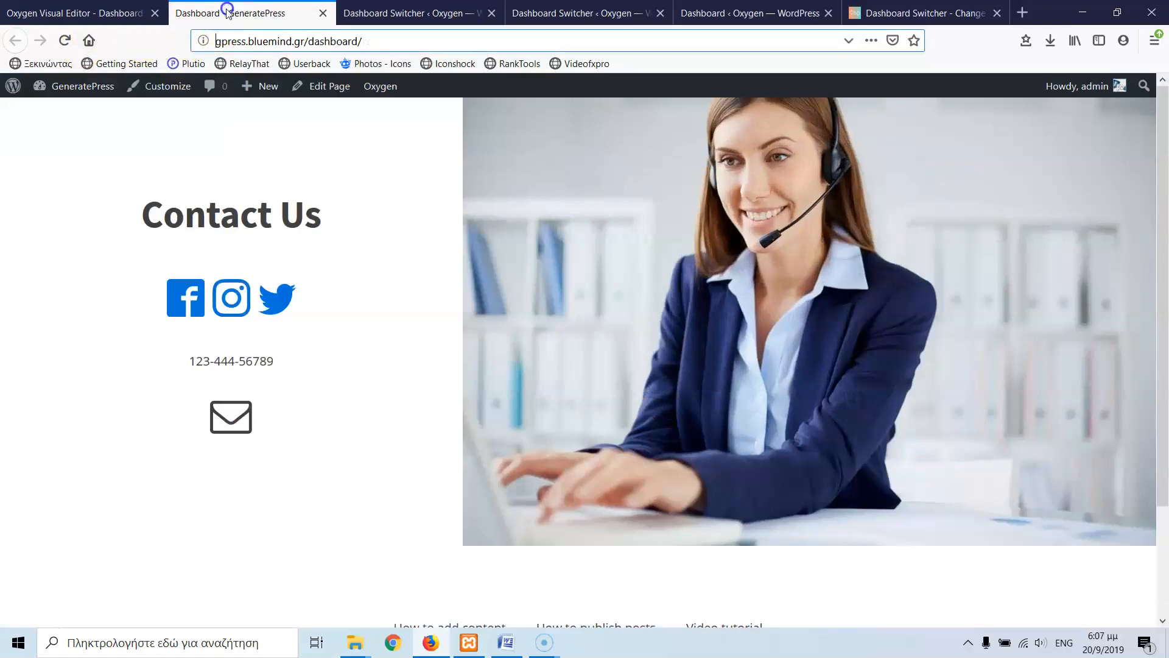
pyautogui.click(82, 86)
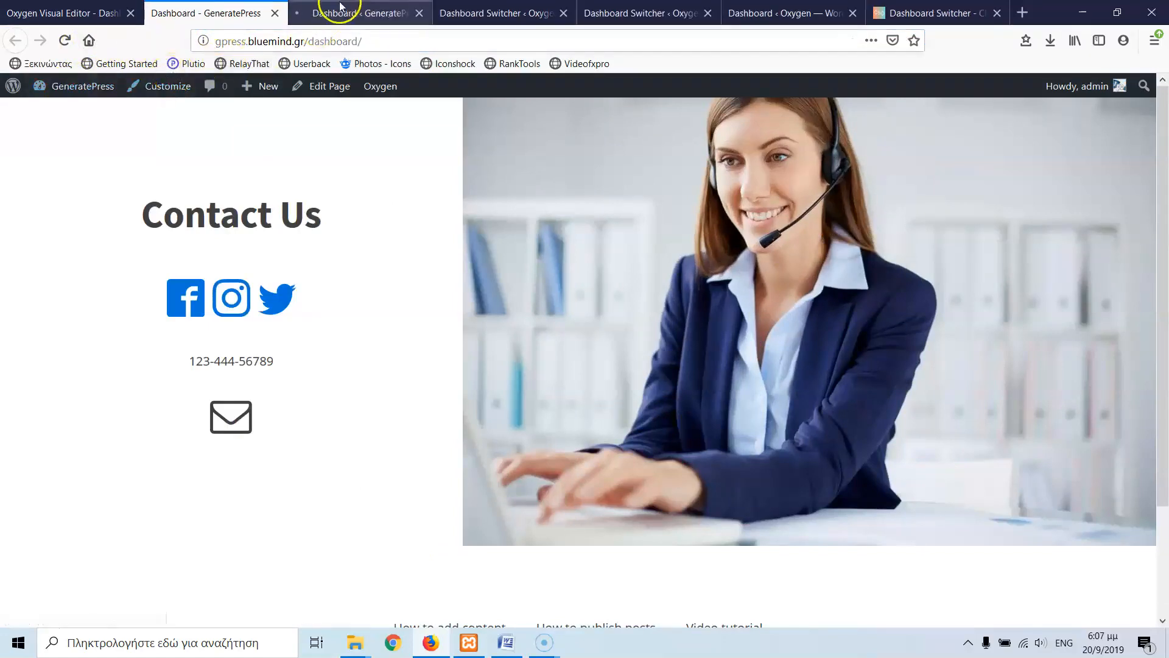
# Hide the admin toolbar for the admin user's profile and return to the GeneratePress dashboard.
pyautogui.click(359, 13)
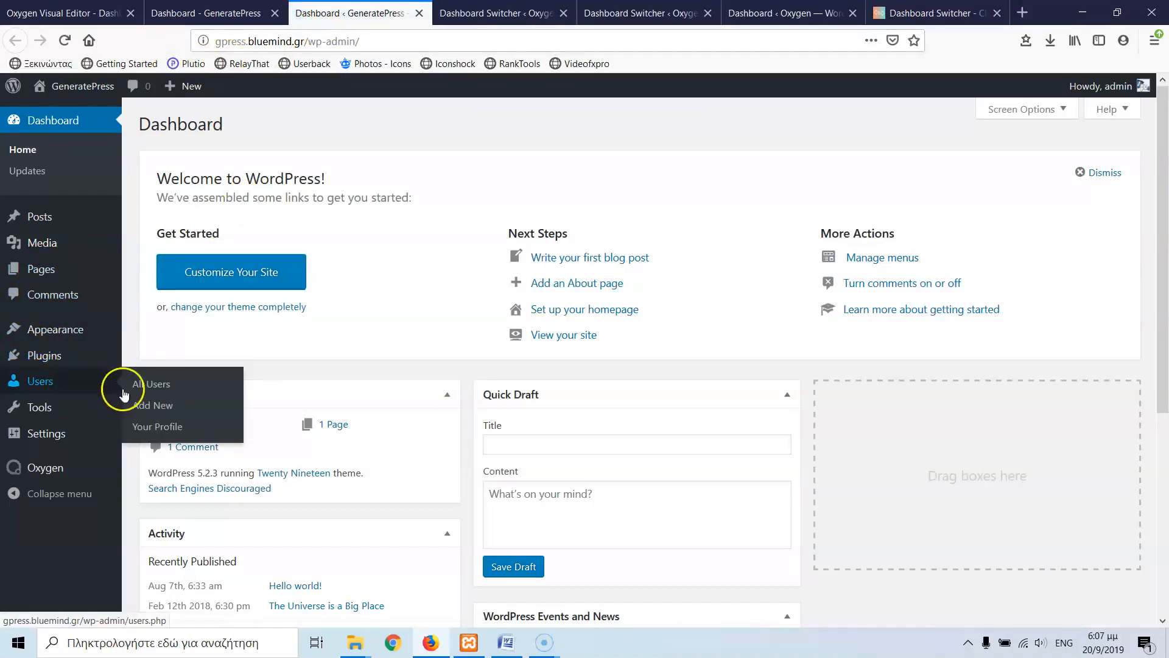
pyautogui.click(151, 383)
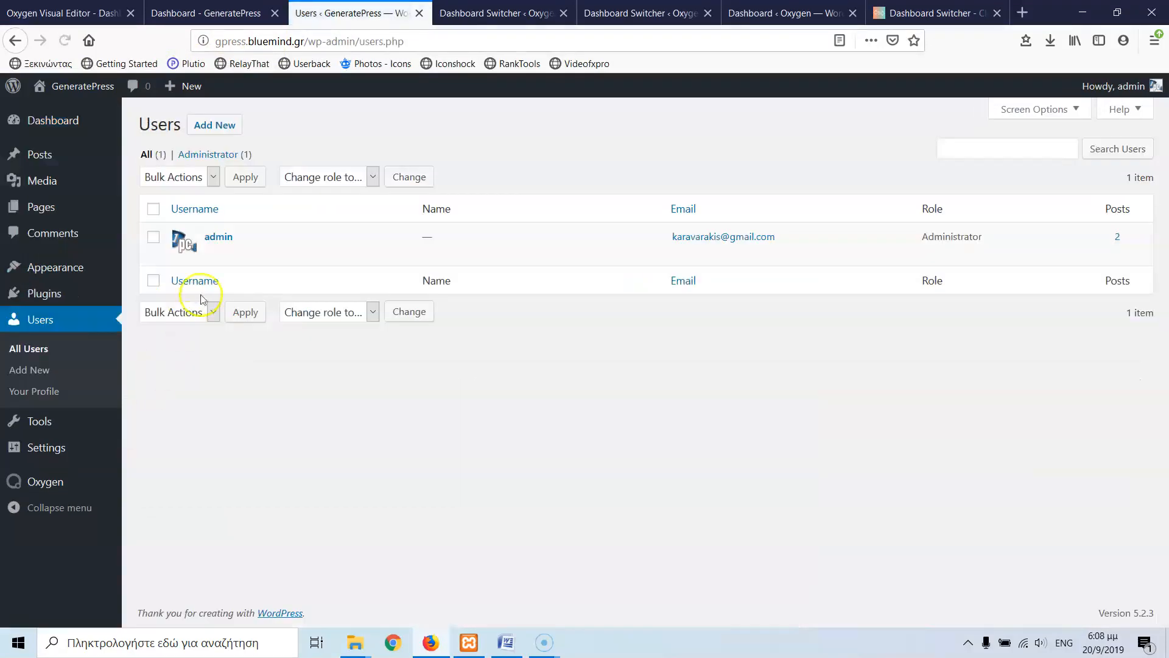
pyautogui.click(218, 236)
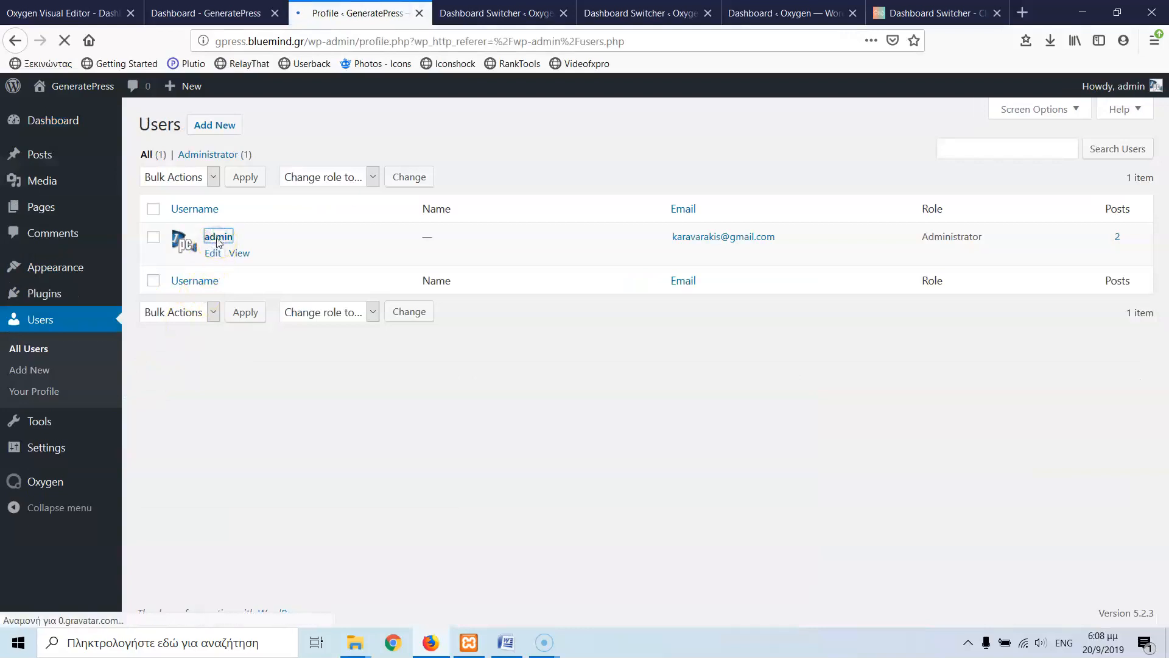
pyautogui.click(212, 252)
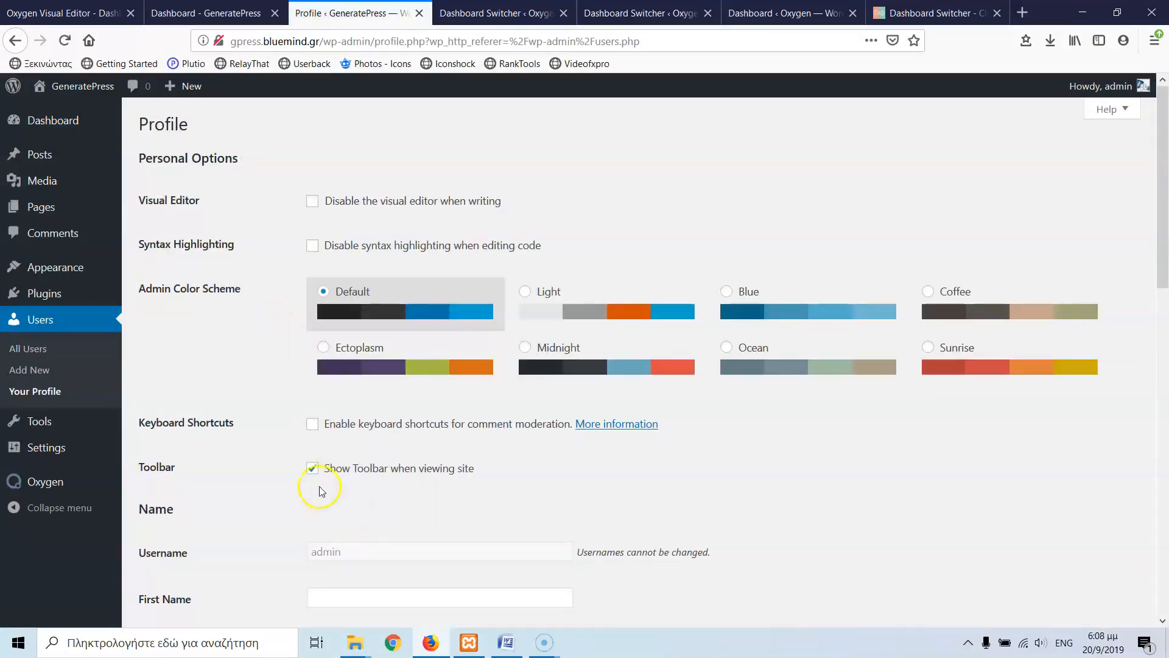
pyautogui.scroll(-3)
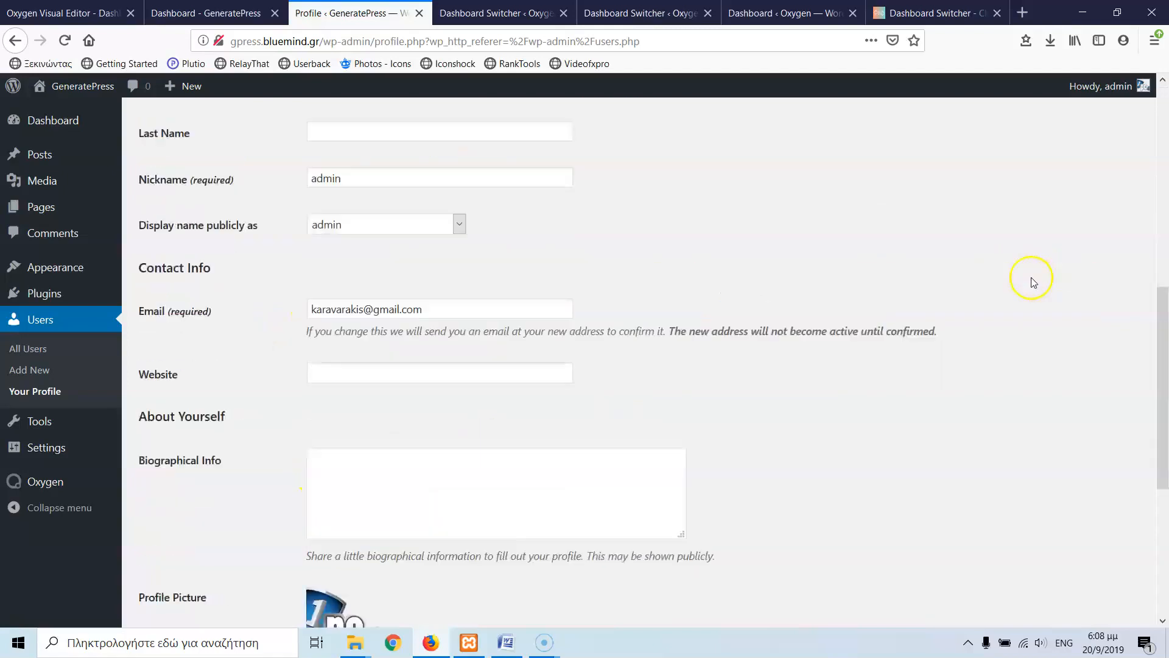
pyautogui.click(178, 549)
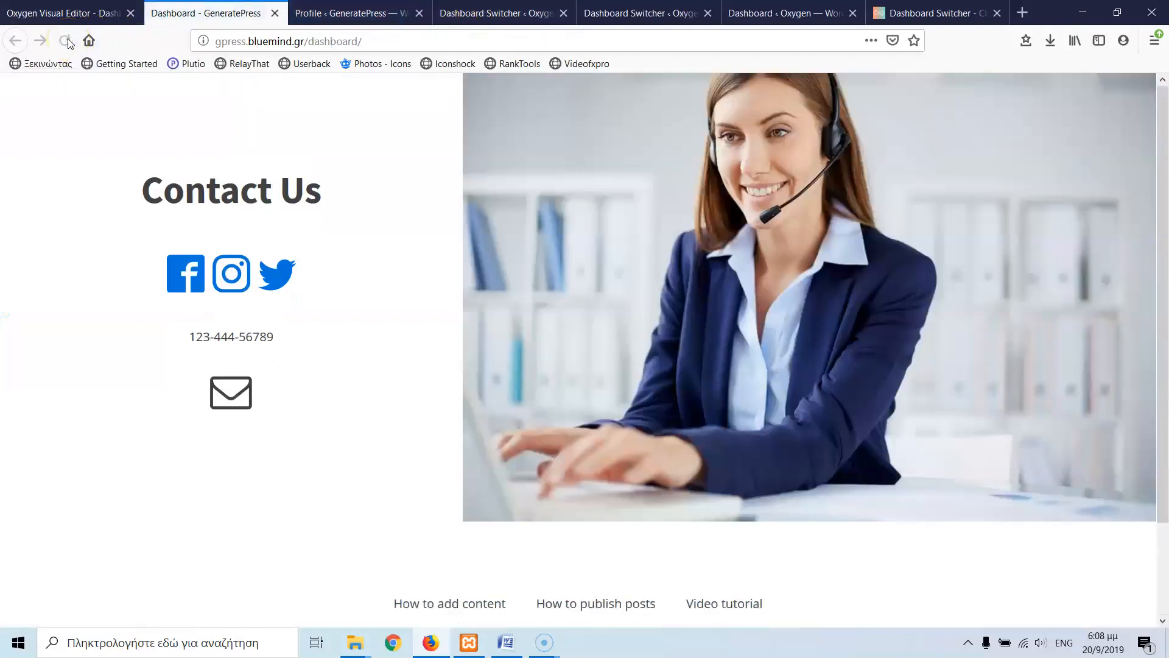
# Reload the Oxygen dashboard so the Contact Us page shows without the embedded toolbar.
pyautogui.click(783, 12)
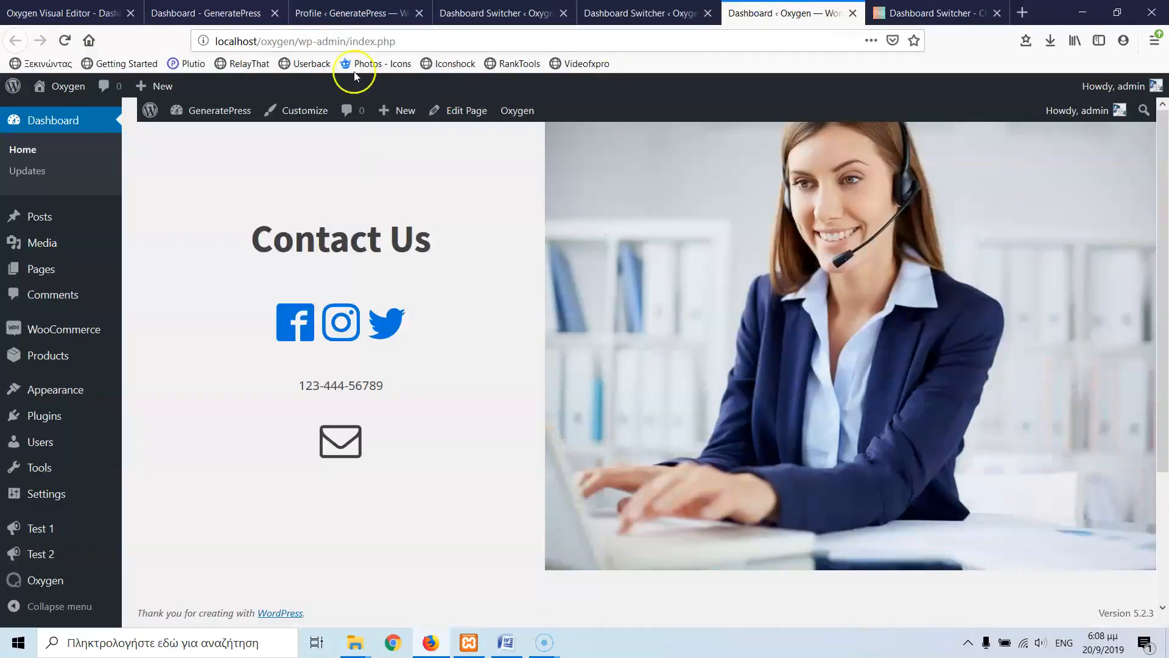
pyautogui.click(65, 41)
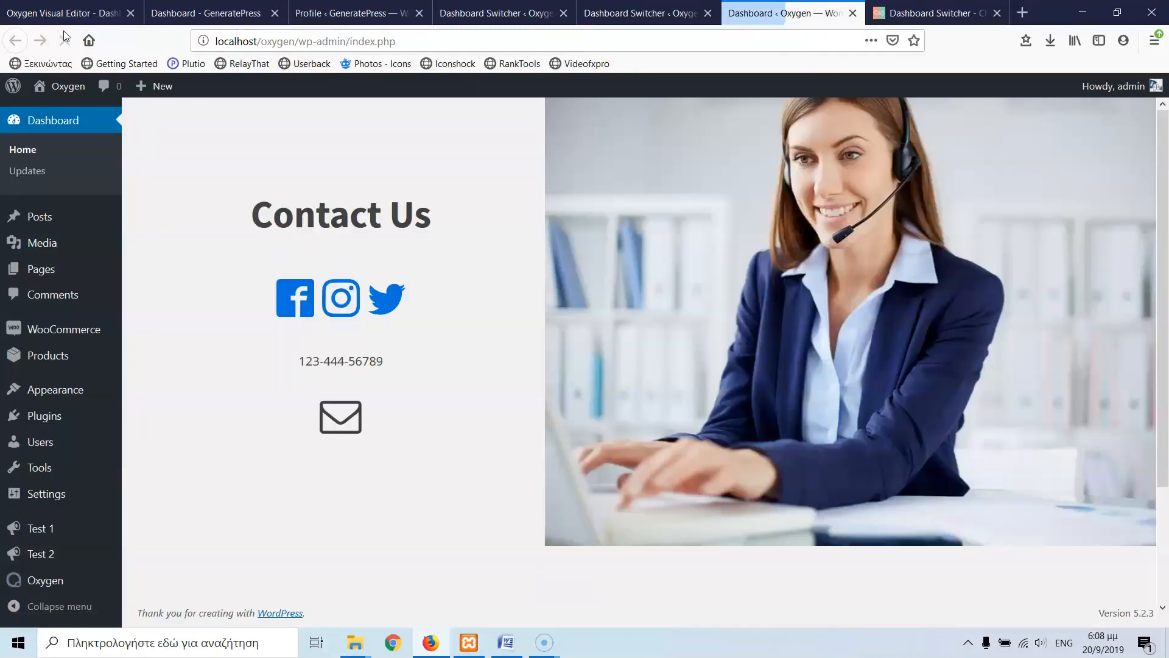
pyautogui.scroll(-3)
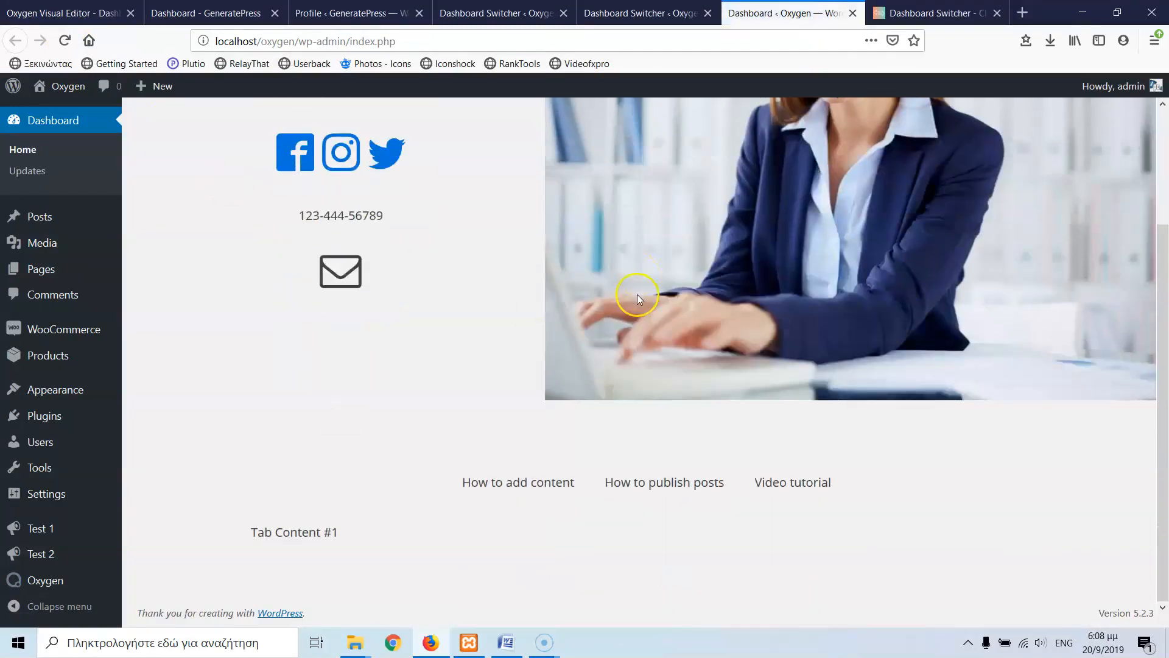
pyautogui.scroll(3)
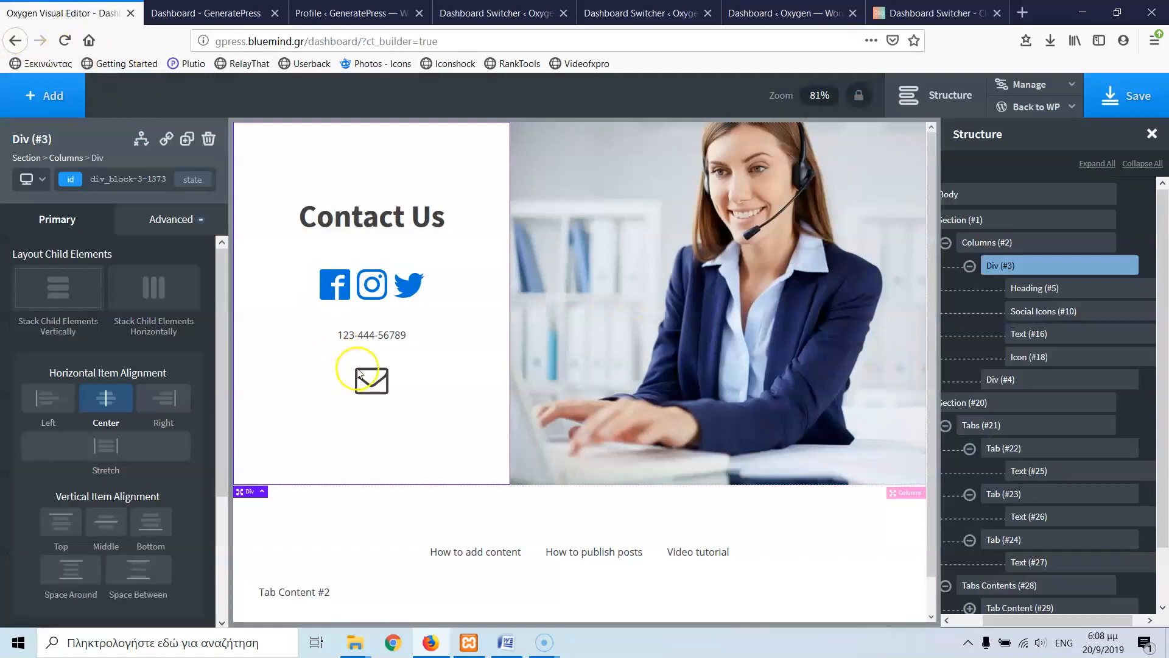
# Inspect the phone number text and select the Contact Us heading in the builder.
pyautogui.click(371, 333)
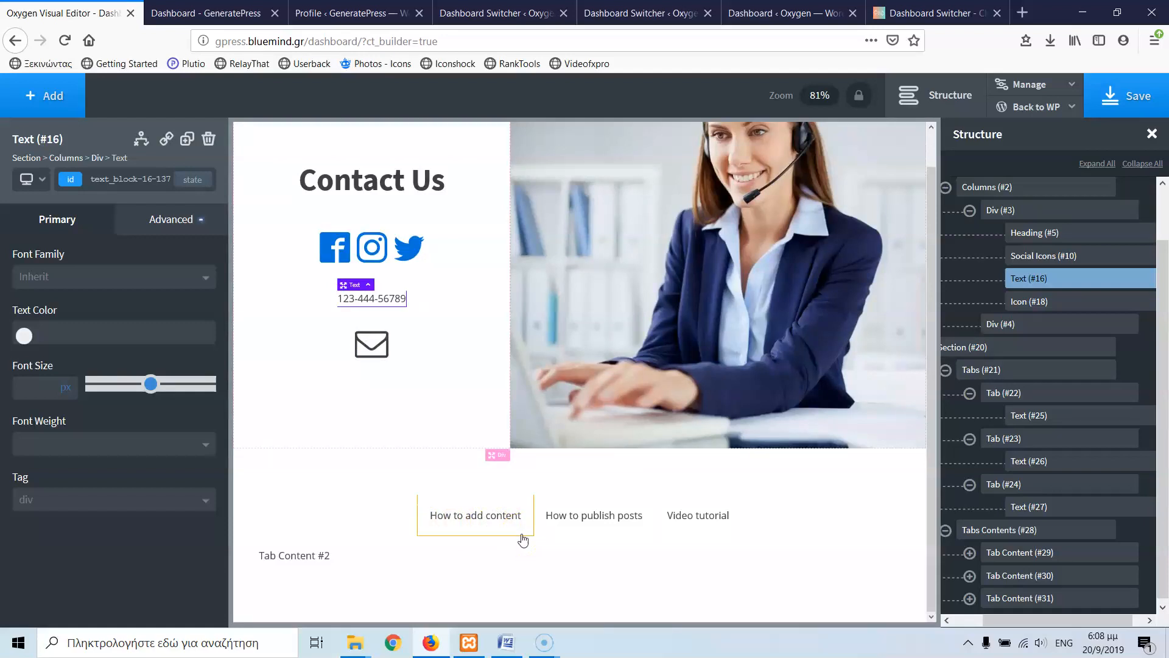
pyautogui.doubleClick(371, 299)
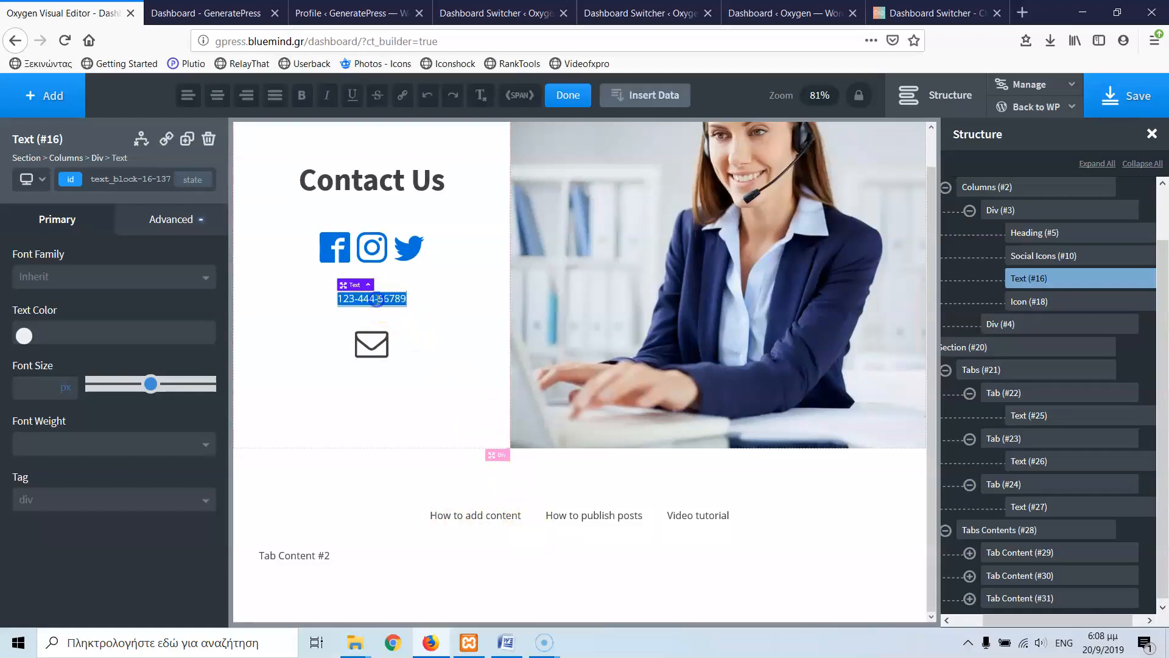
pyautogui.click(371, 181)
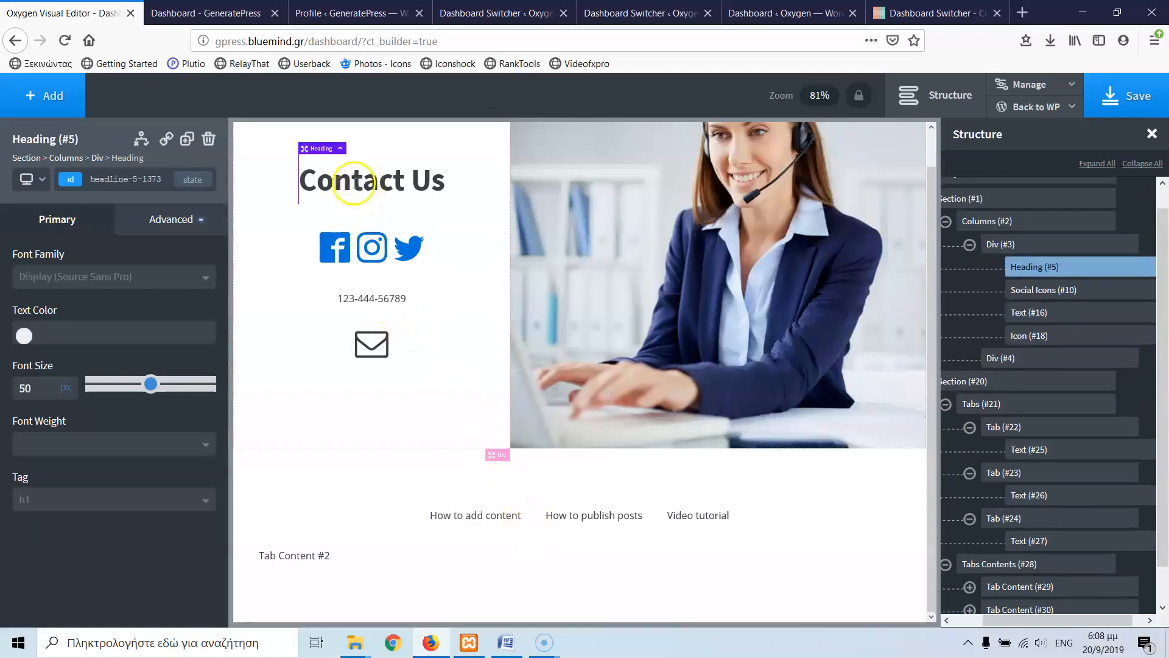
pyautogui.scroll(3)
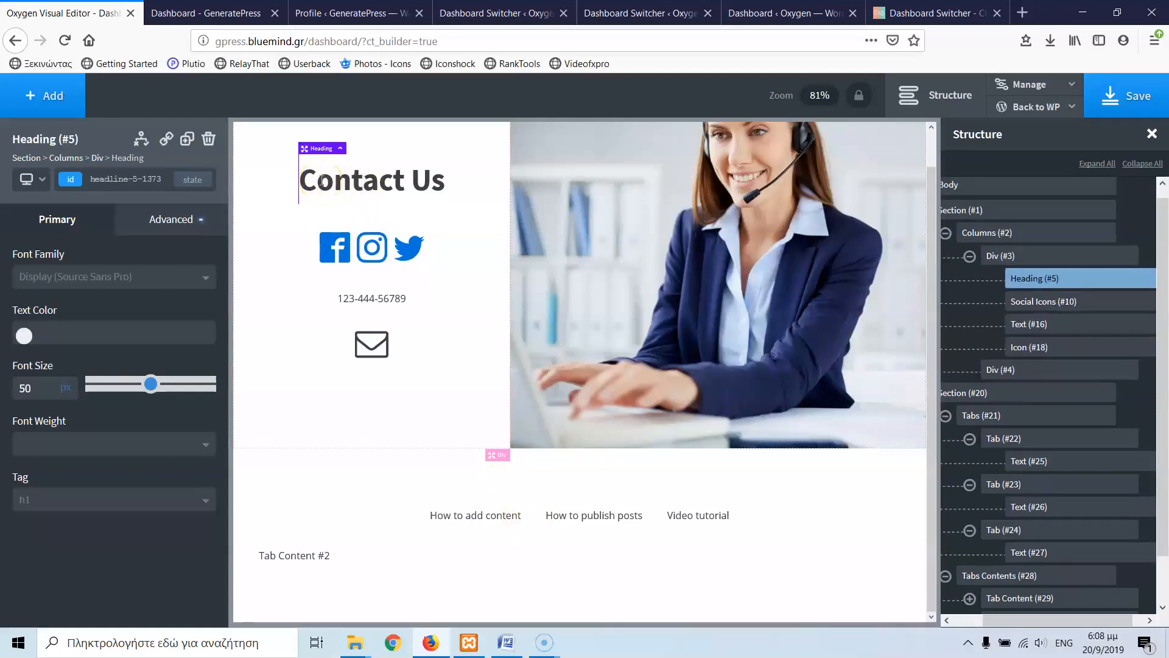
pyautogui.moveTo(327, 227)
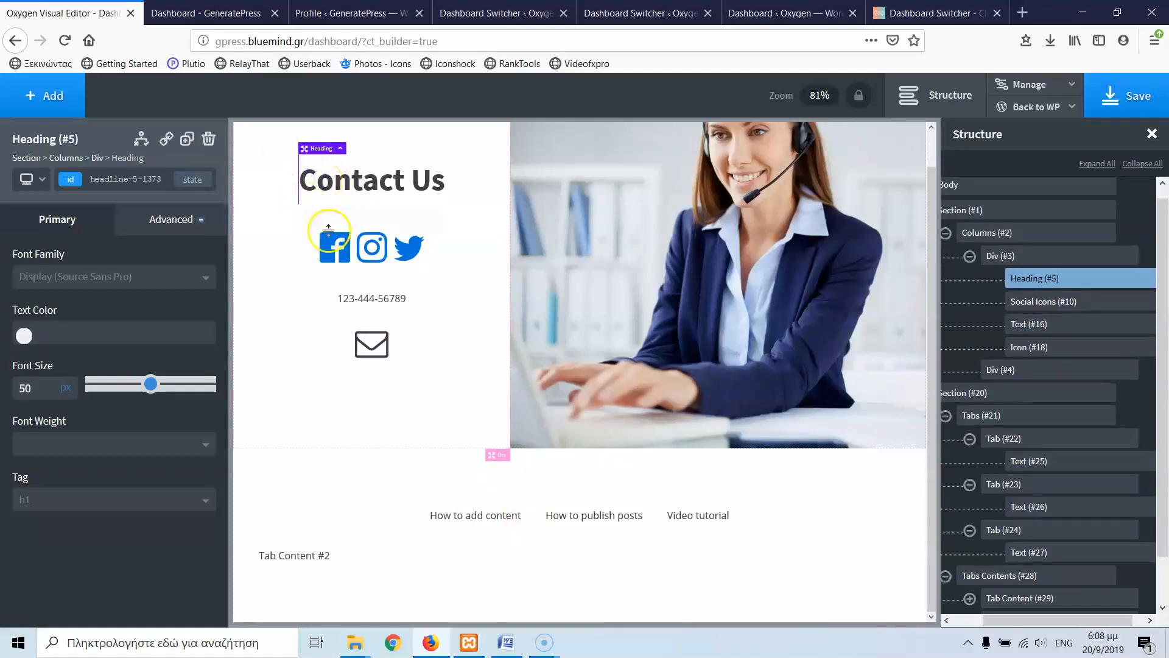
# Retype the heading as 'New Contact Us' and switch to the Oxygen dashboard tab.
pyautogui.doubleClick(371, 180)
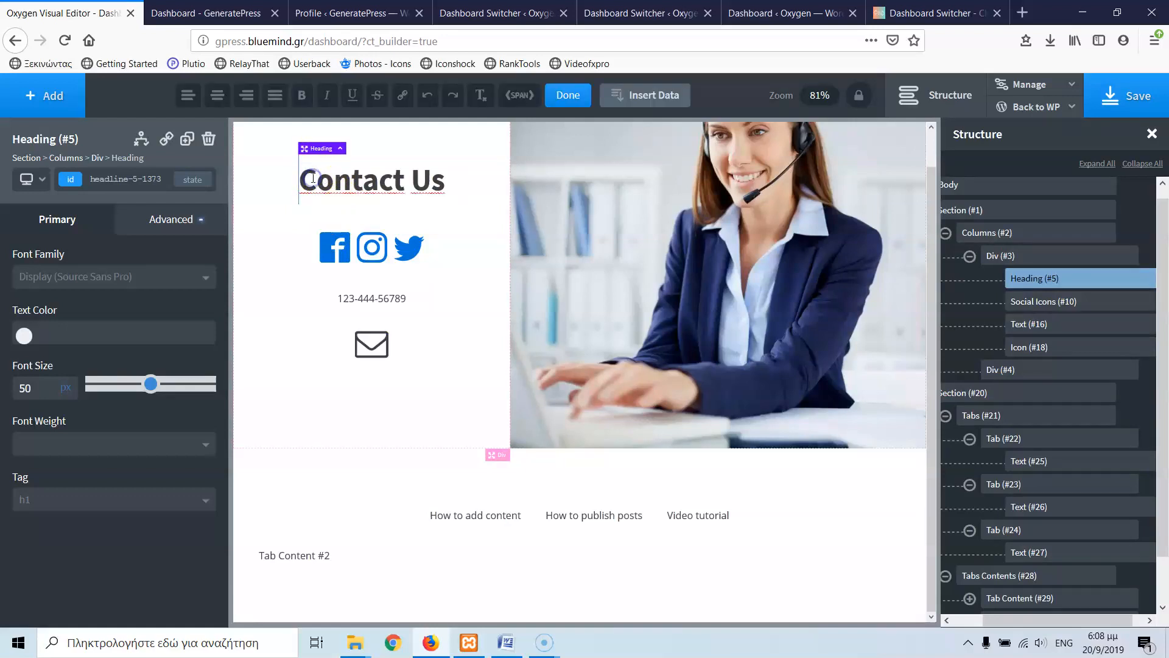
pyautogui.write('New')
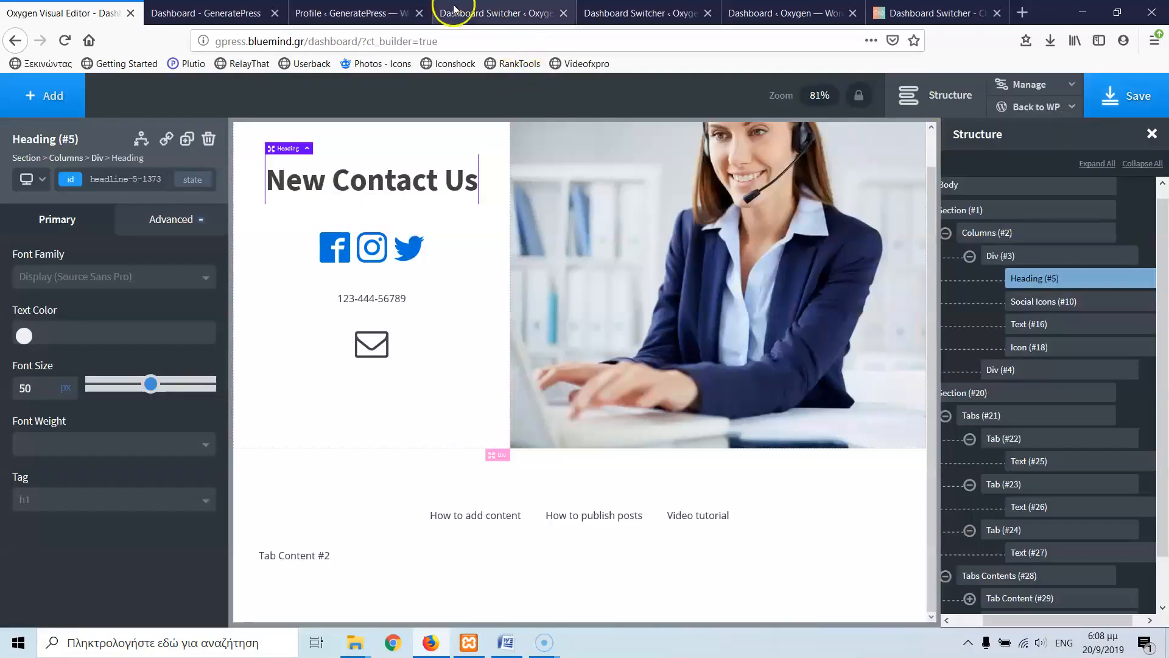
pyautogui.click(791, 13)
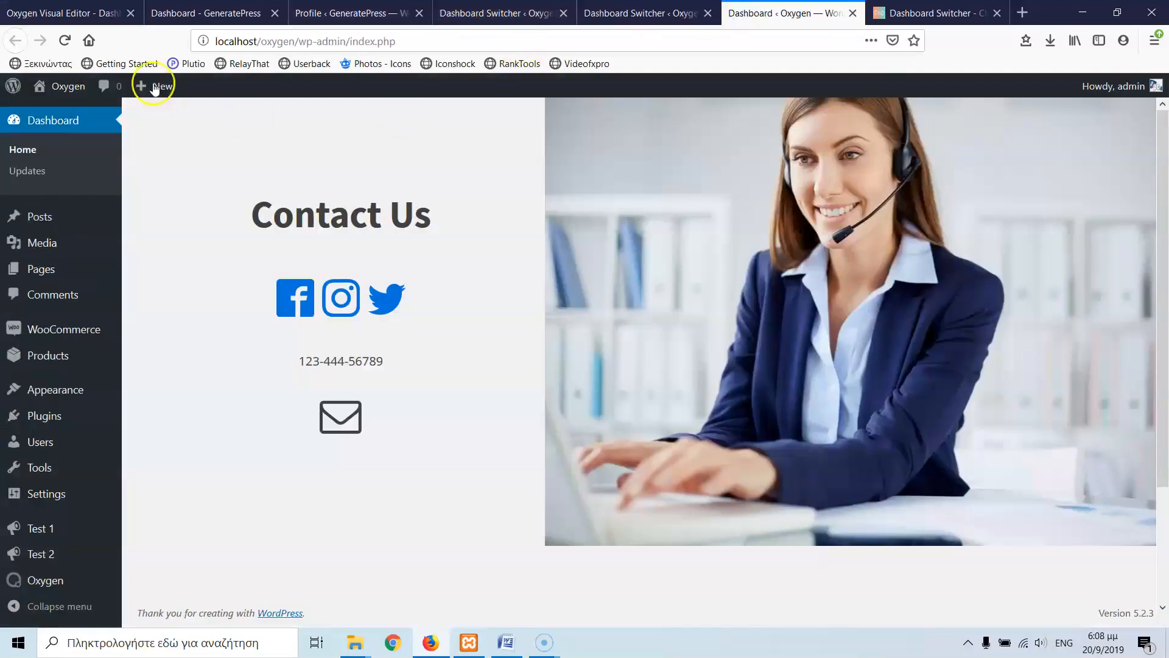
# Reload the dashboard to show 'New Contact Us' and bring up the Dashboard Switcher settings.
pyautogui.click(64, 42)
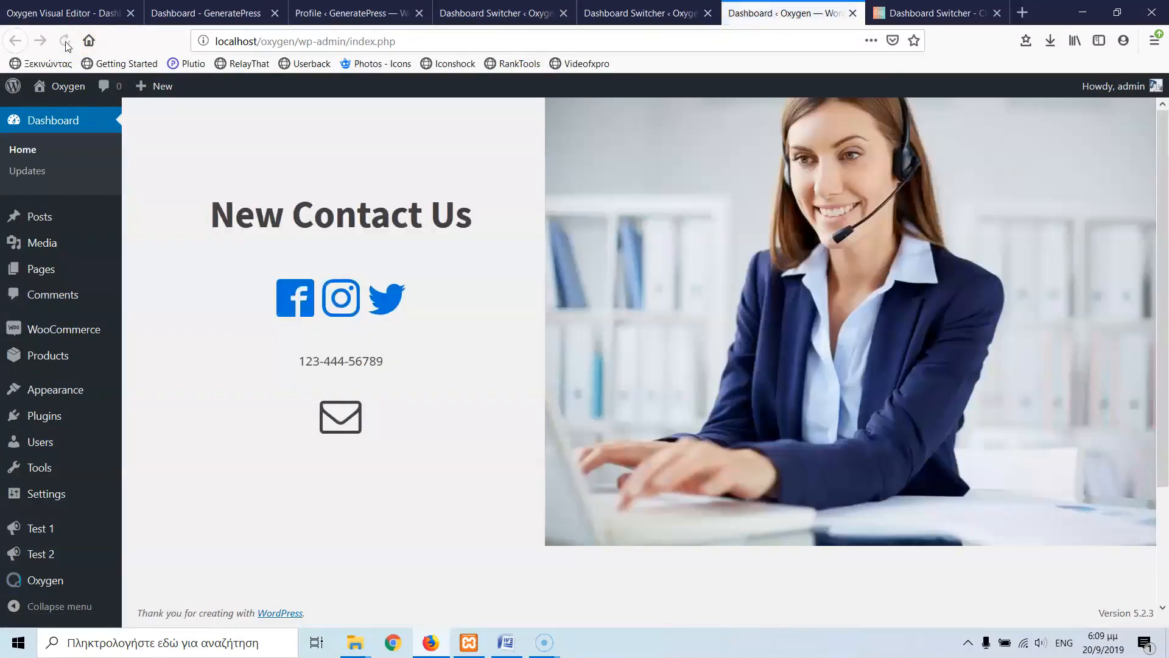
pyautogui.click(64, 41)
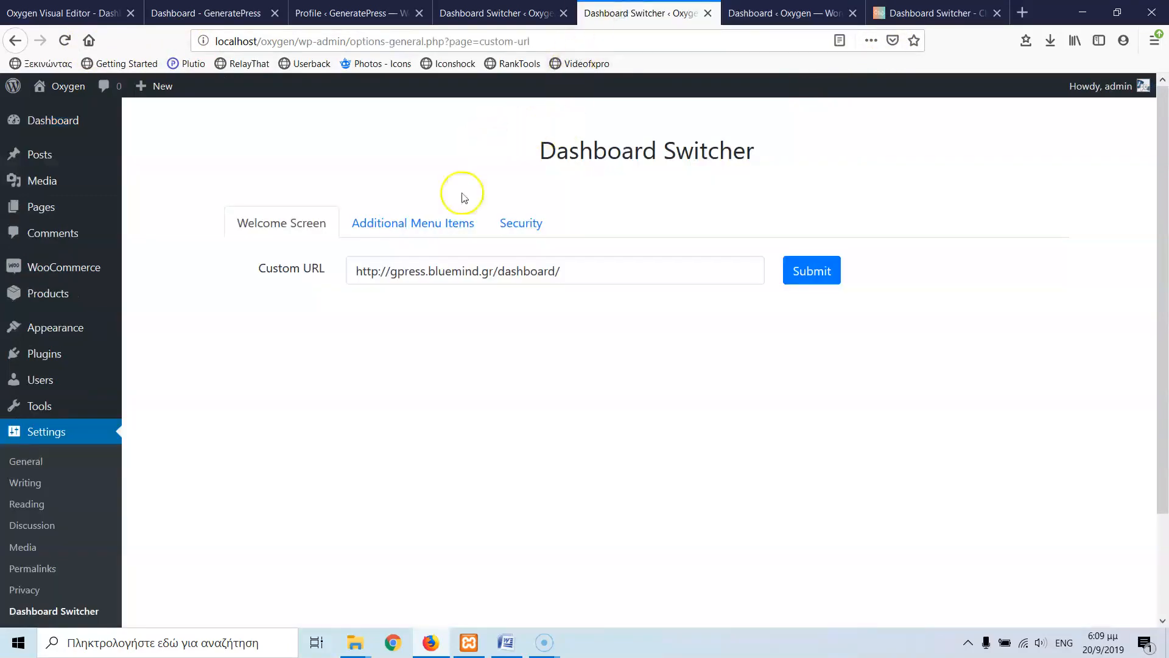
# Review the Additional Menu Items settings listing Test 1 and Test 2.
pyautogui.click(413, 221)
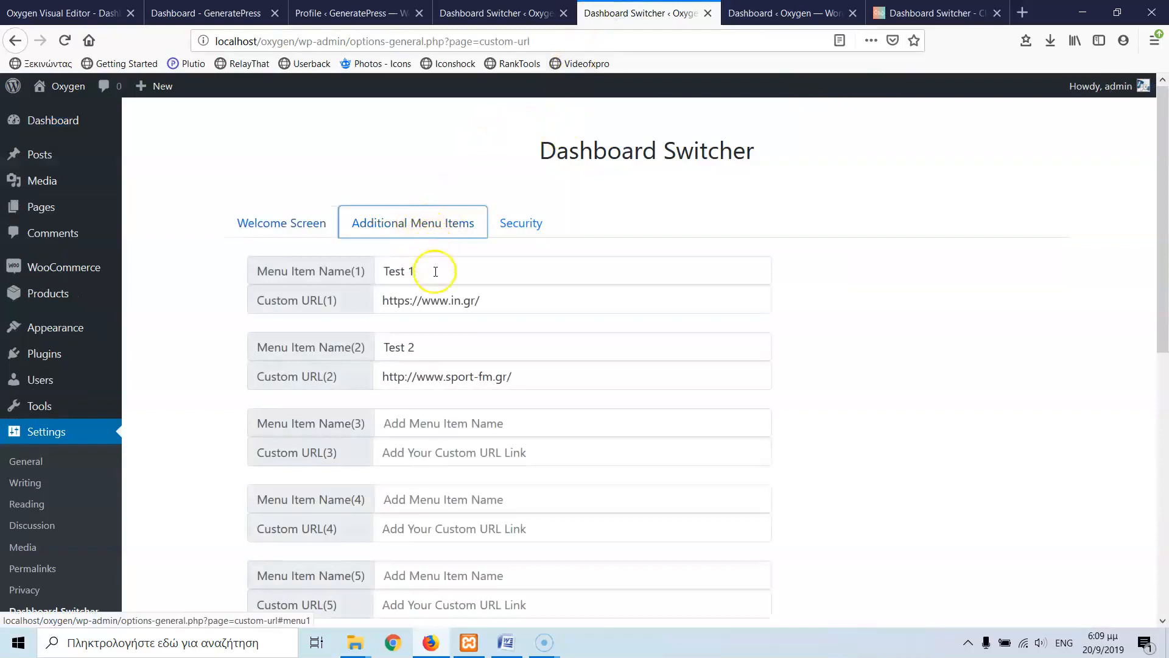
pyautogui.scroll(-3)
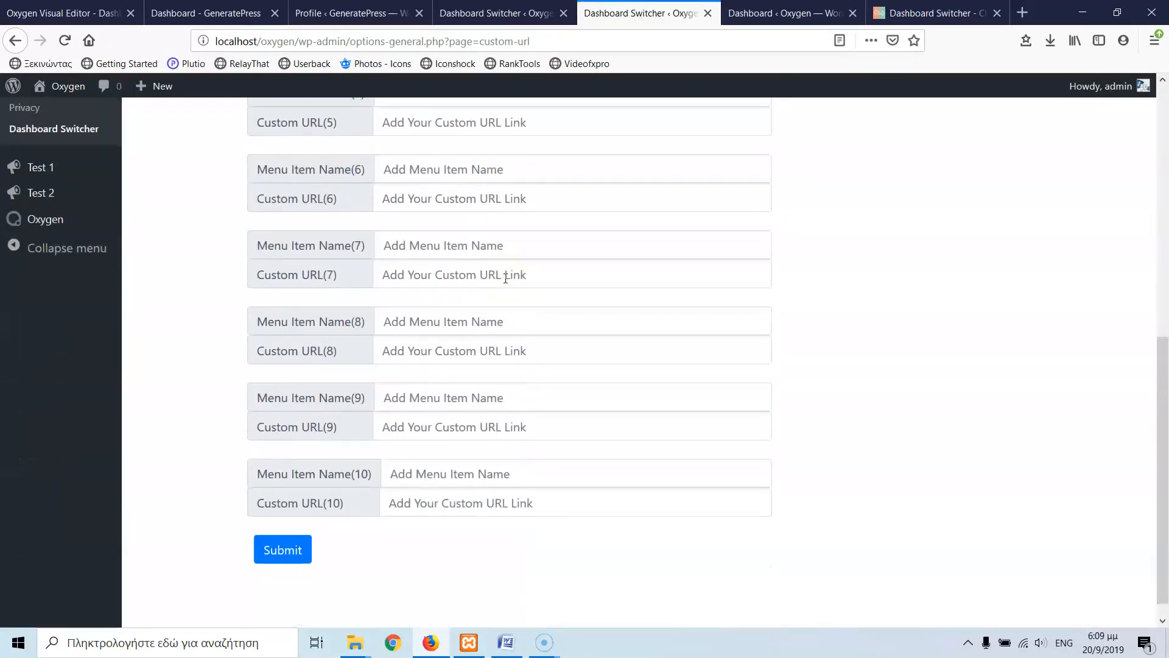
pyautogui.scroll(3)
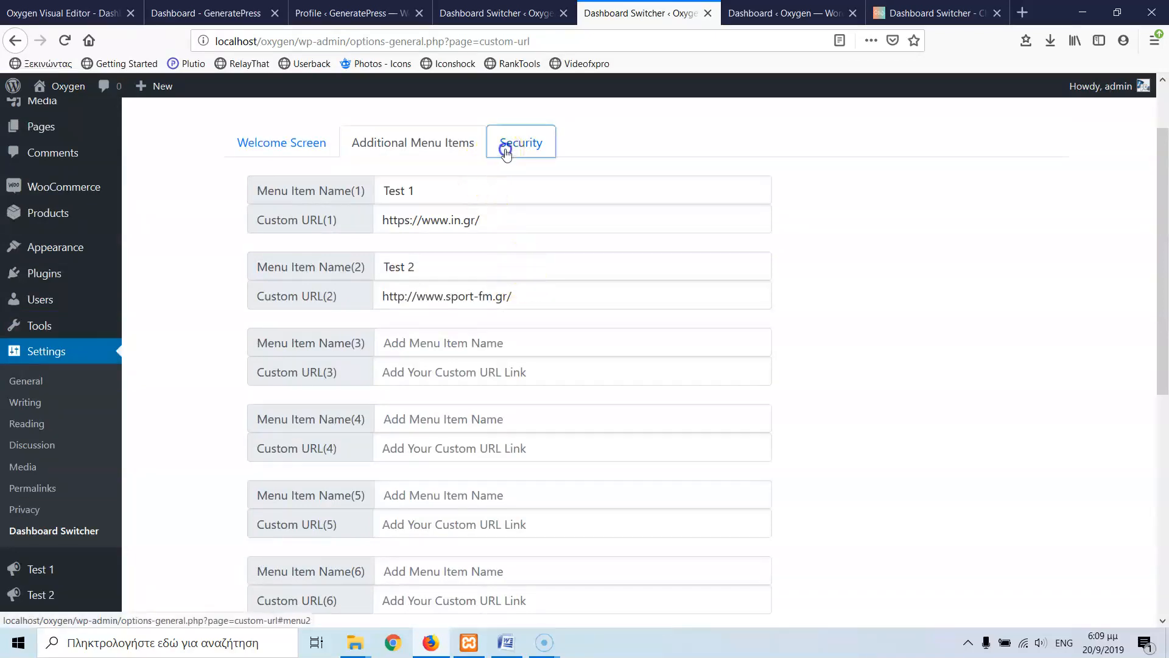
# Toggle sandbox mode for the dashboard iframe under Security, leaving it disabled.
pyautogui.click(520, 142)
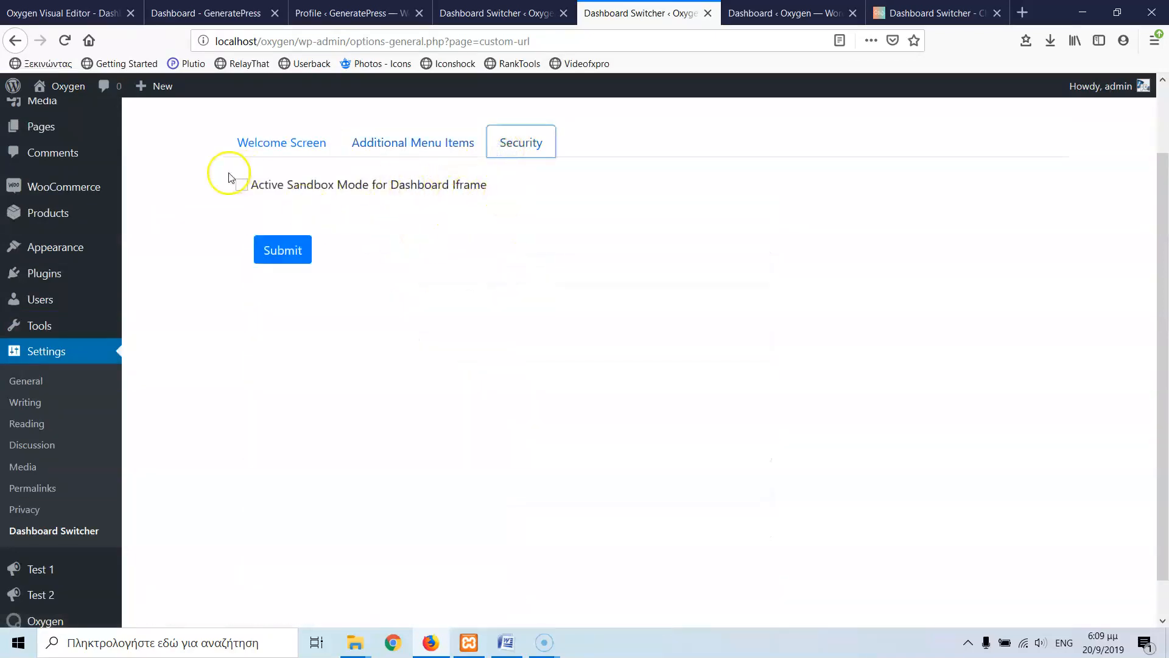
pyautogui.moveTo(240, 188)
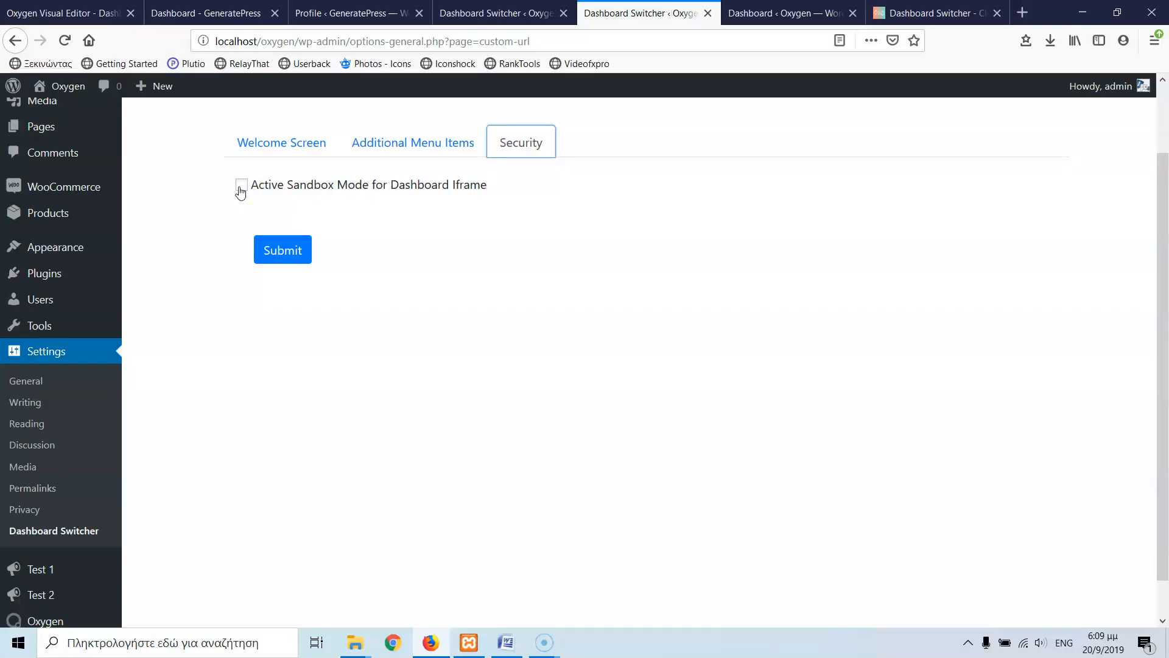
pyautogui.click(241, 184)
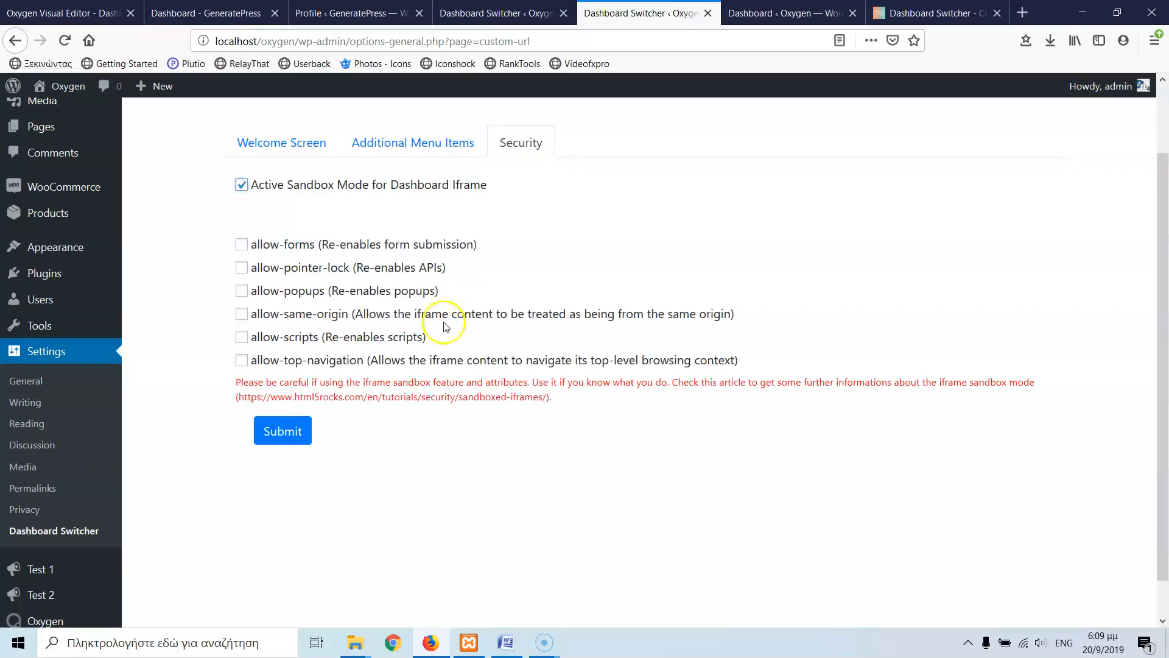
pyautogui.moveTo(241, 142)
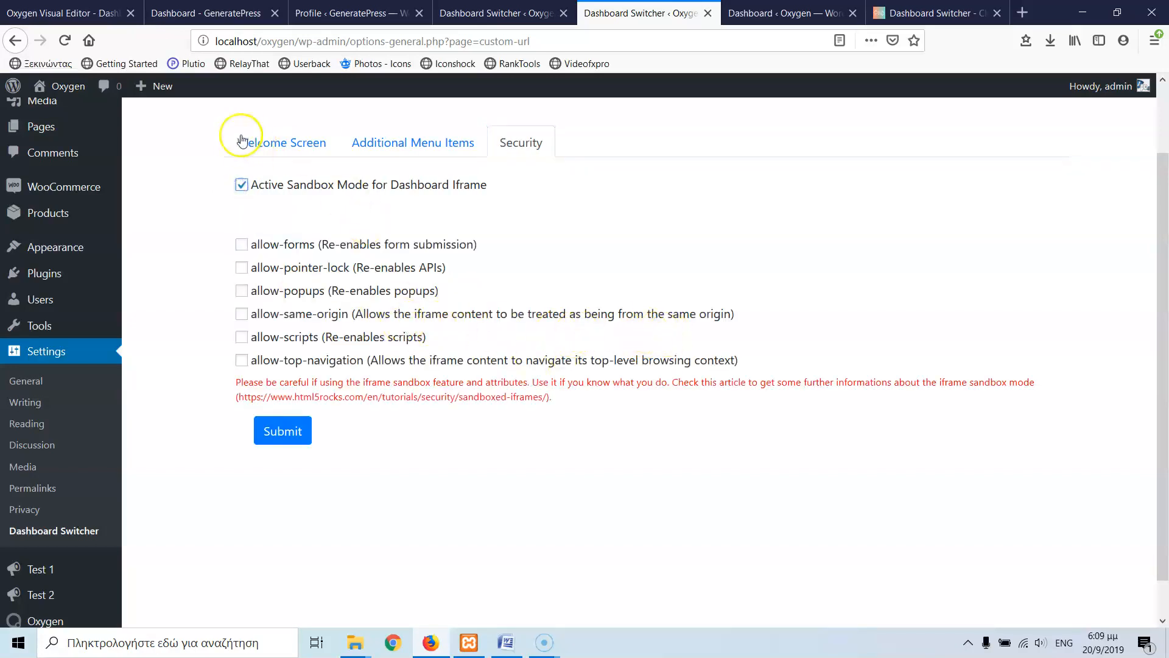
pyautogui.click(241, 184)
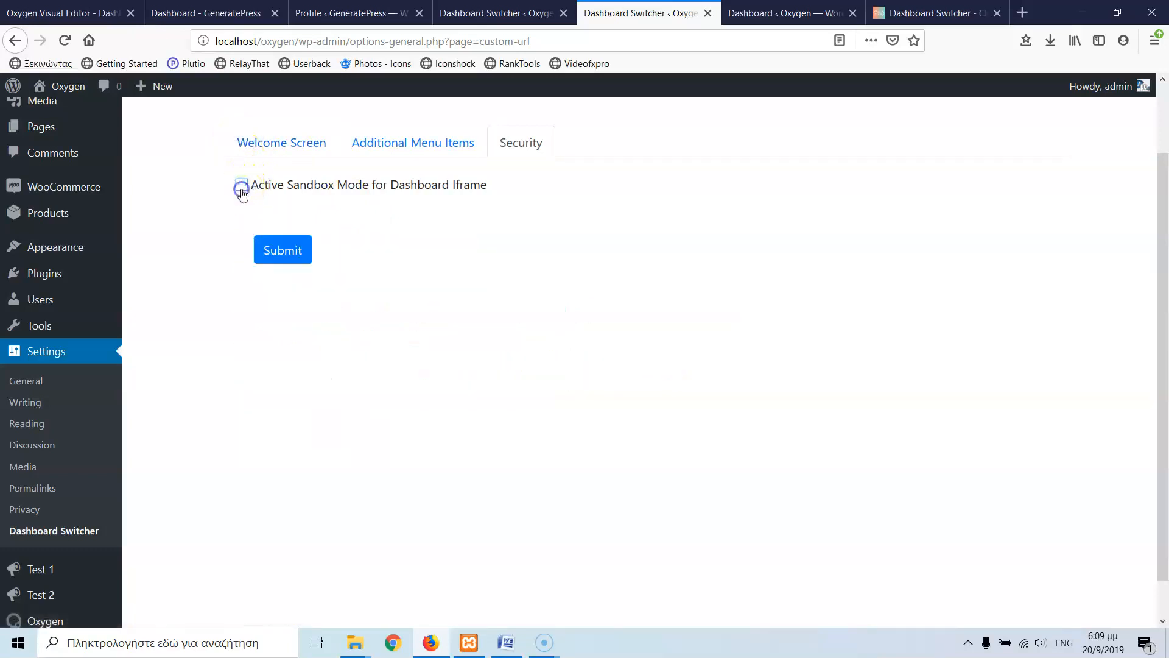
pyautogui.click(242, 184)
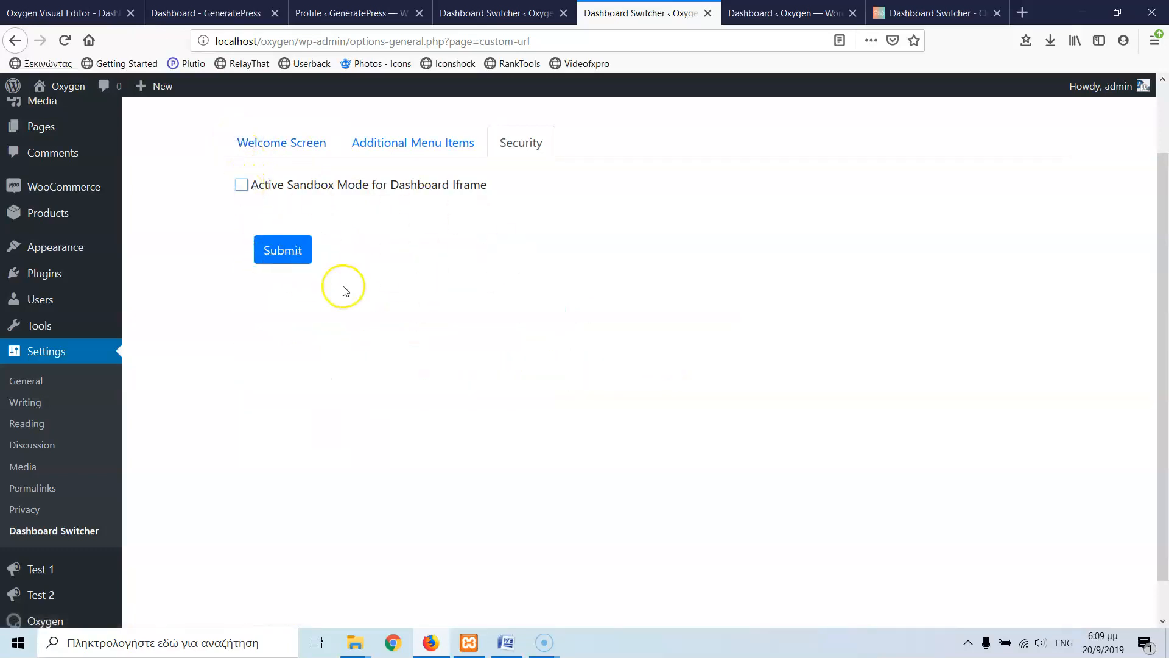
pyautogui.moveTo(446, 84)
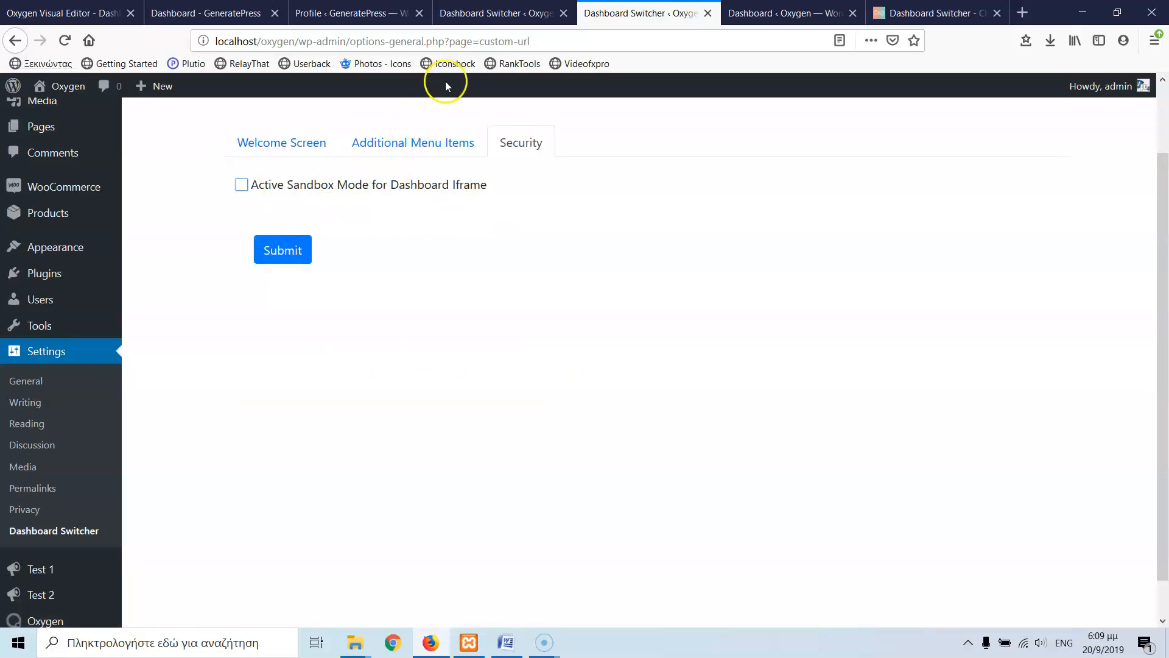
pyautogui.moveTo(495, 12)
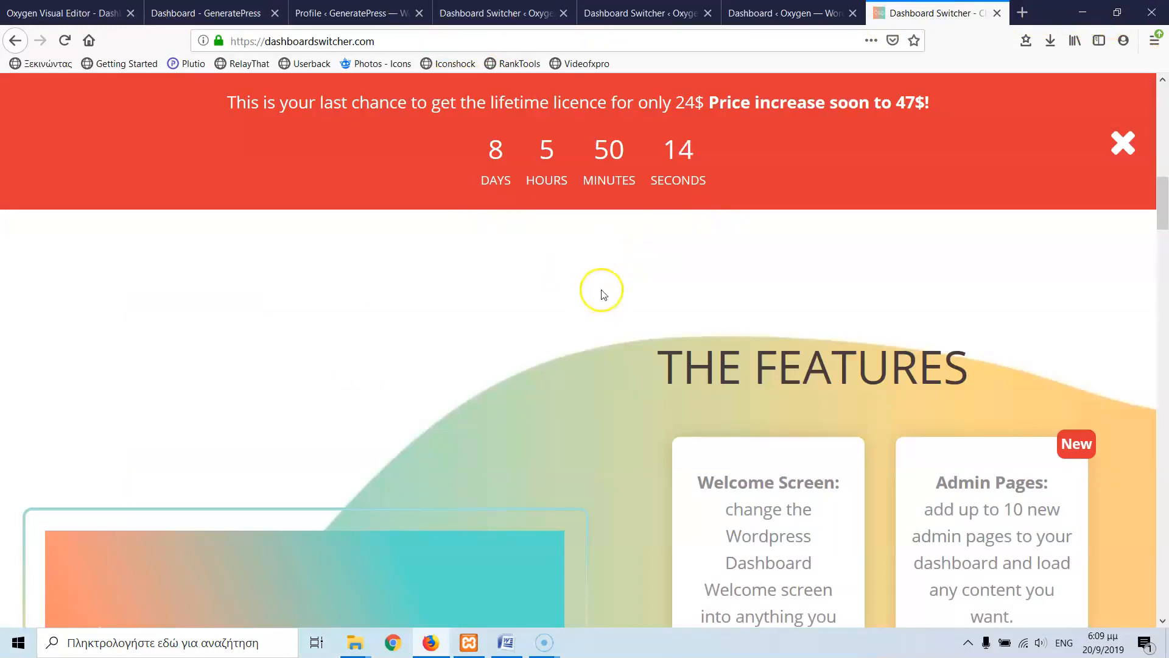
# Scroll through the Dashboard Switcher site's features, lifetime licence offer and examples.
pyautogui.scroll(-3)
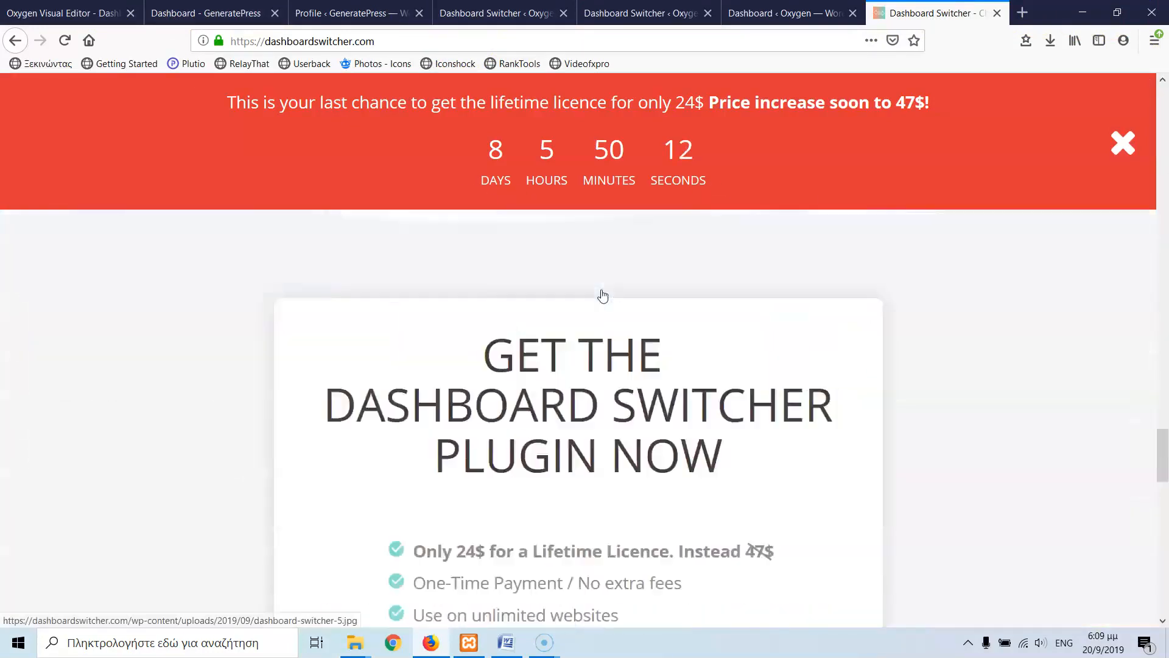
pyautogui.scroll(-3)
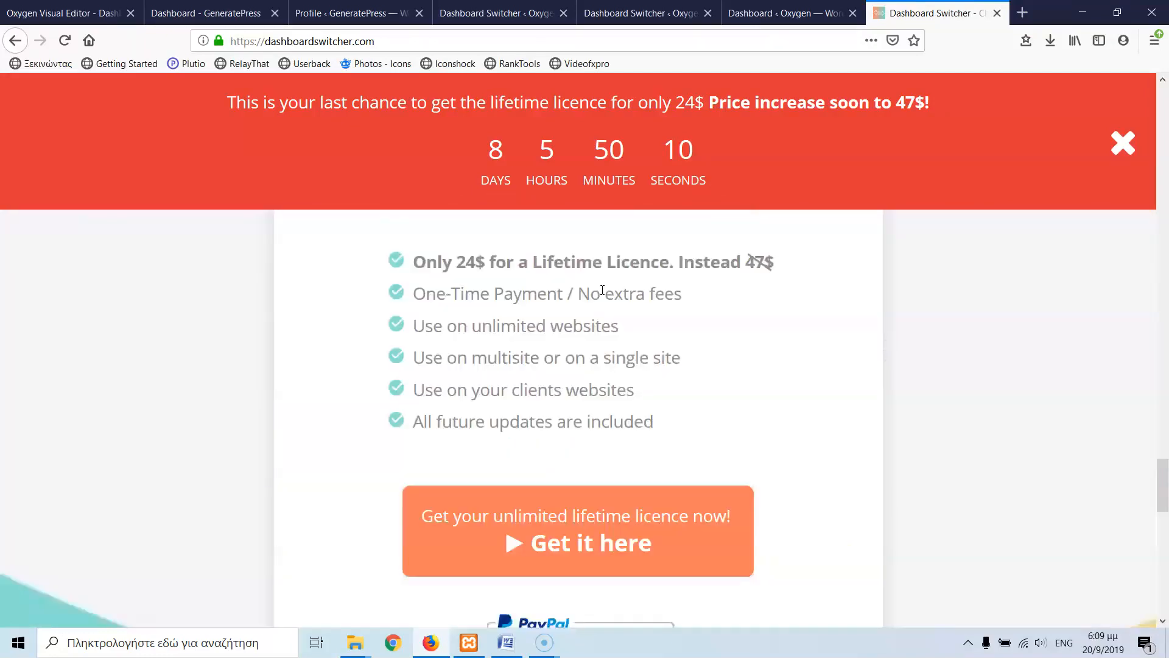
pyautogui.scroll(-3)
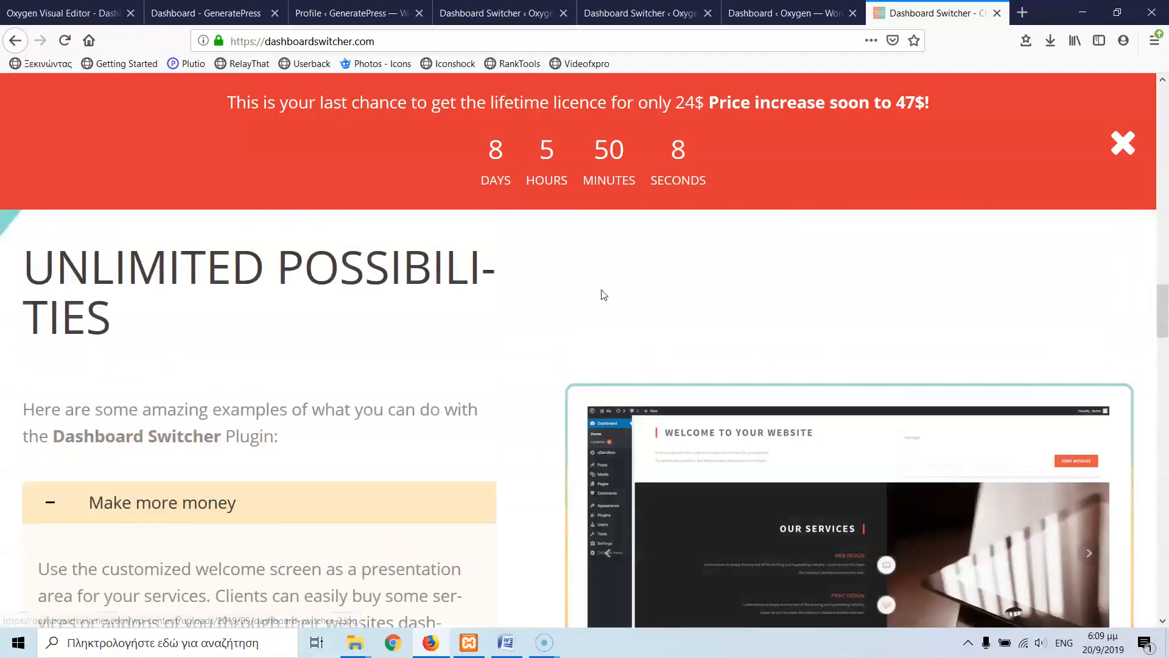